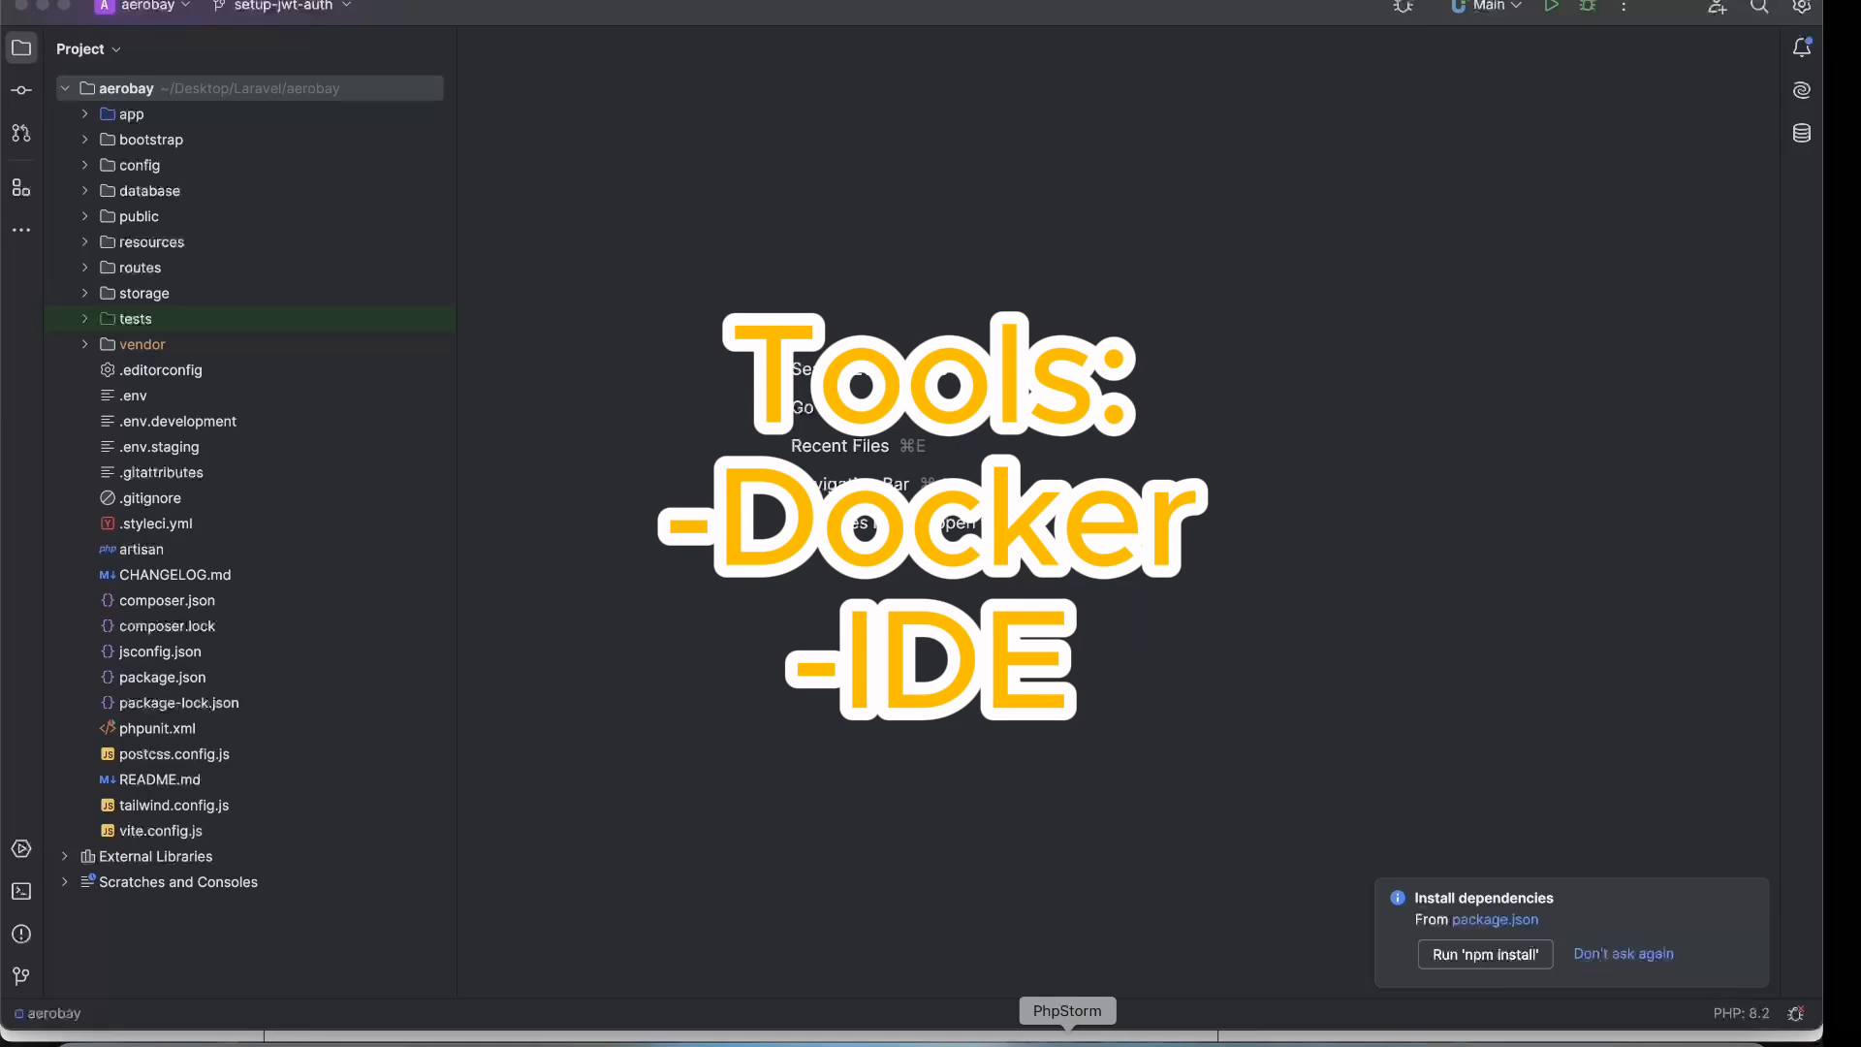
mouse_move(704, 890)
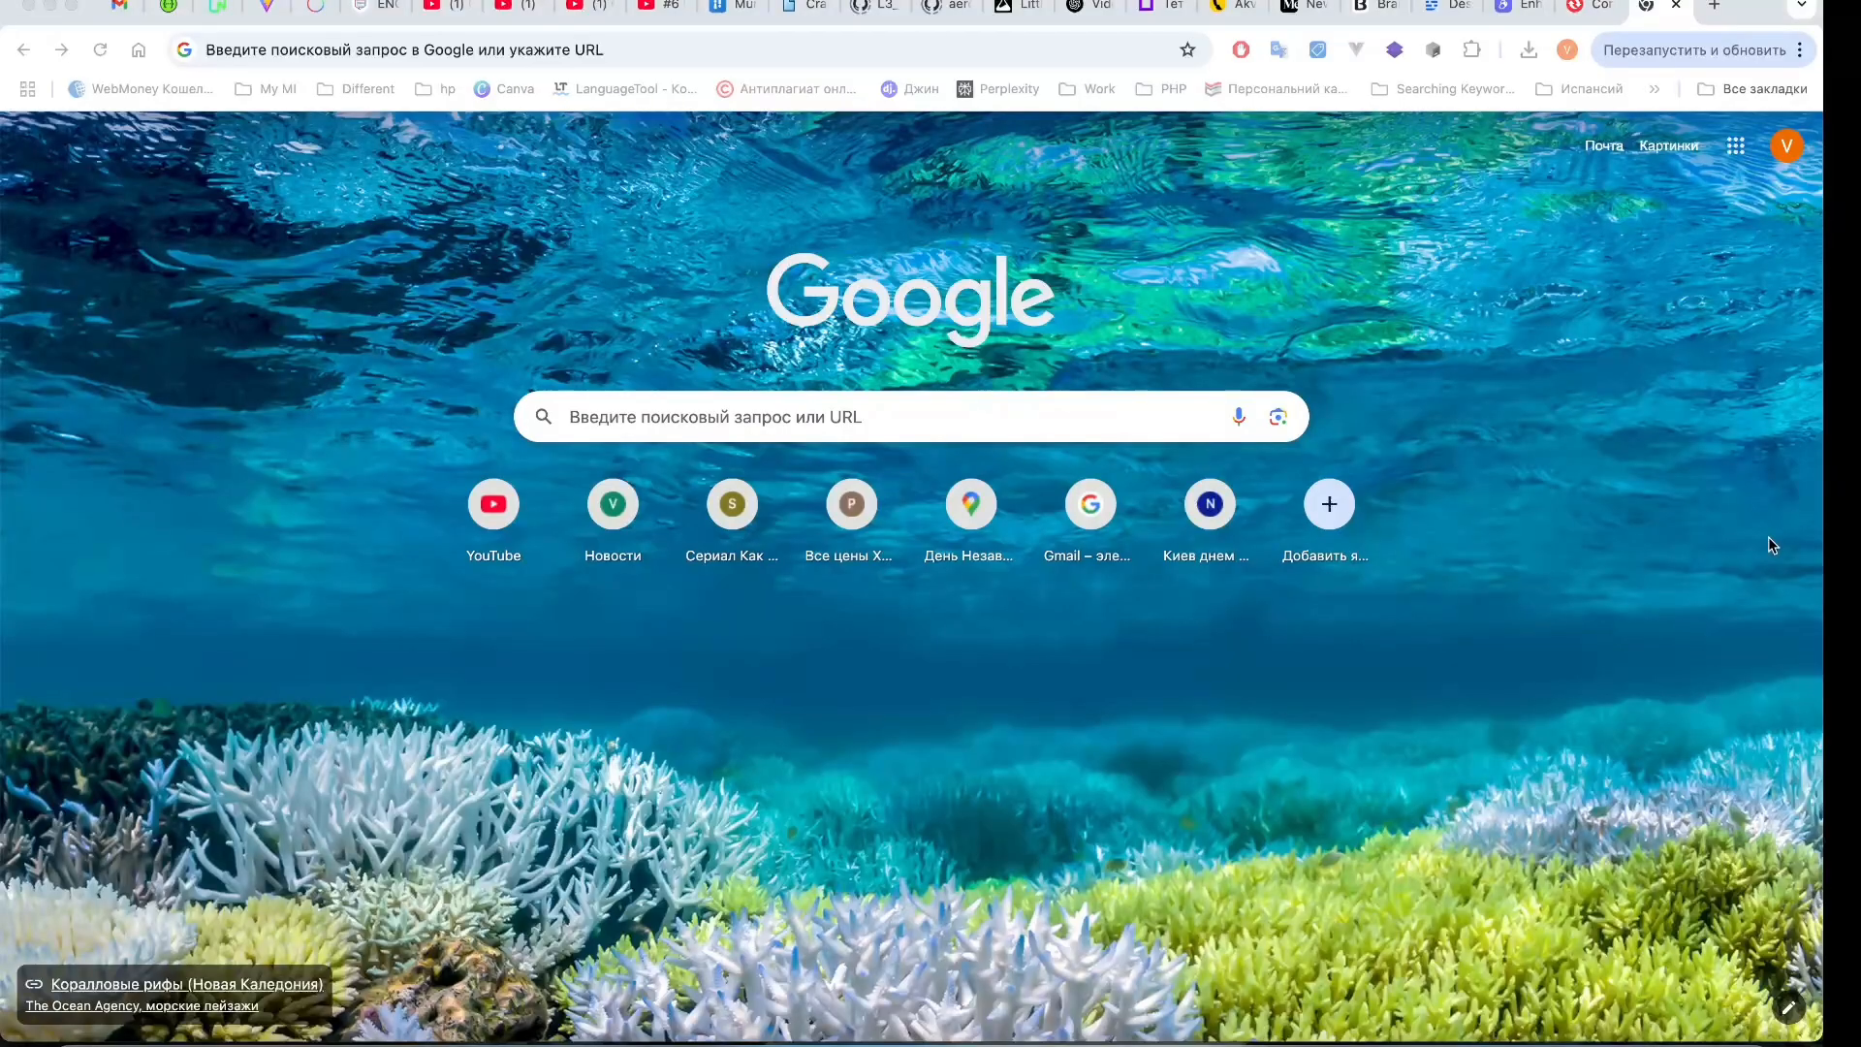
Search Google for 'docker desktop' and open the Docker Desktop result.
text(docker desktop)
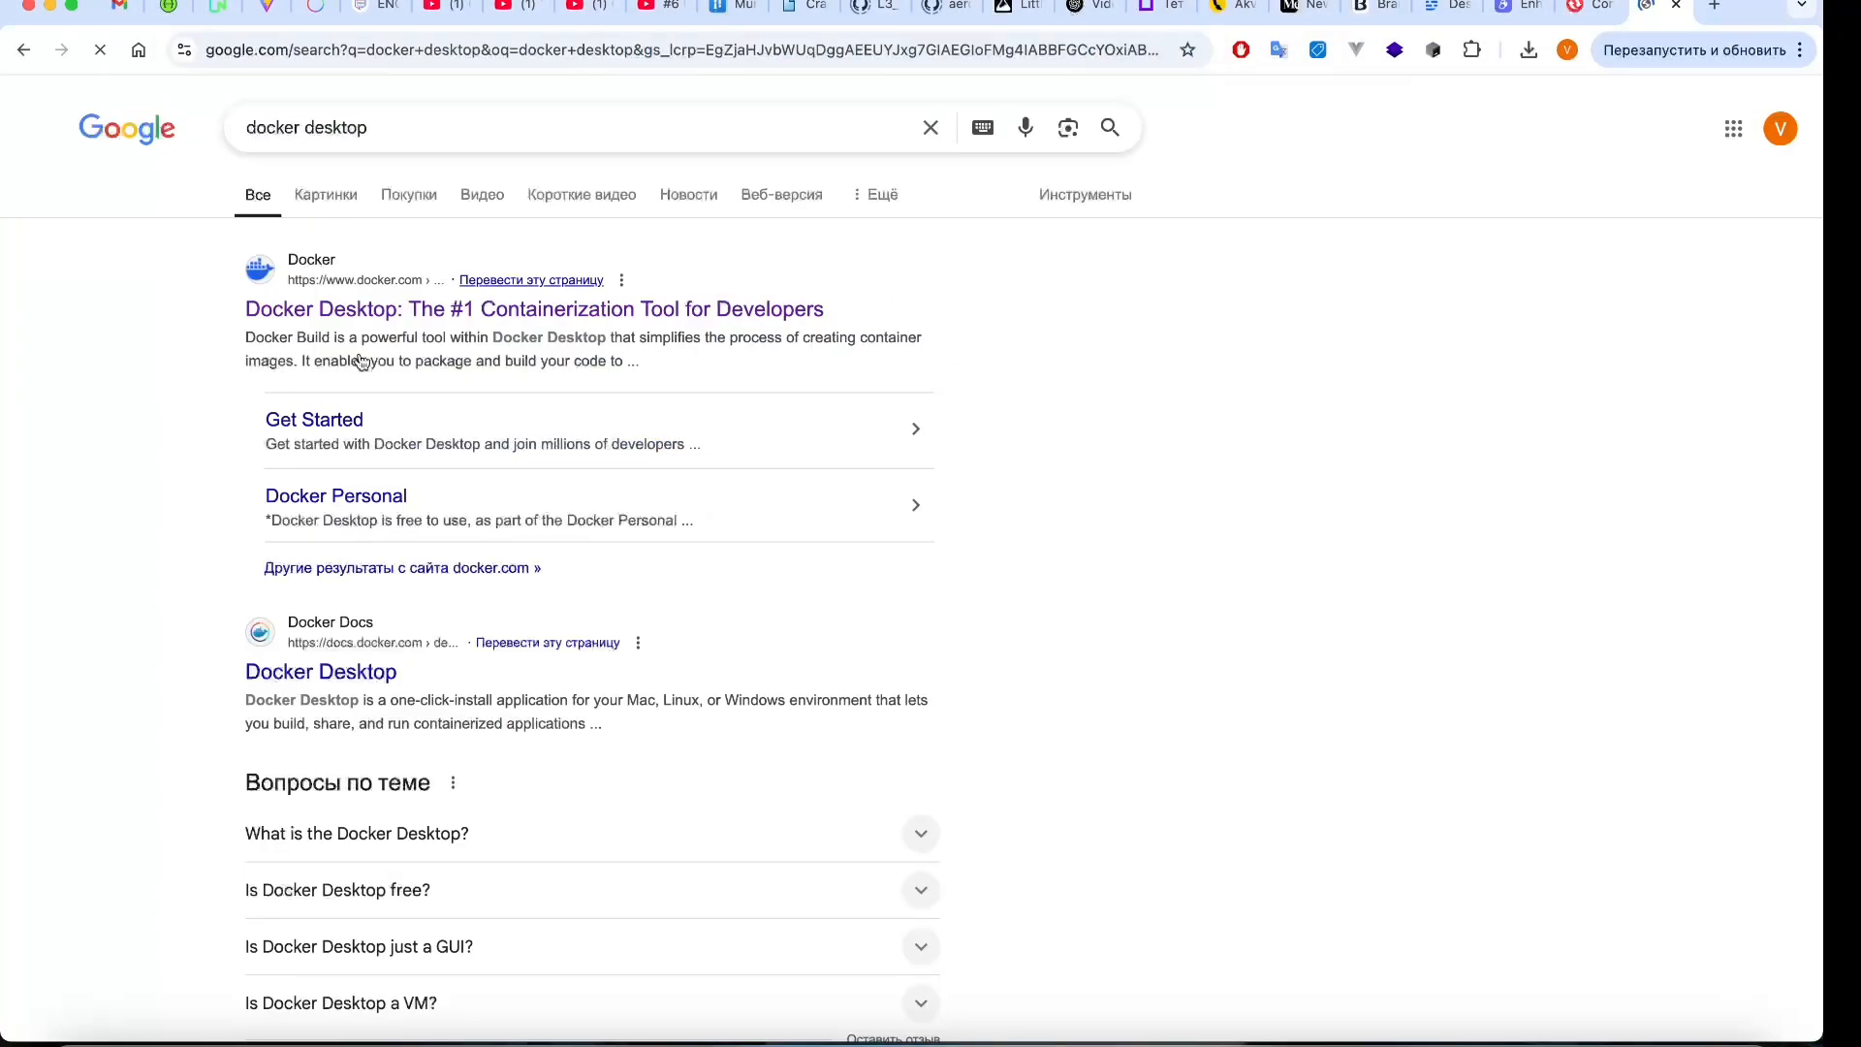
click(535, 308)
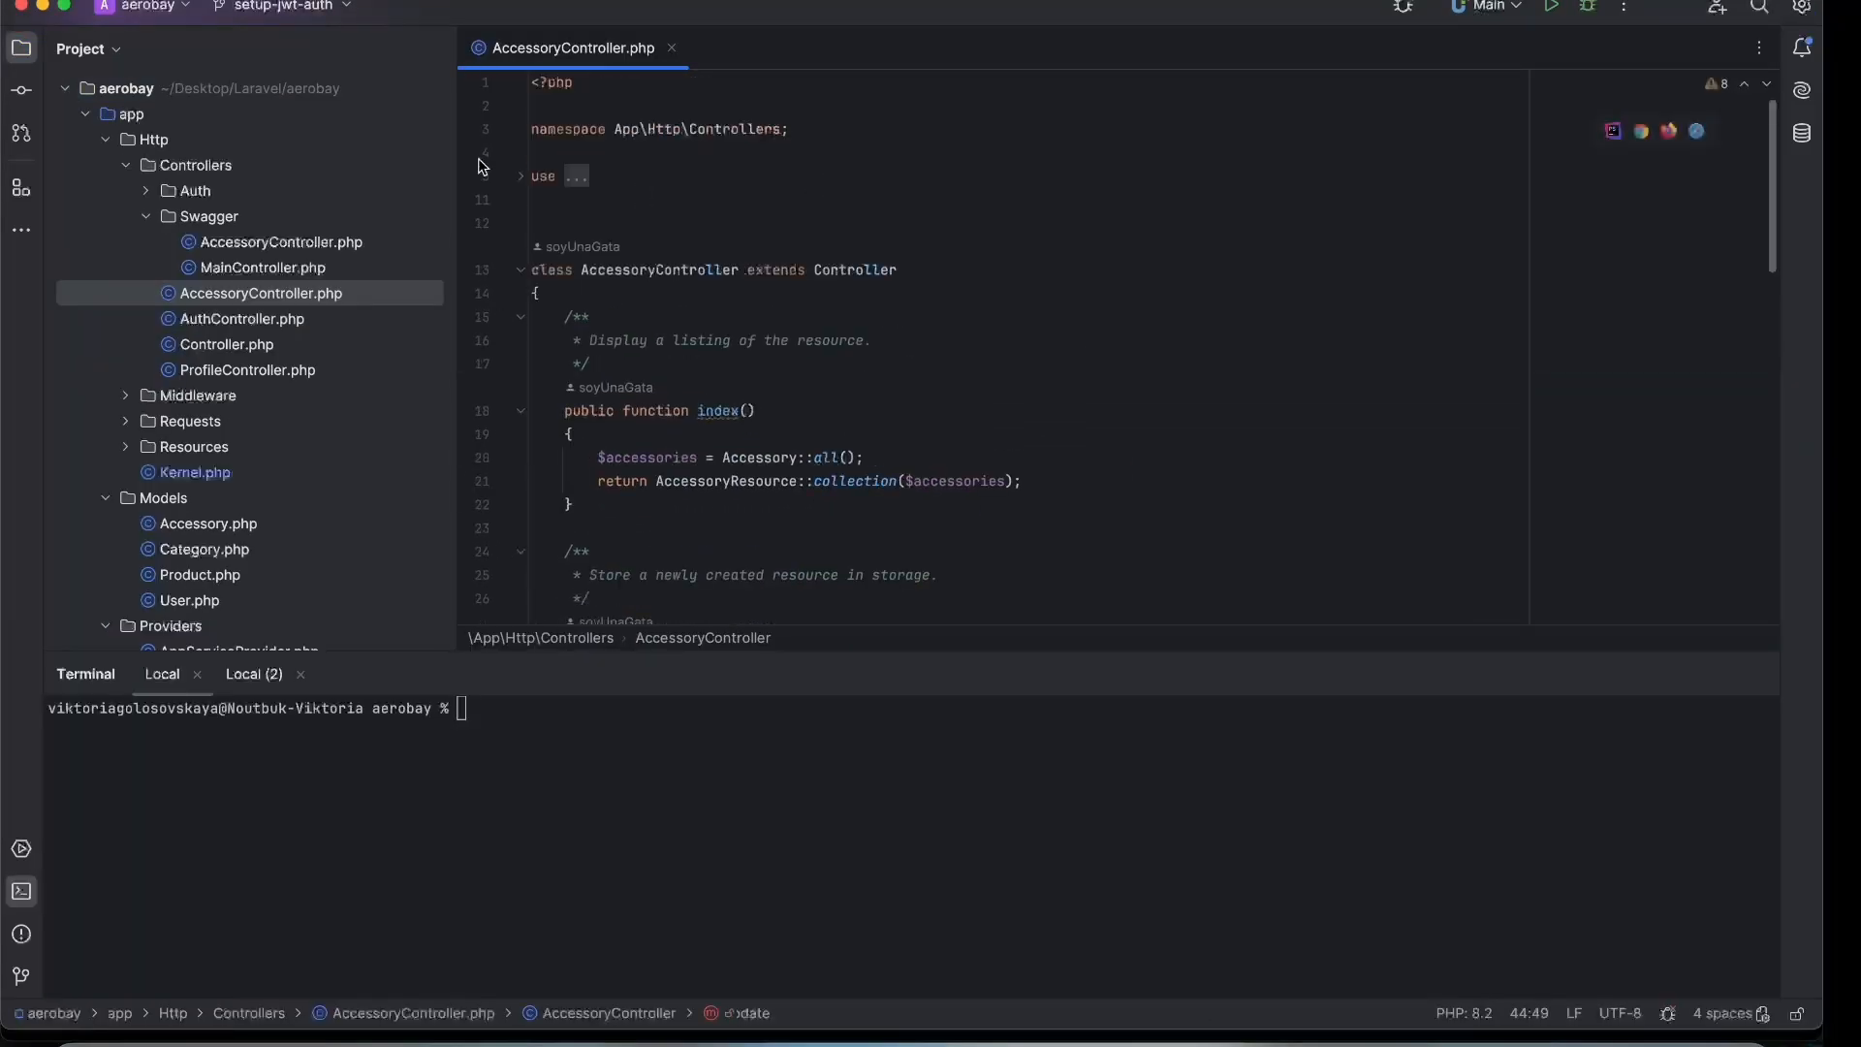
Create a new empty Dockerfile at the aerobay project root.
click(279, 242)
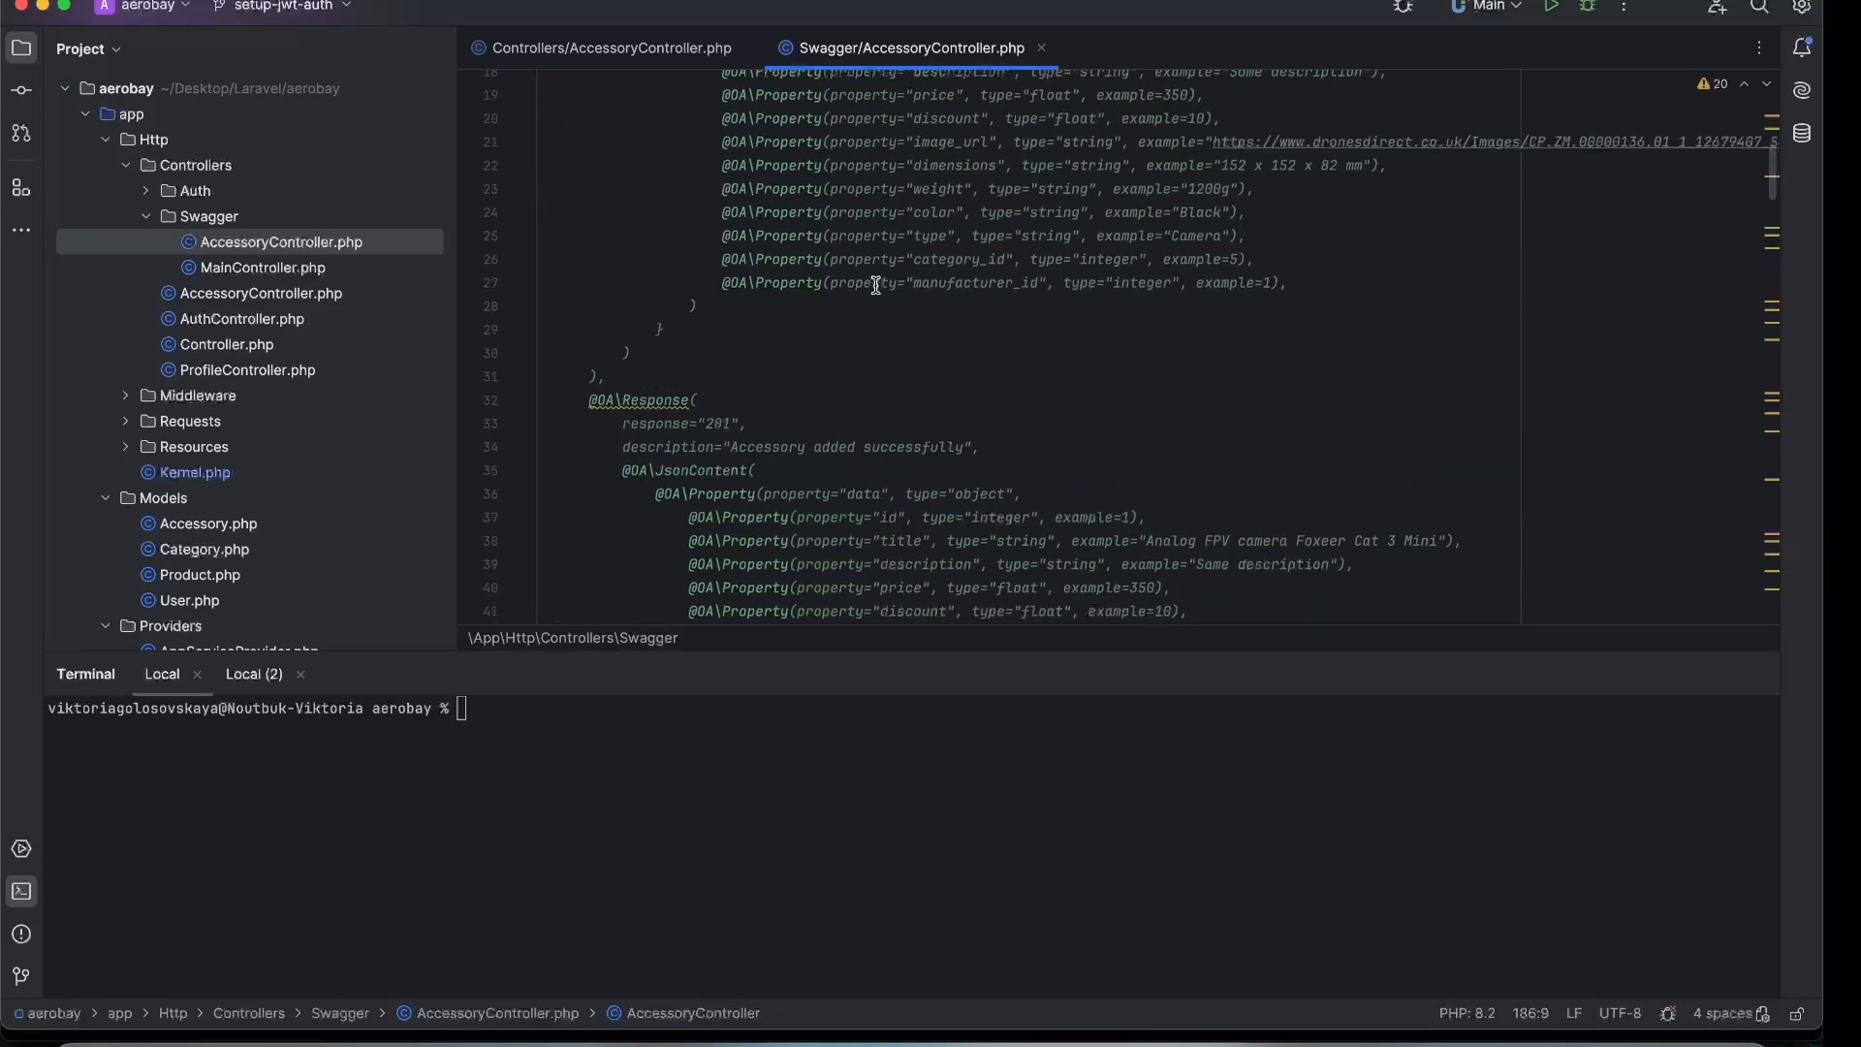
right_click(159, 446)
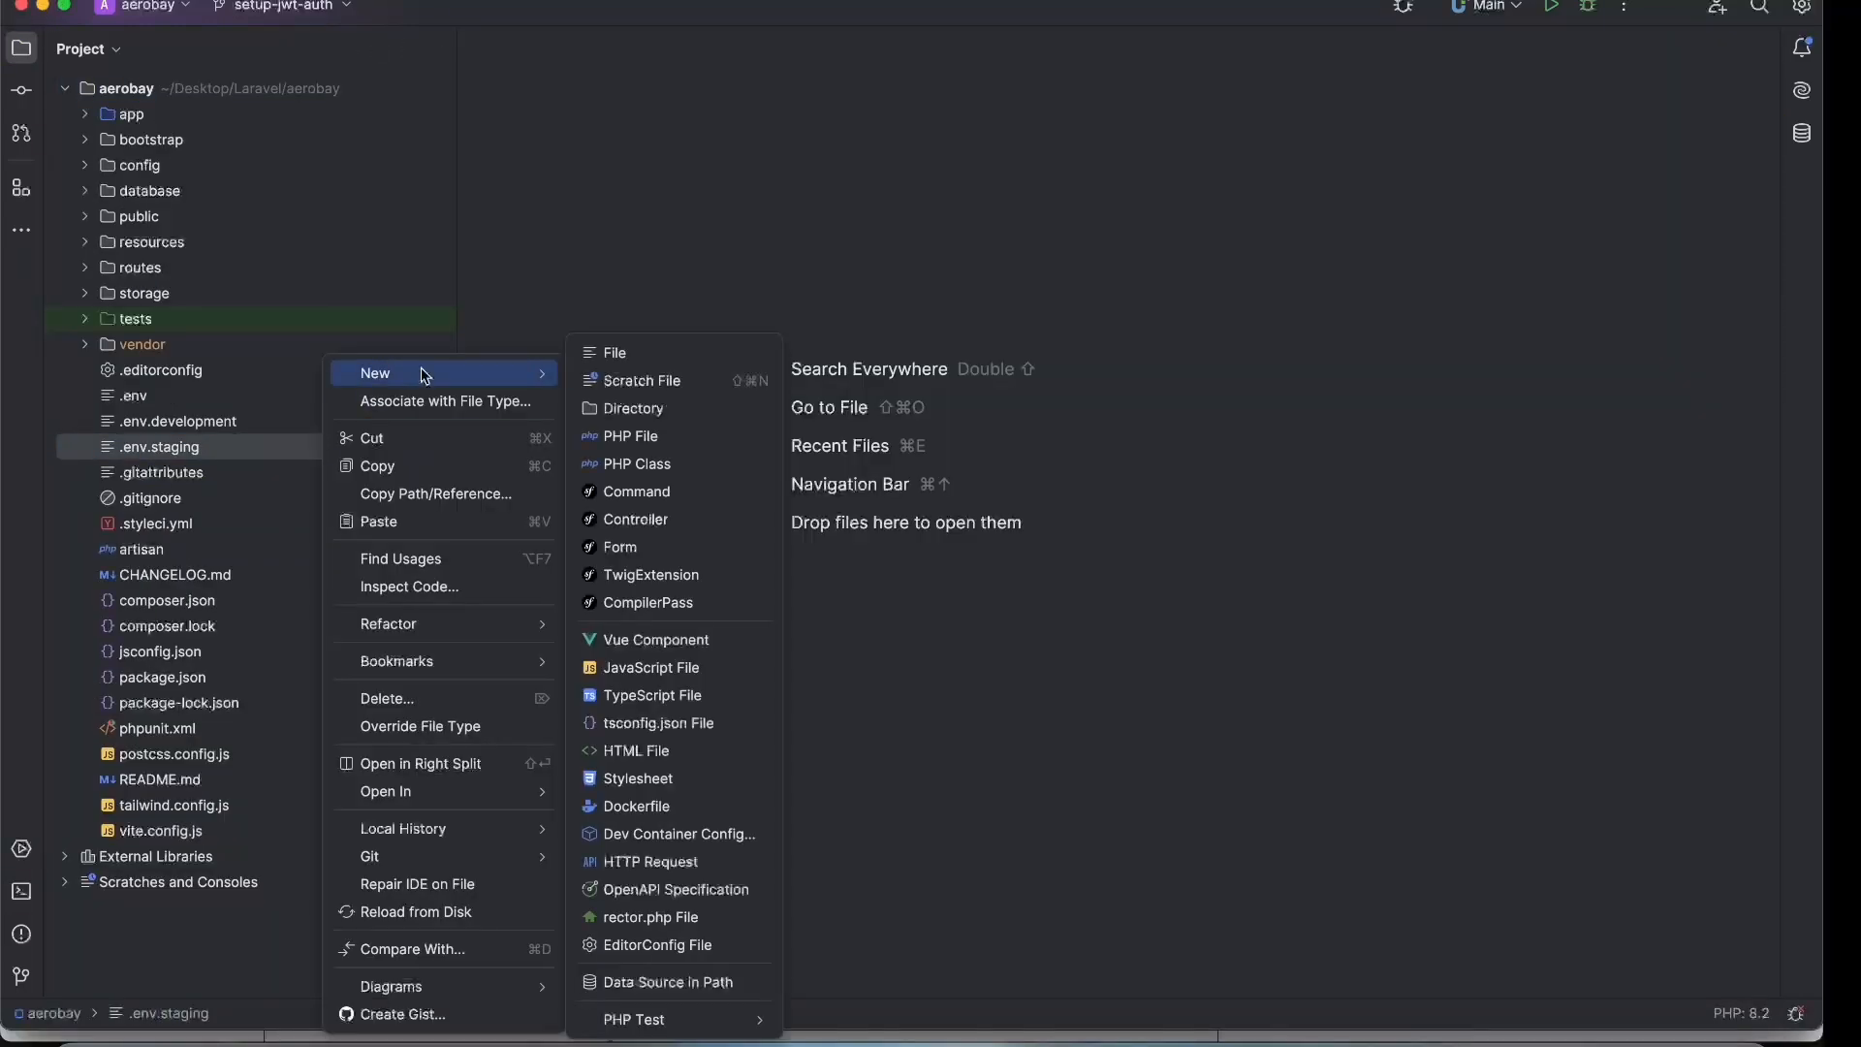
mouse_move(636, 777)
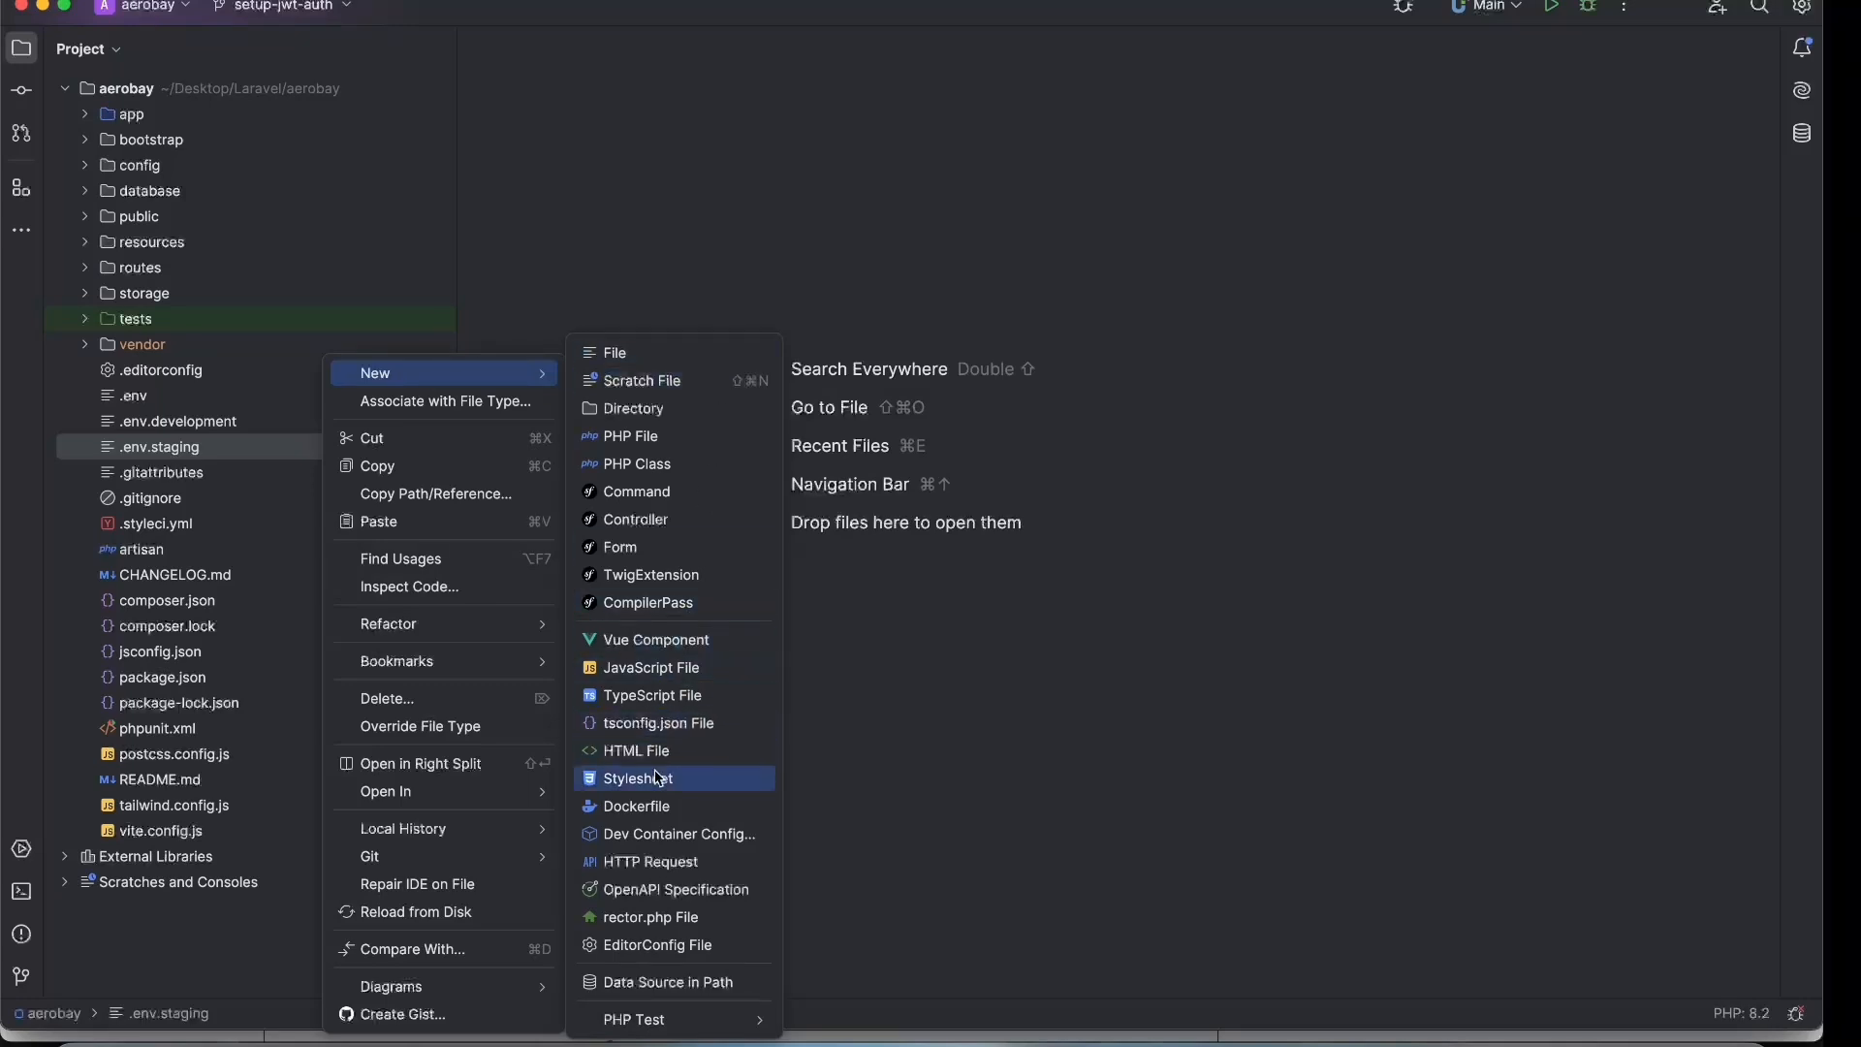
click(635, 805)
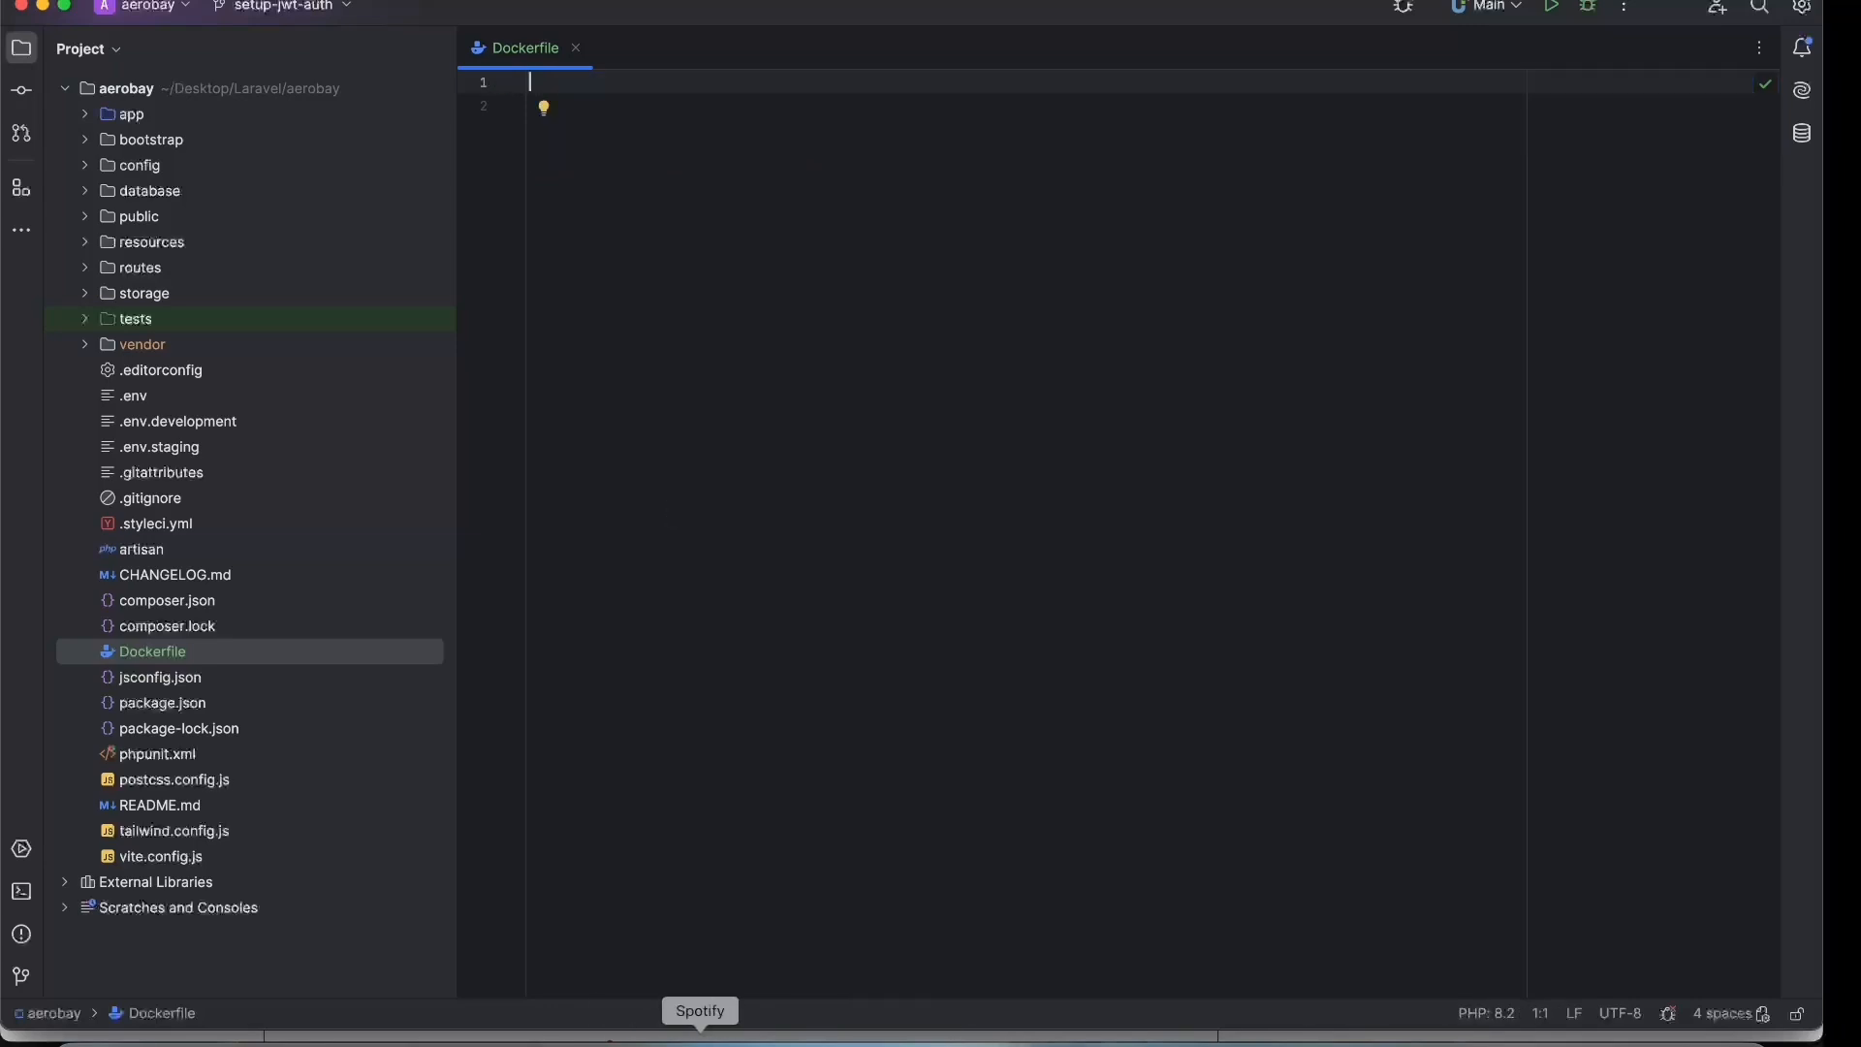
Write FROM richarvey/nginx-php-fpm:latest, COPY . ., ENV WEBROOT /var/www/html/public and PHP_ERRORS_STDERR 1.
text(FROM richarvey/nginx-php-fpm:latest)
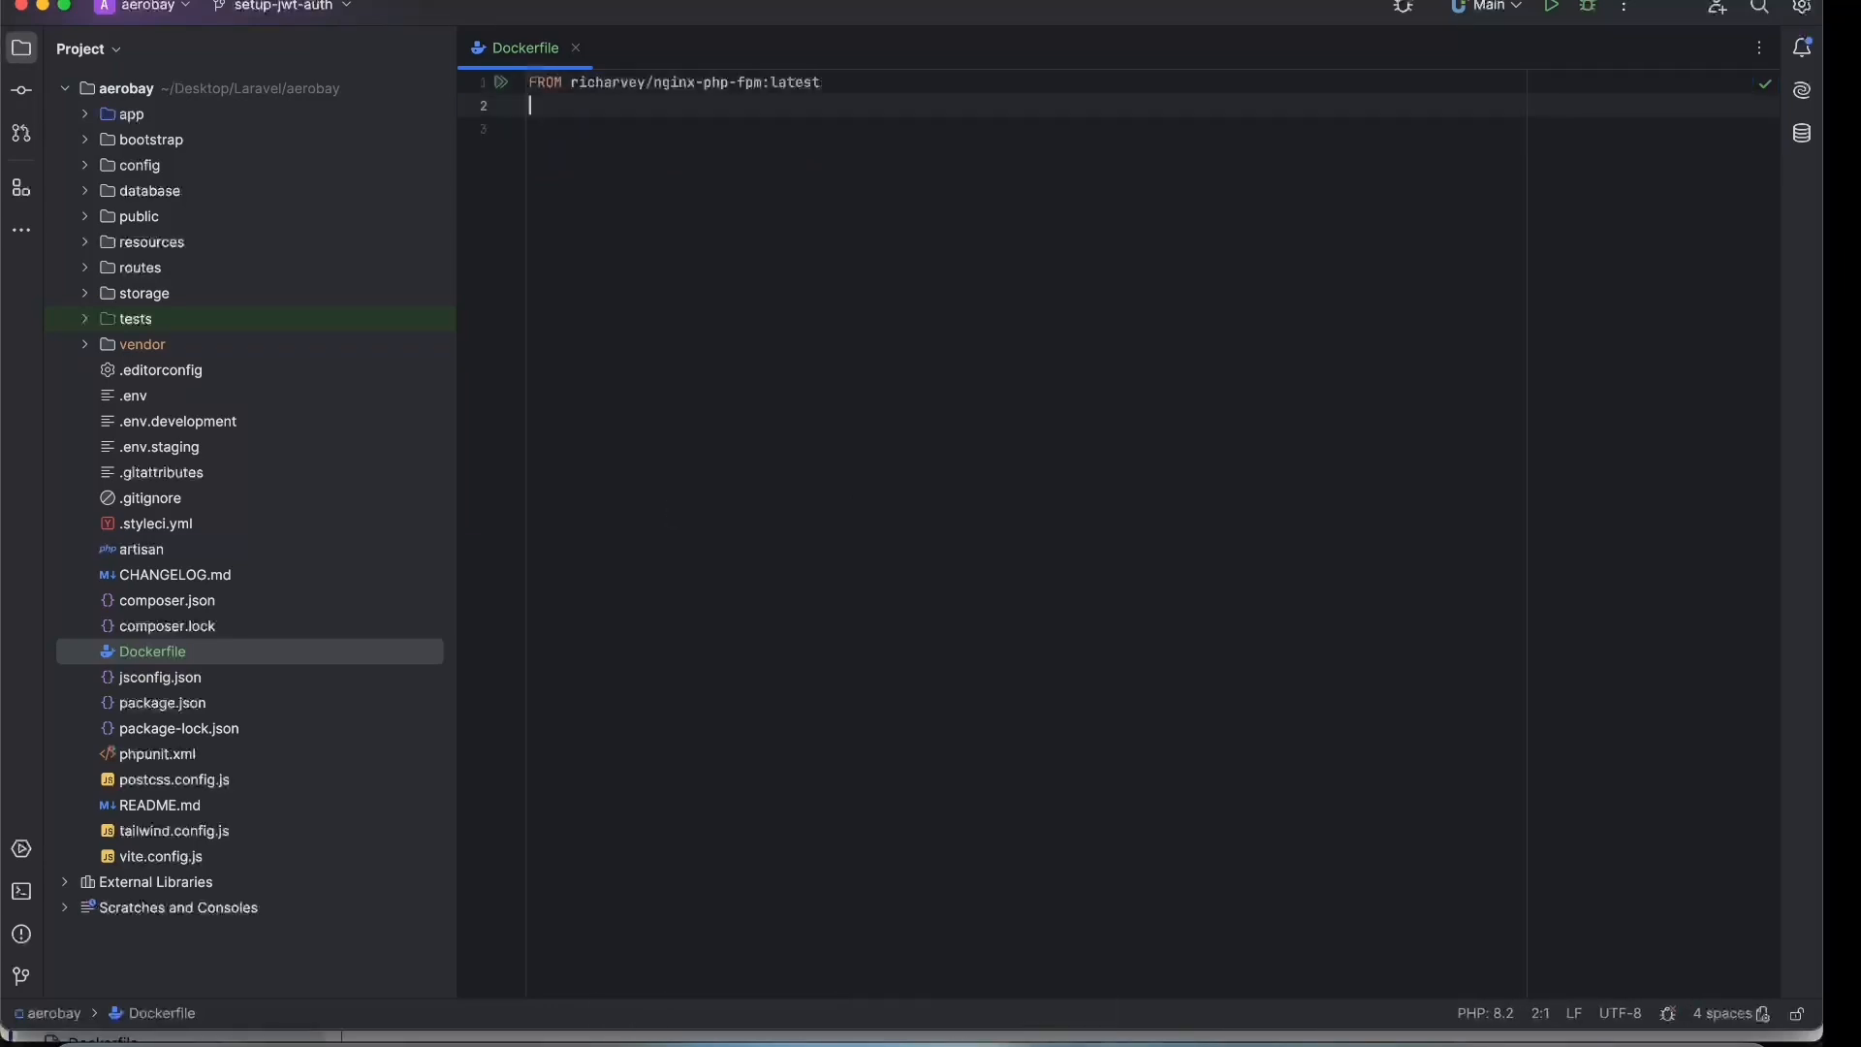
text(COPY . .)
text(ENV SKIP_COMPOSER 1)
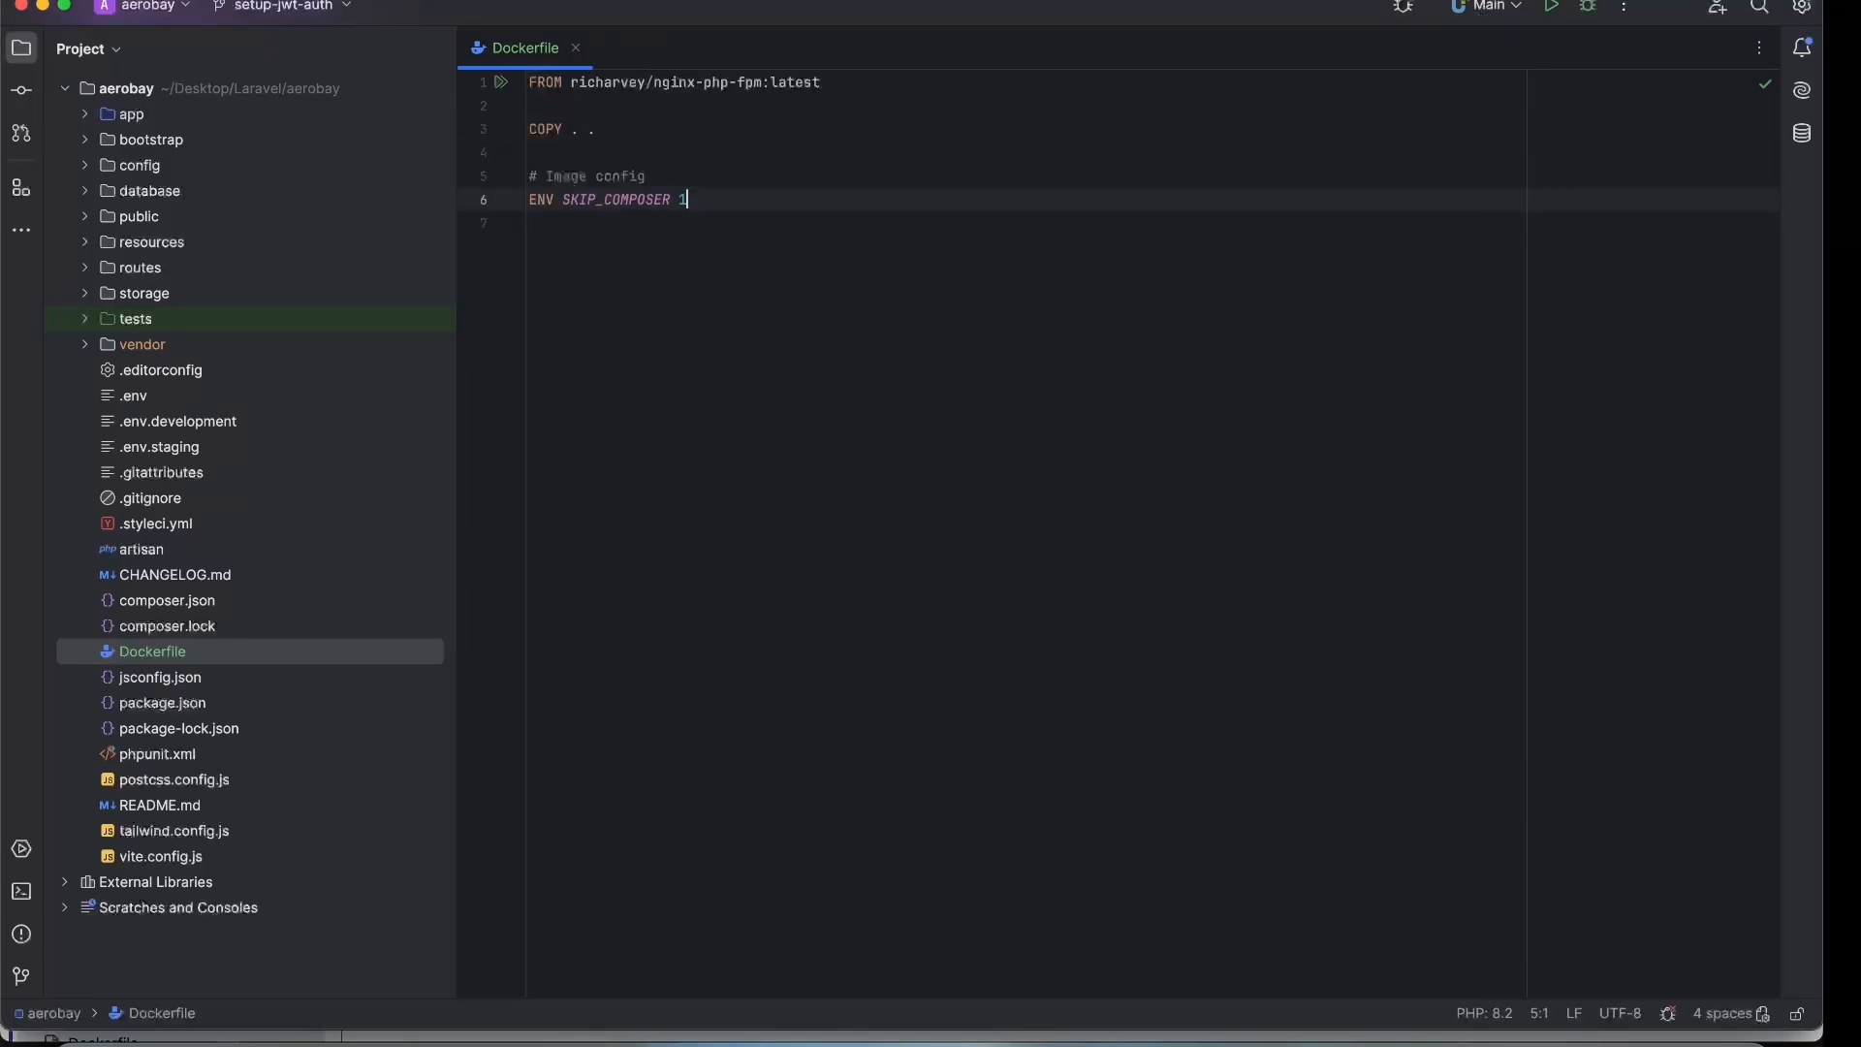
key(enter)
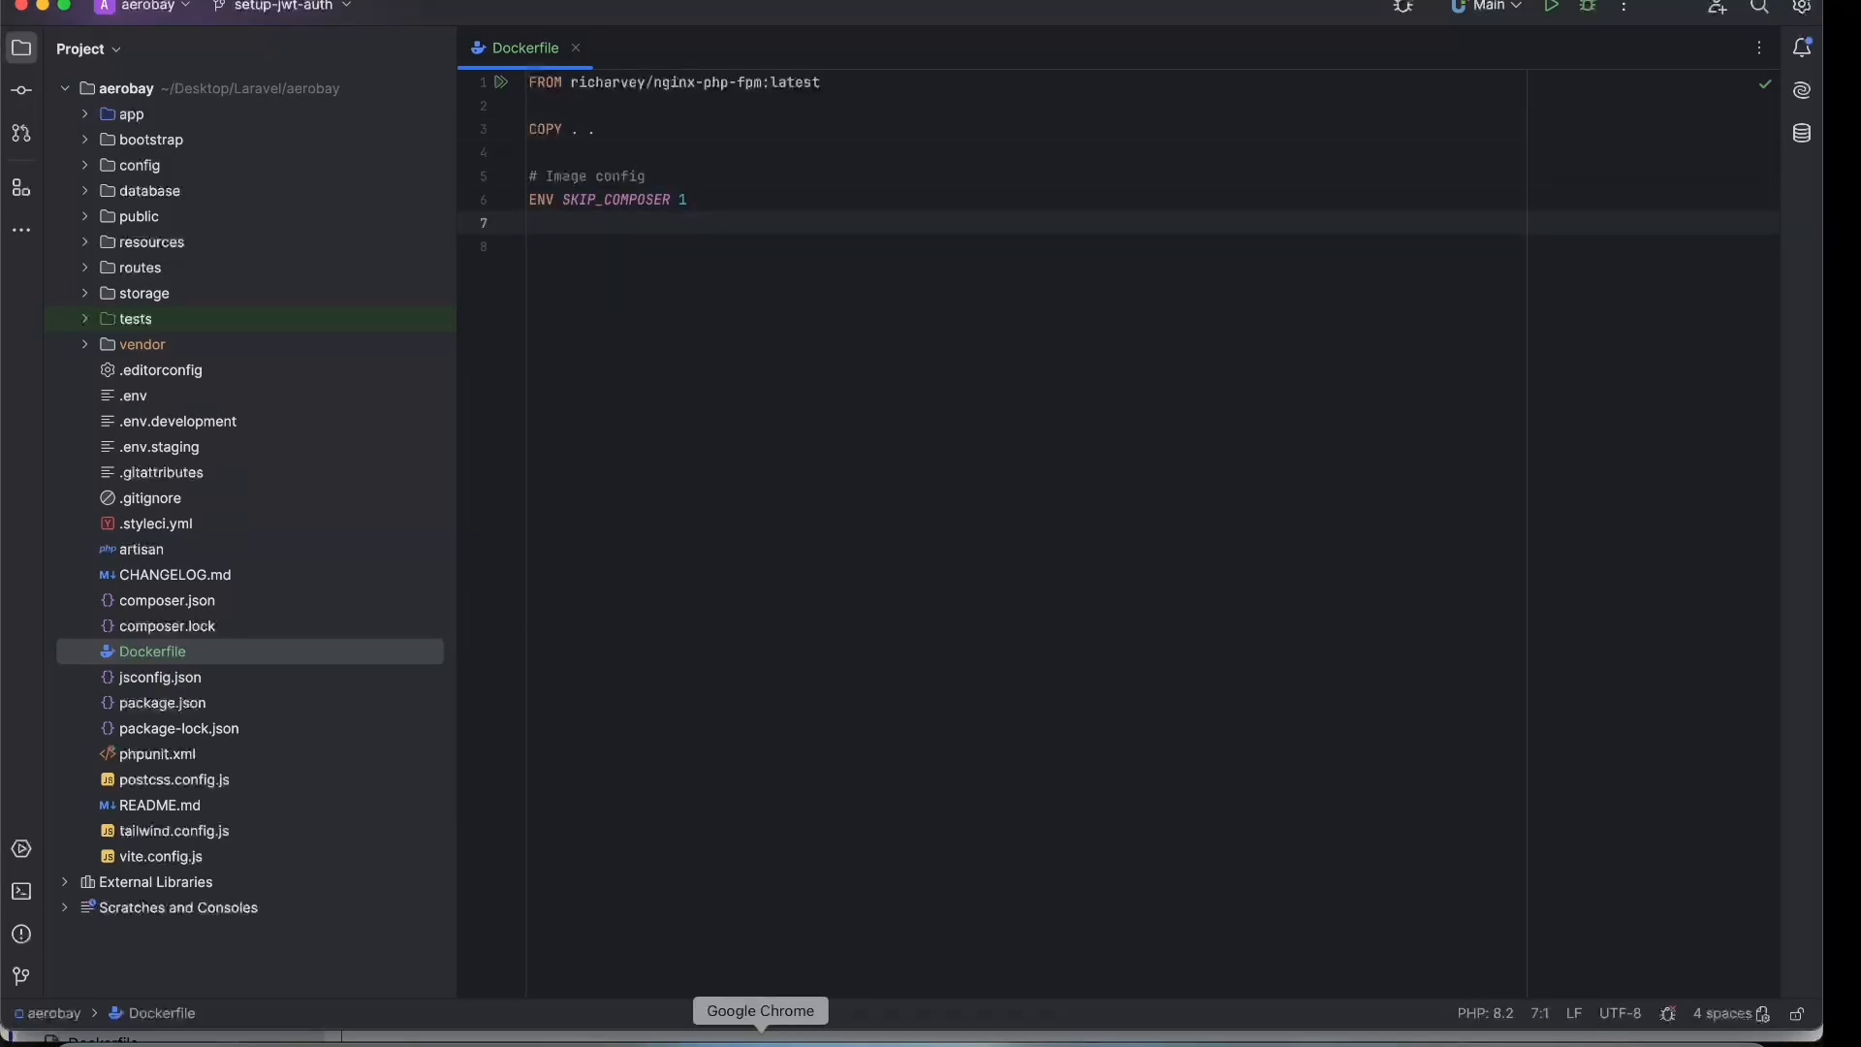
text(ENV WEBROOT /var/www/html/public)
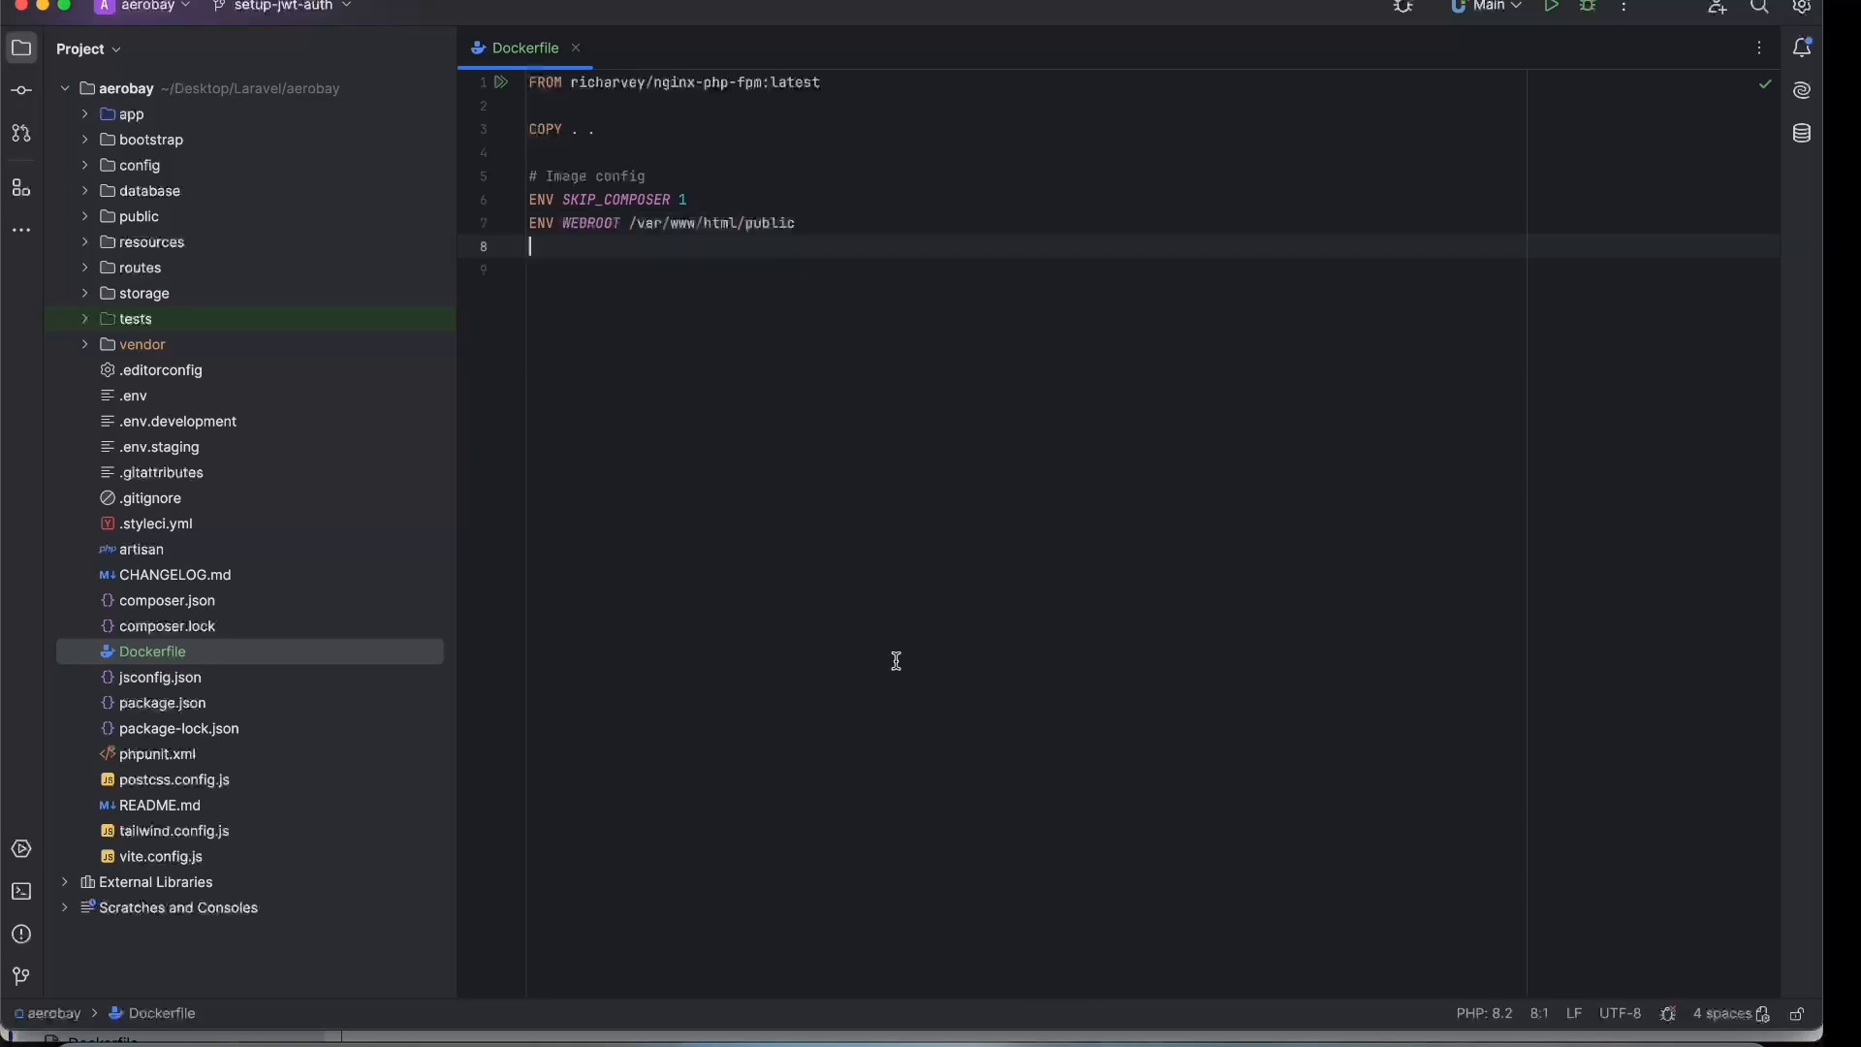
text(ENV PHP_ERRORS_STDERR 1)
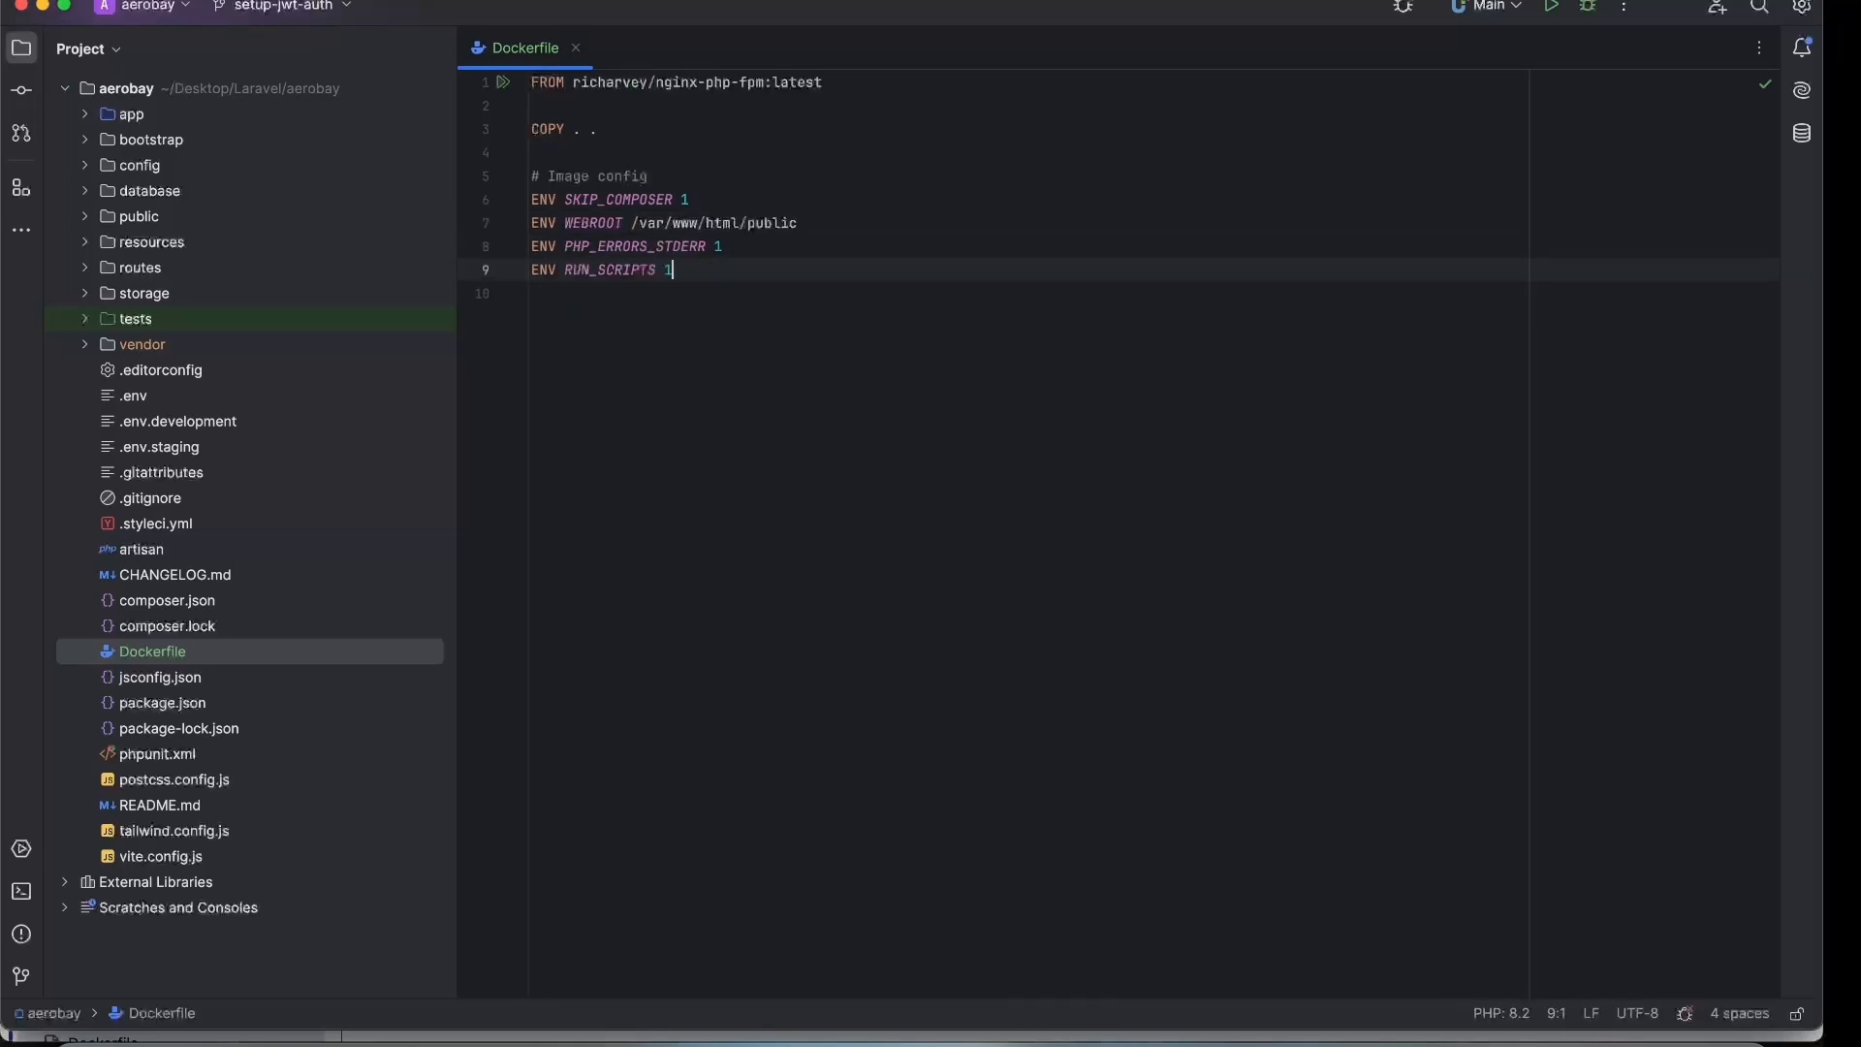
Add ENV APP_DEBUG false and CMD ["/start.sh"] to finish the Dockerfile.
key(enter)
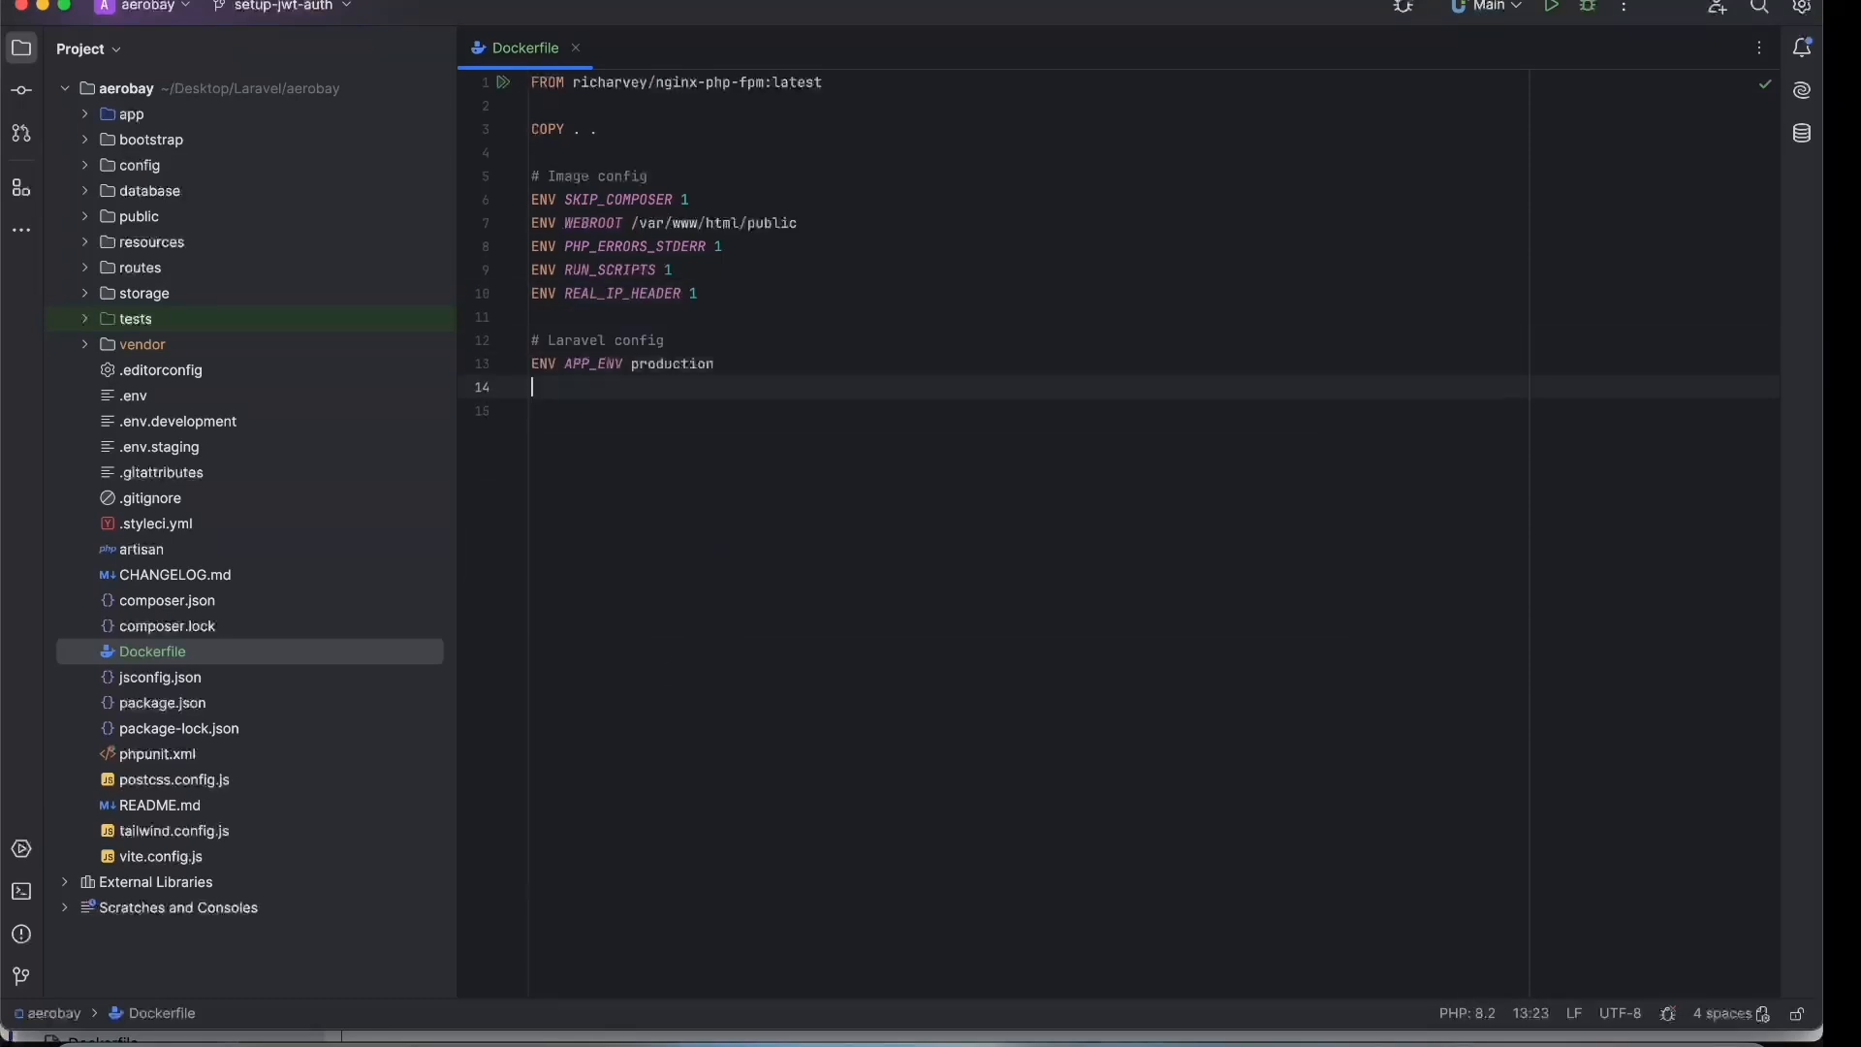
text(ENV APP_DEBUG false)
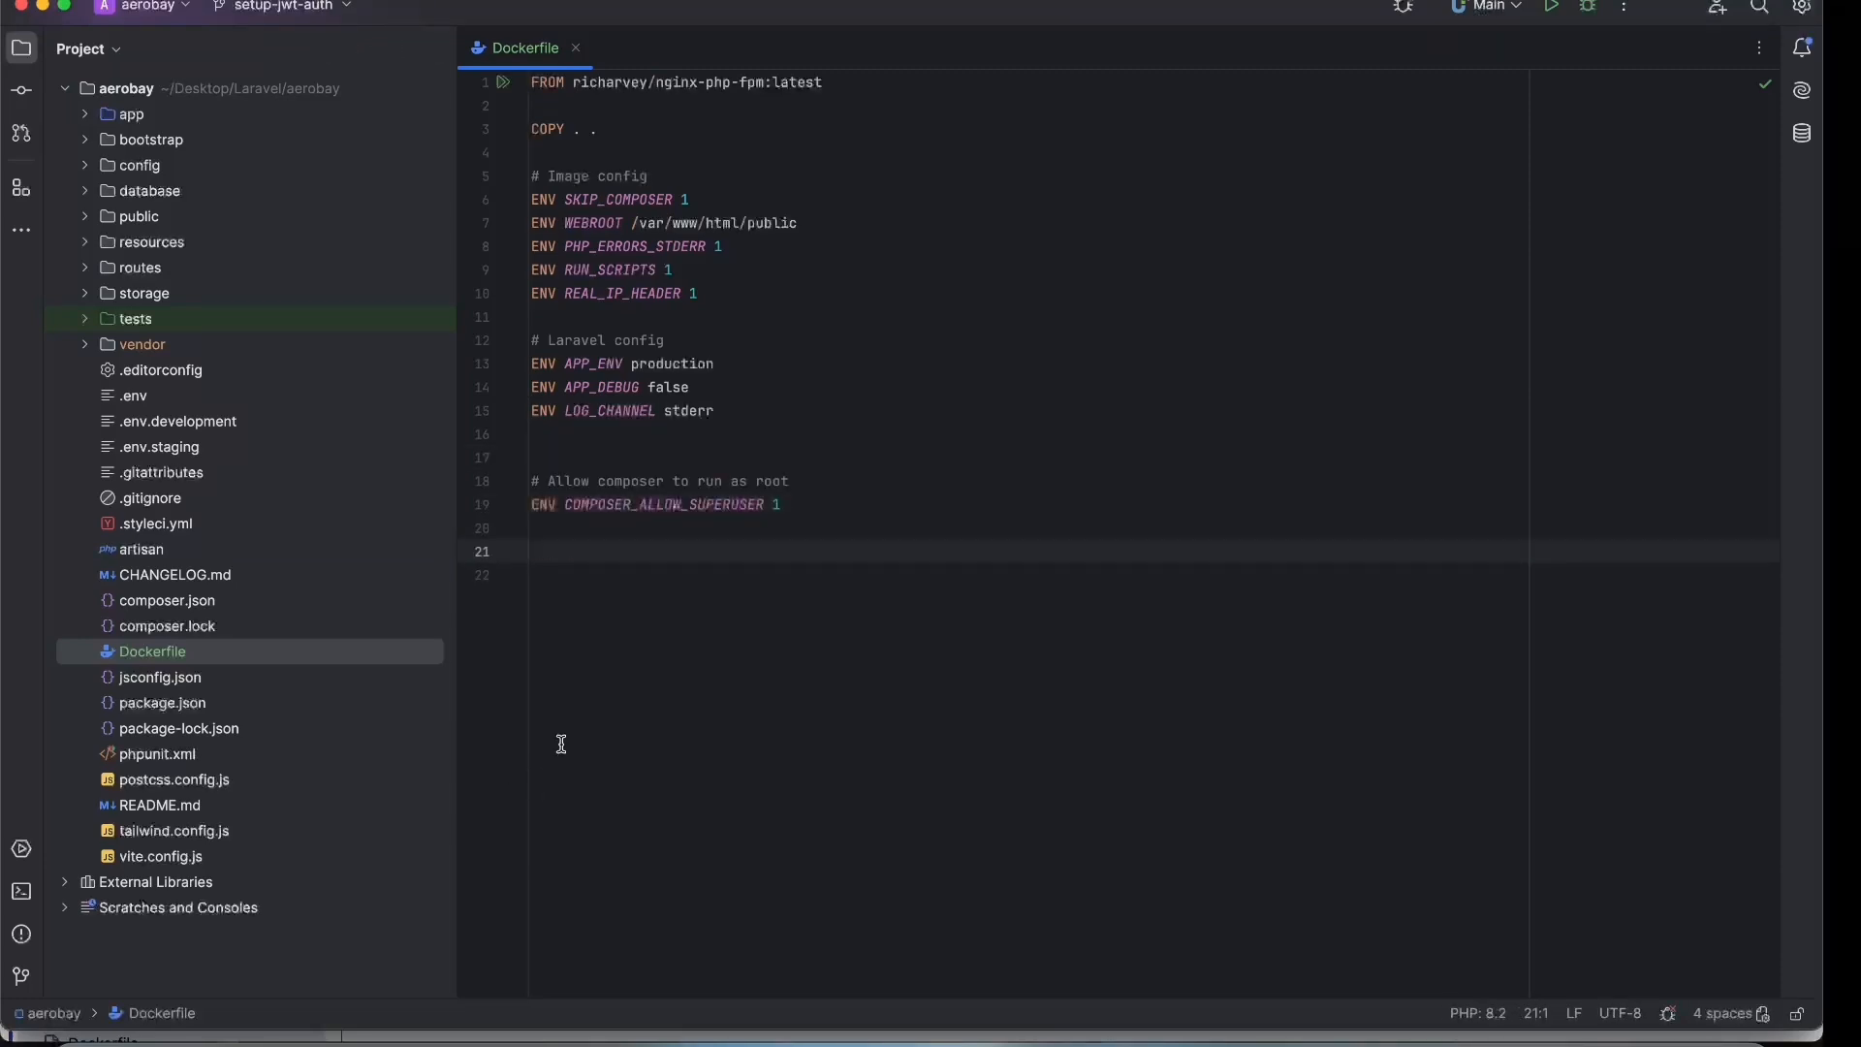
text(CMD ["/start.sh"])
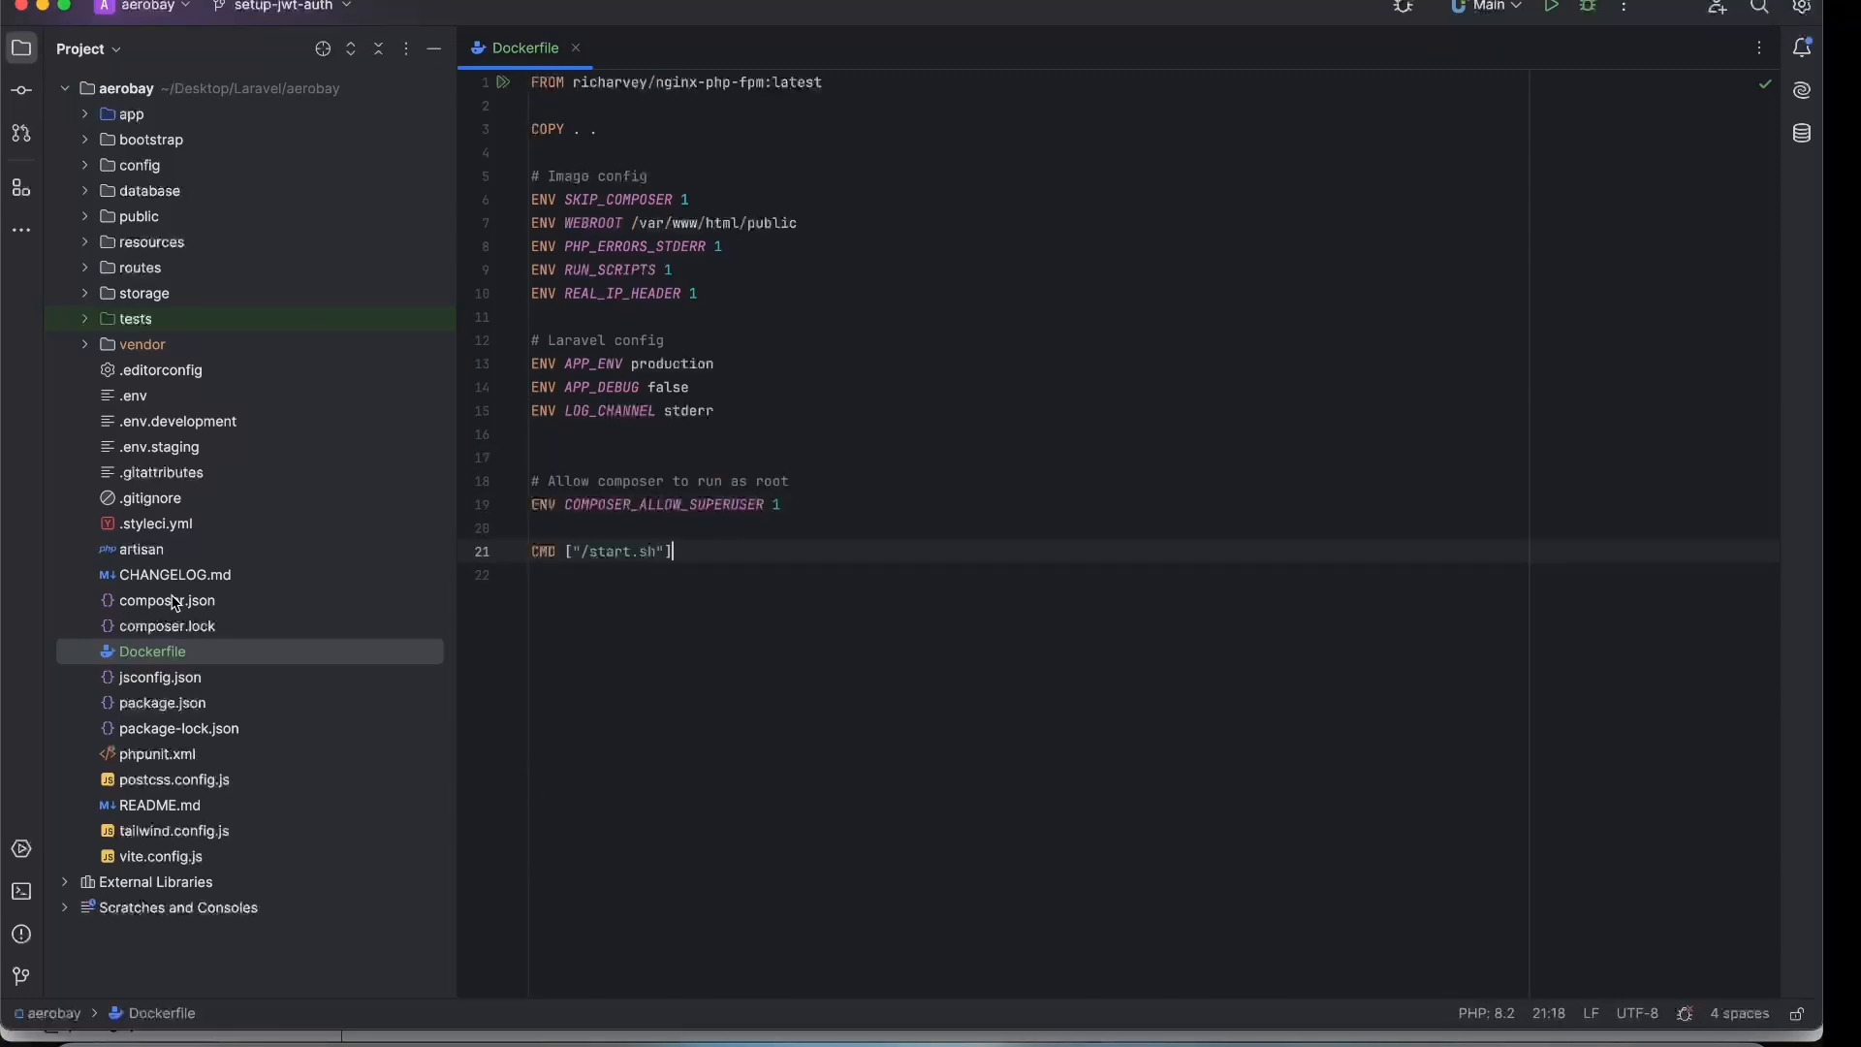
mouse_move(235, 341)
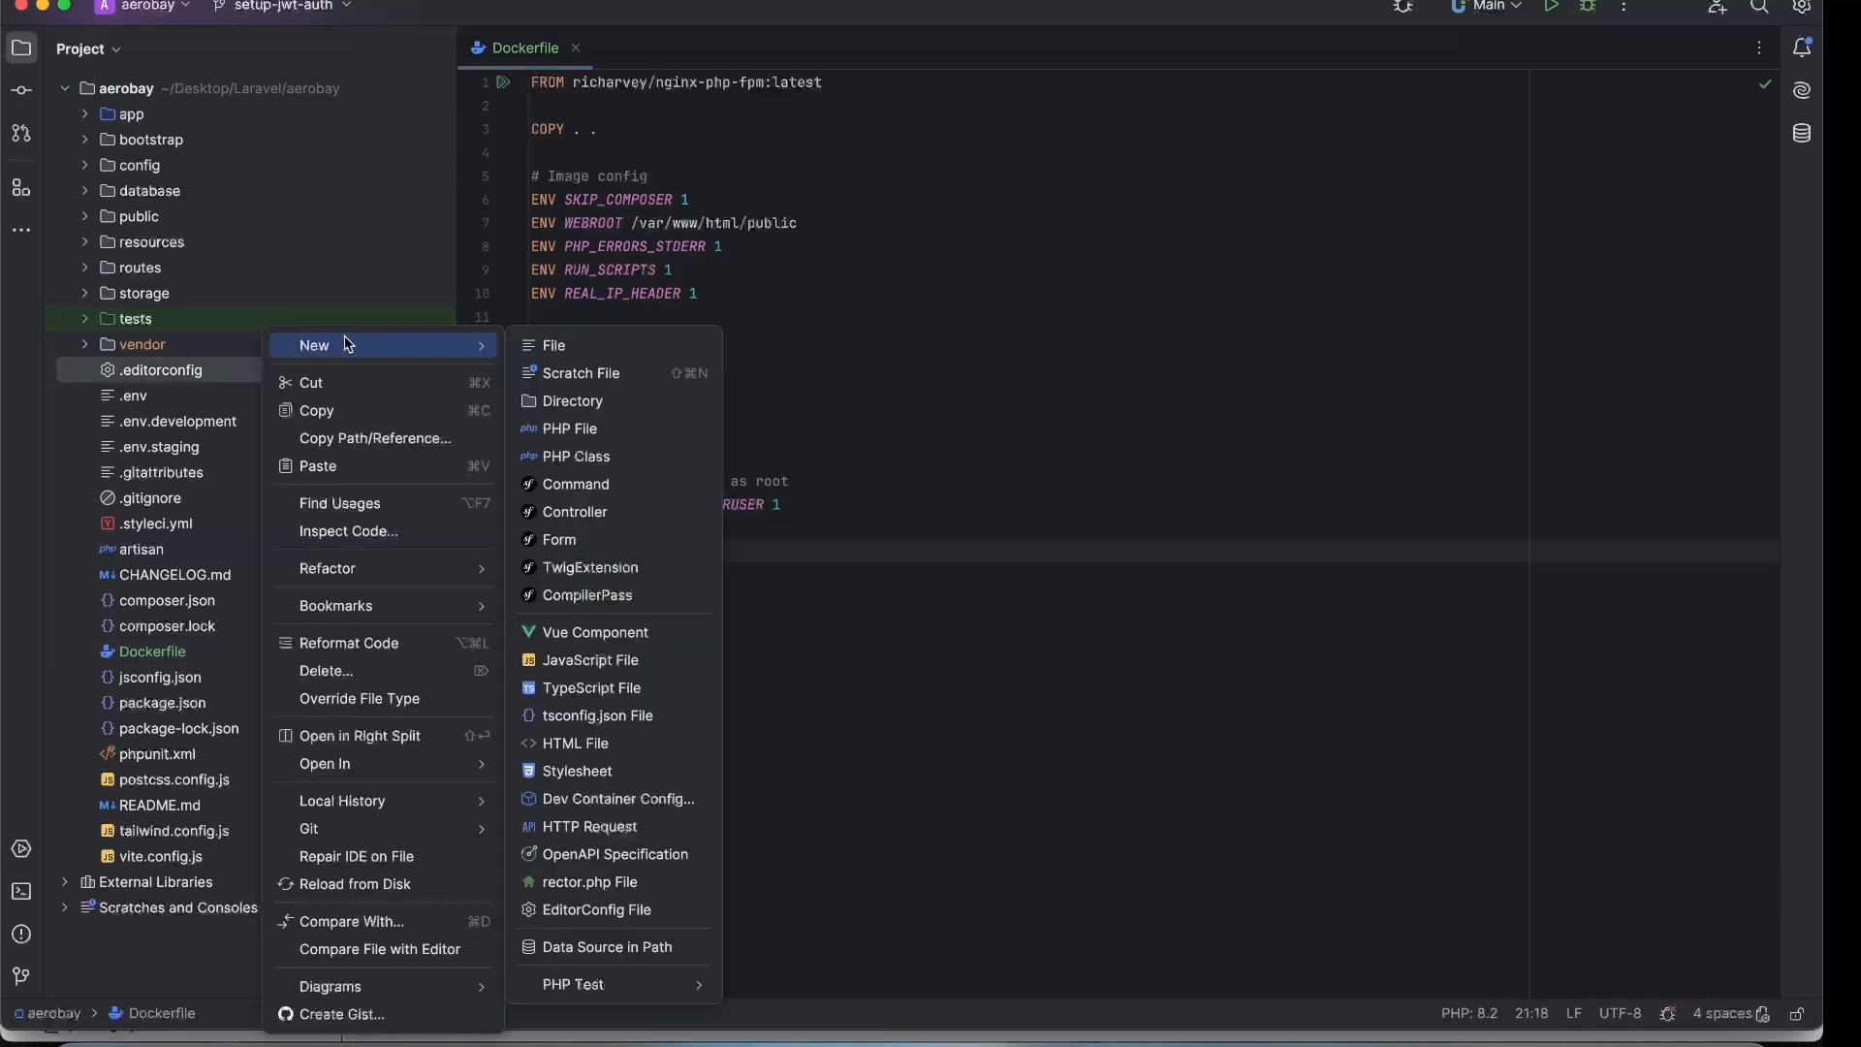
Create .dockerignore at the project root listing vendor/ and node_modules/.
click(552, 345)
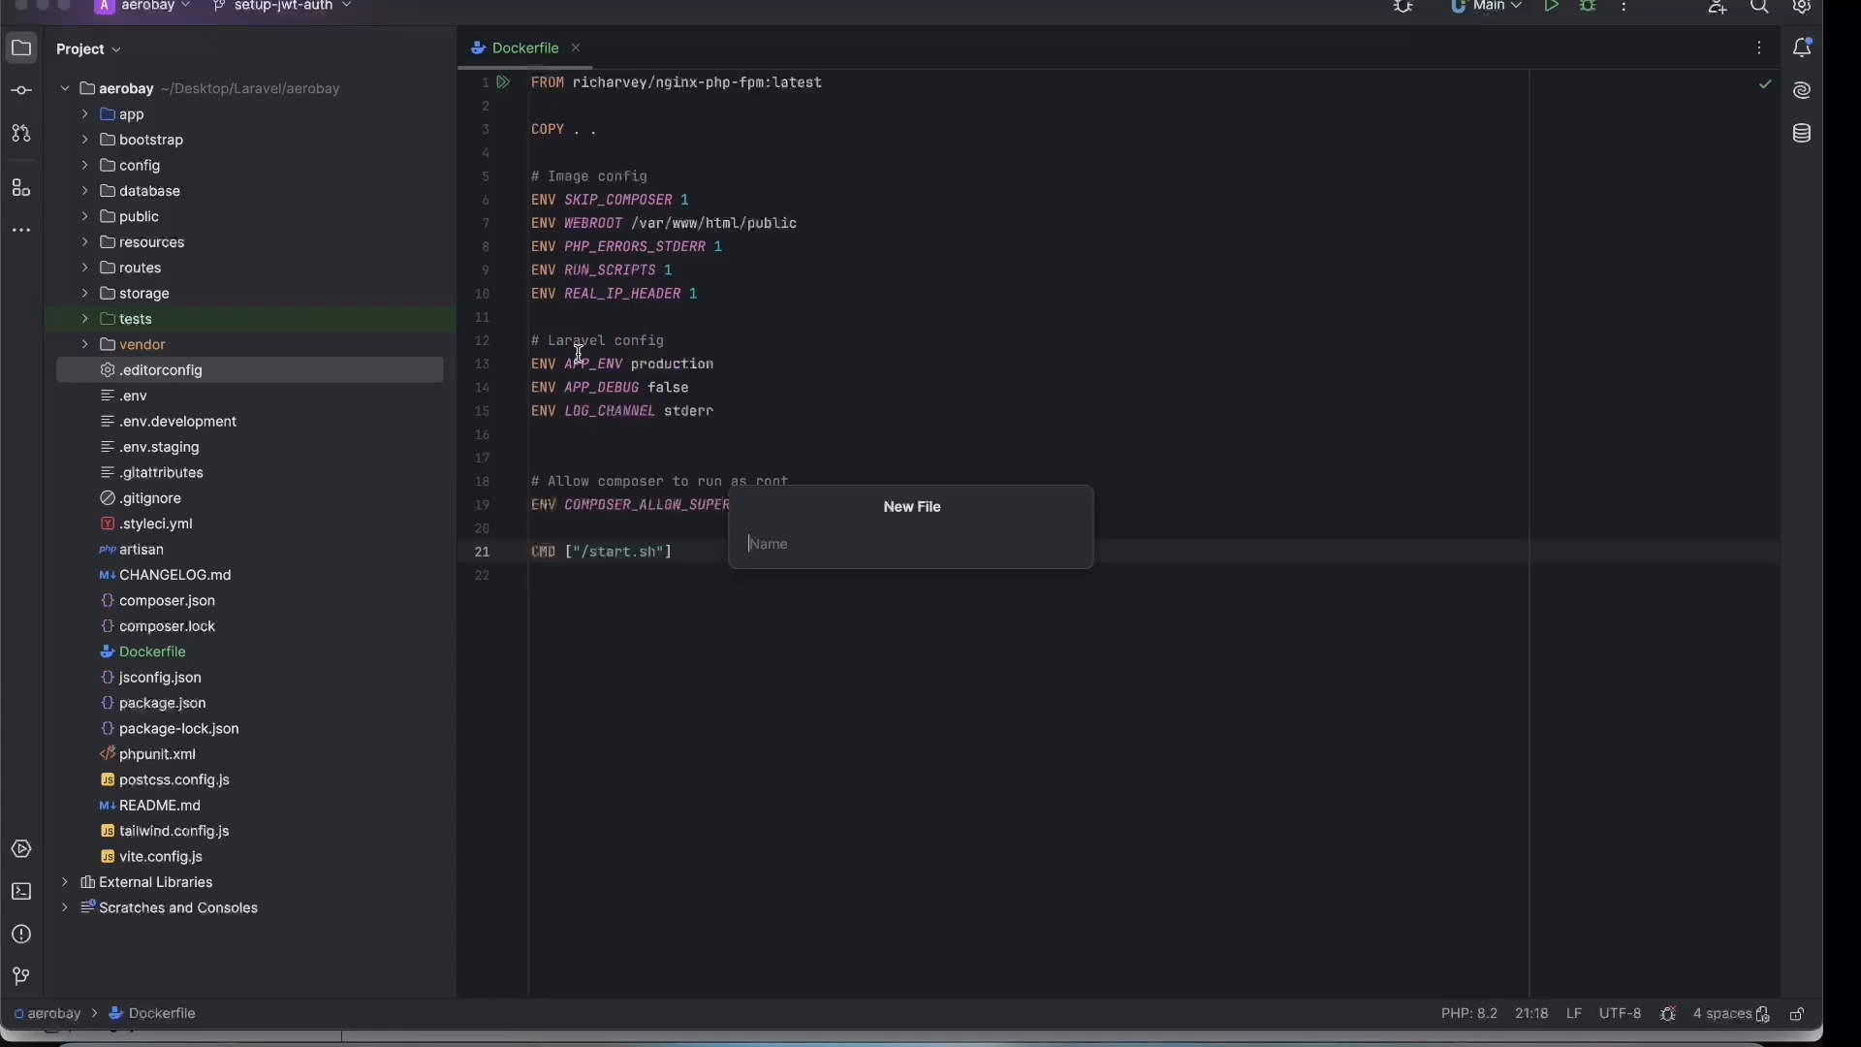
text(.dockerig)
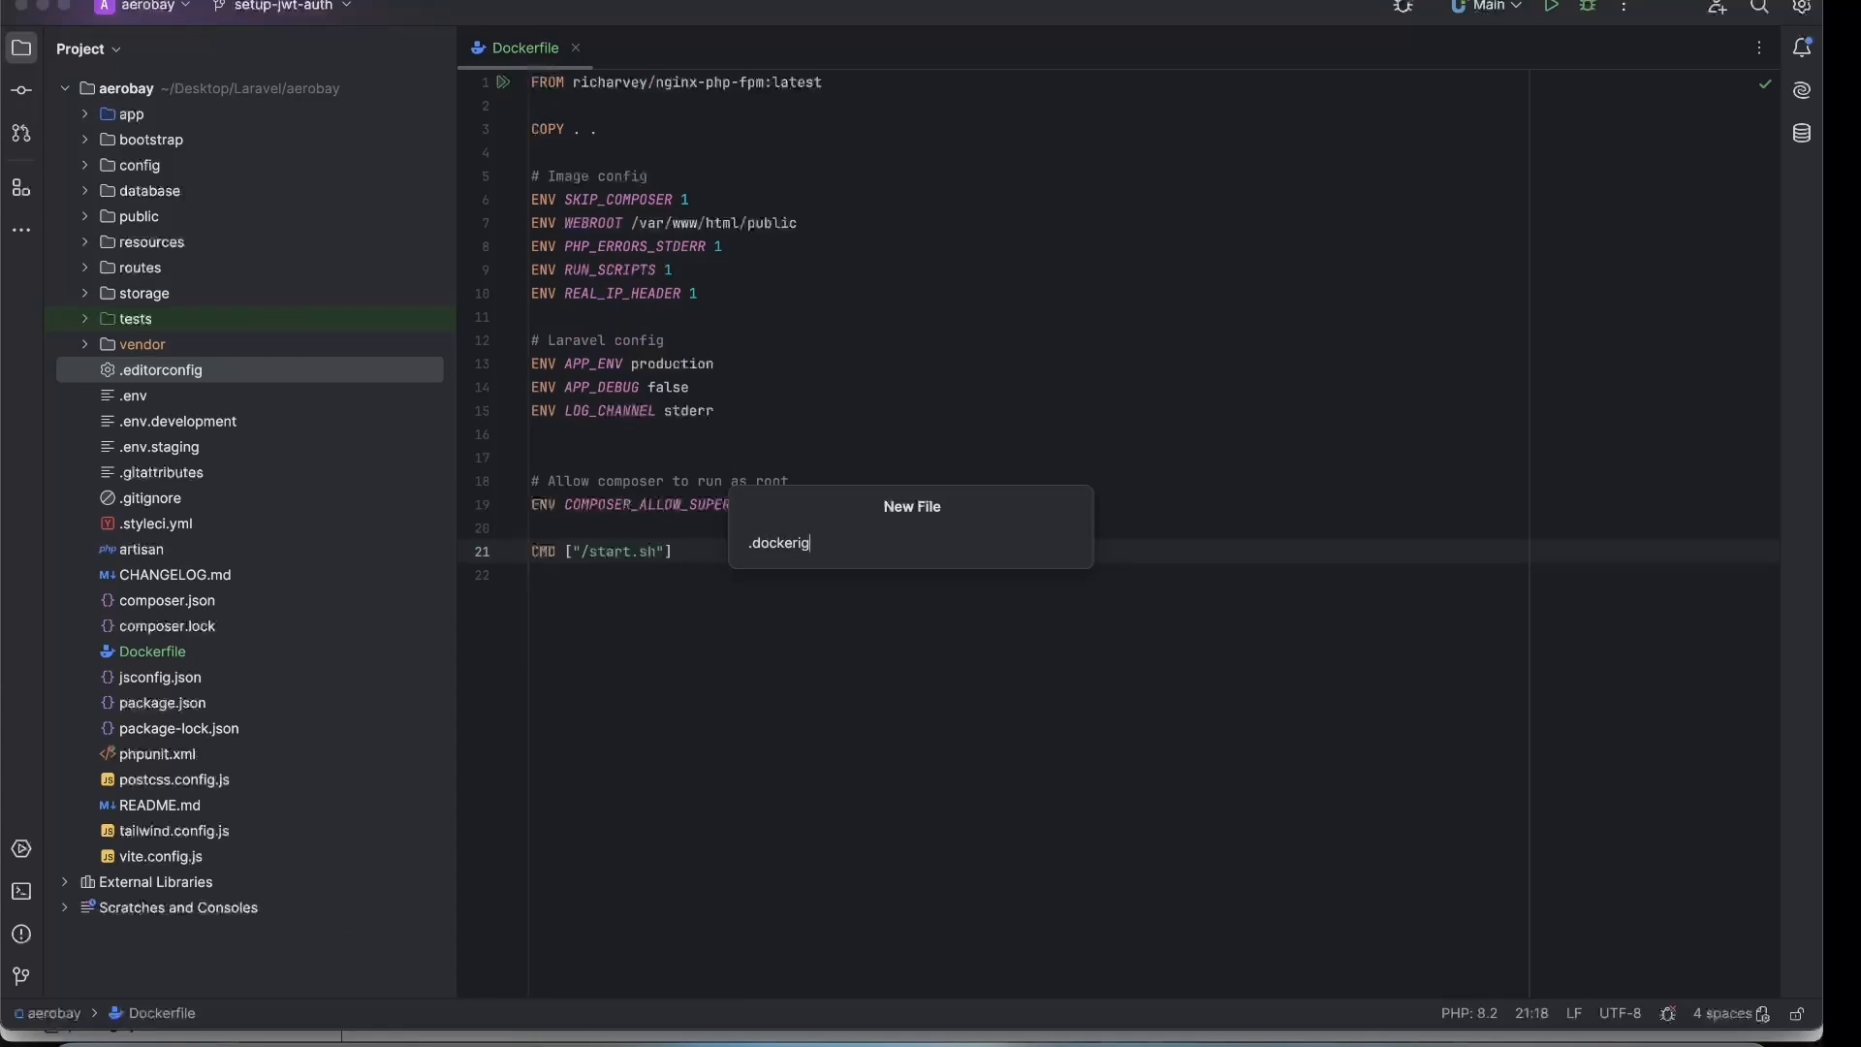
text(nore)
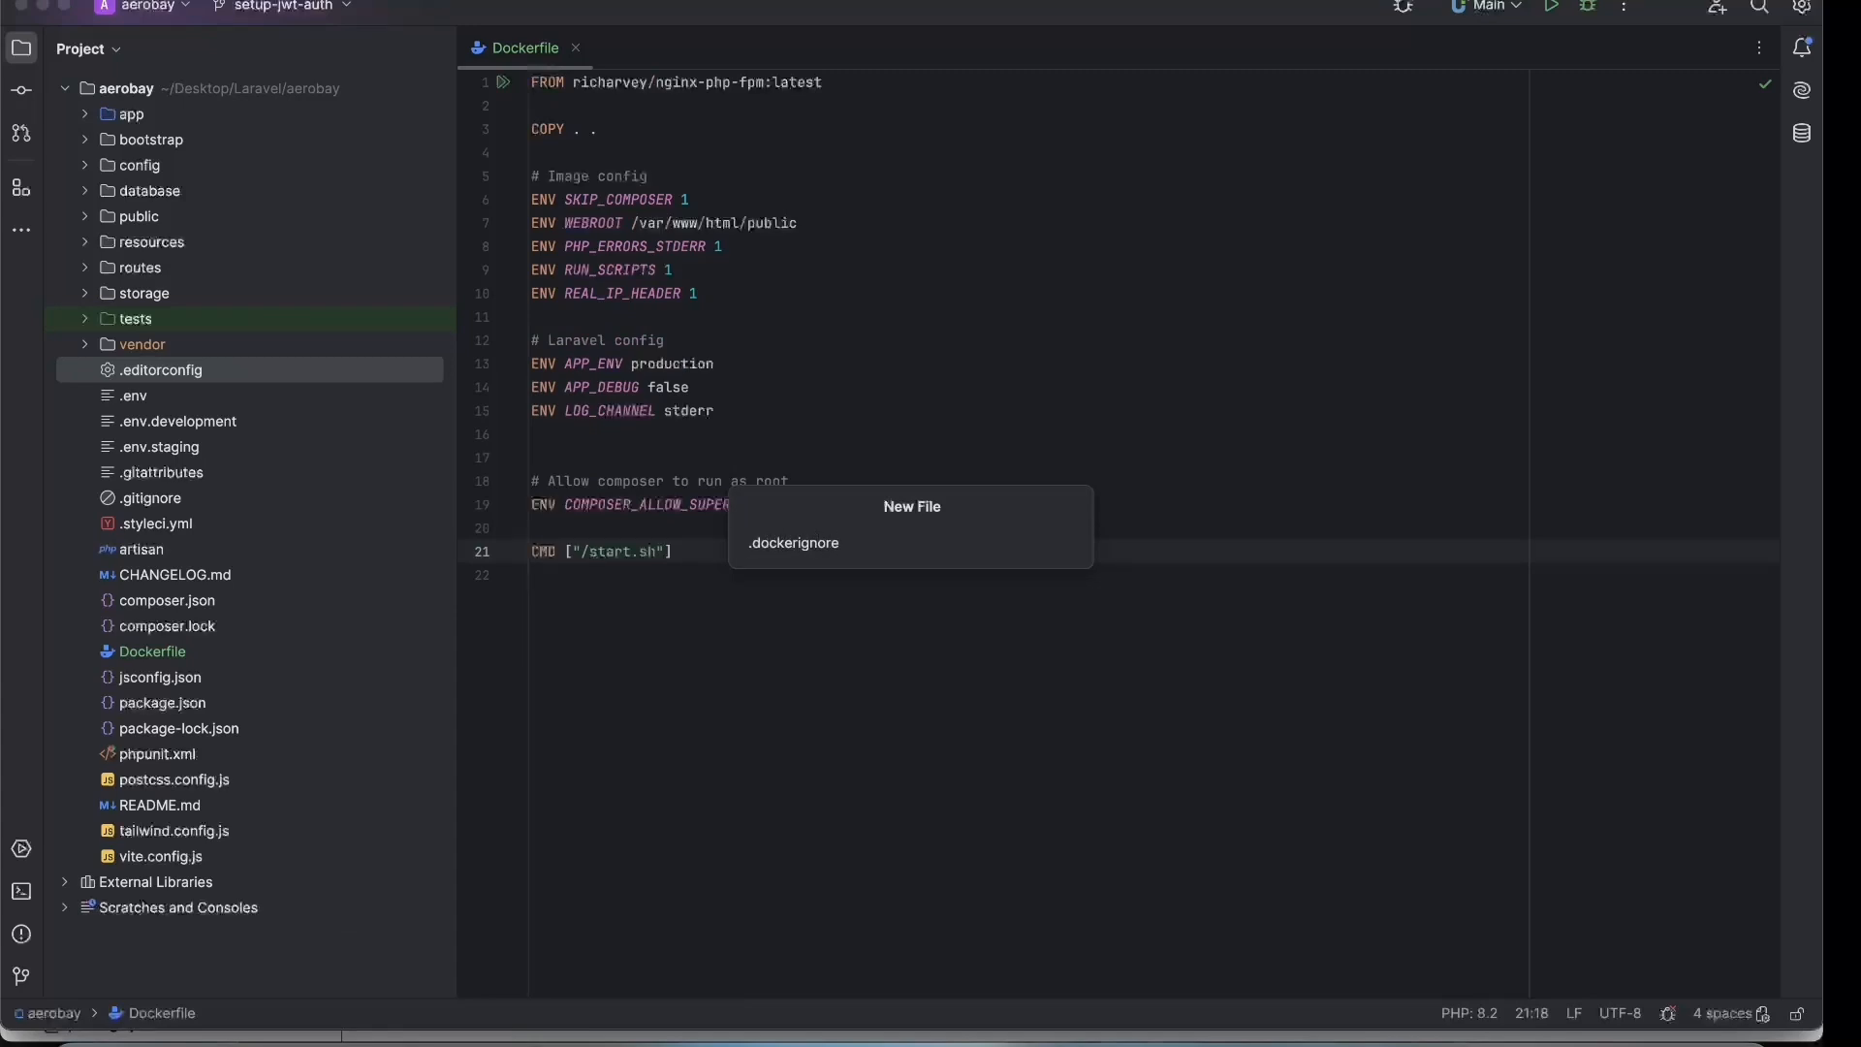
click(793, 543)
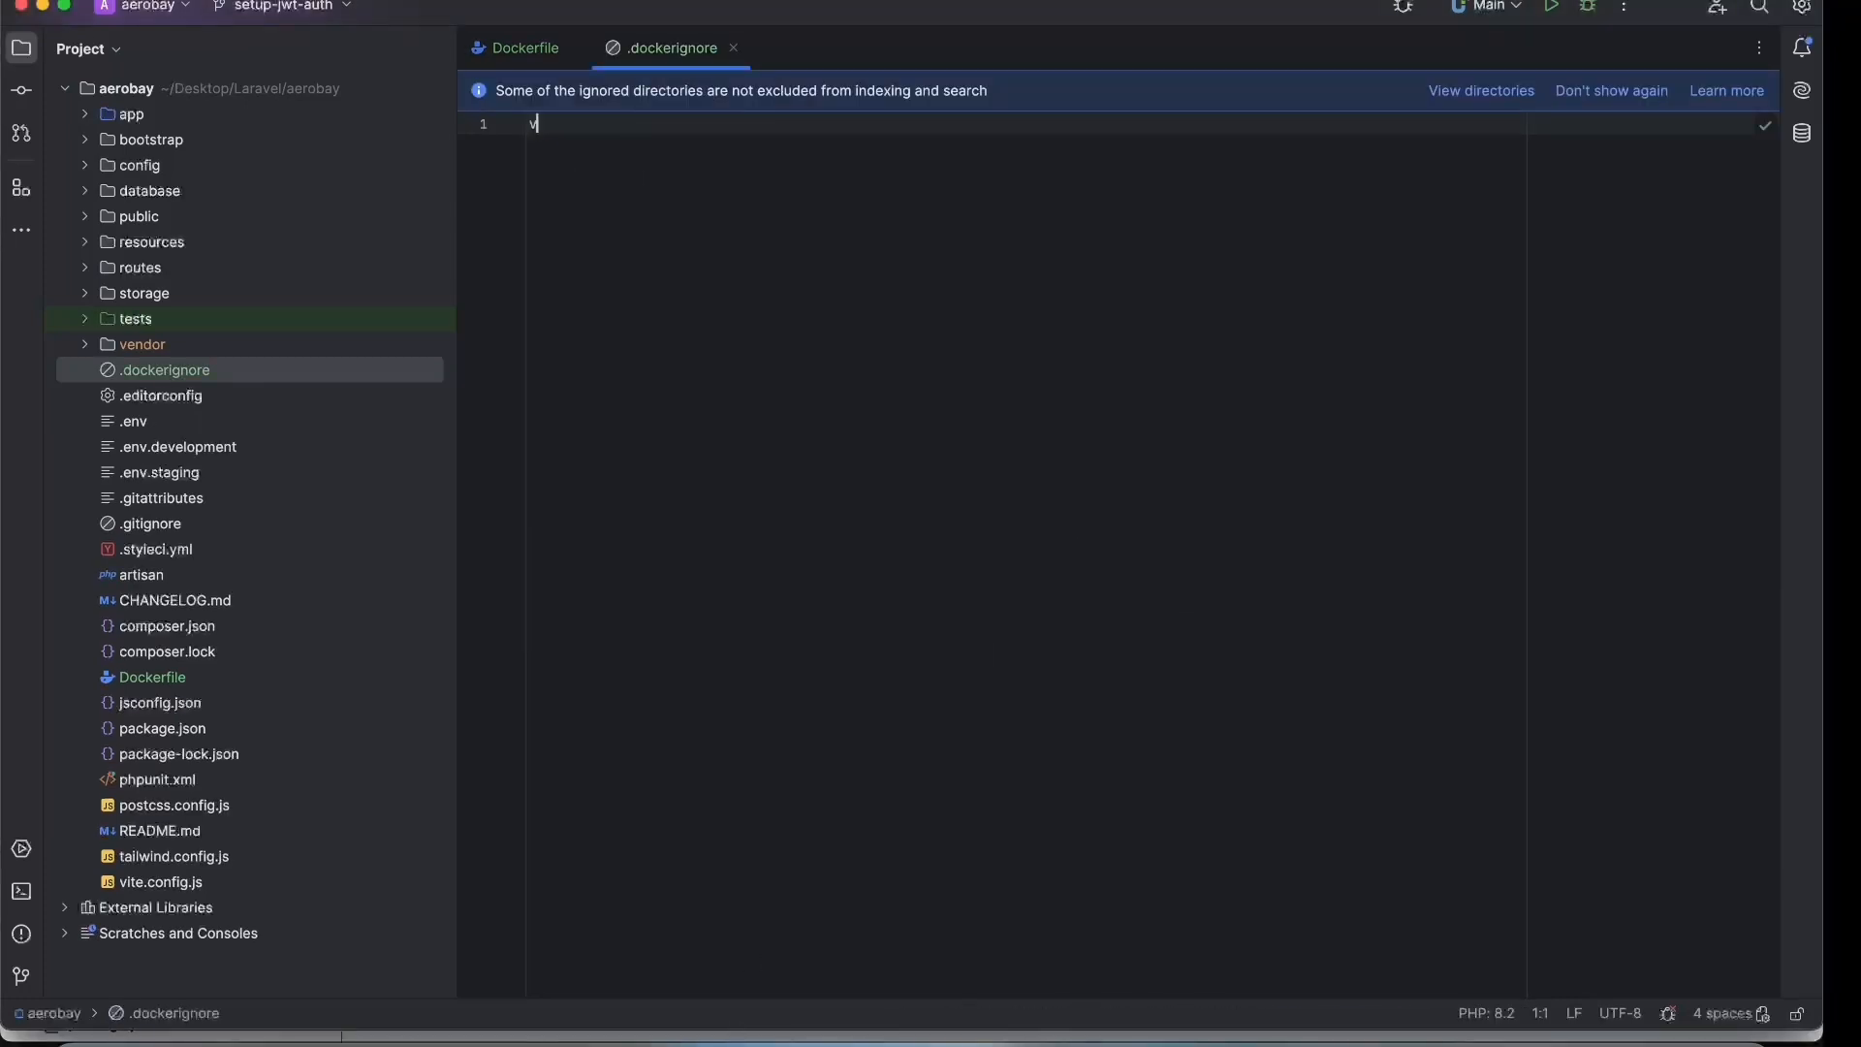
text(vendor/)
text(node_modules/)
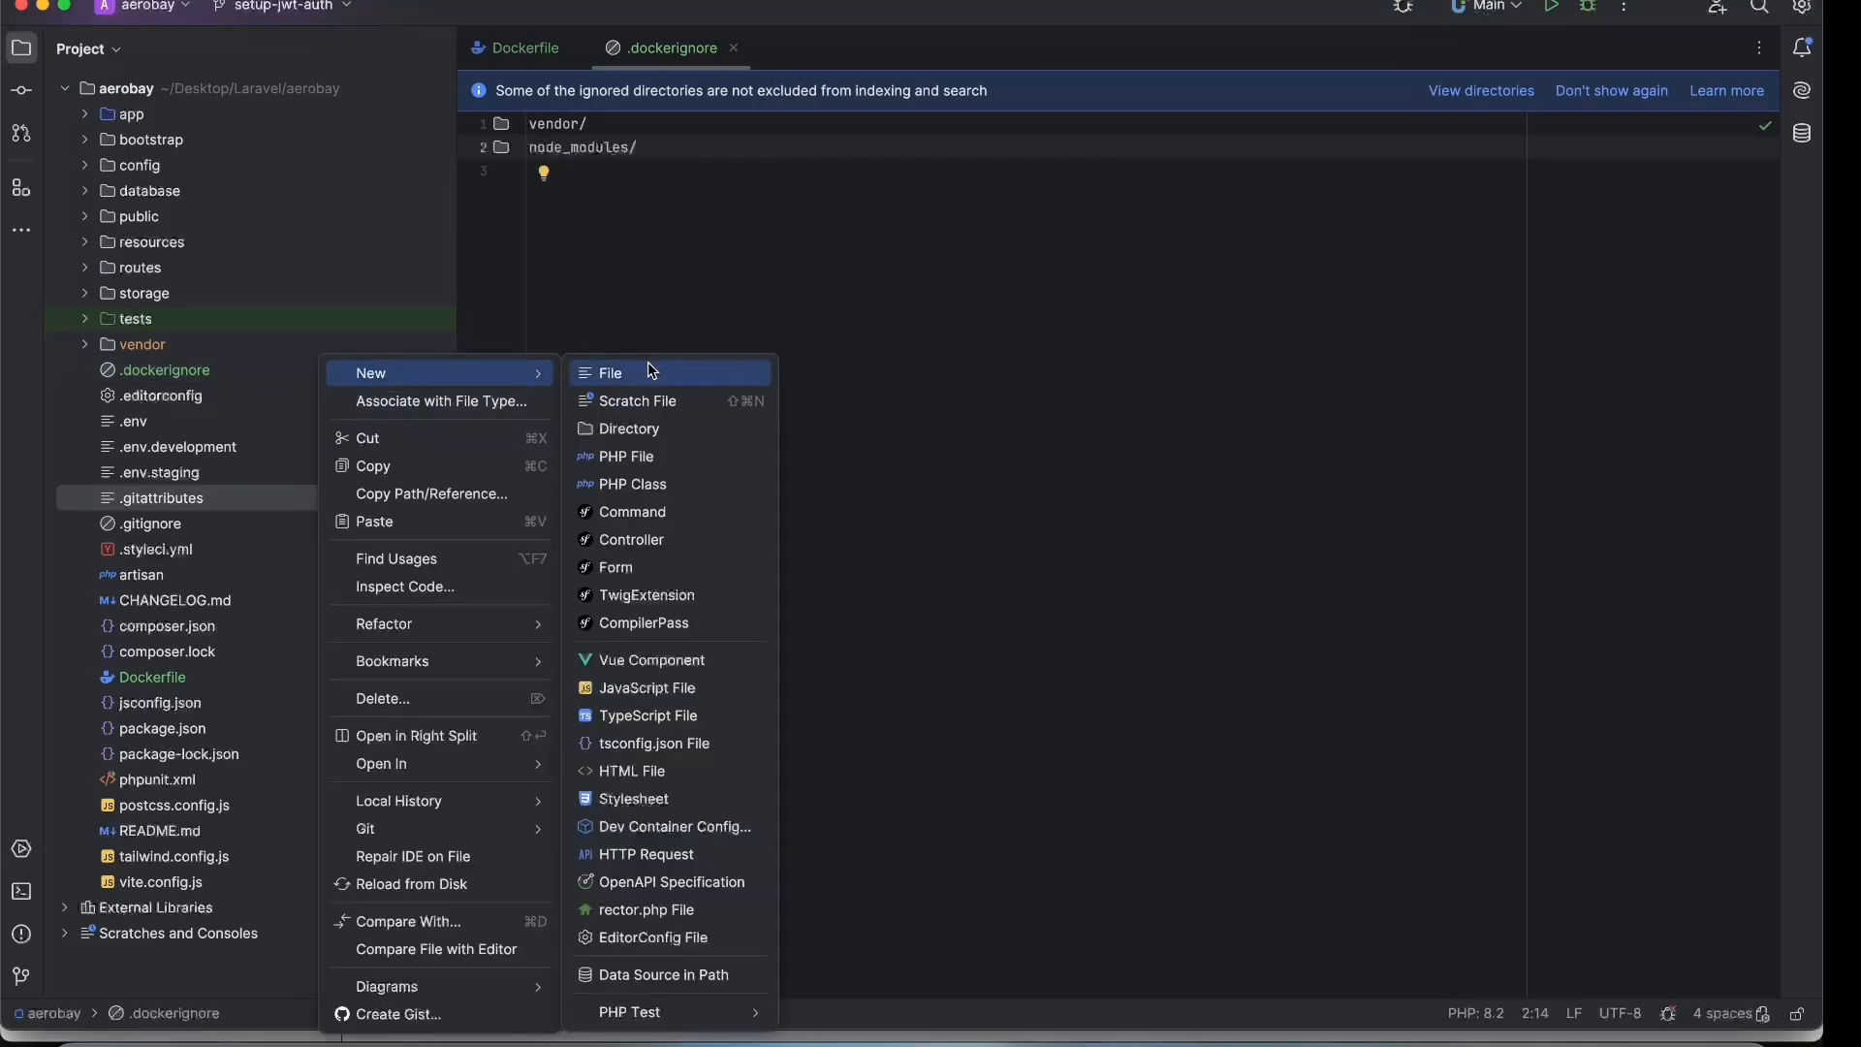
Create a Git-tracked script file and rename it to start.sh.
click(609, 372)
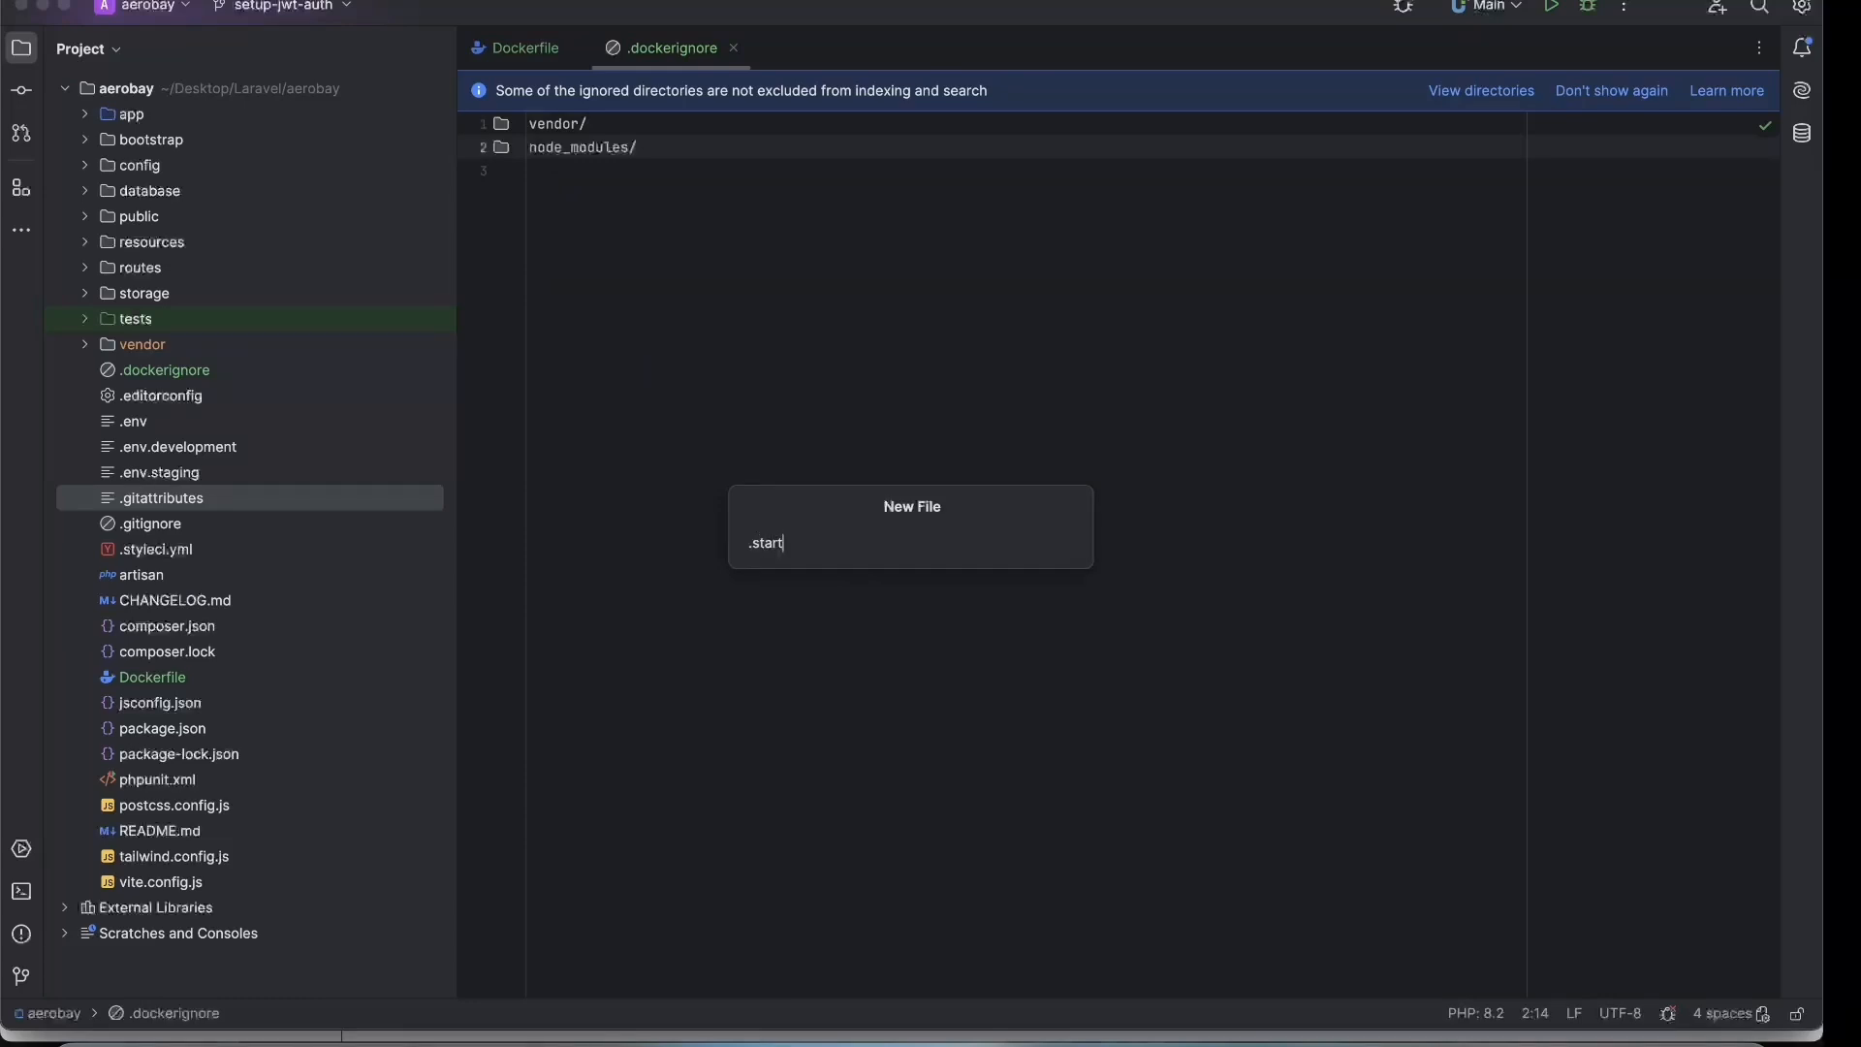
key(enter)
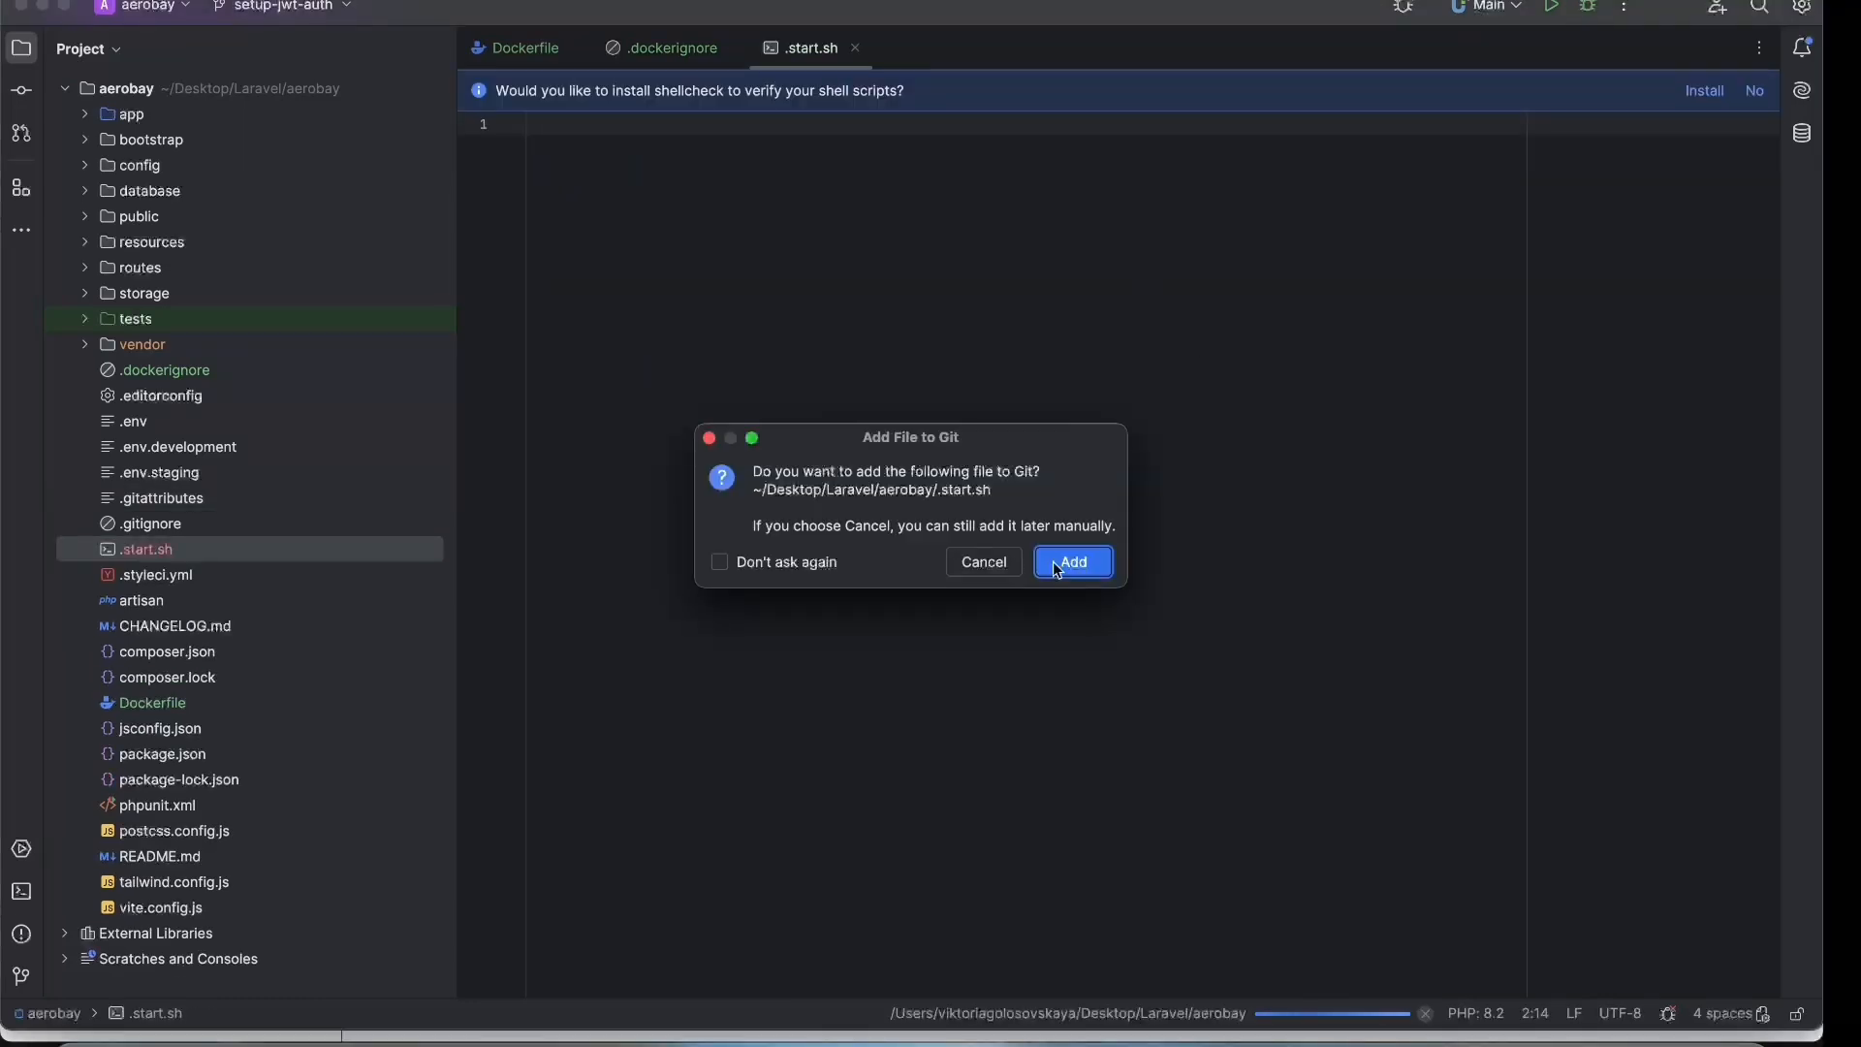
click(1071, 563)
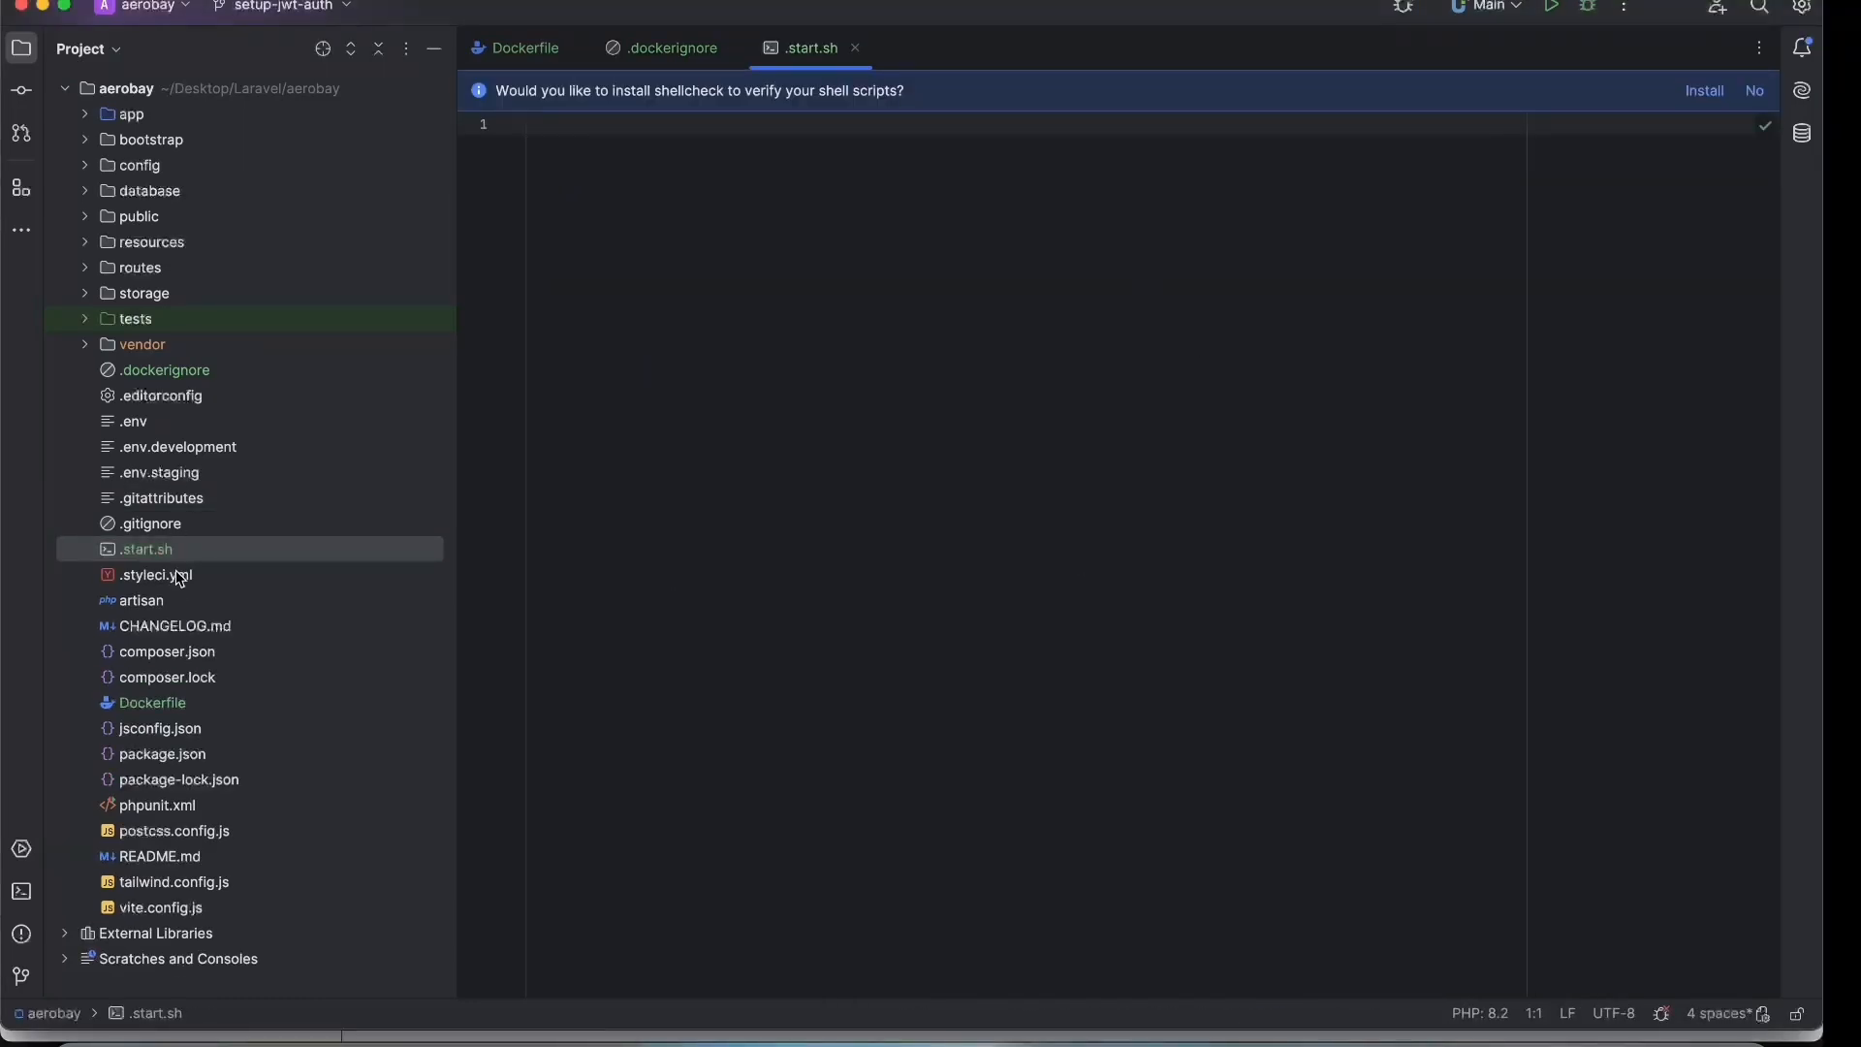
right_click(145, 548)
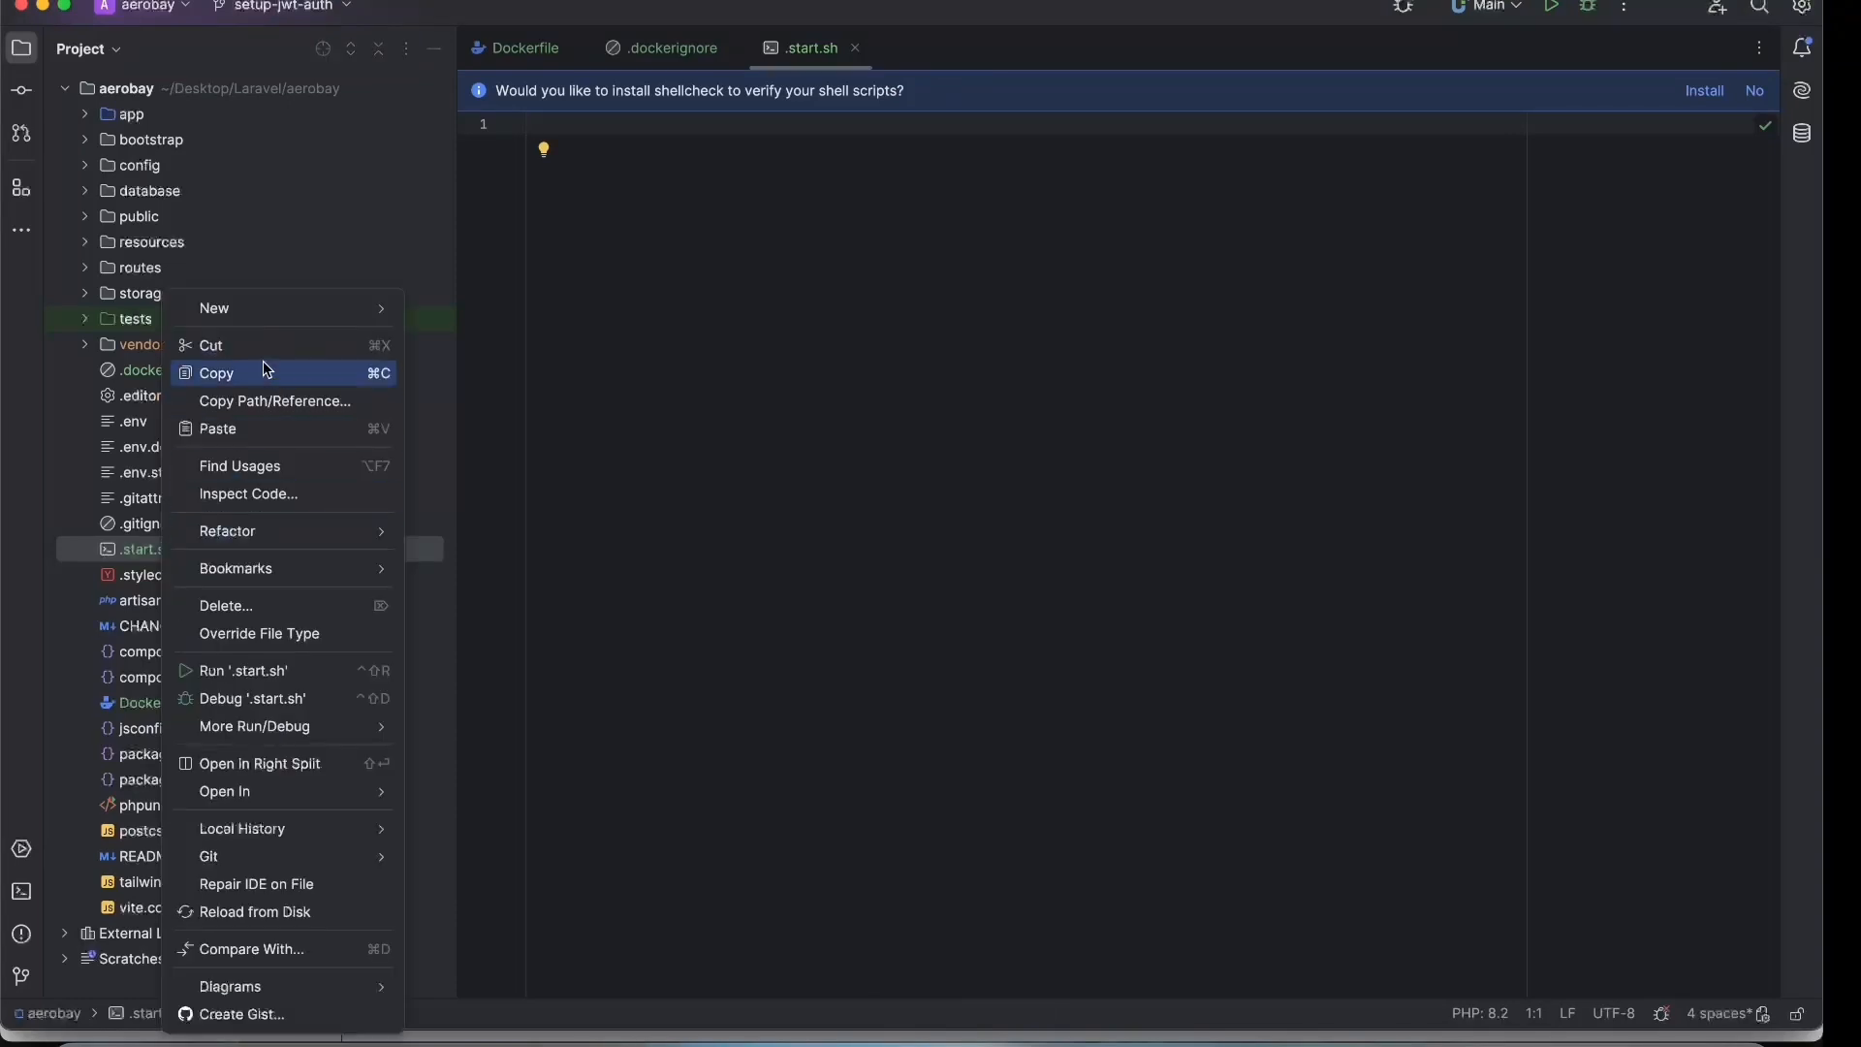
mouse_move(309, 533)
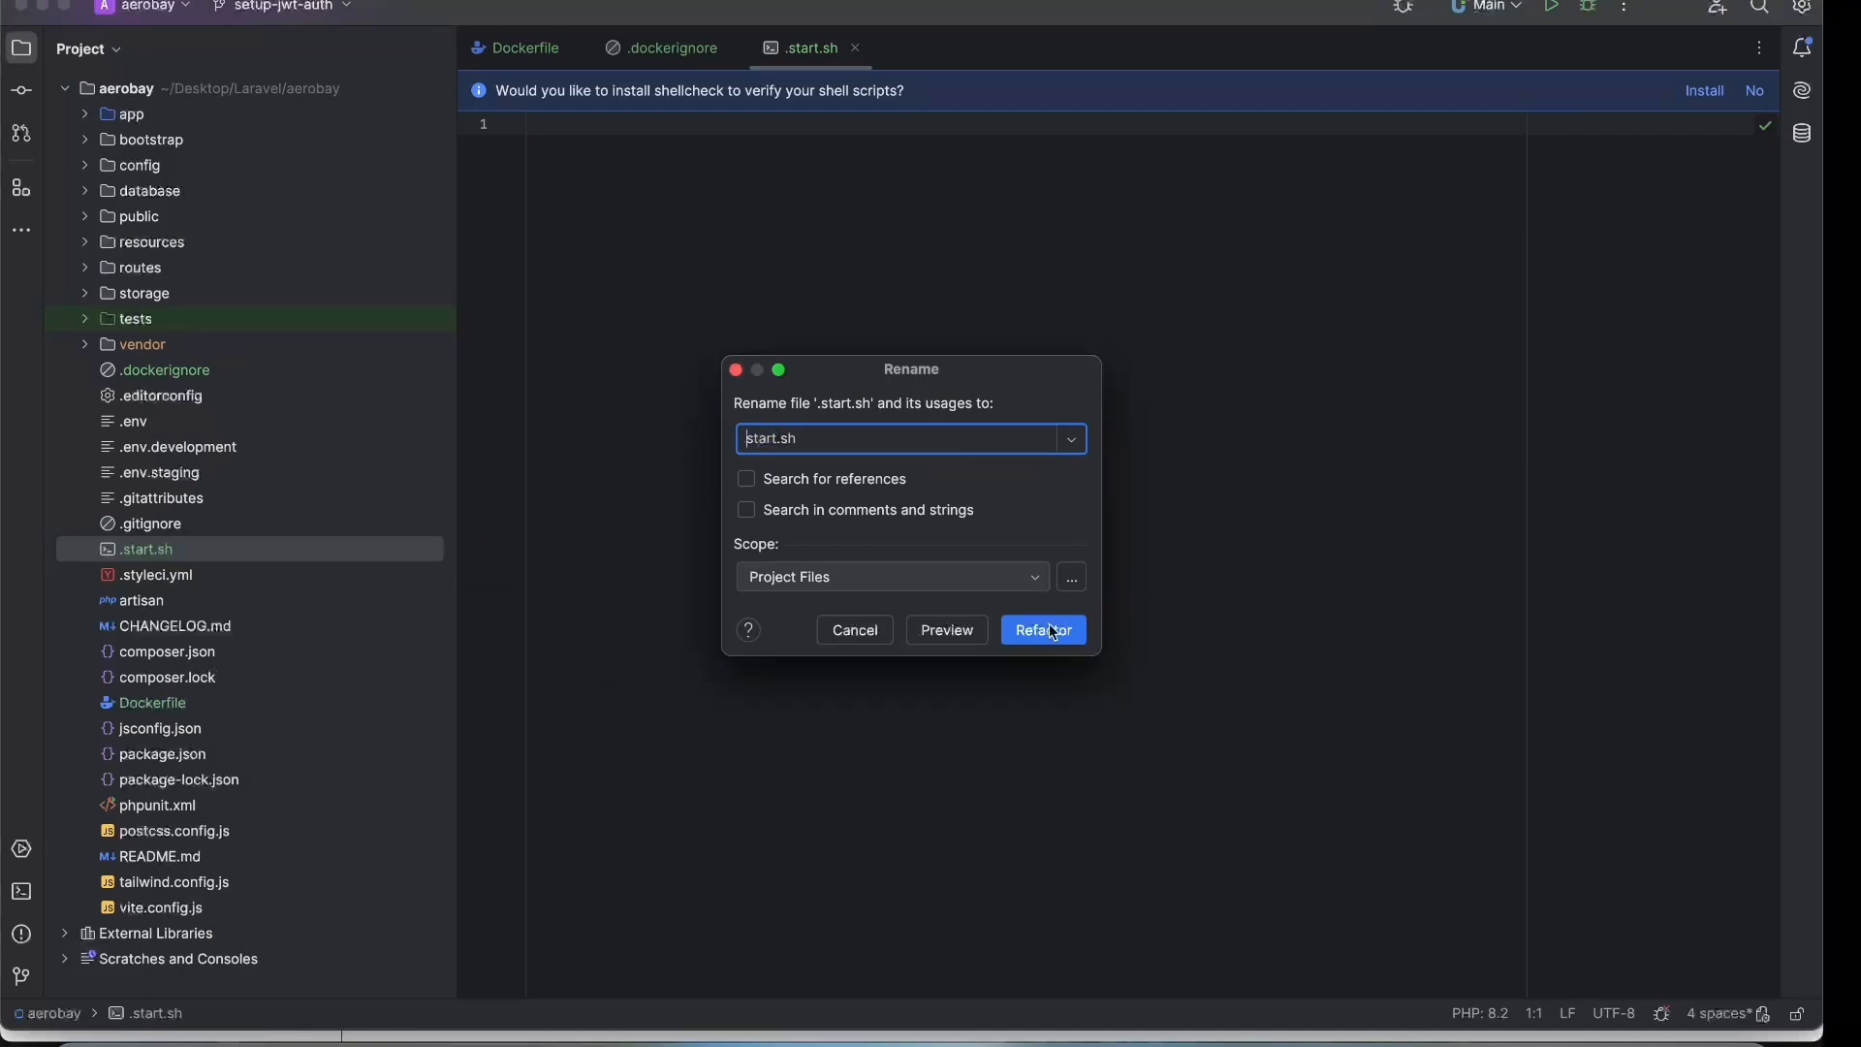
click(1041, 628)
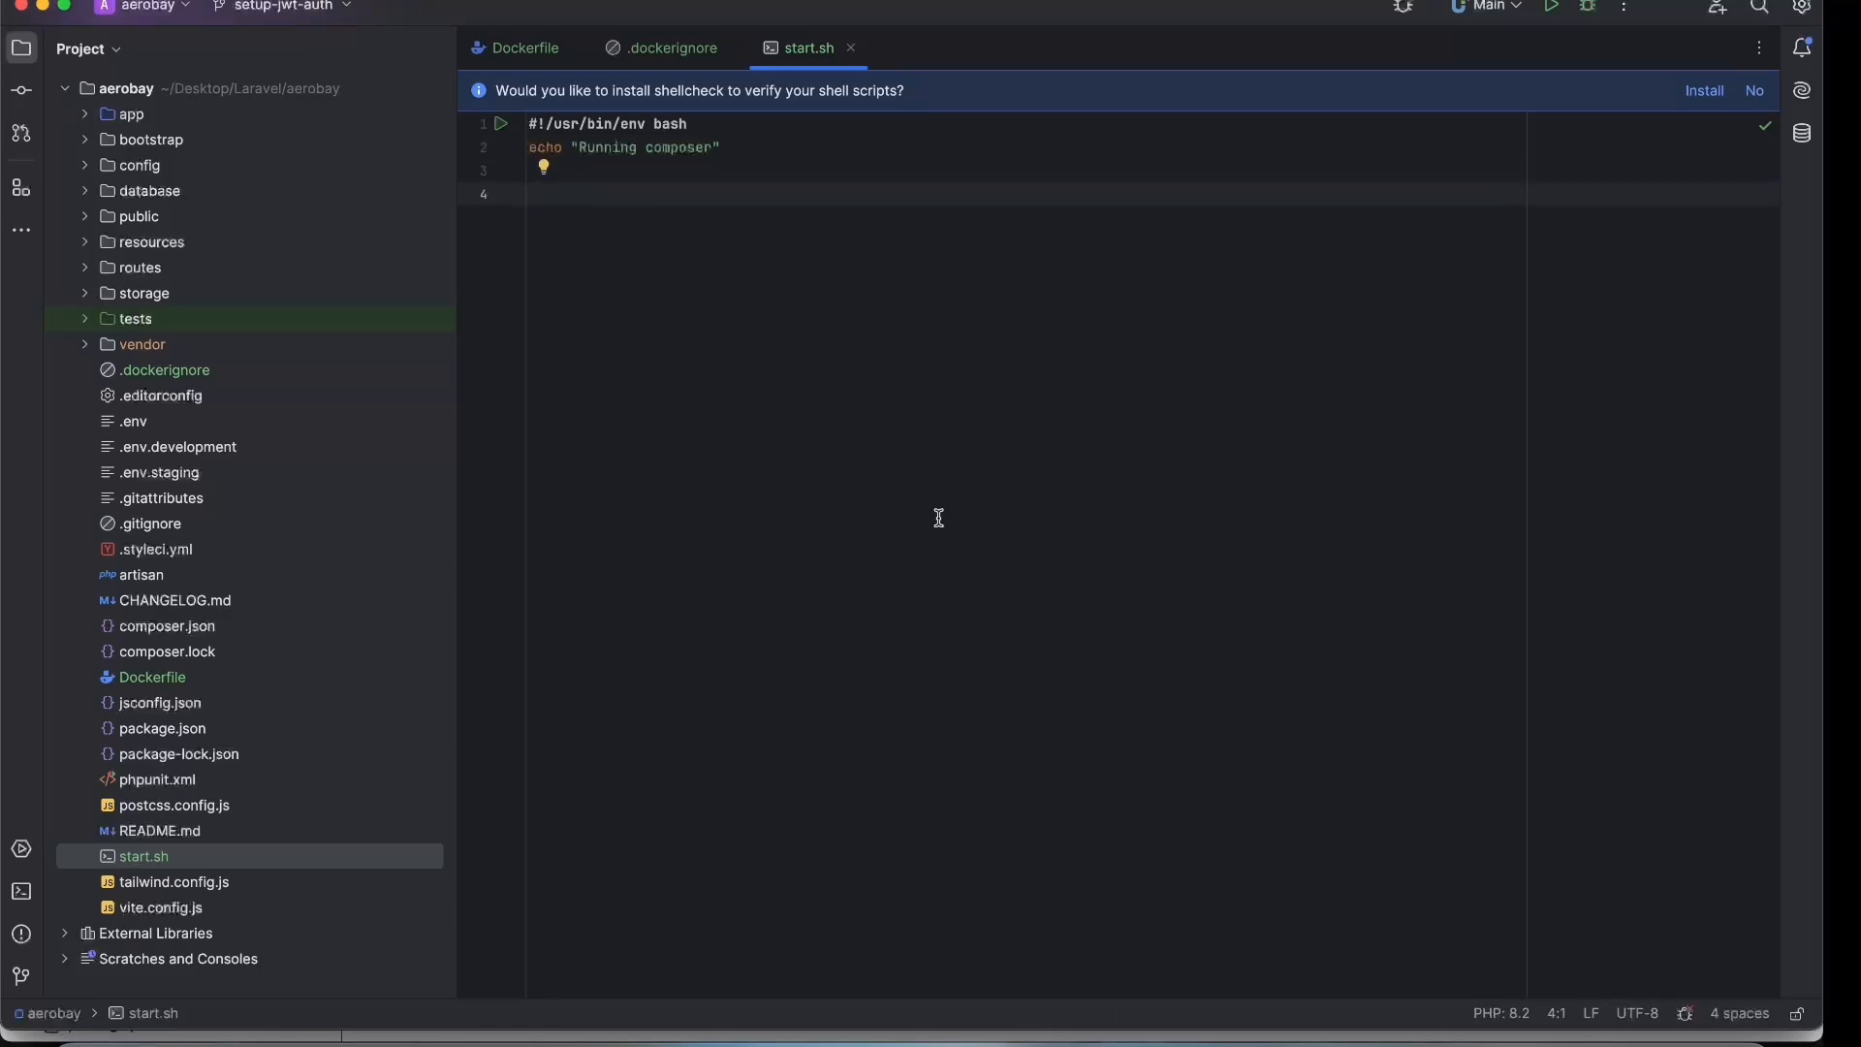
Write composer install --no-dev --working-dir=/var/www/html and the Cloudinary publishing echo into start.sh.
text(composer install --no-dev --working-dir=/var/www/html)
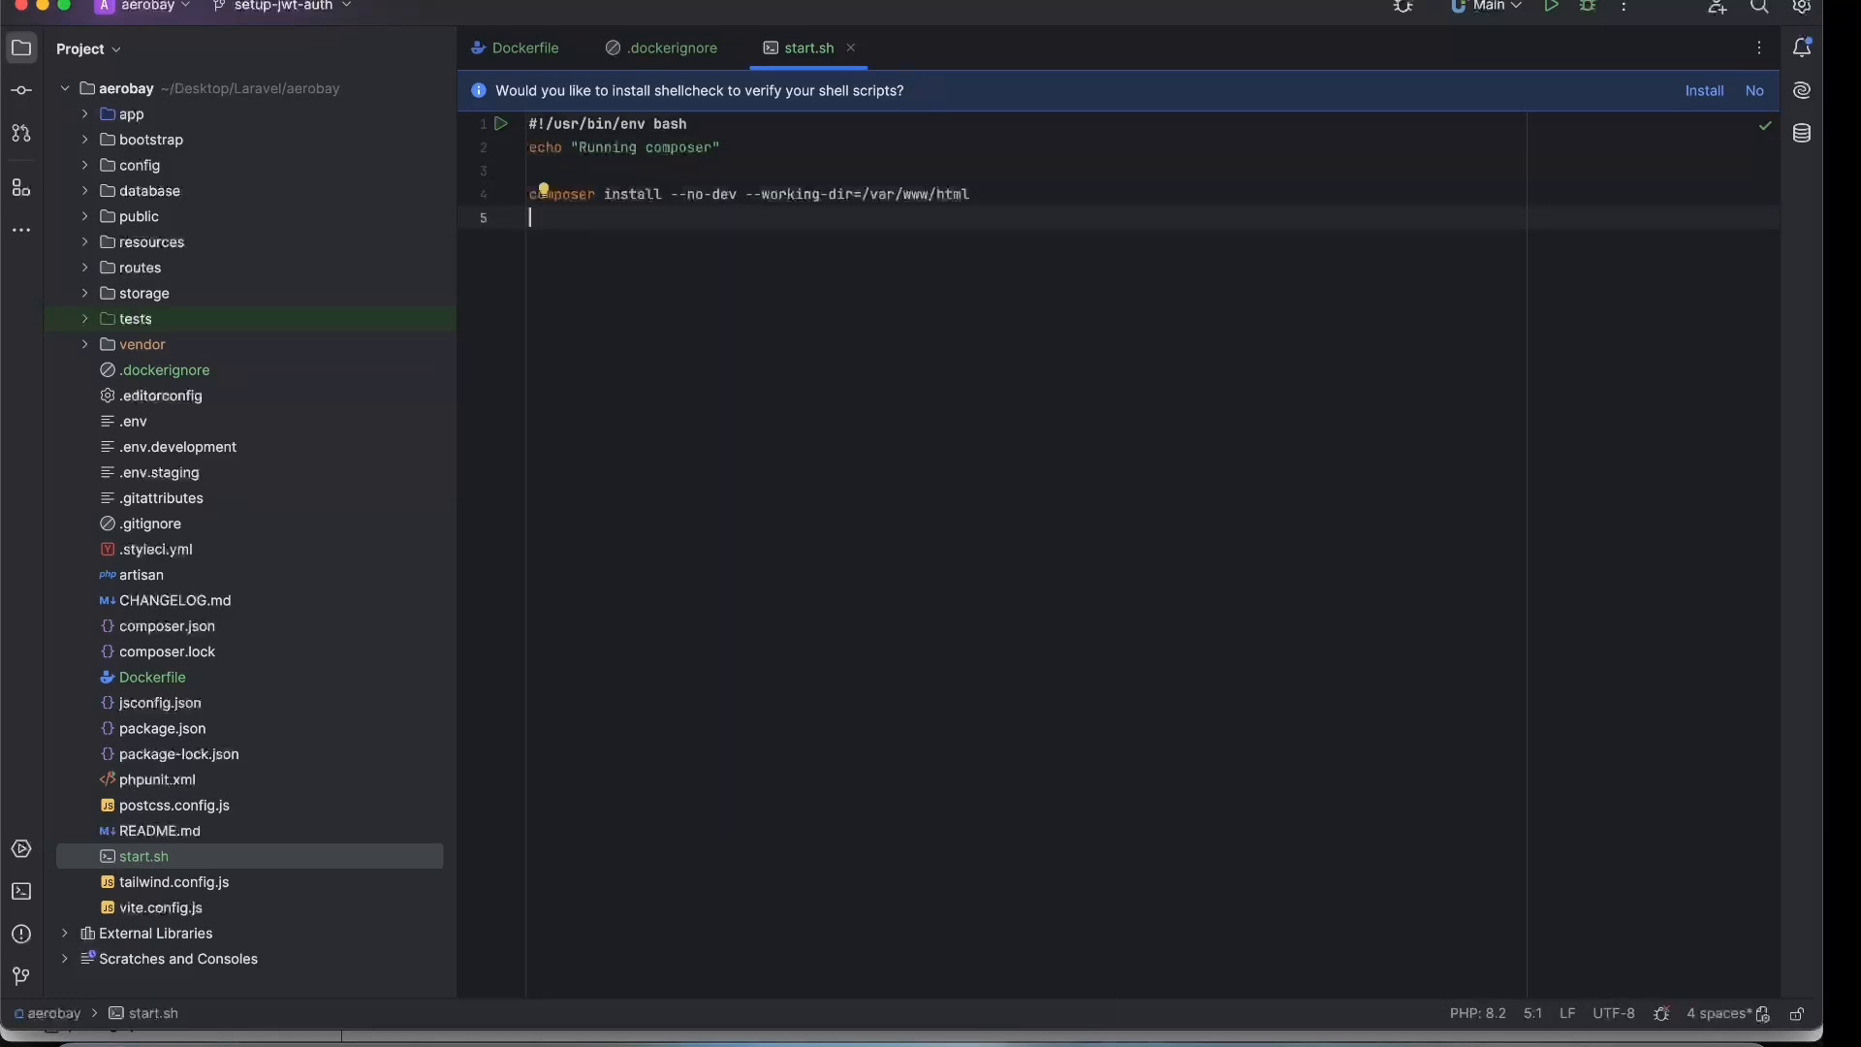
key(enter)
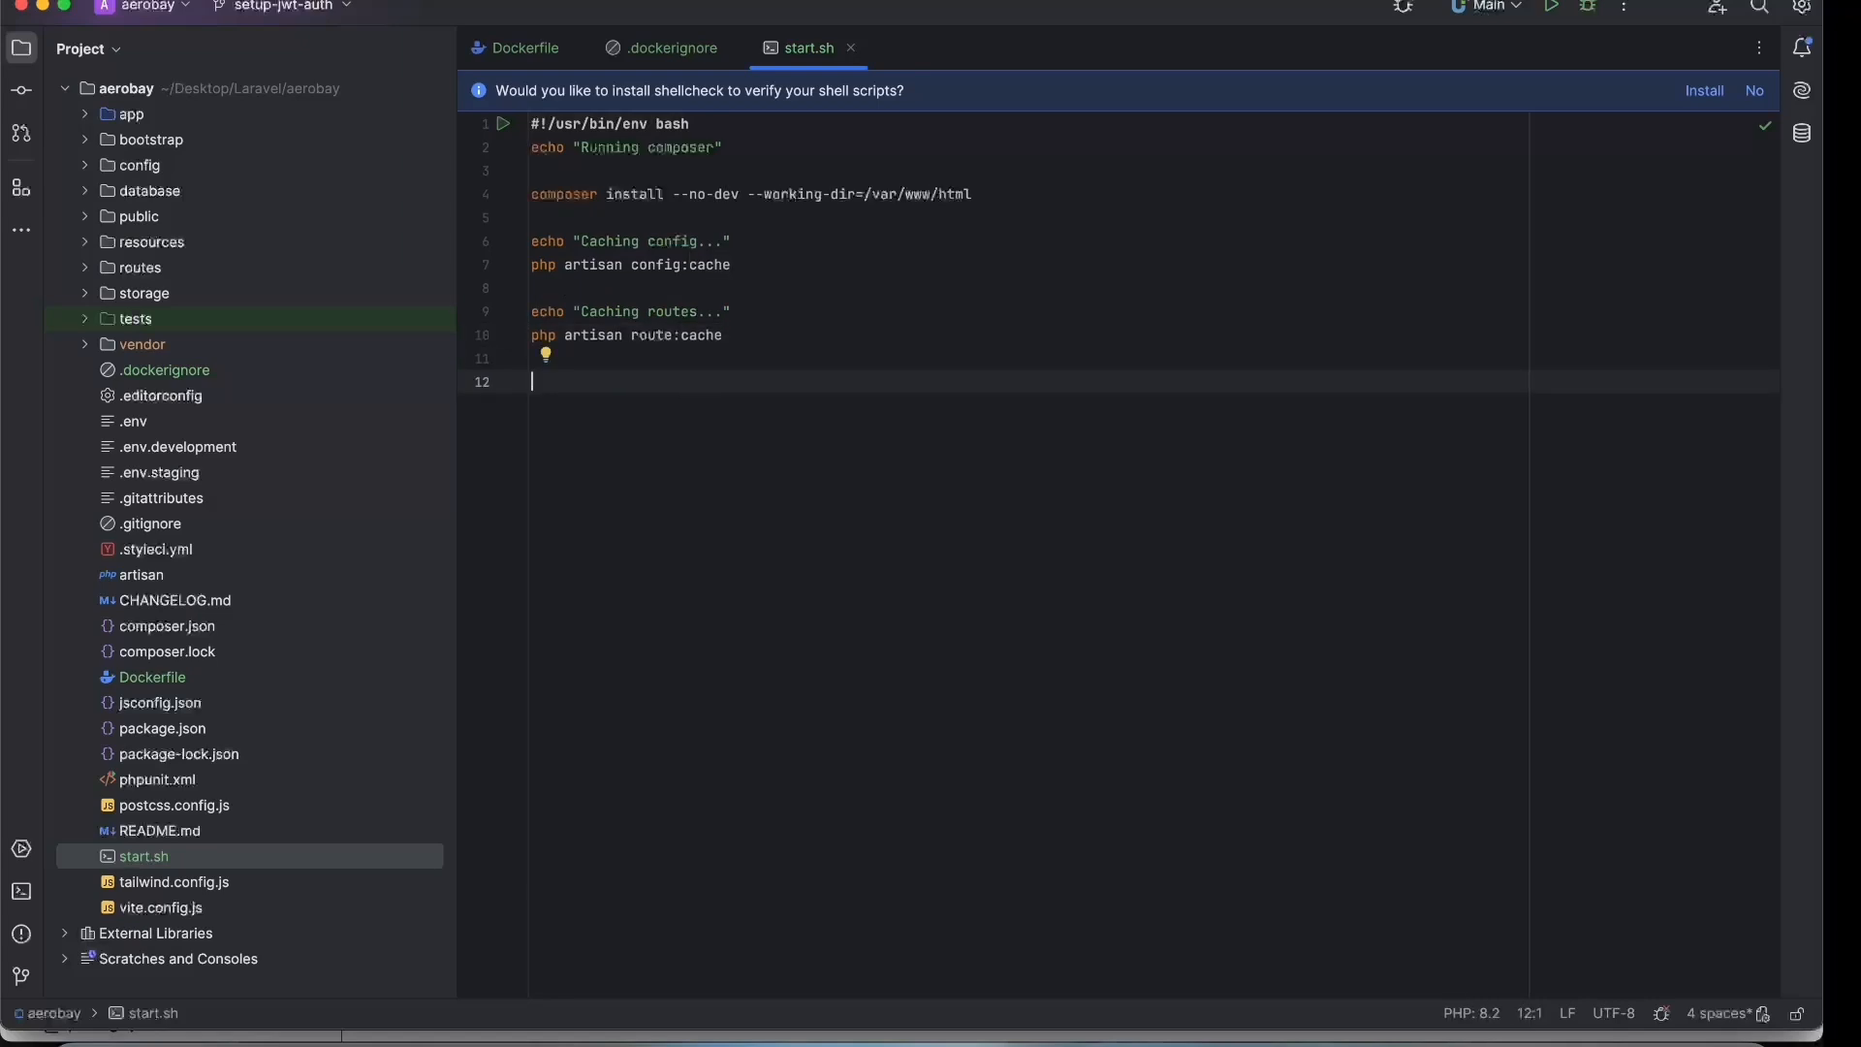
text(echo "Publishing cloudinary provider...")
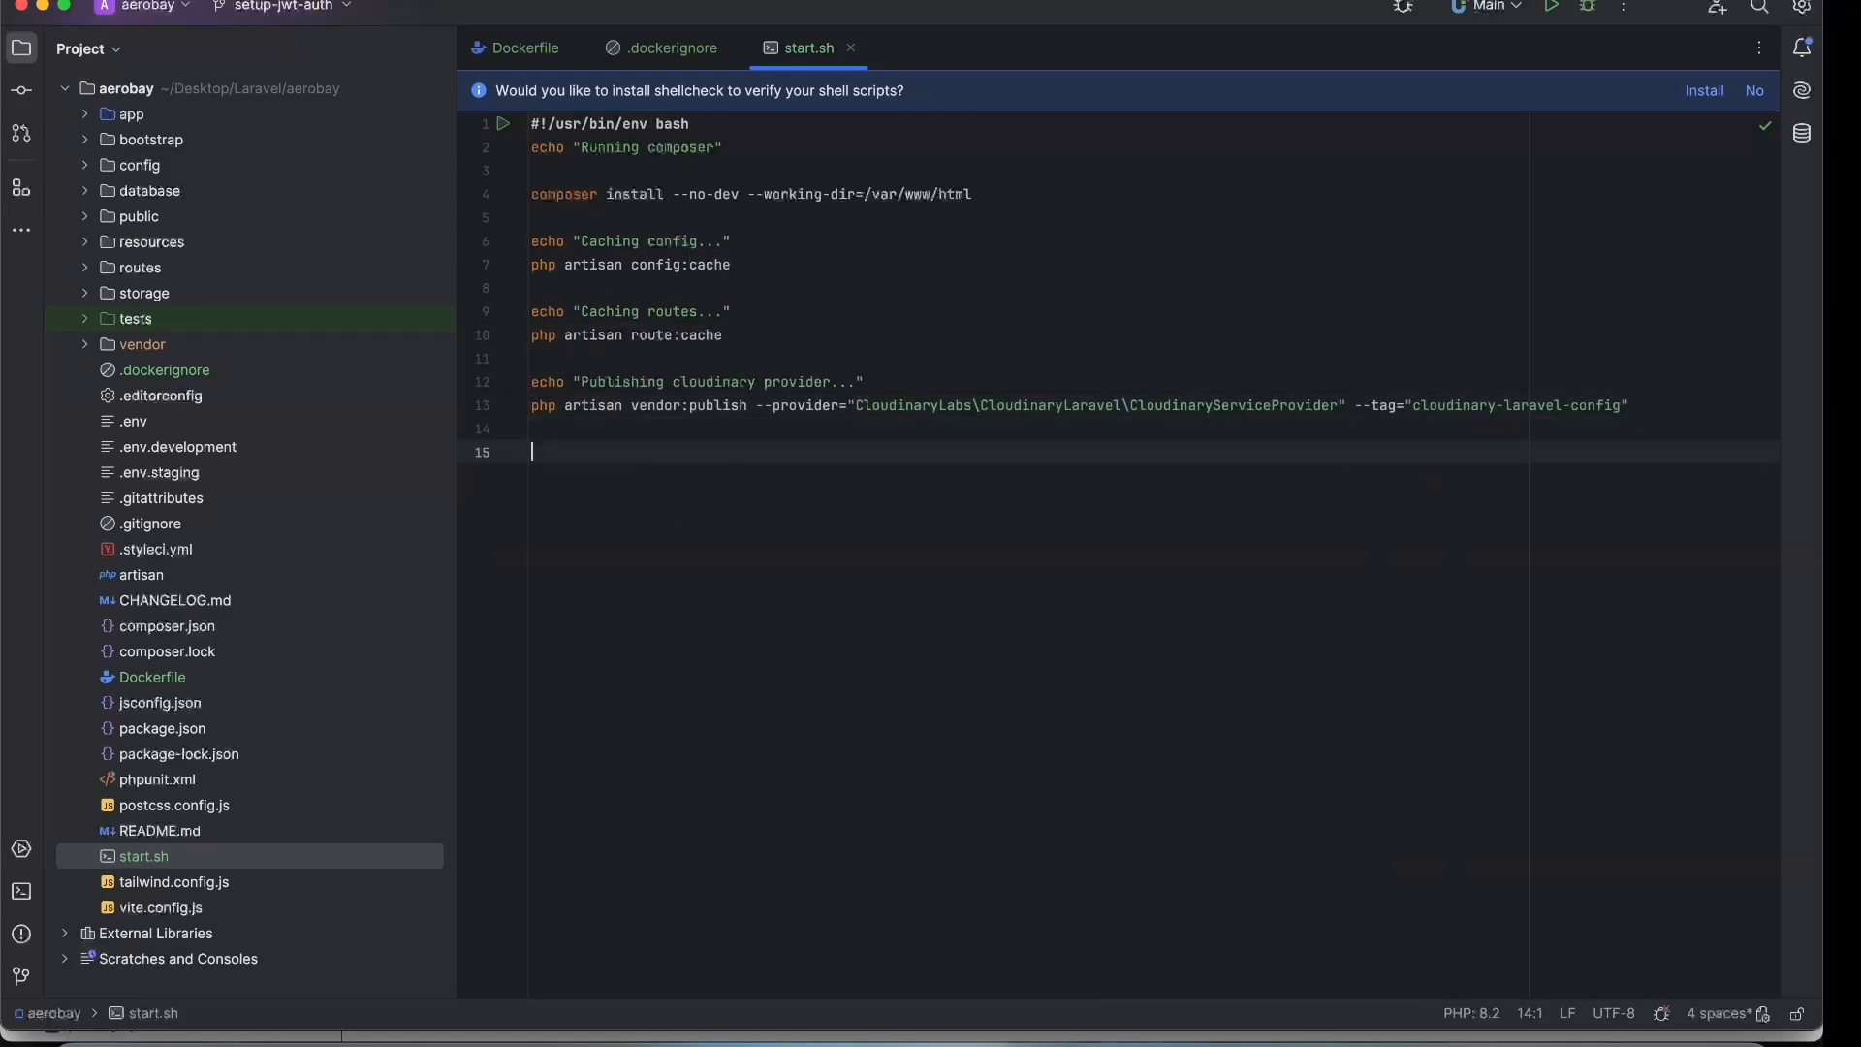
Create a scripts directory in the project.
right_click(165, 368)
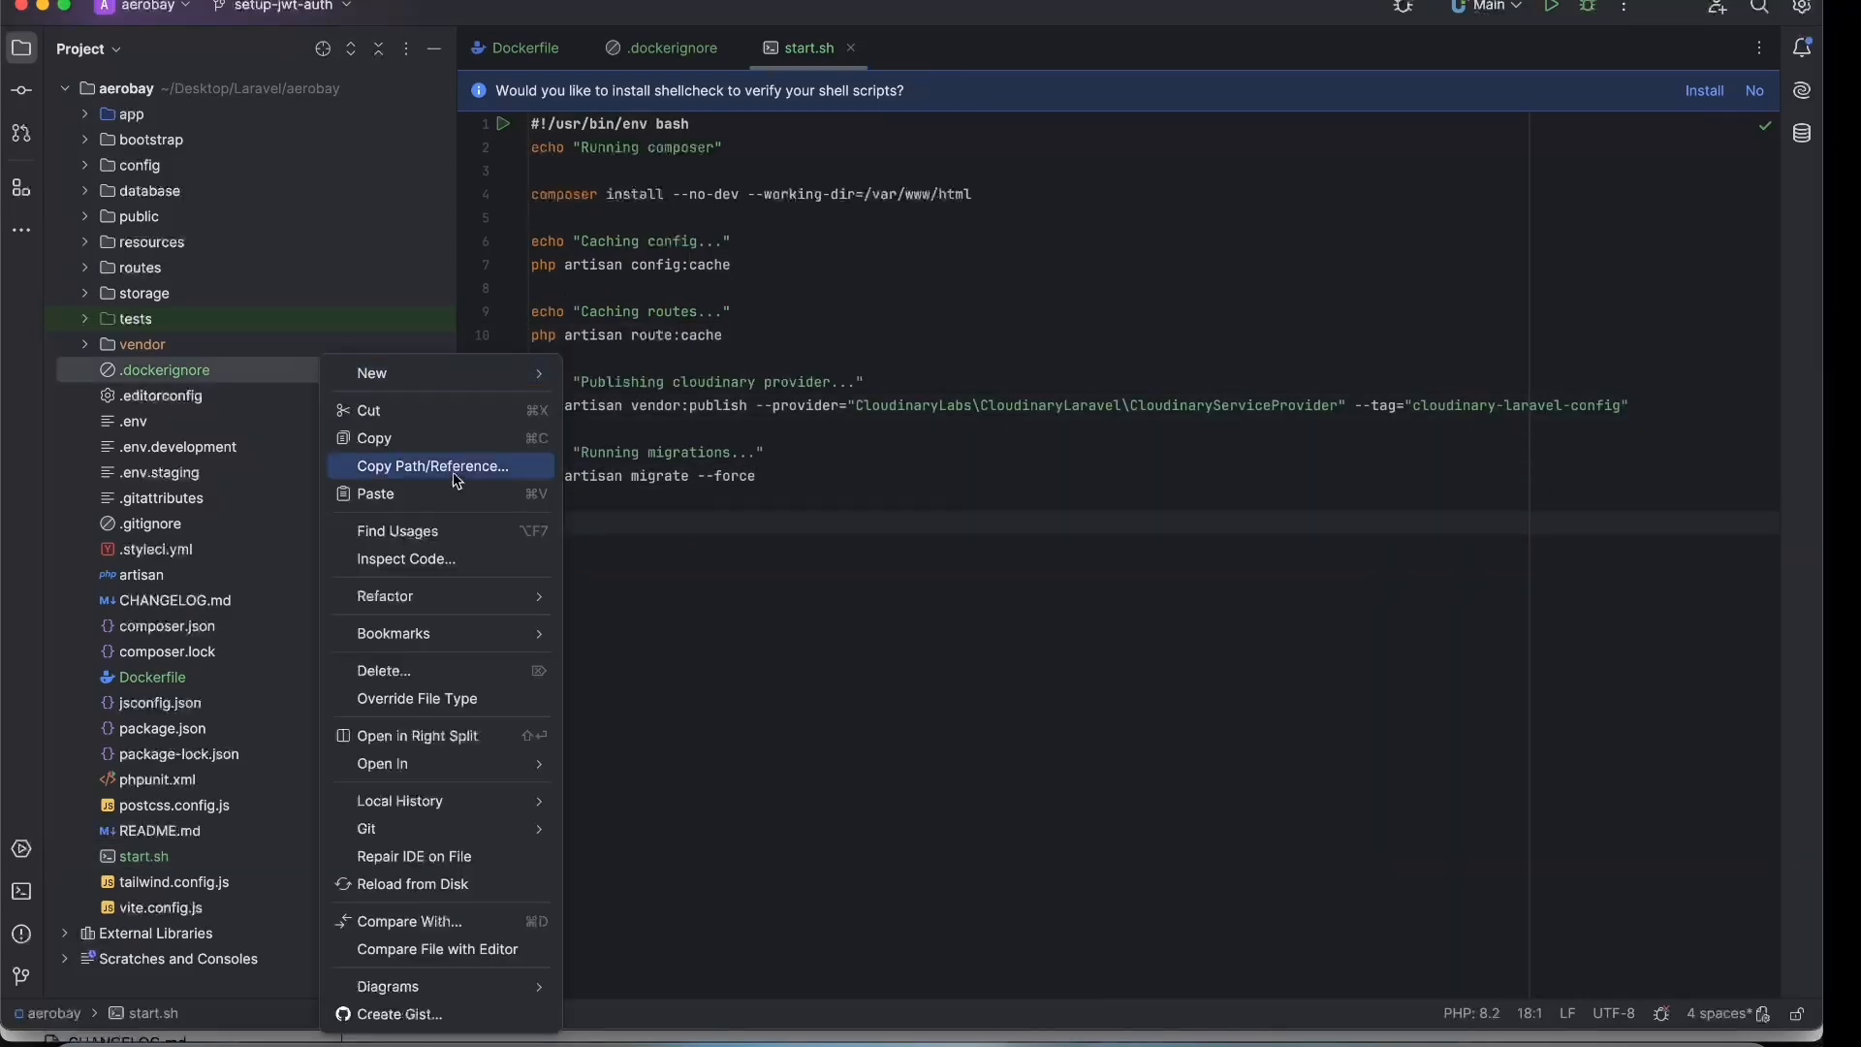
click(373, 372)
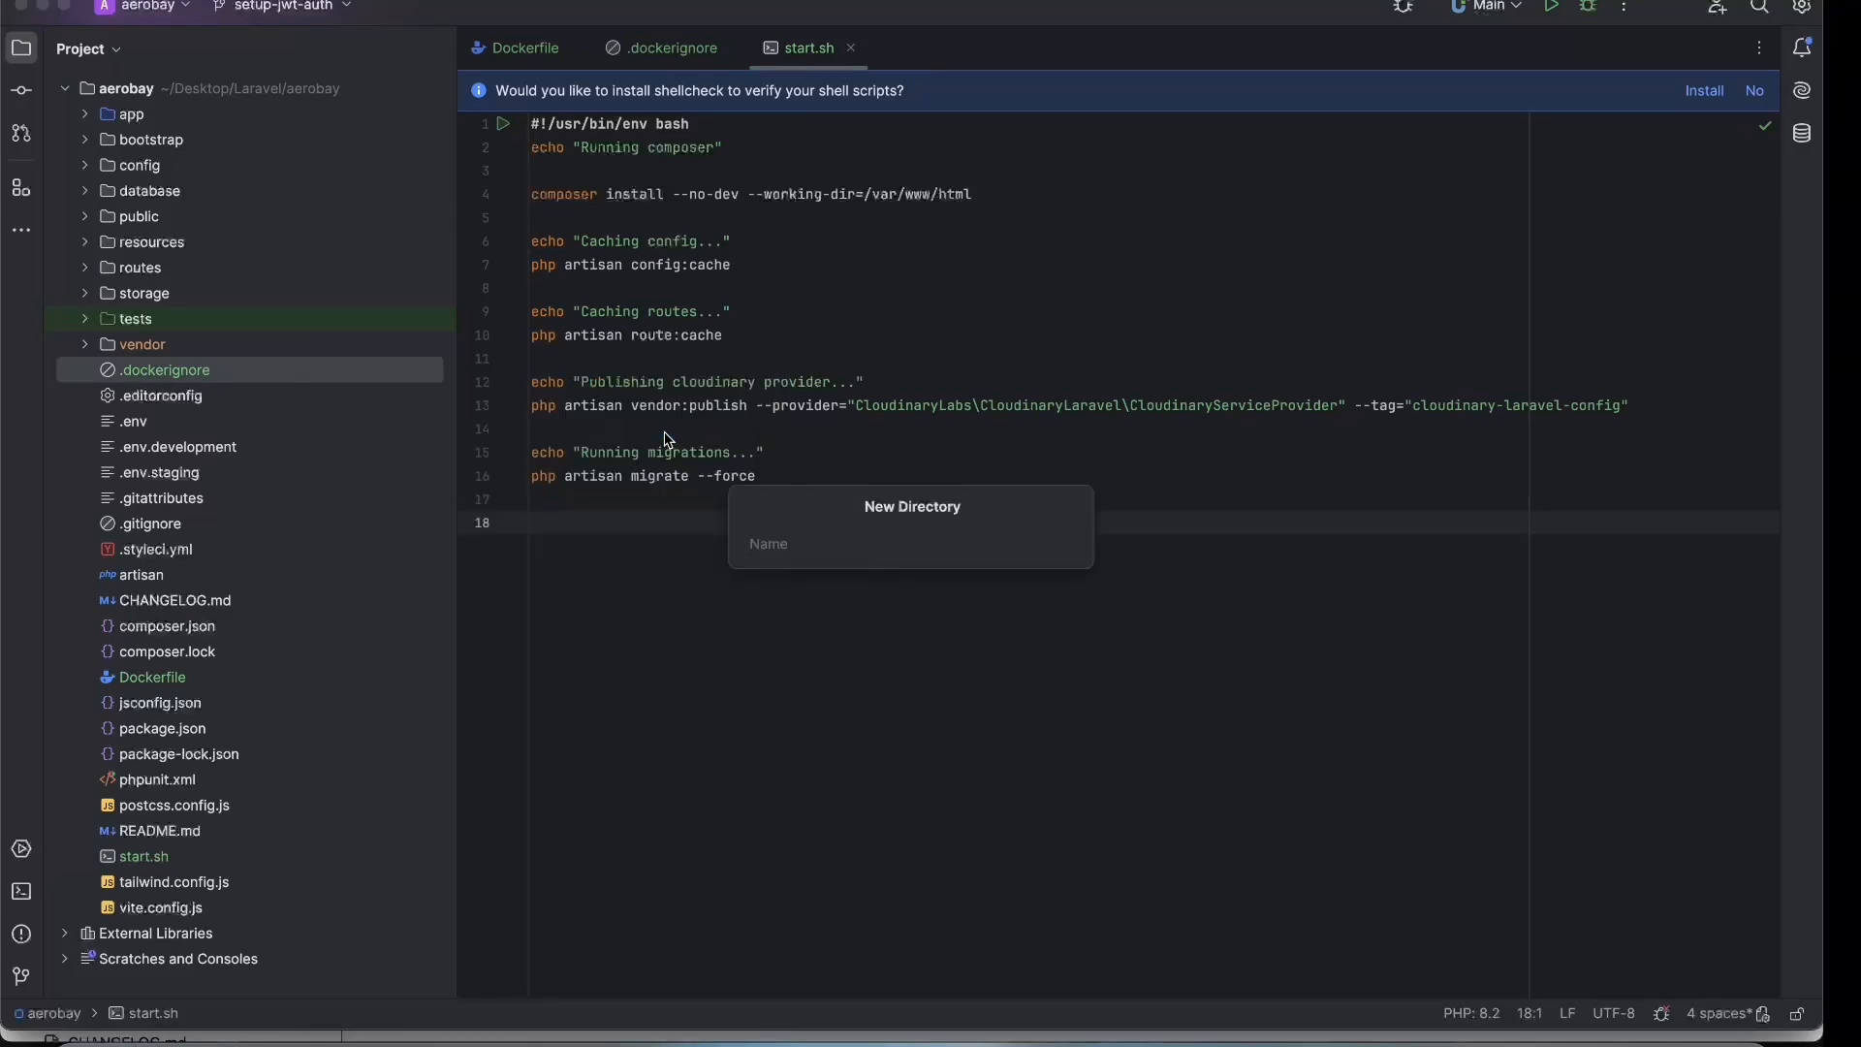
text(scripts)
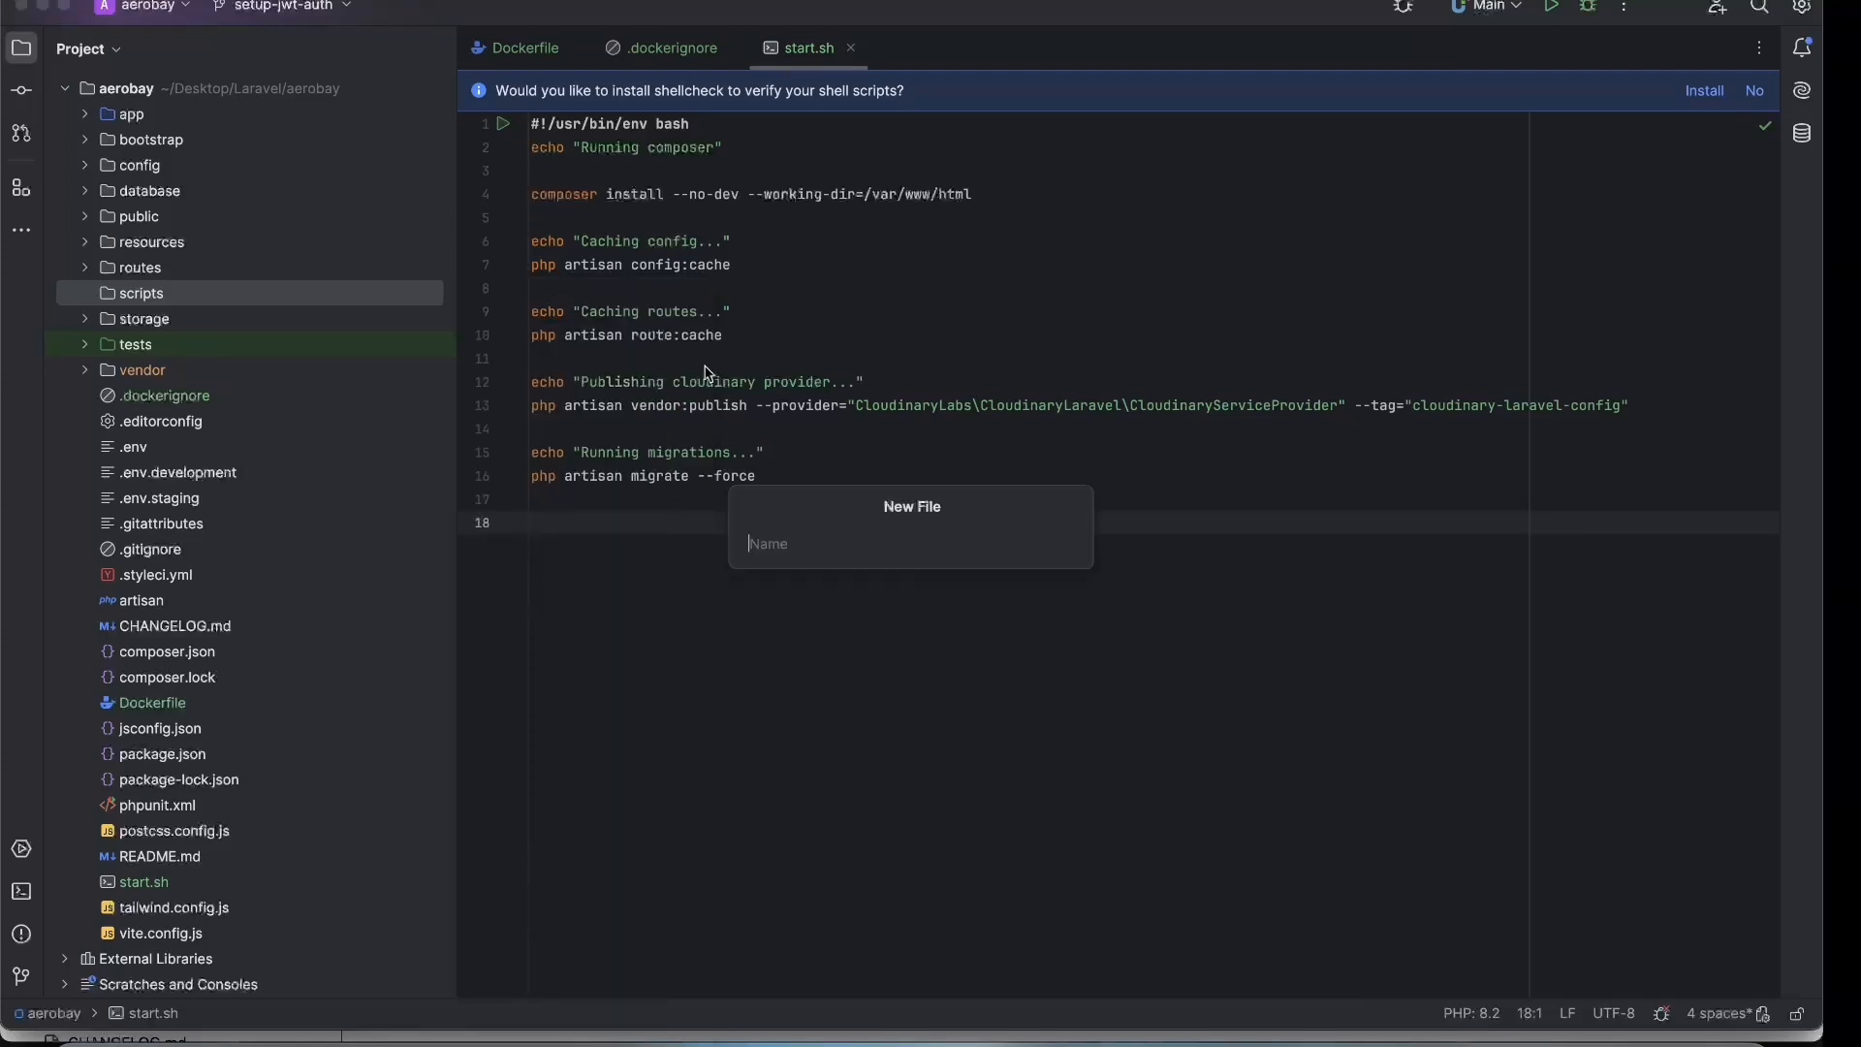
Create 00-laravel-deploy.sh in scripts, add it to Git, and fill it with the deploy commands.
text(00-laravel-)
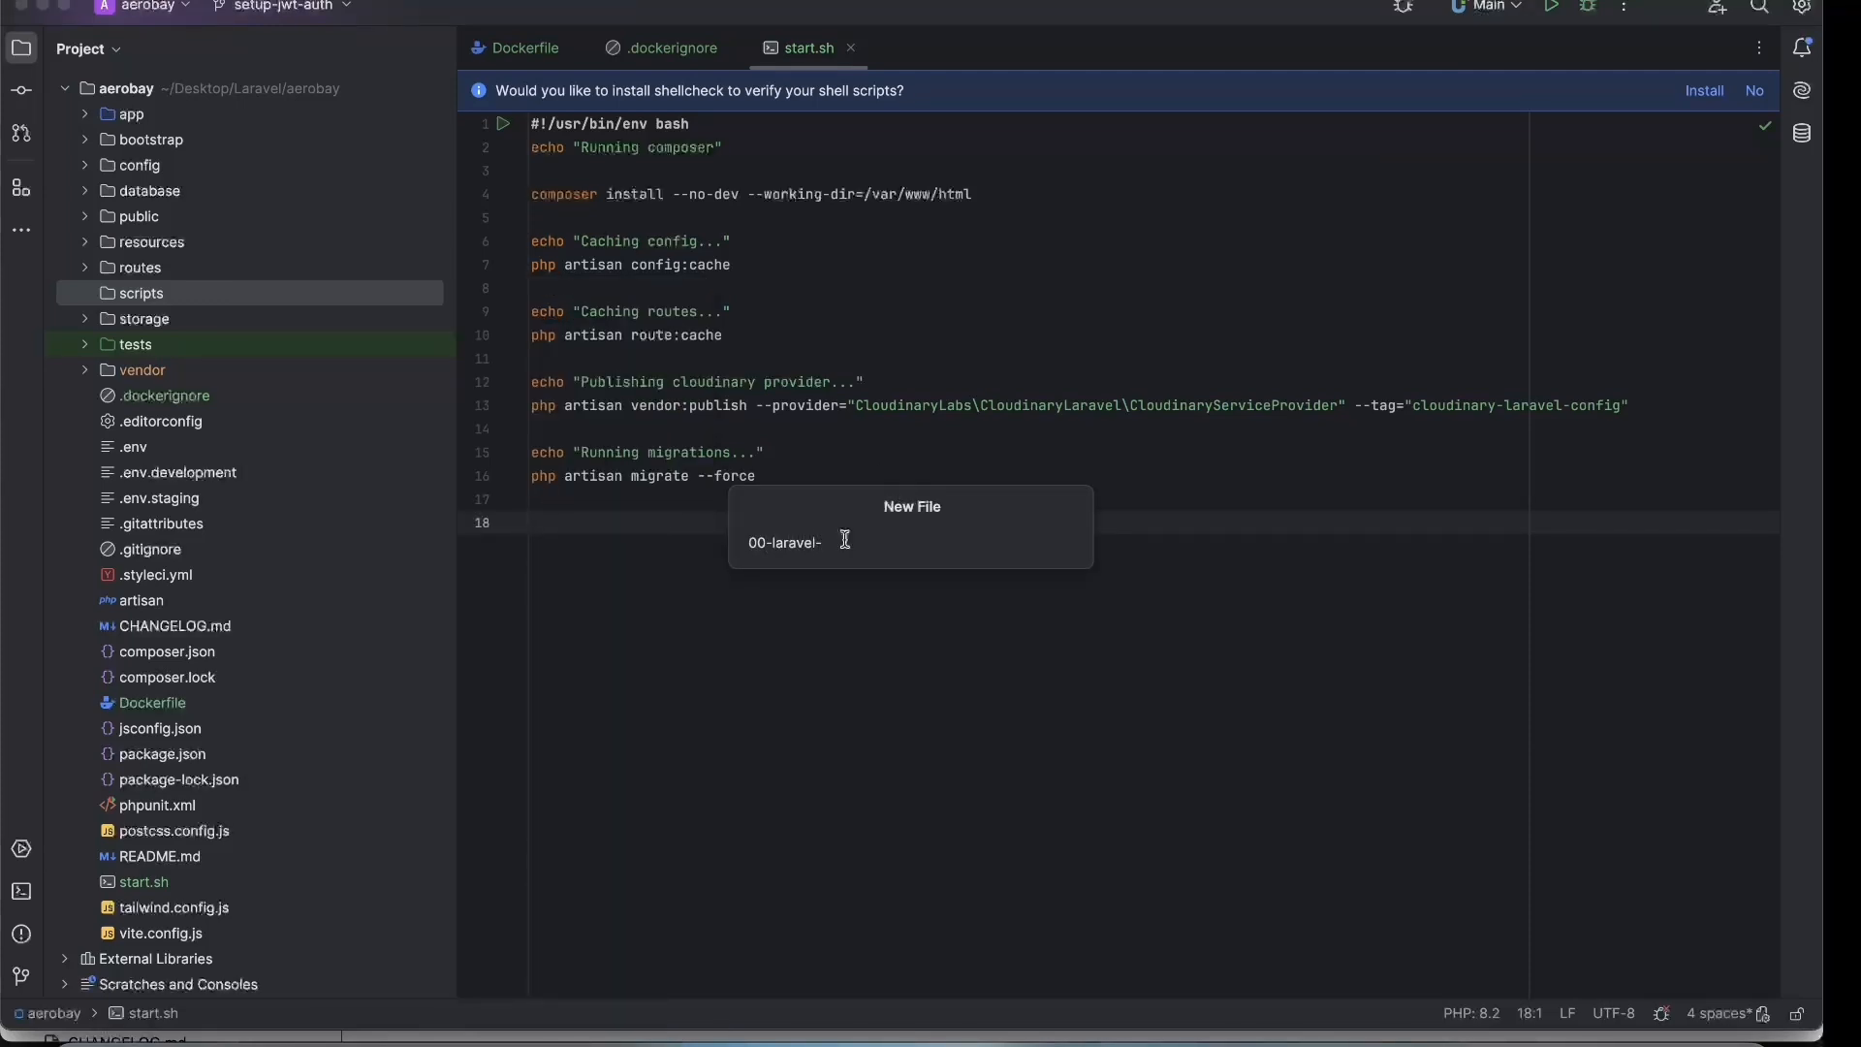
text(deploy.s)
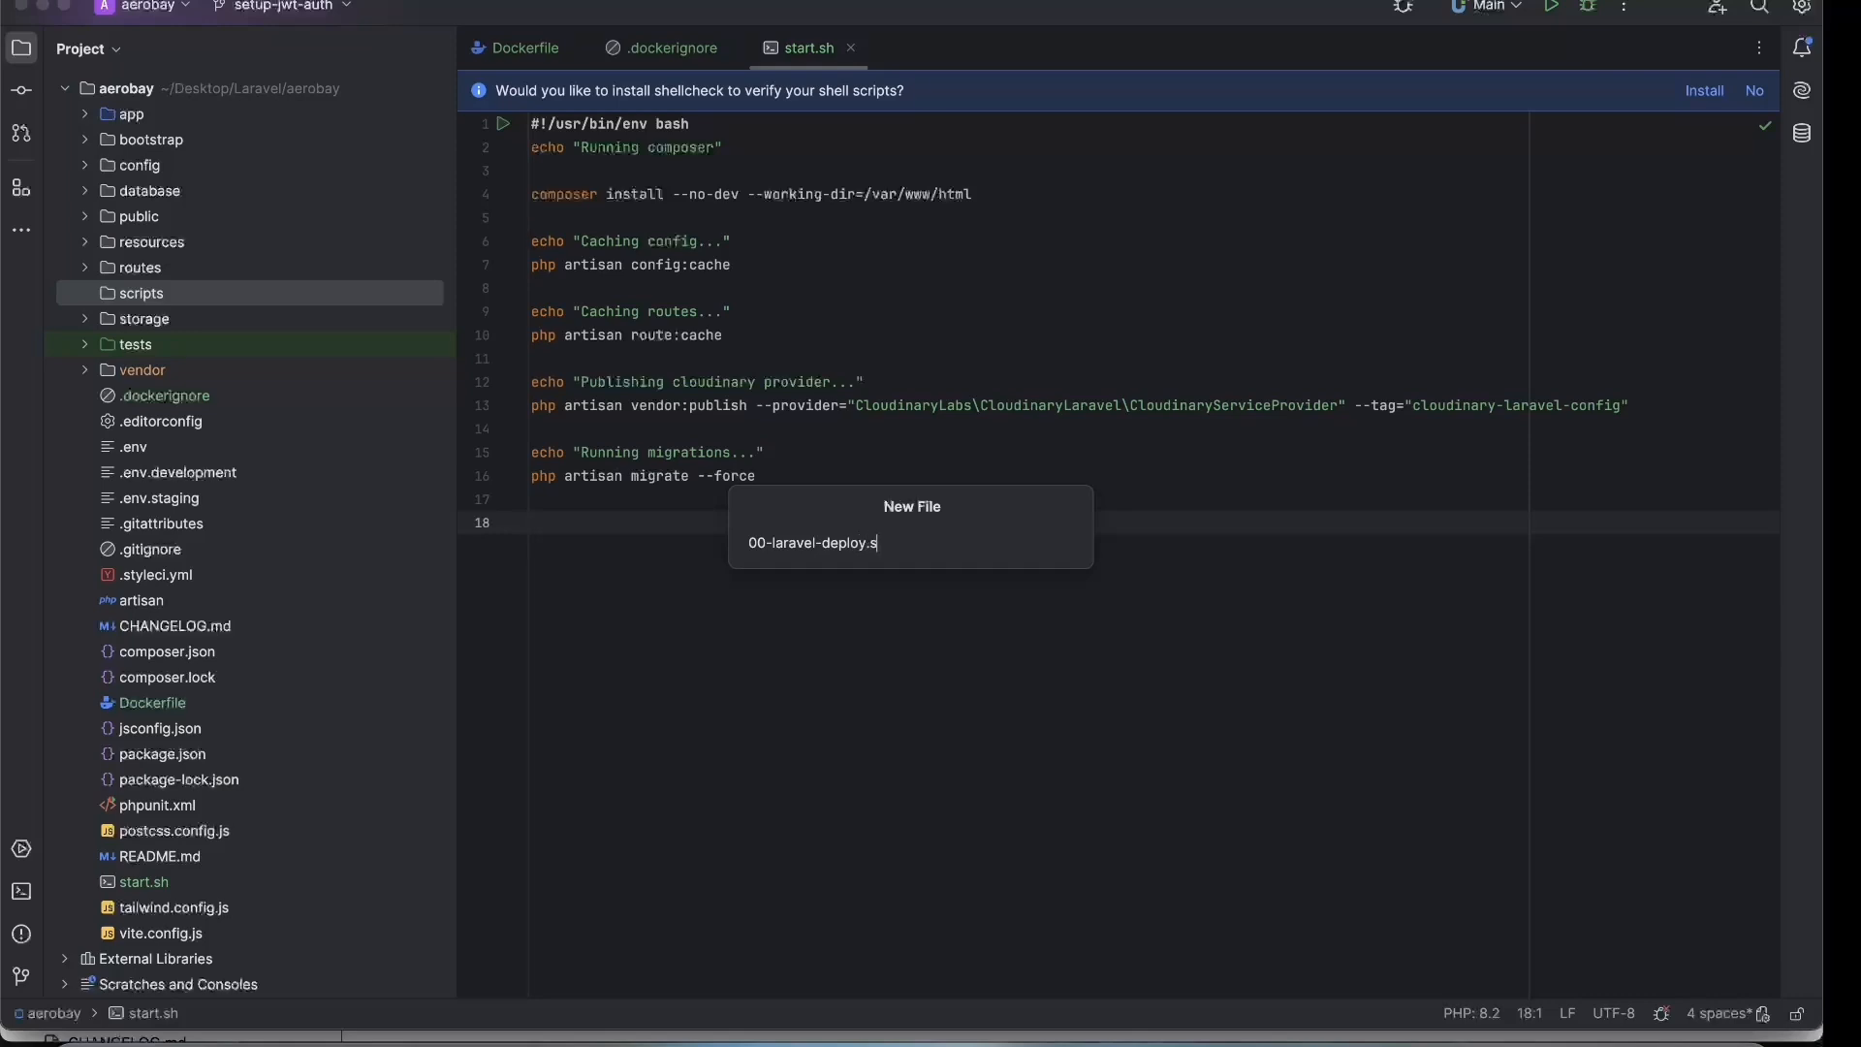
key(Enter)
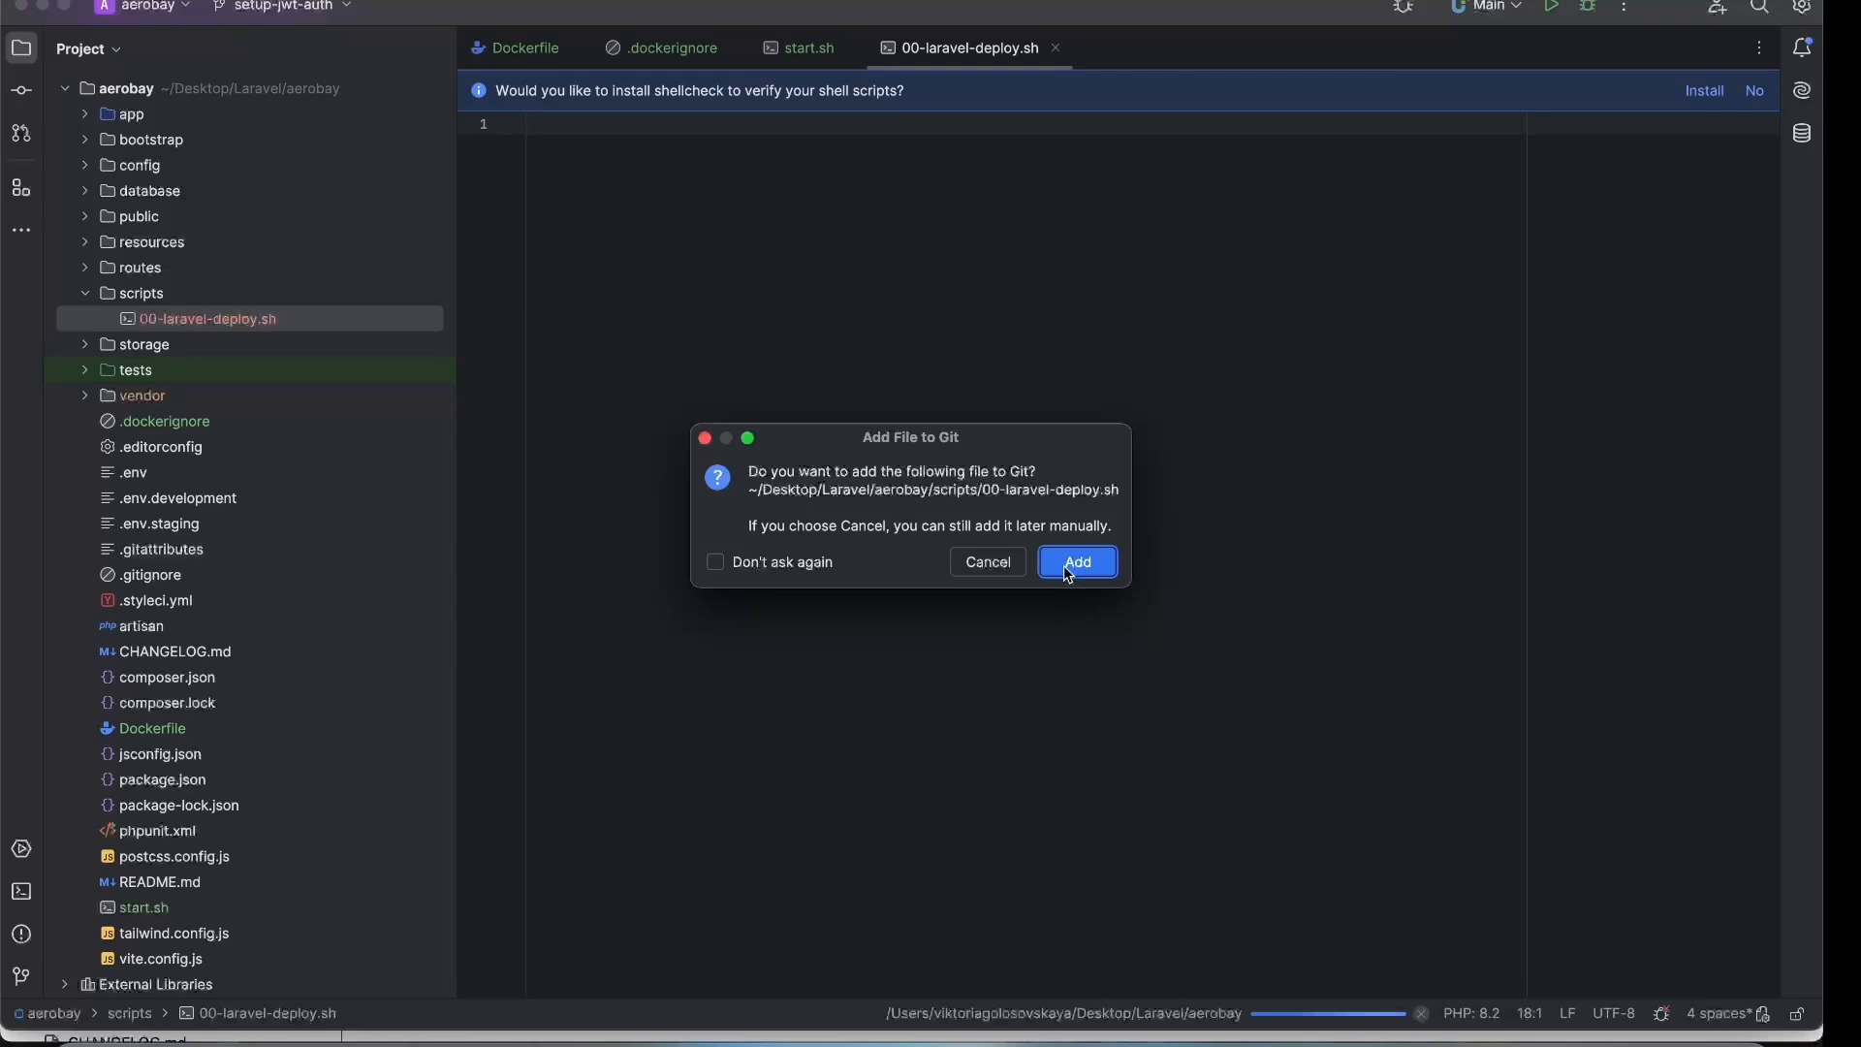
click(1076, 562)
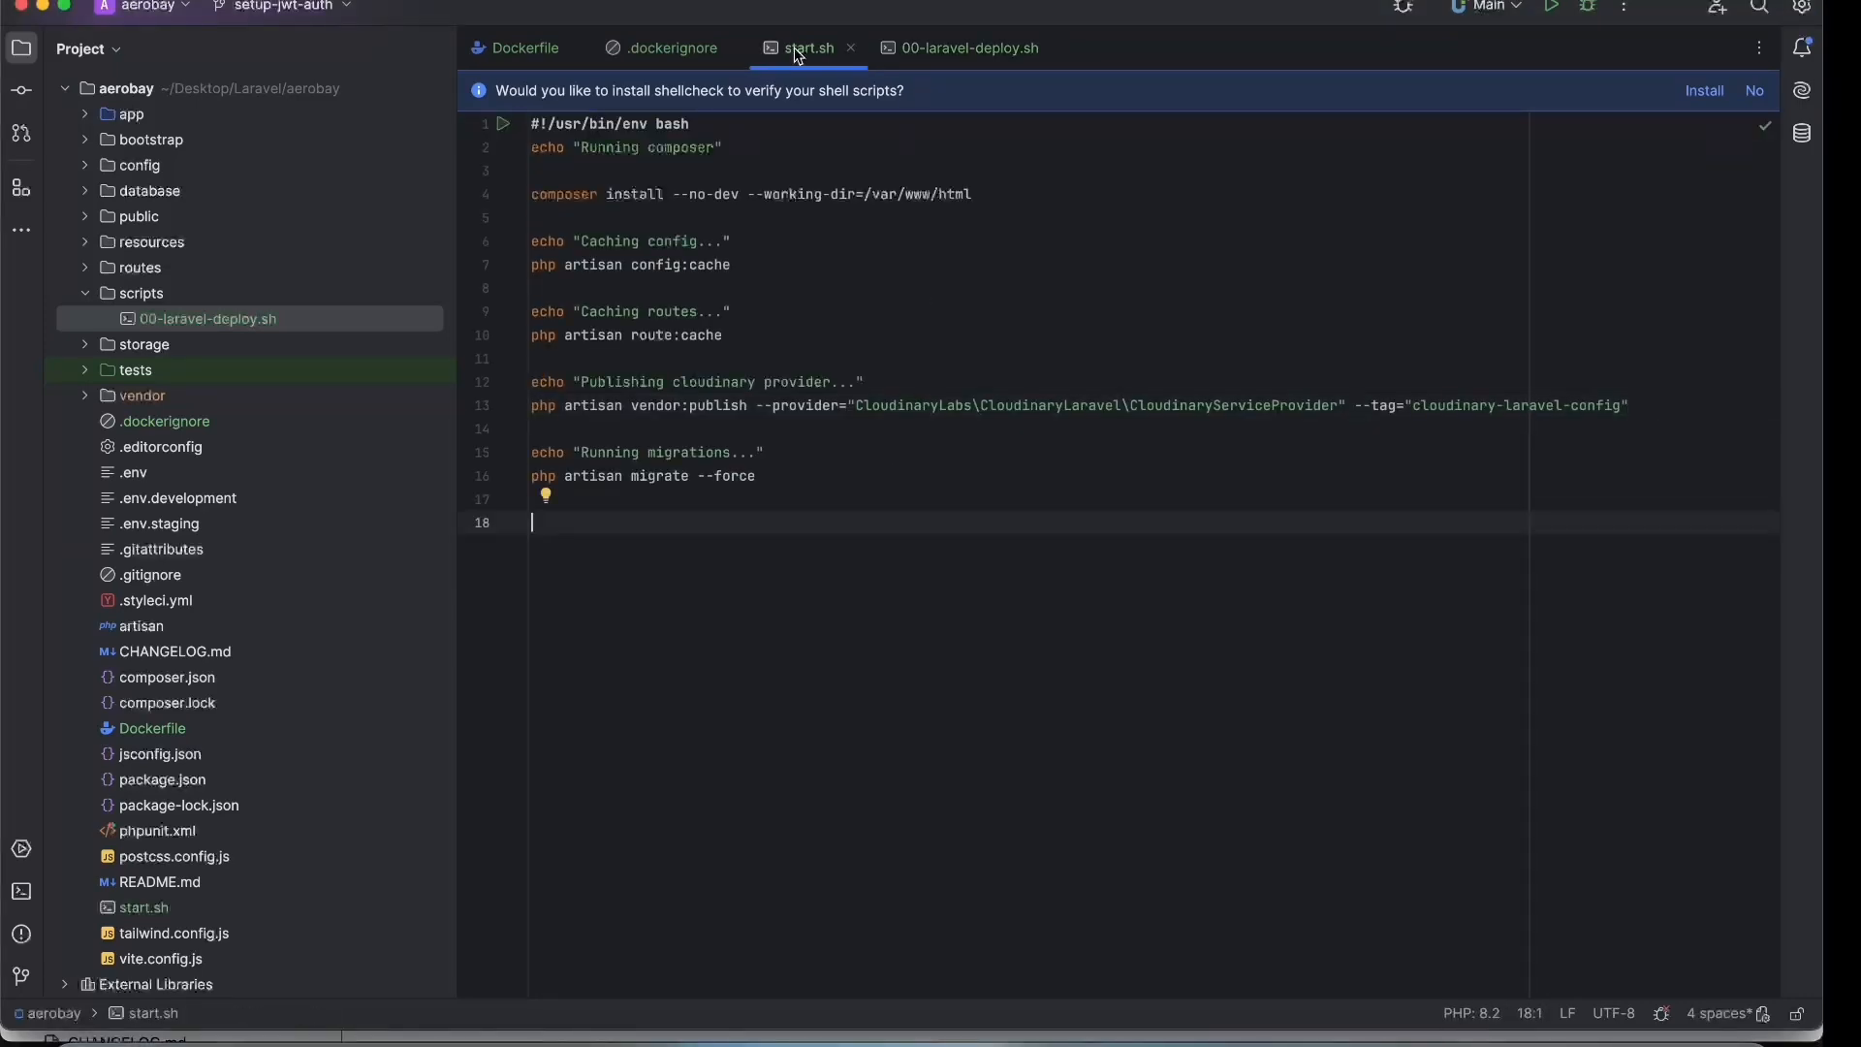
click(970, 47)
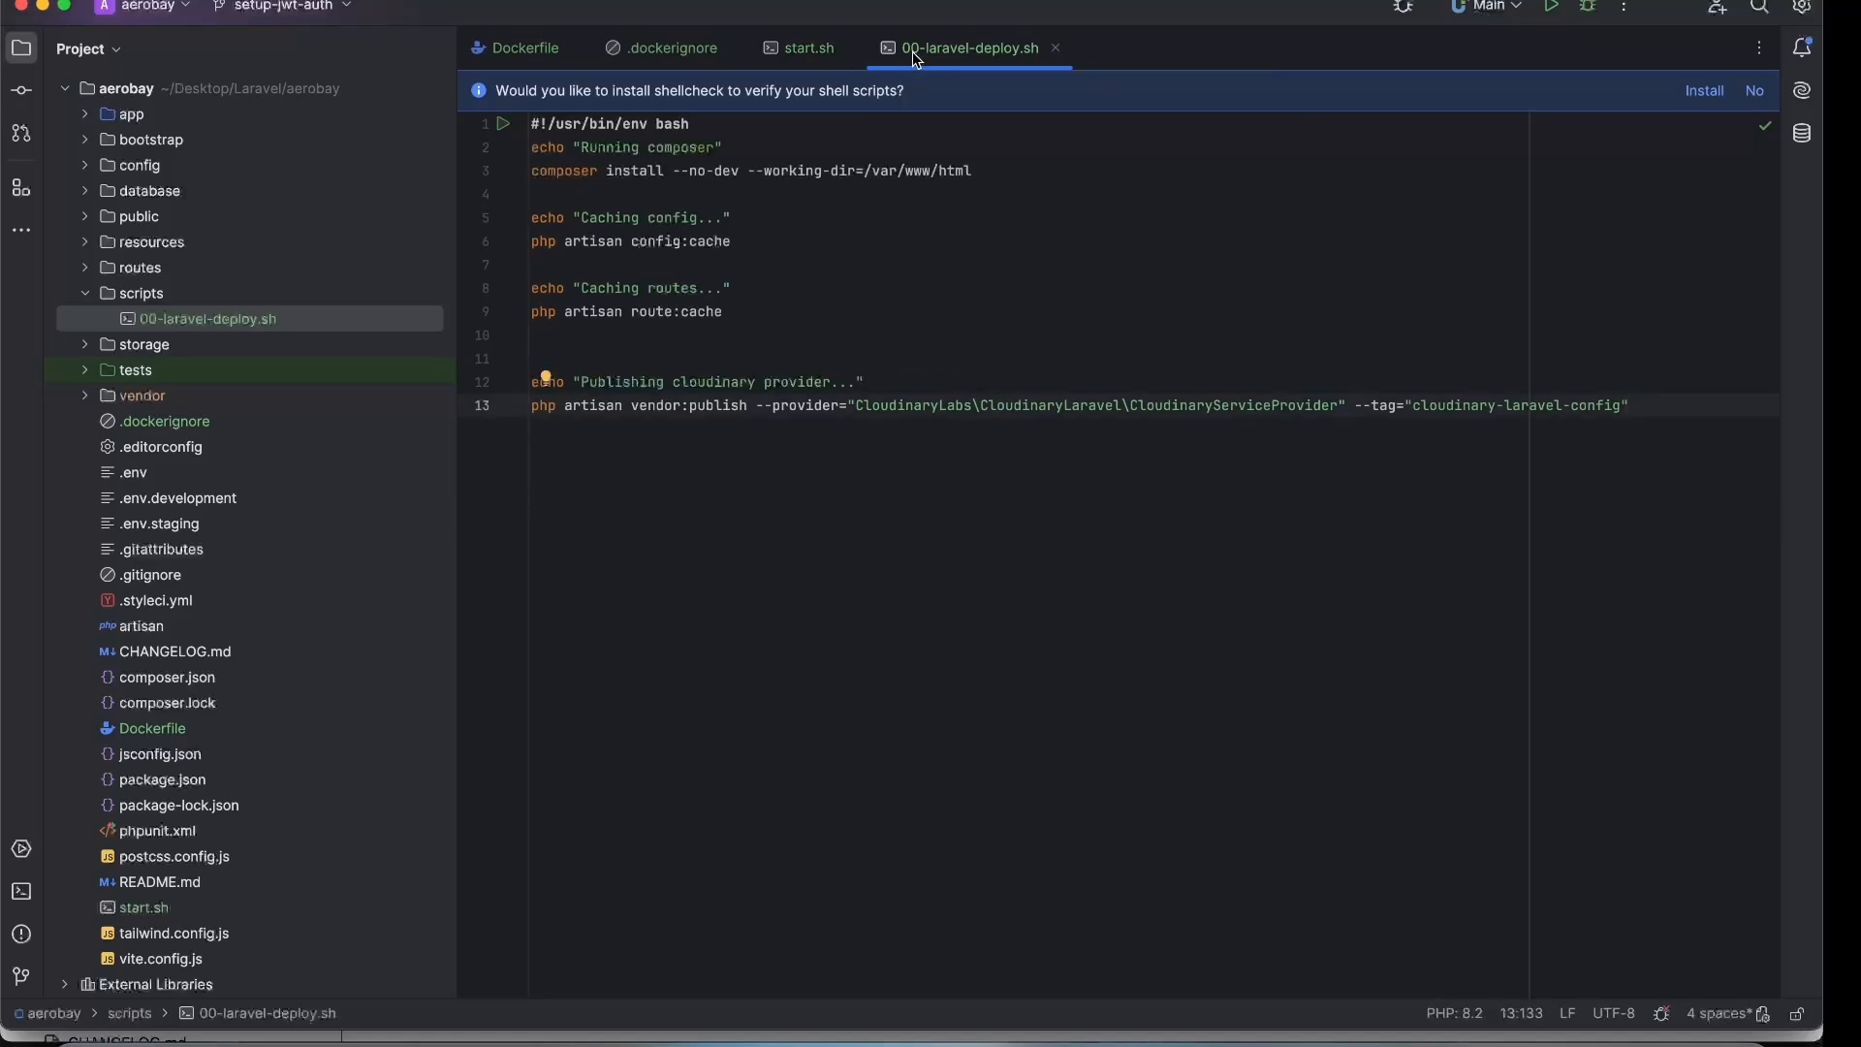
click(809, 46)
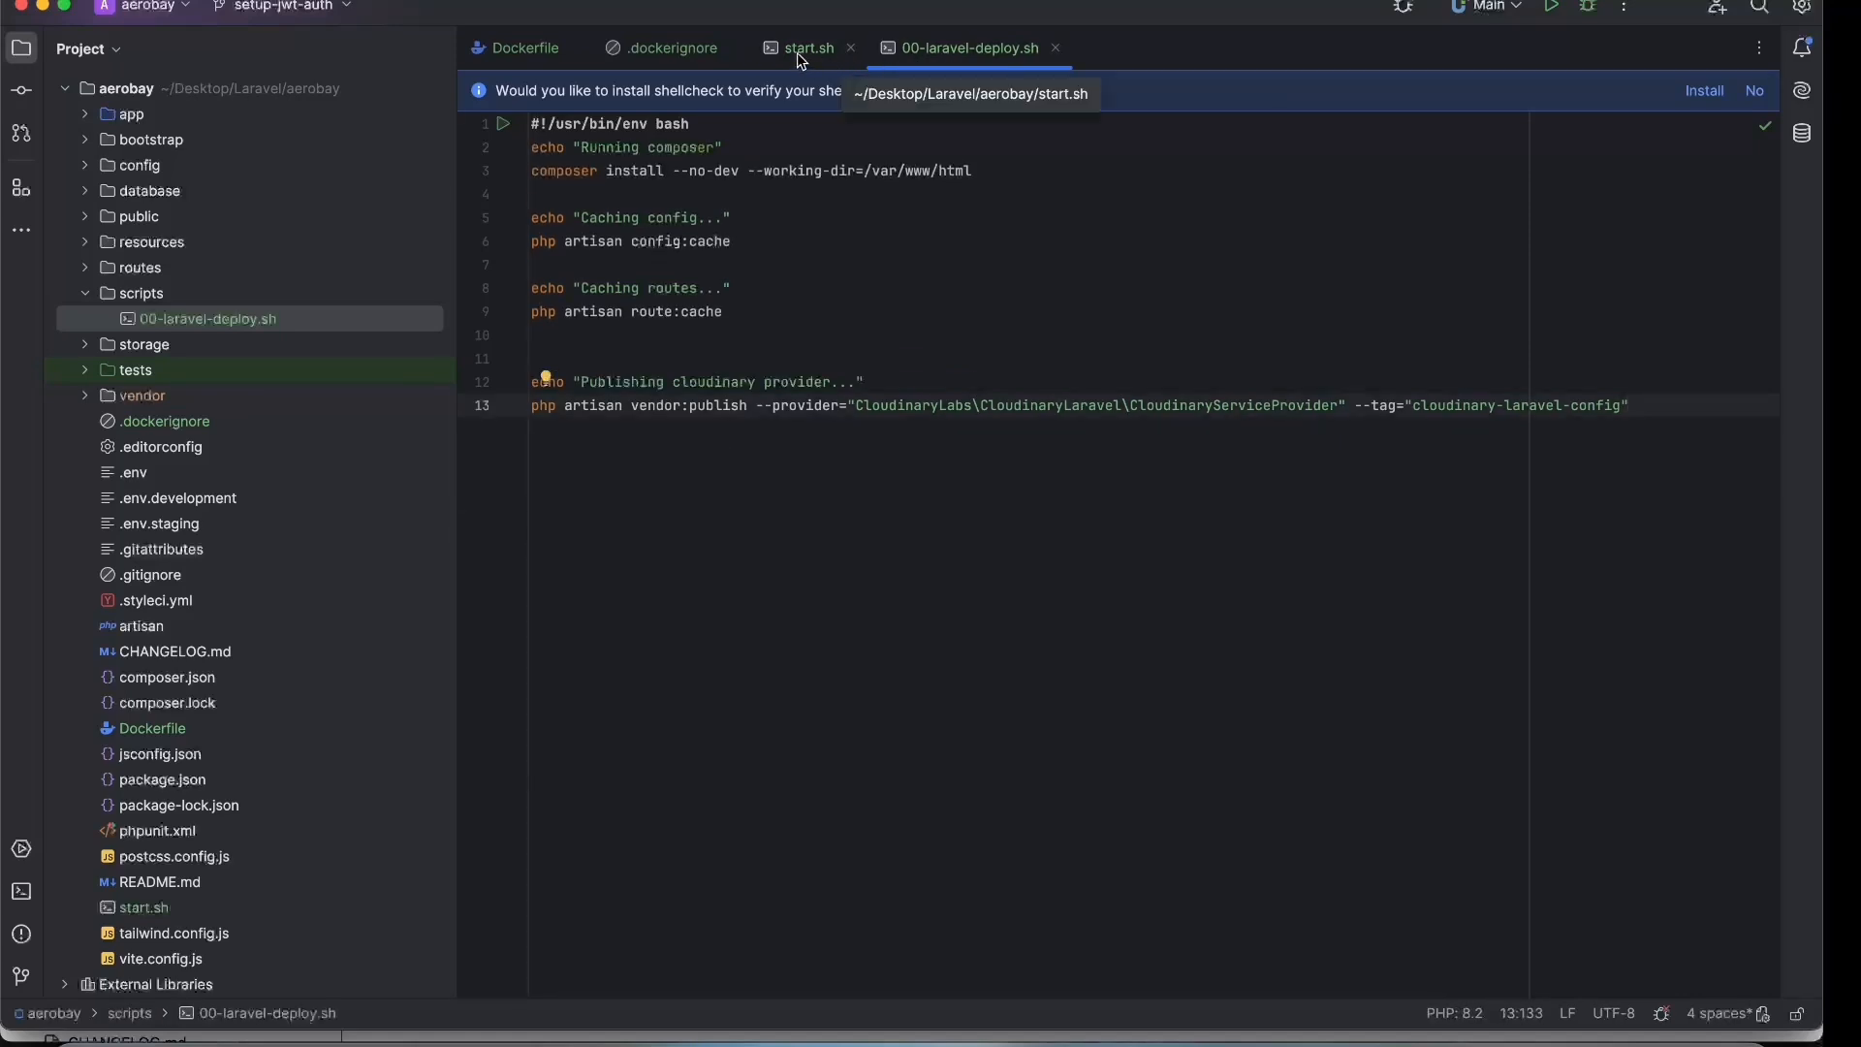
mouse_move(813, 118)
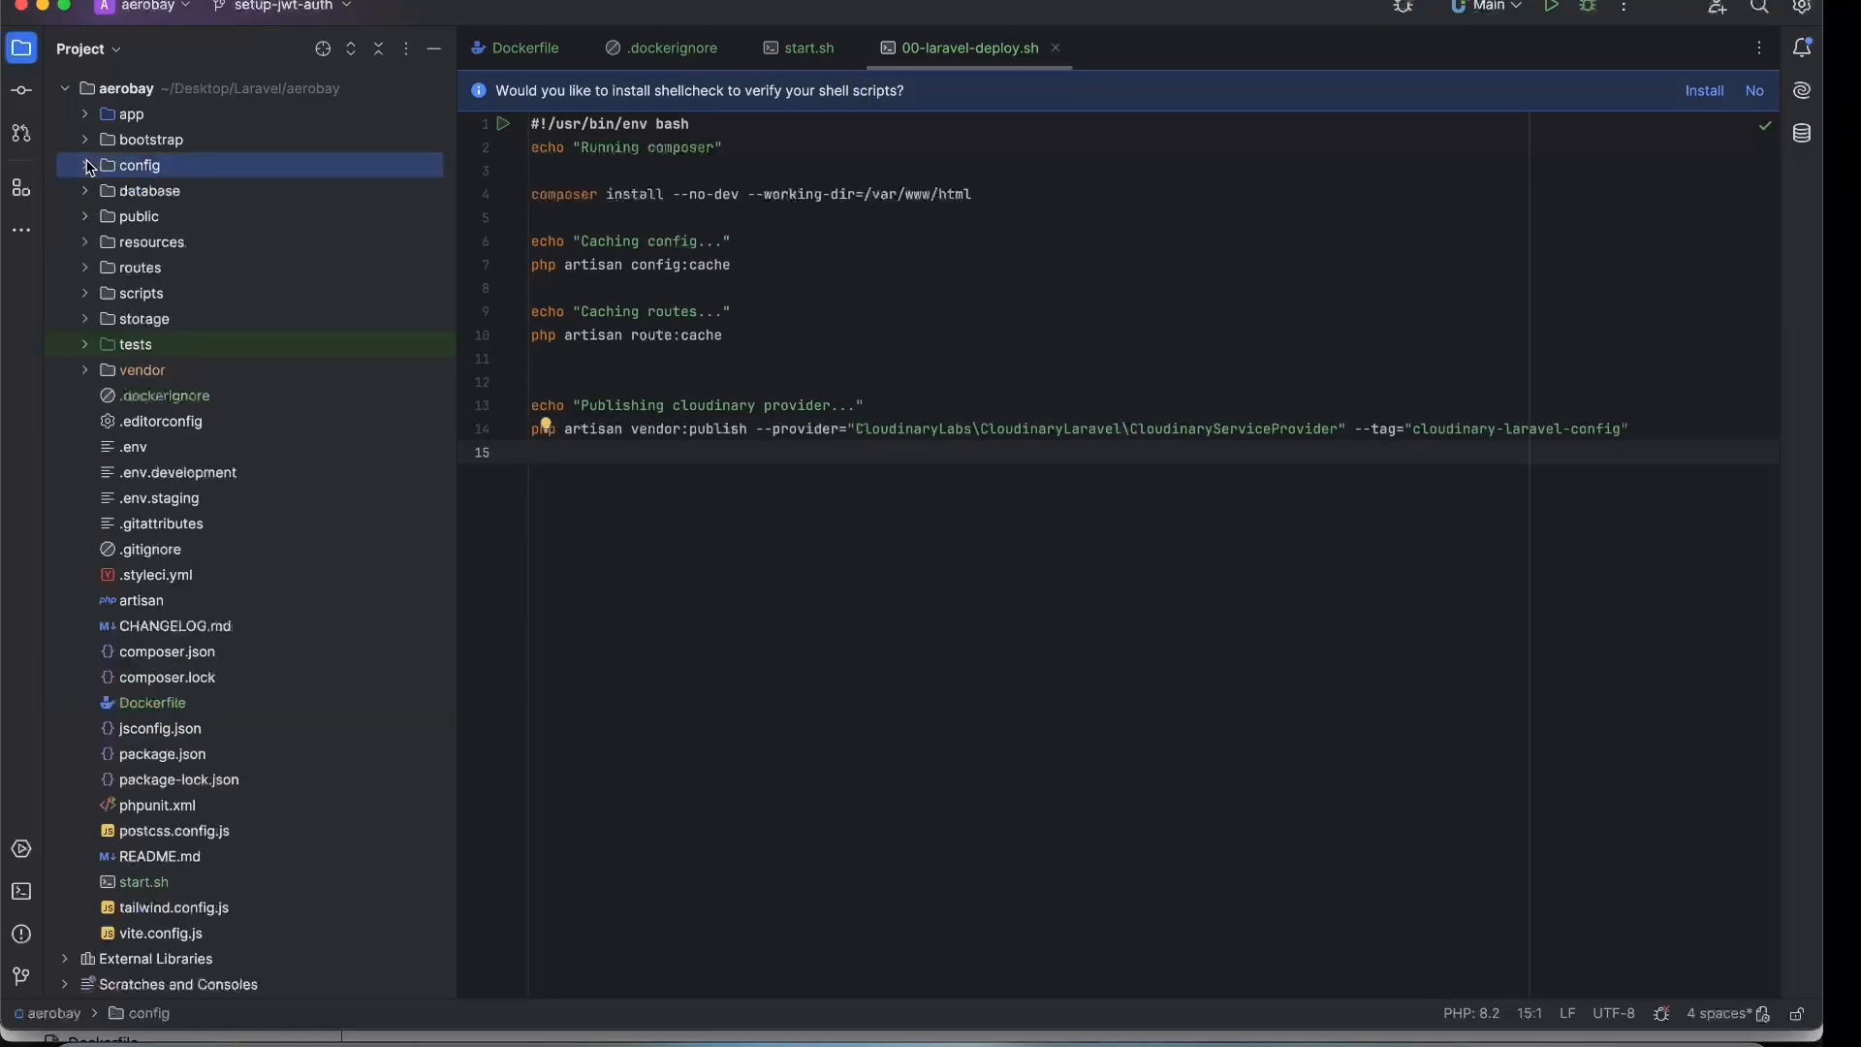
Create a conf directory with an nginx subfolder and start a new file inside nginx.
text(conf)
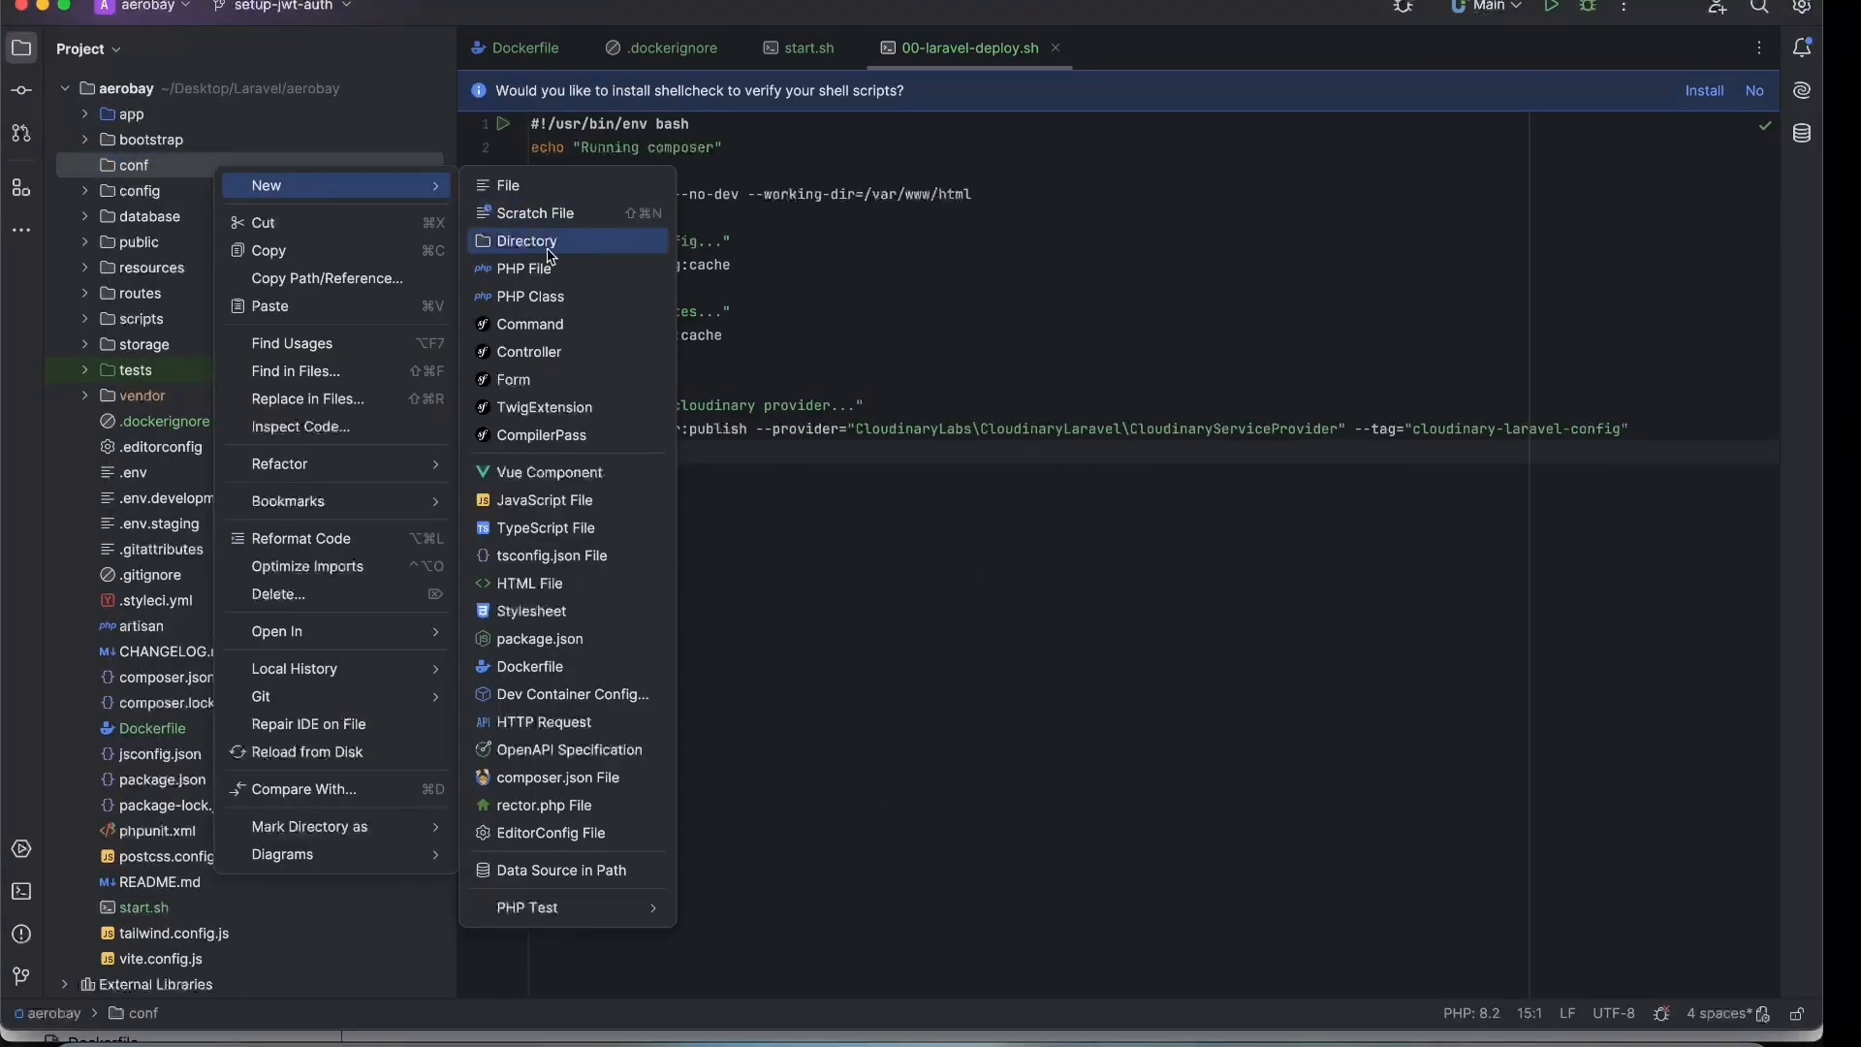
click(525, 241)
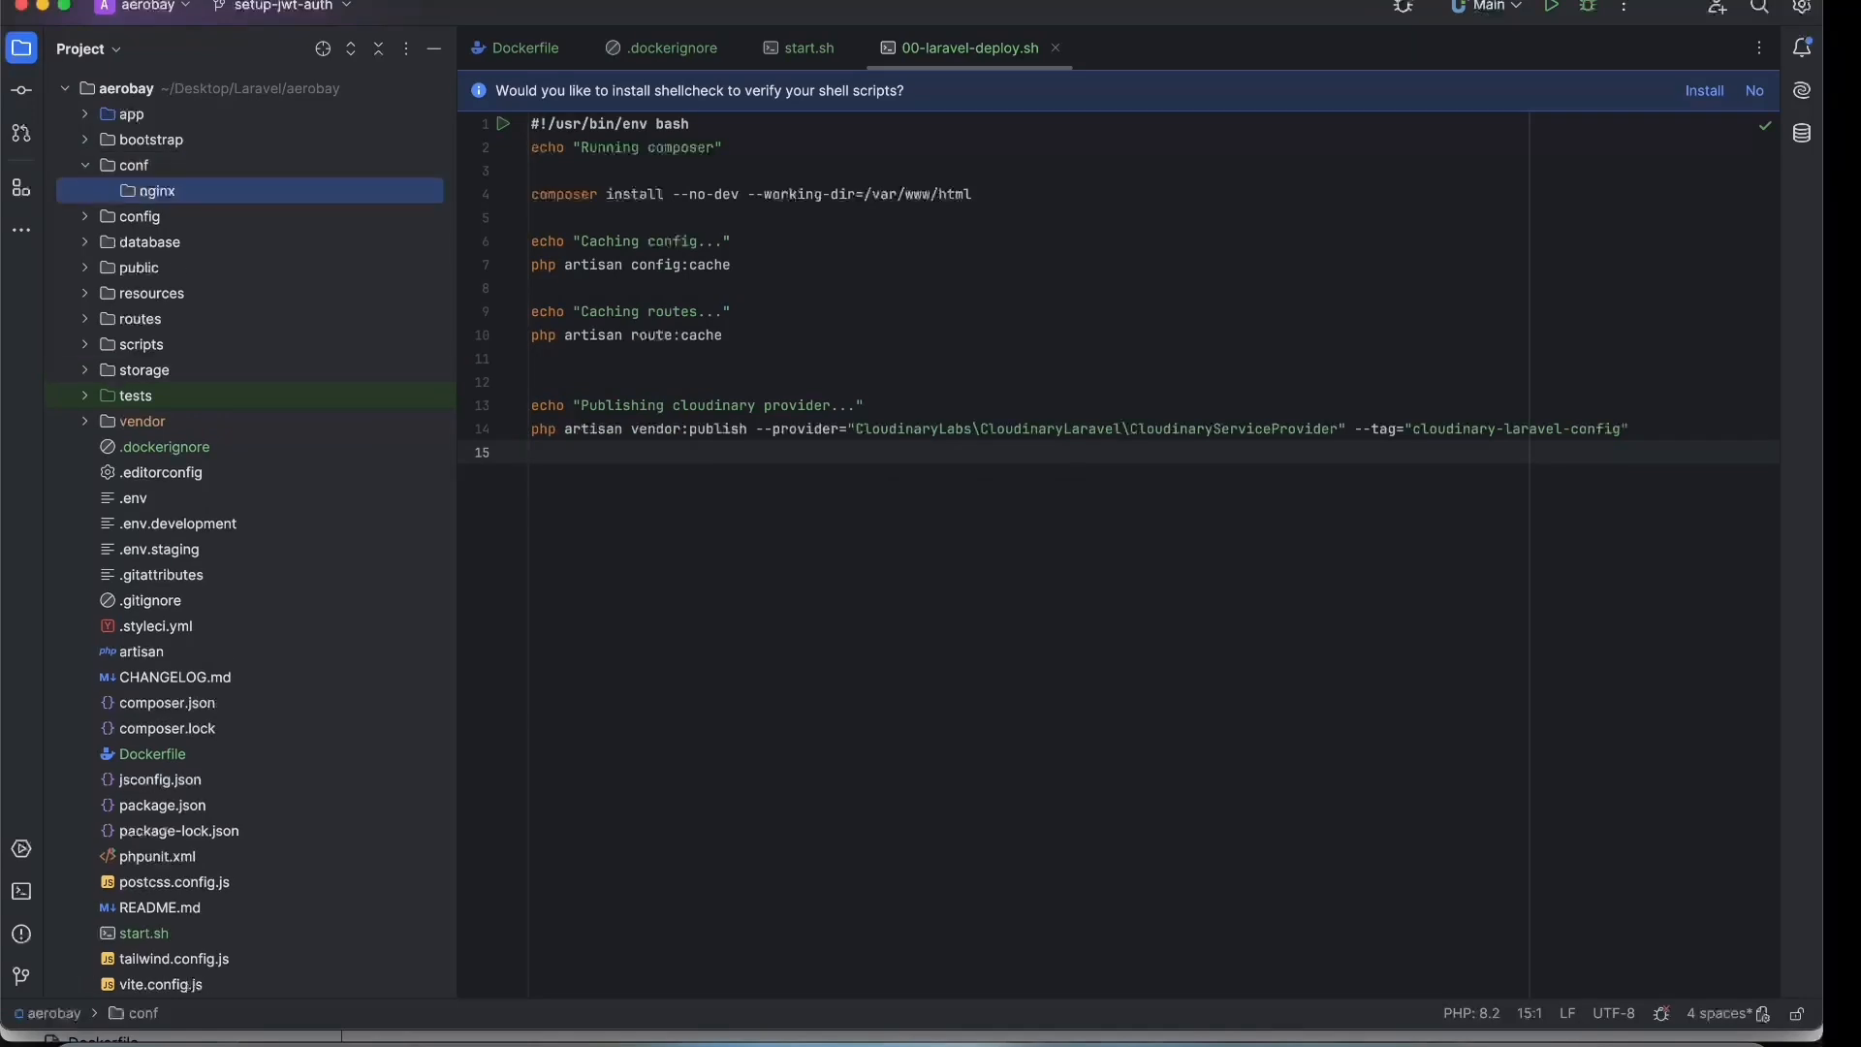
right_click(157, 192)
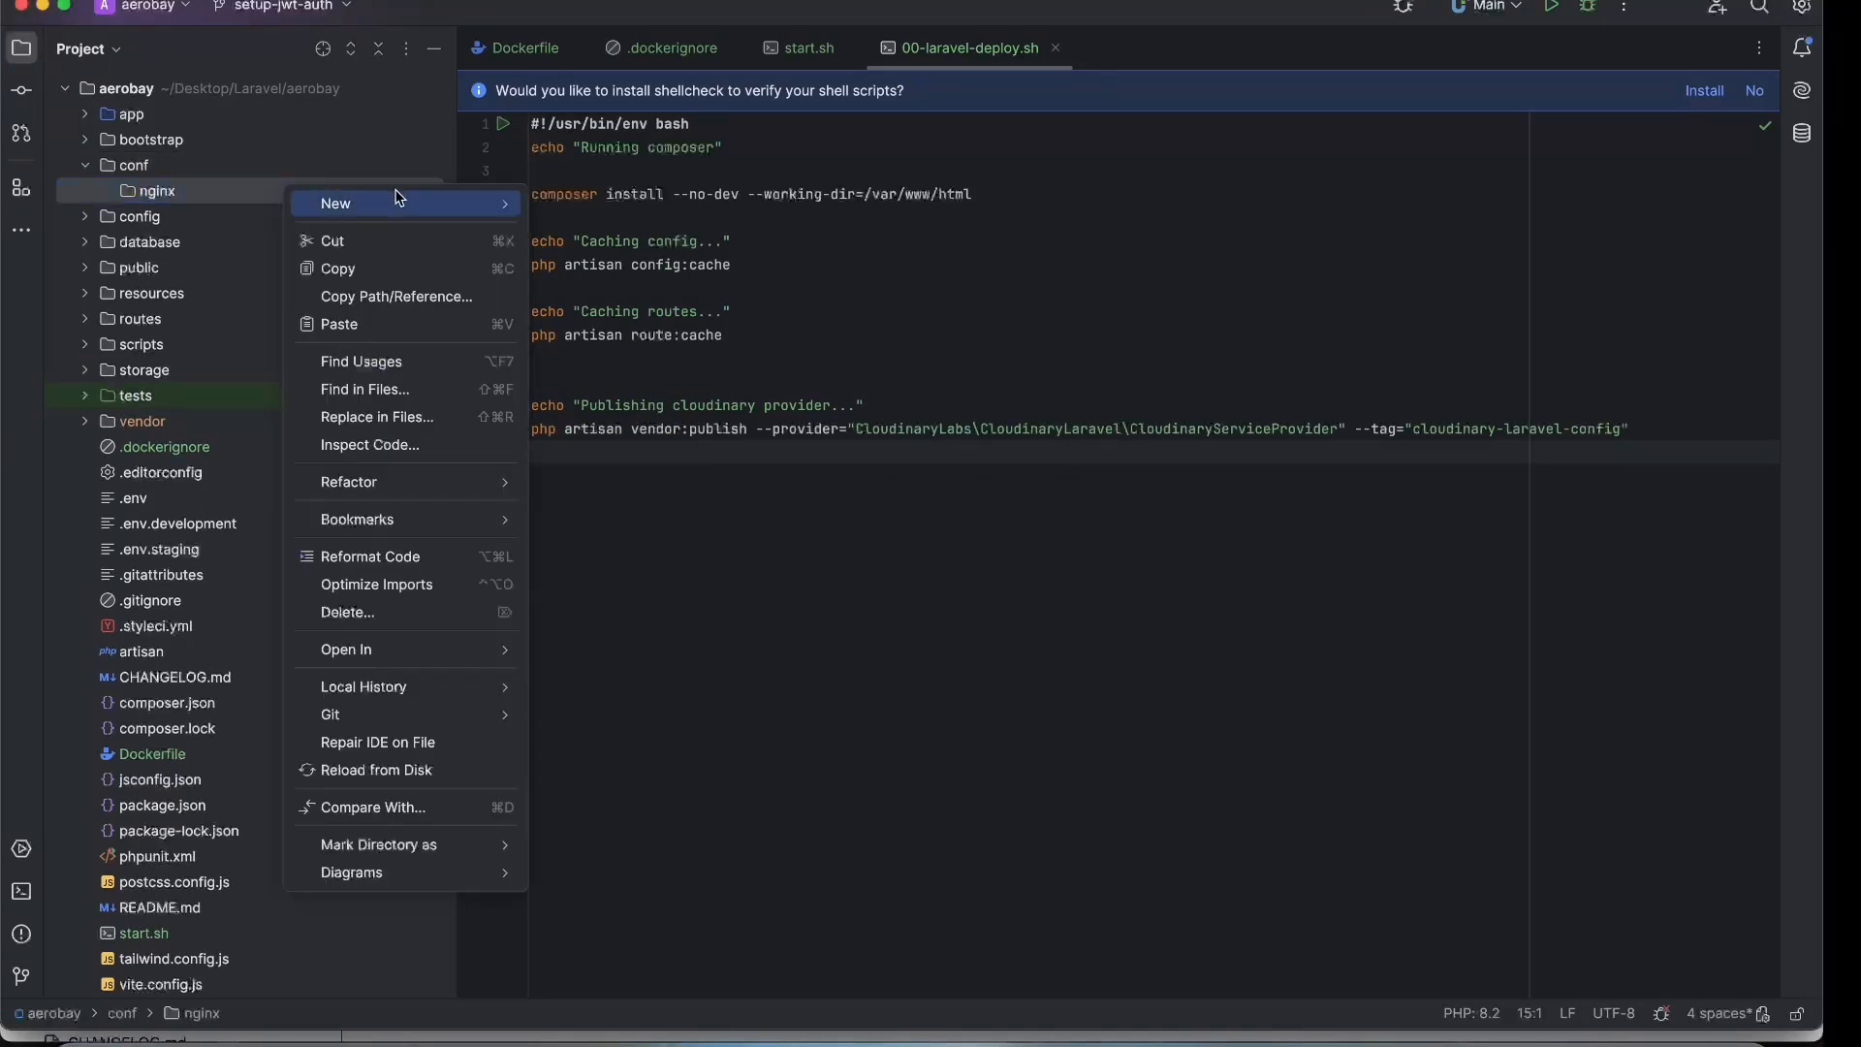
mouse_move(335, 204)
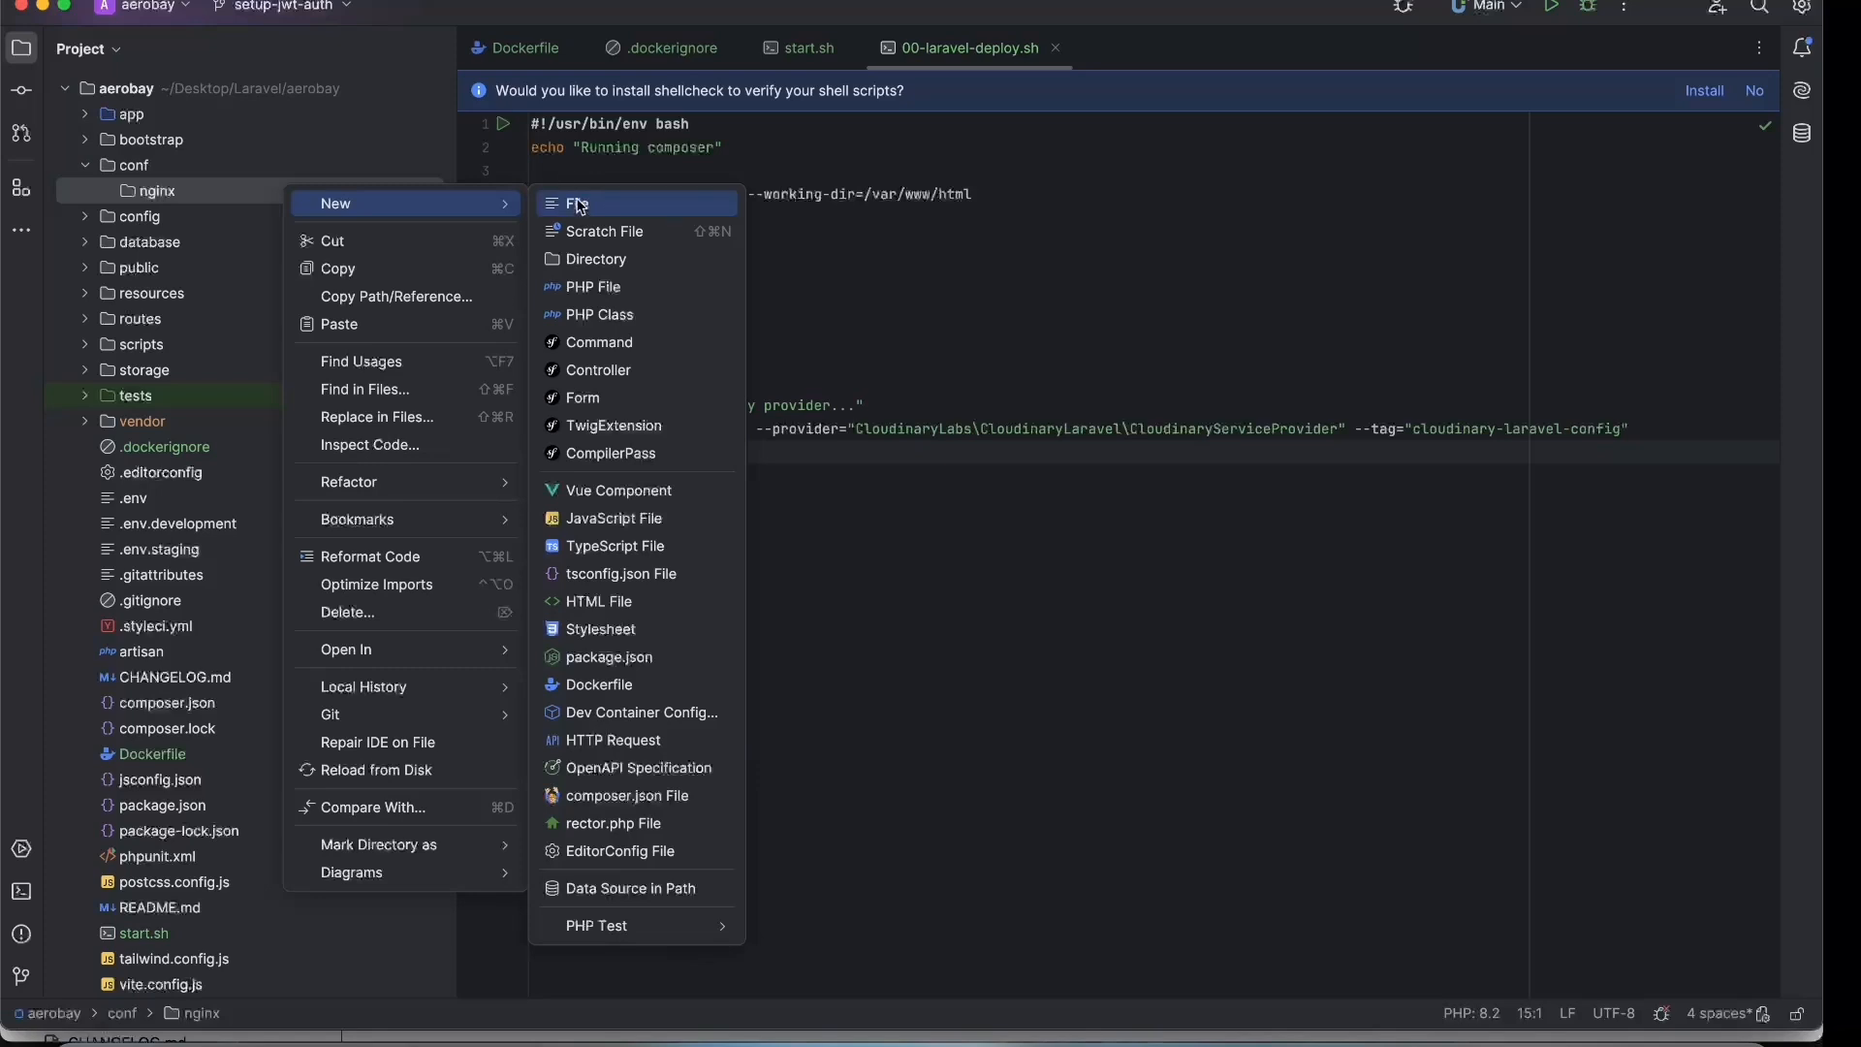
click(578, 204)
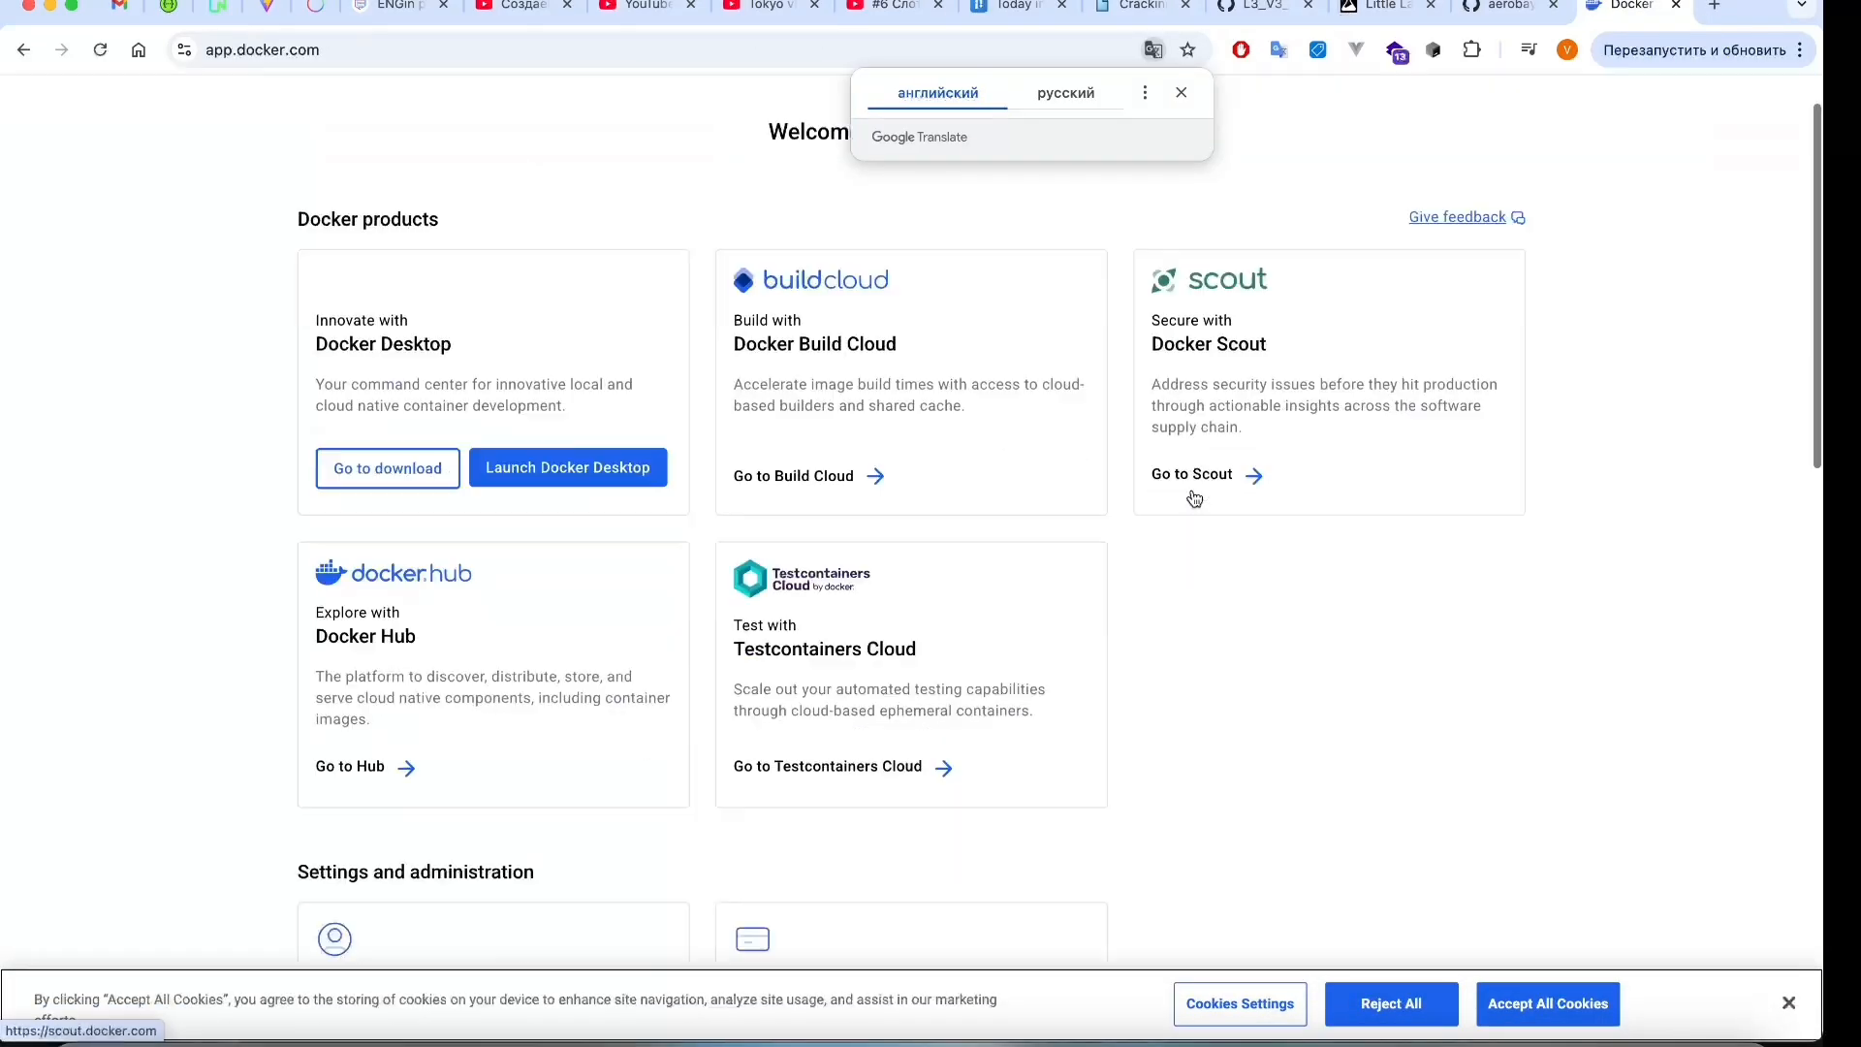
Start creating a new Docker Hub repository and begin naming it 'lara...'.
scroll(down, 3)
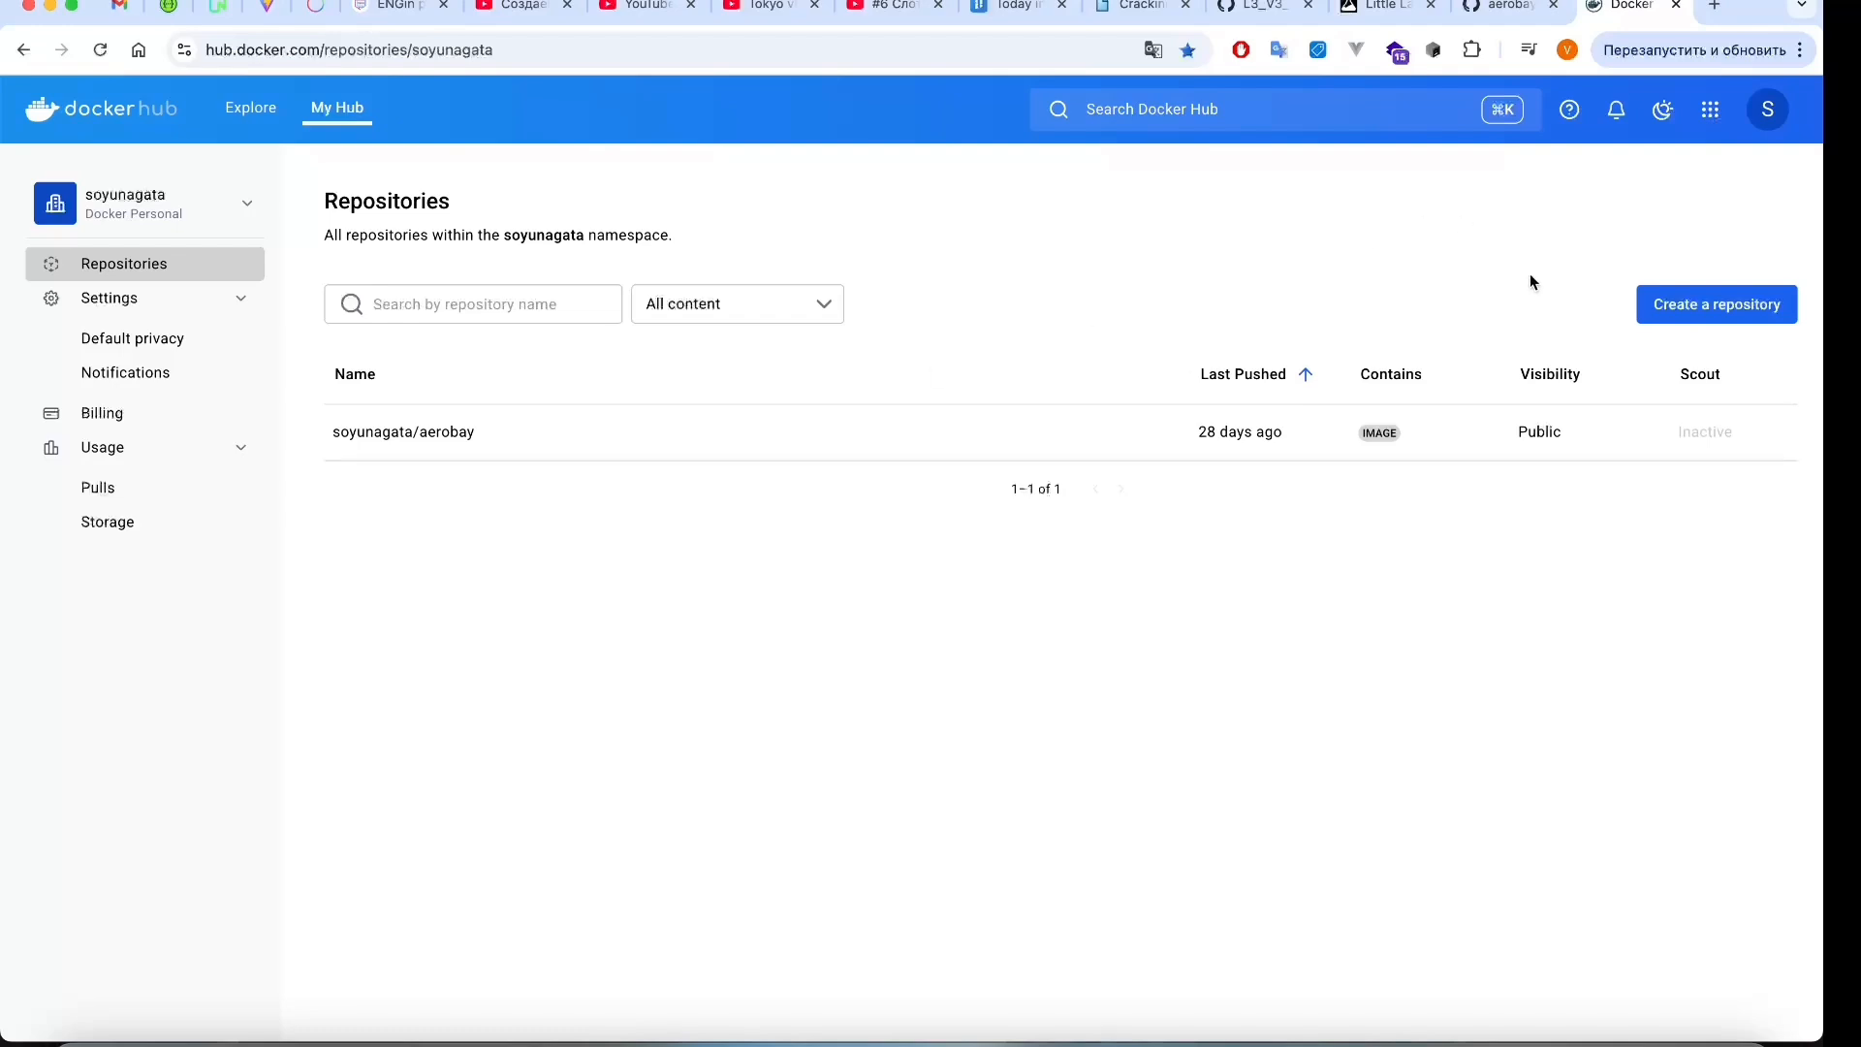
click(1716, 304)
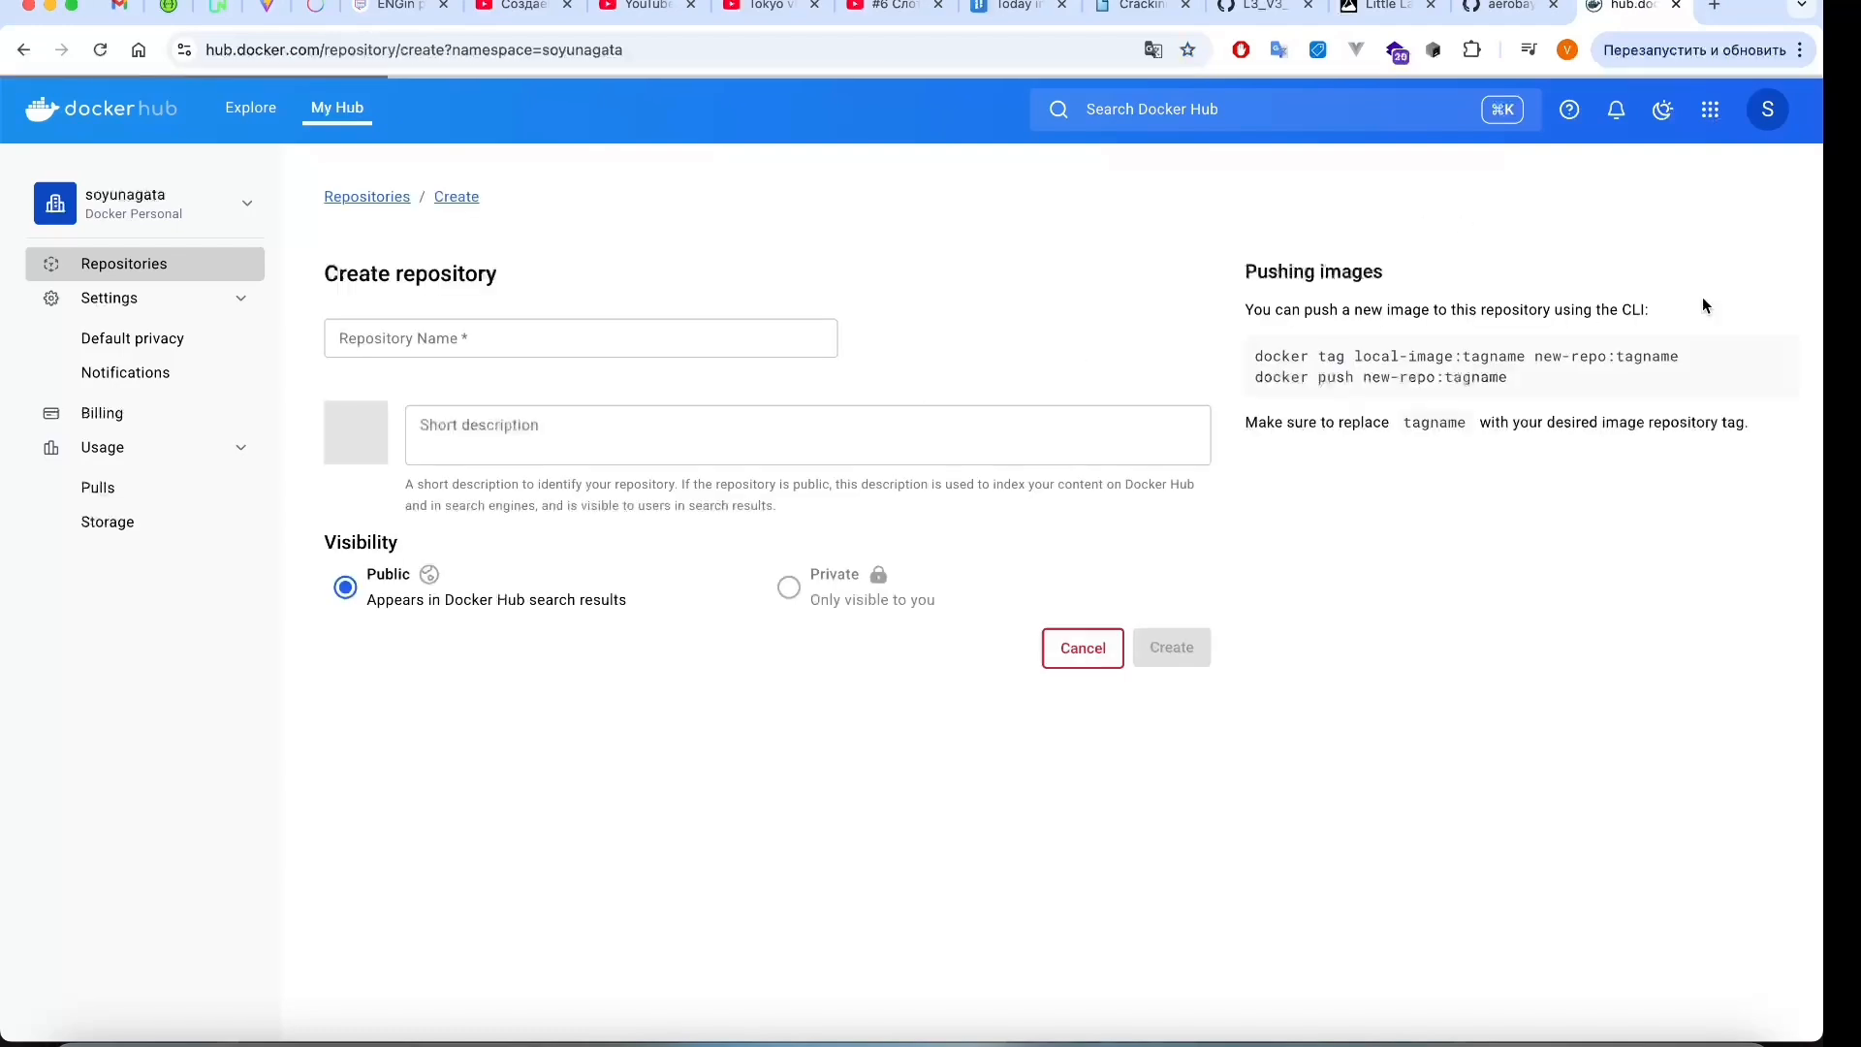
text(lara)
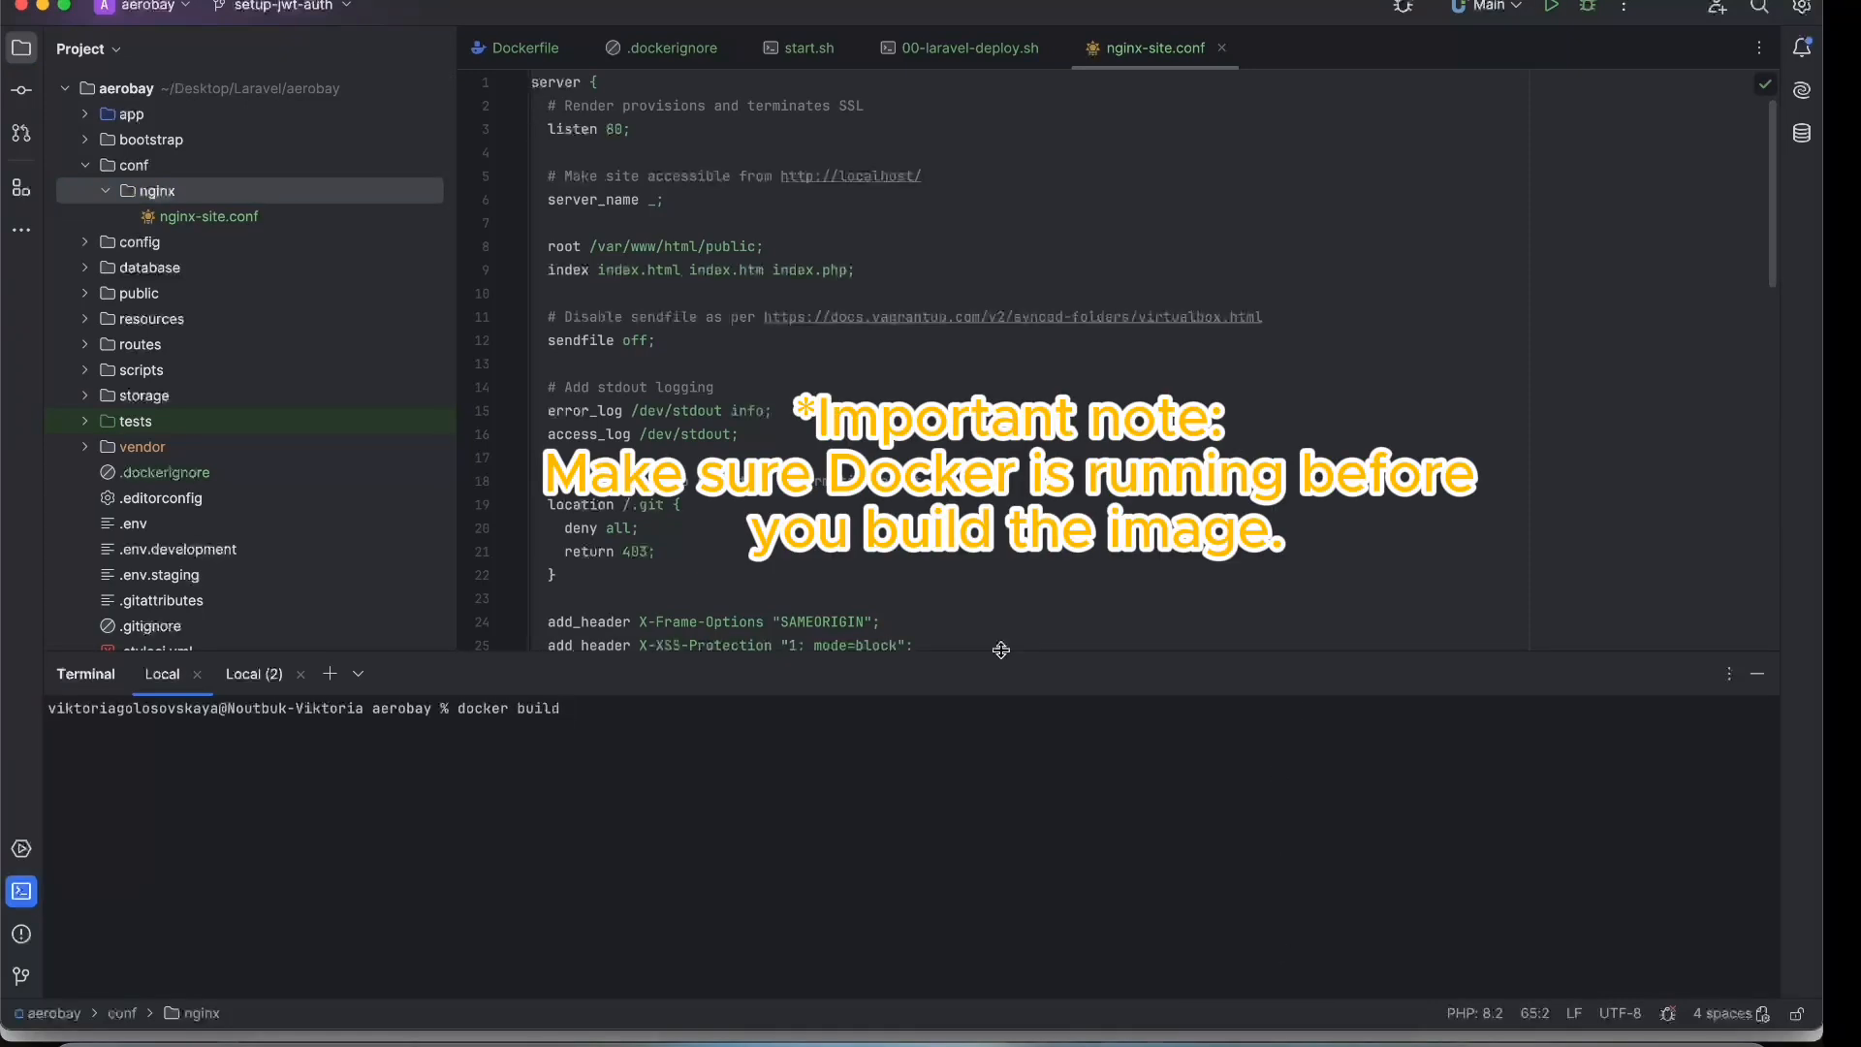
Run docker buildx build --platform linux/amd64 -t soyunagata/laravel-deploy in the terminal.
text(-t soyunagata)
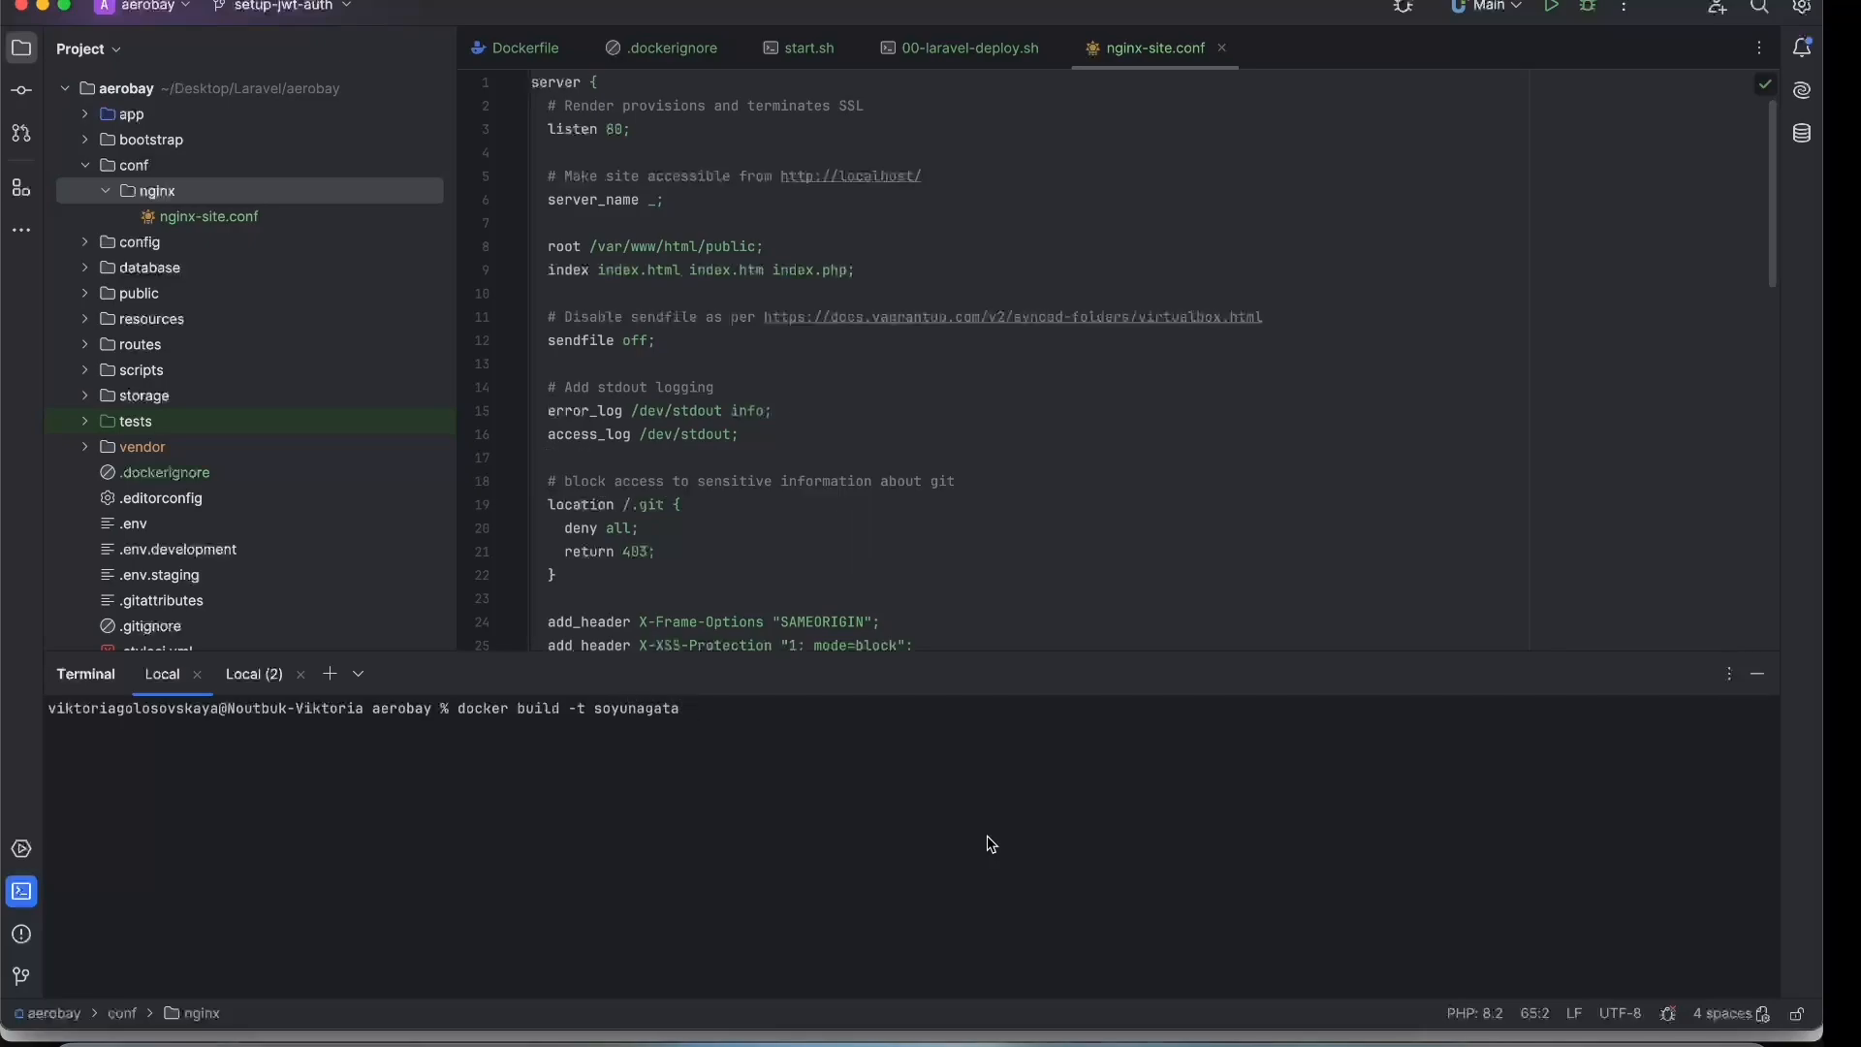
text(/)
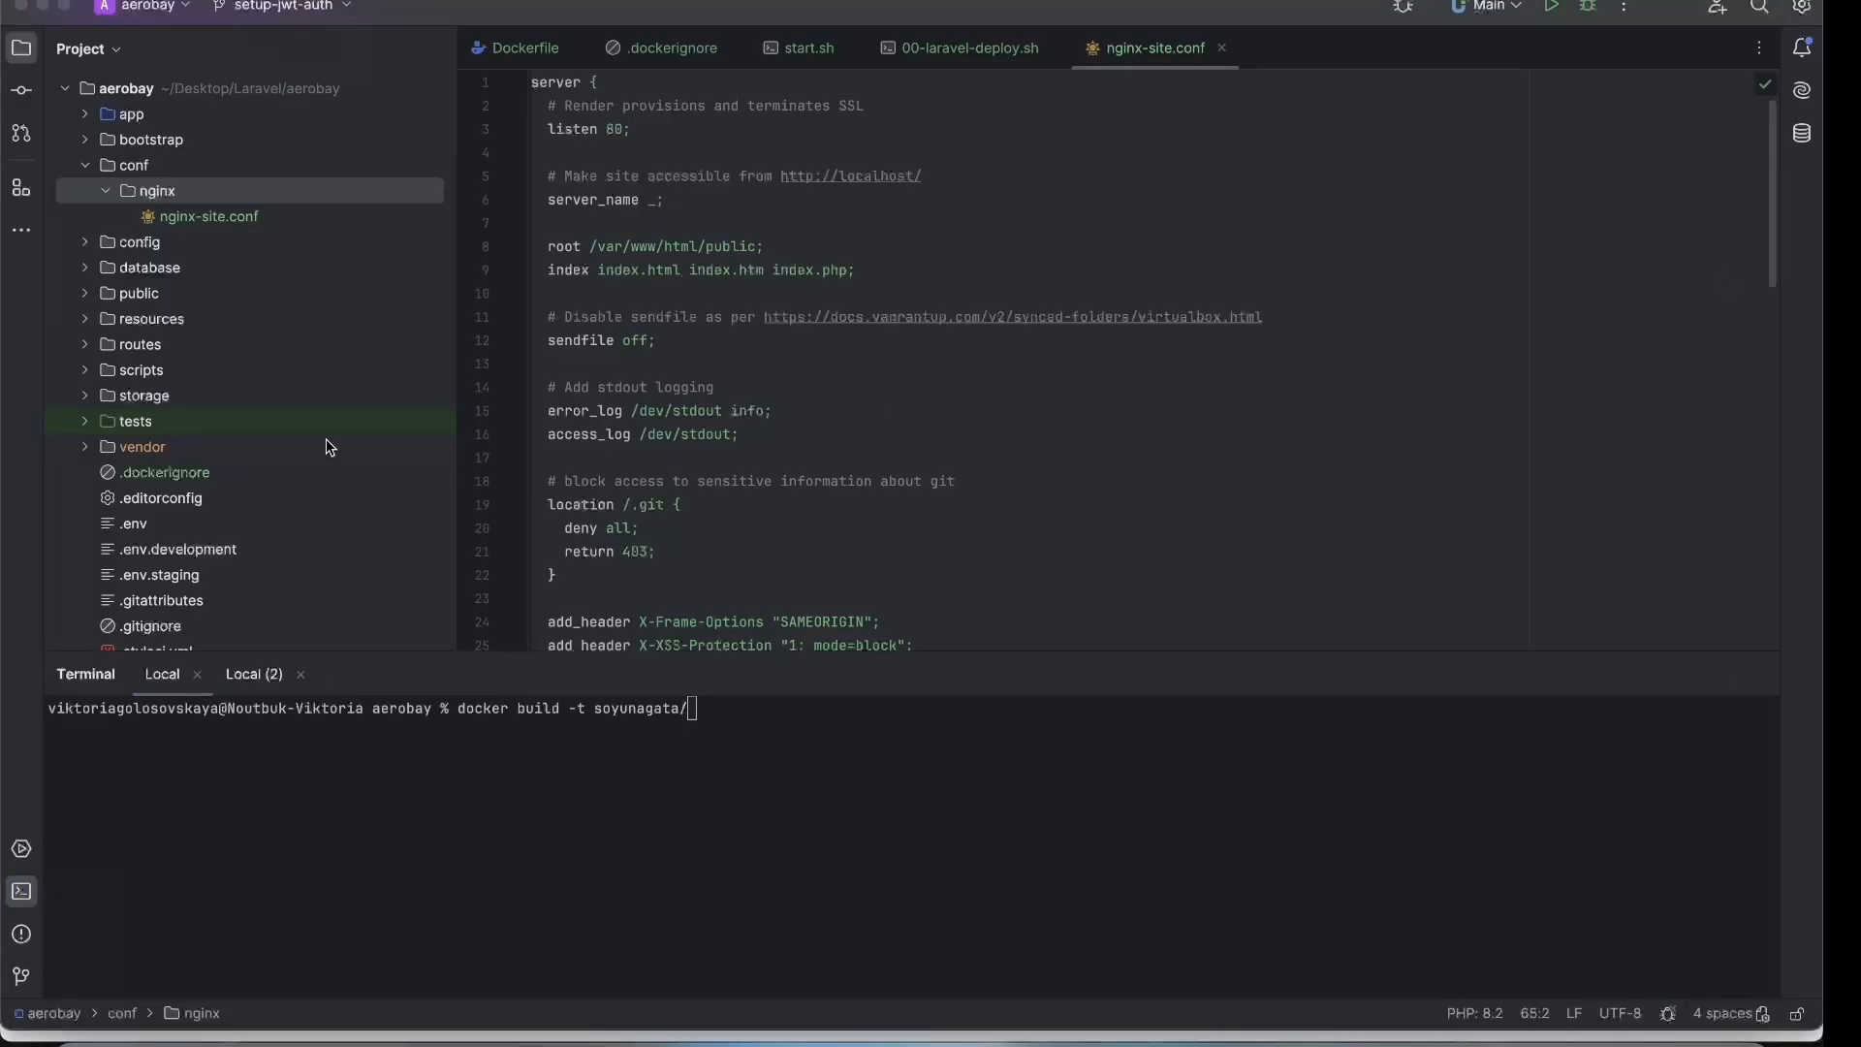
text(laravel-deploy)
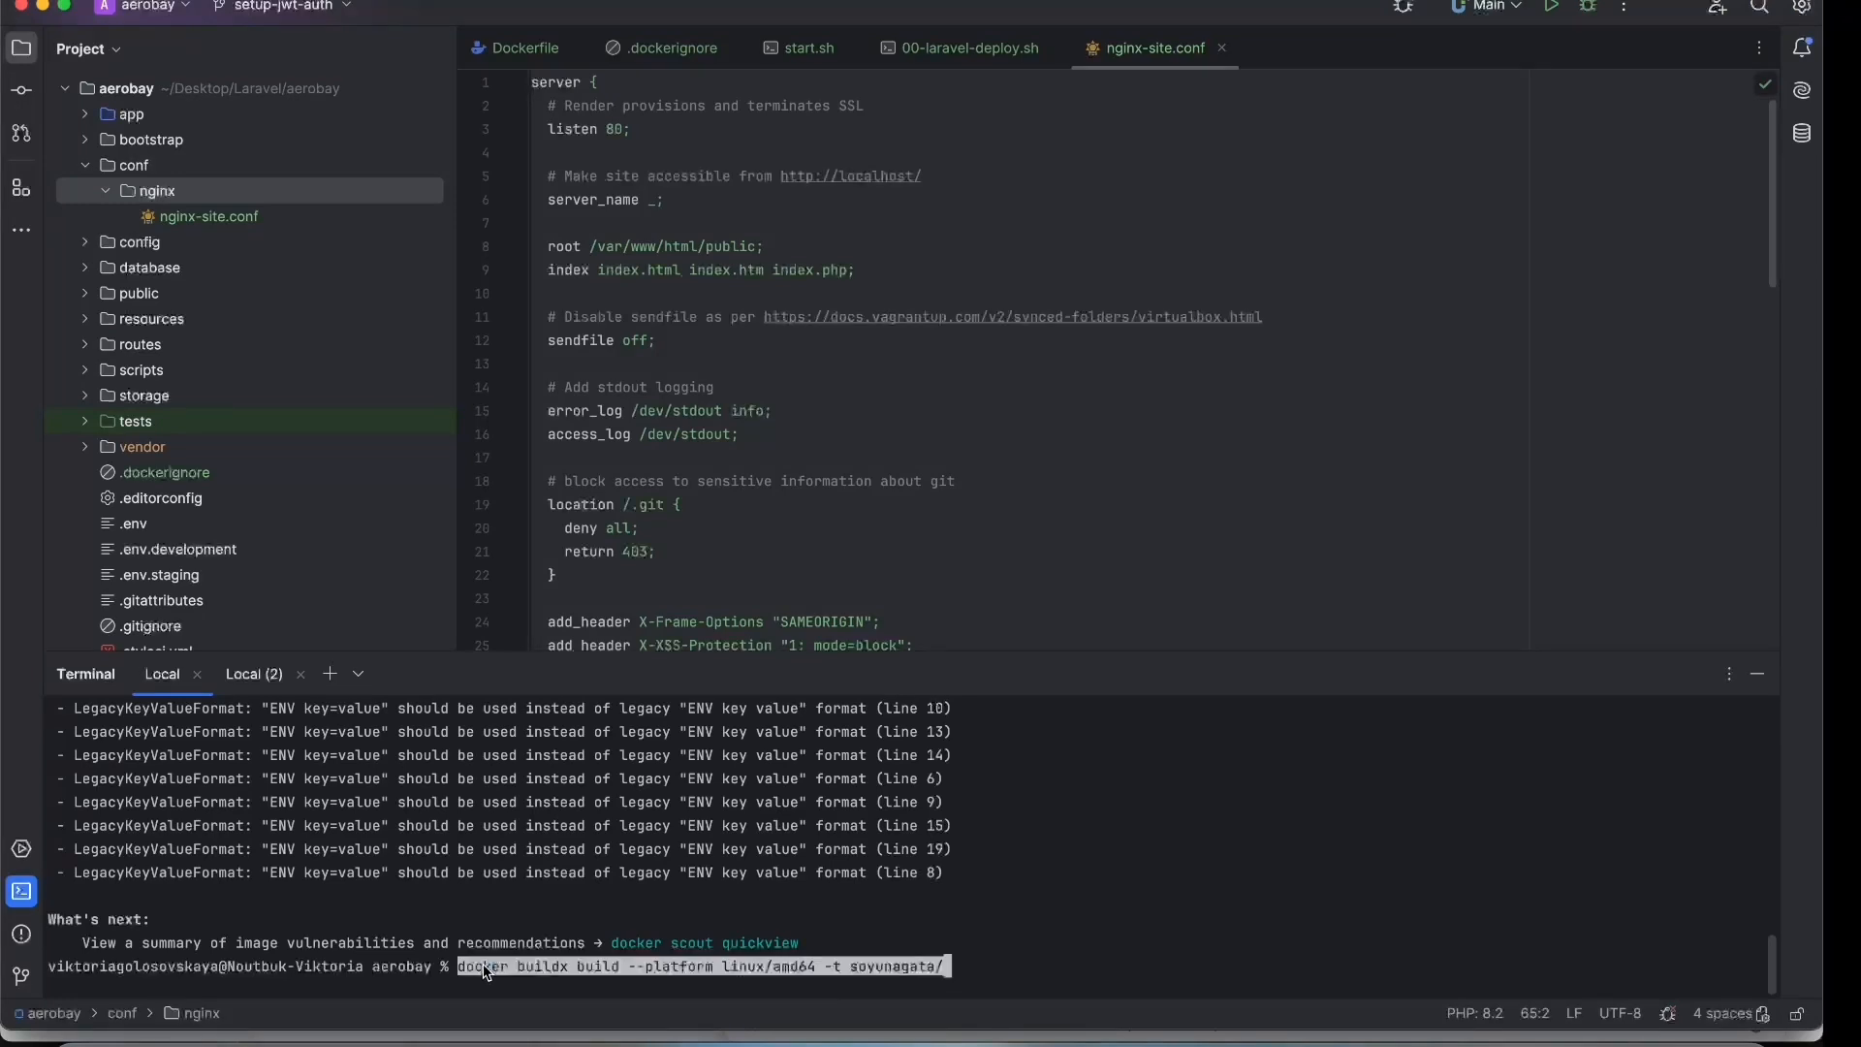
key(enter)
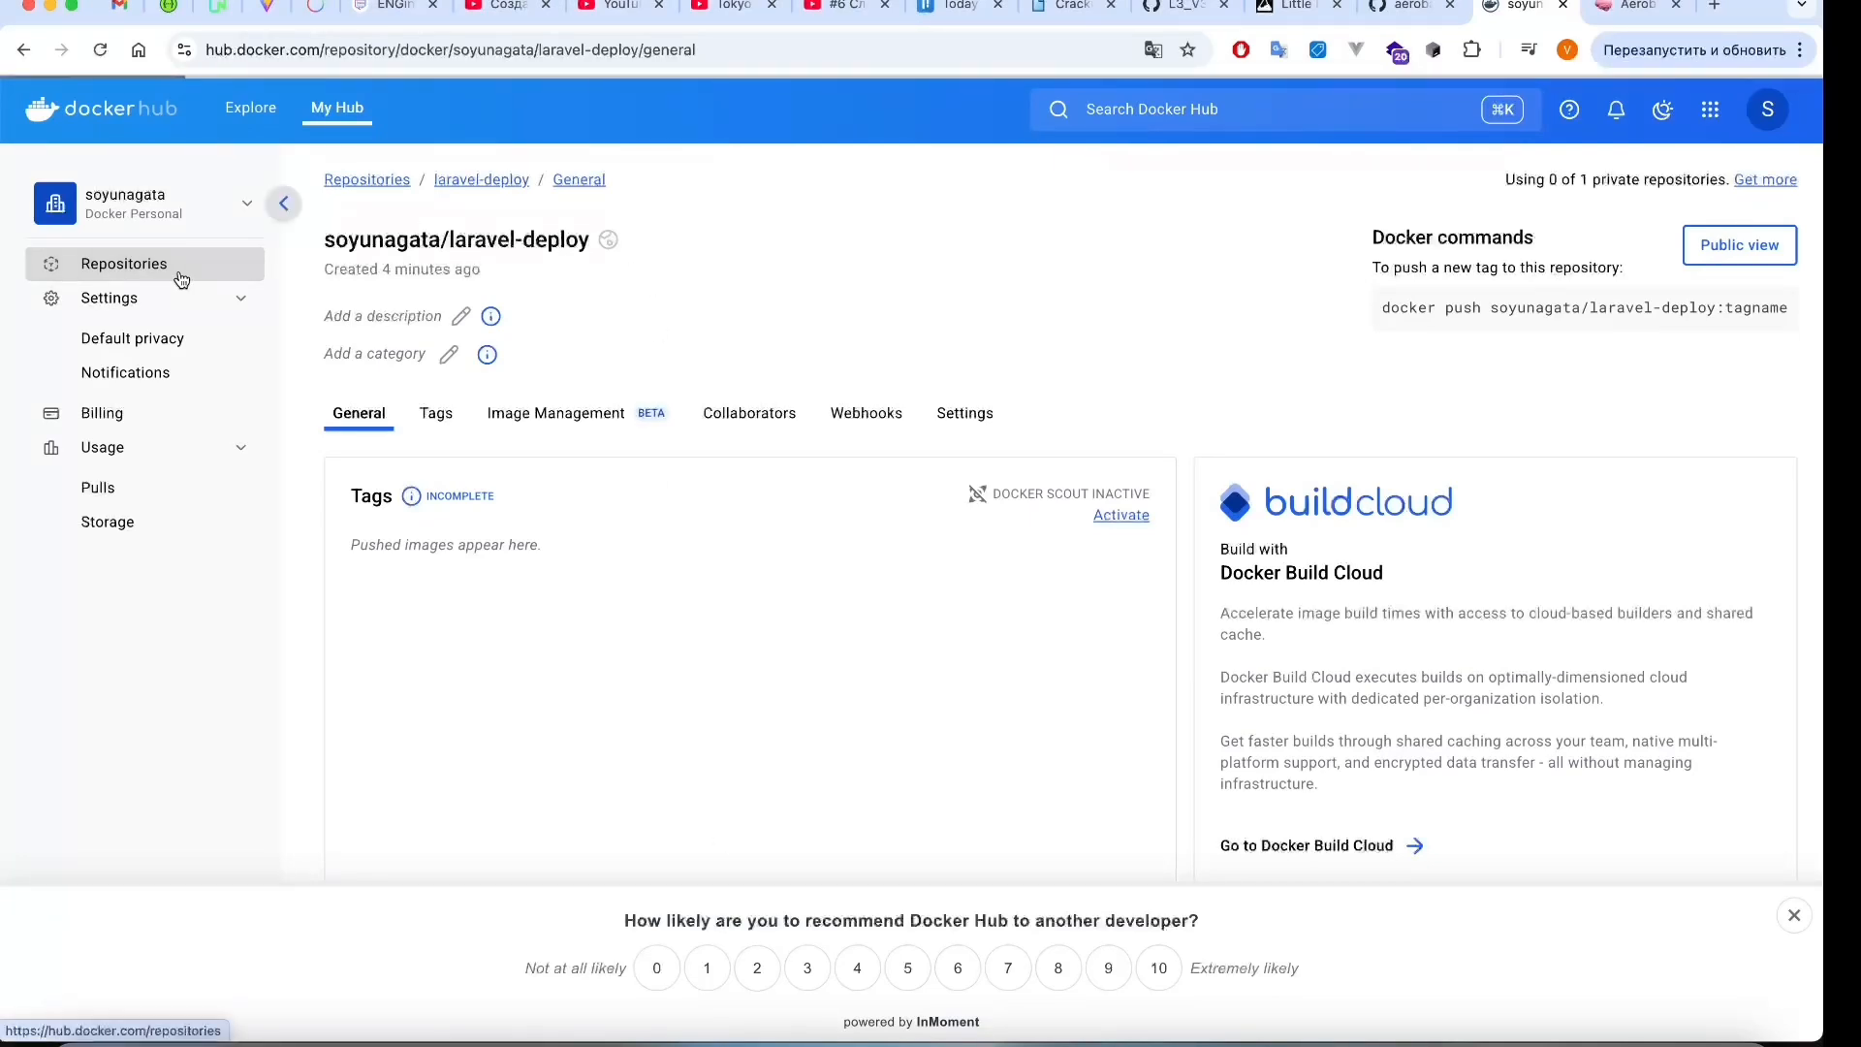
Confirm soyunagata/laravel-deploy shows a pushed latest tag, then open a new browser tab.
click(124, 263)
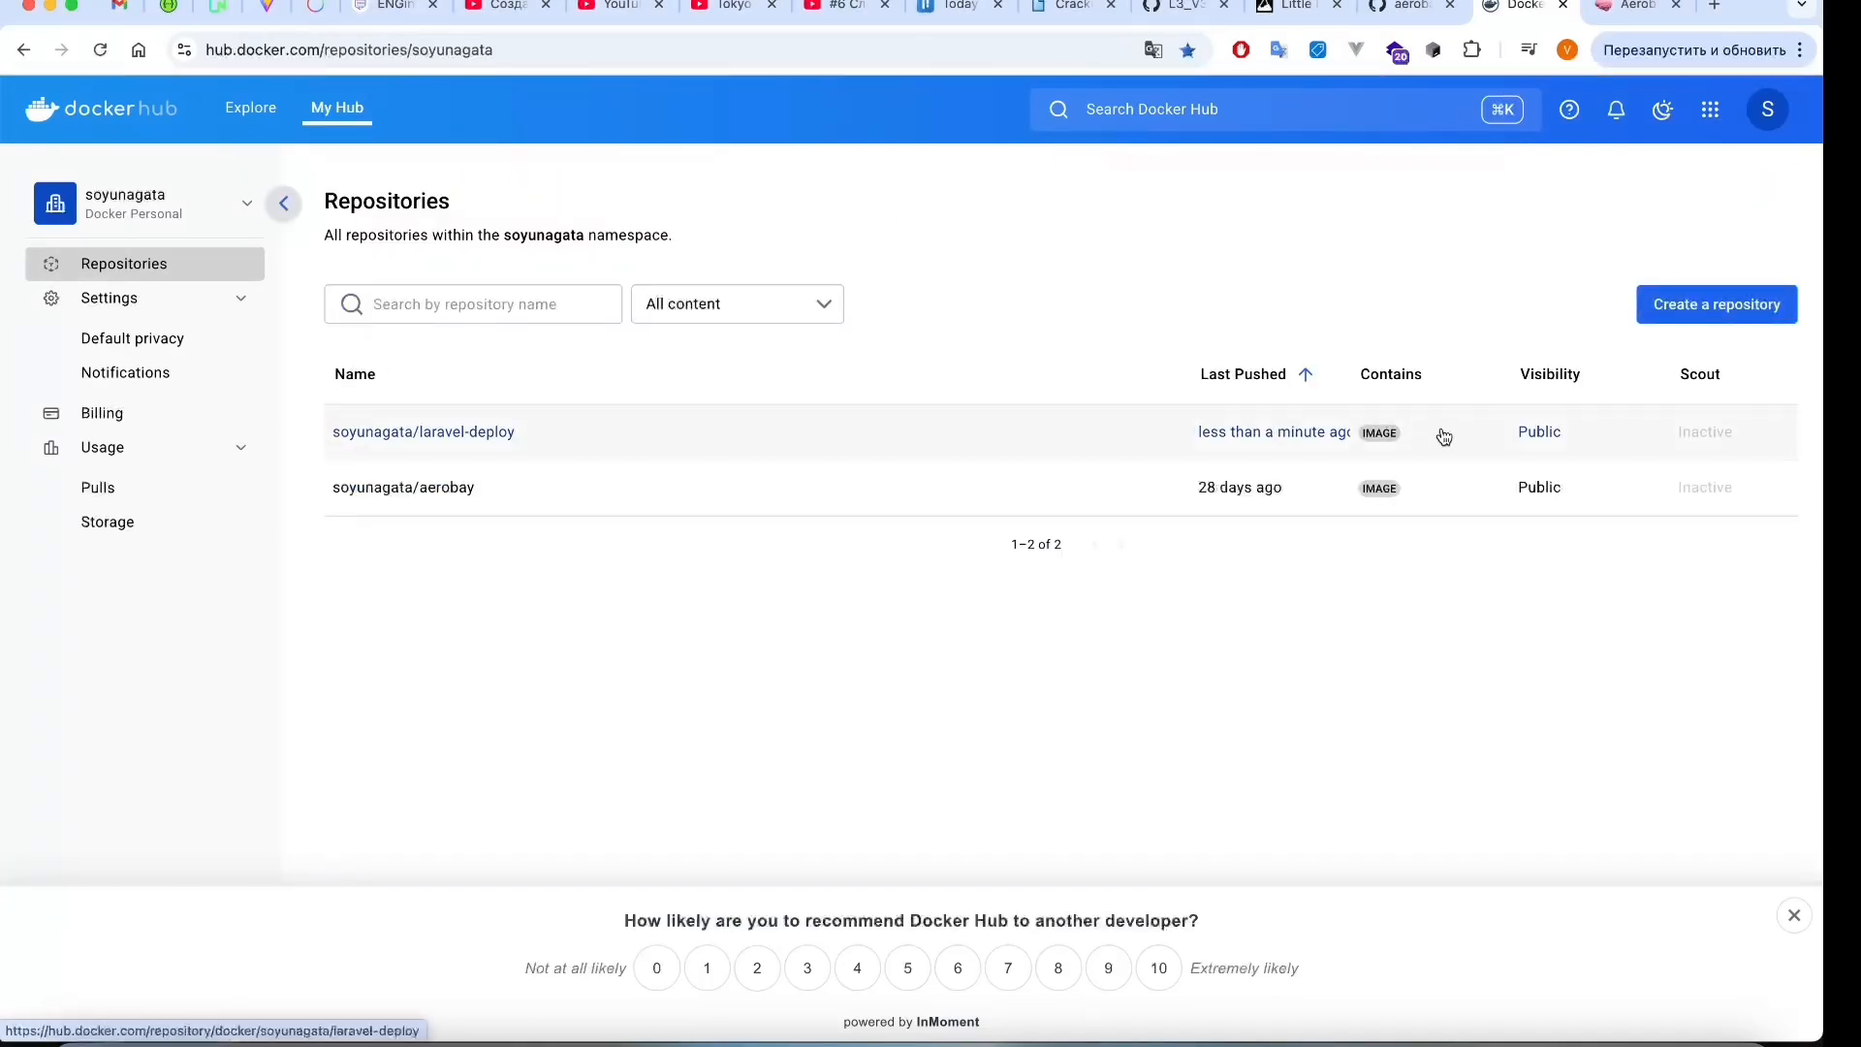
click(425, 430)
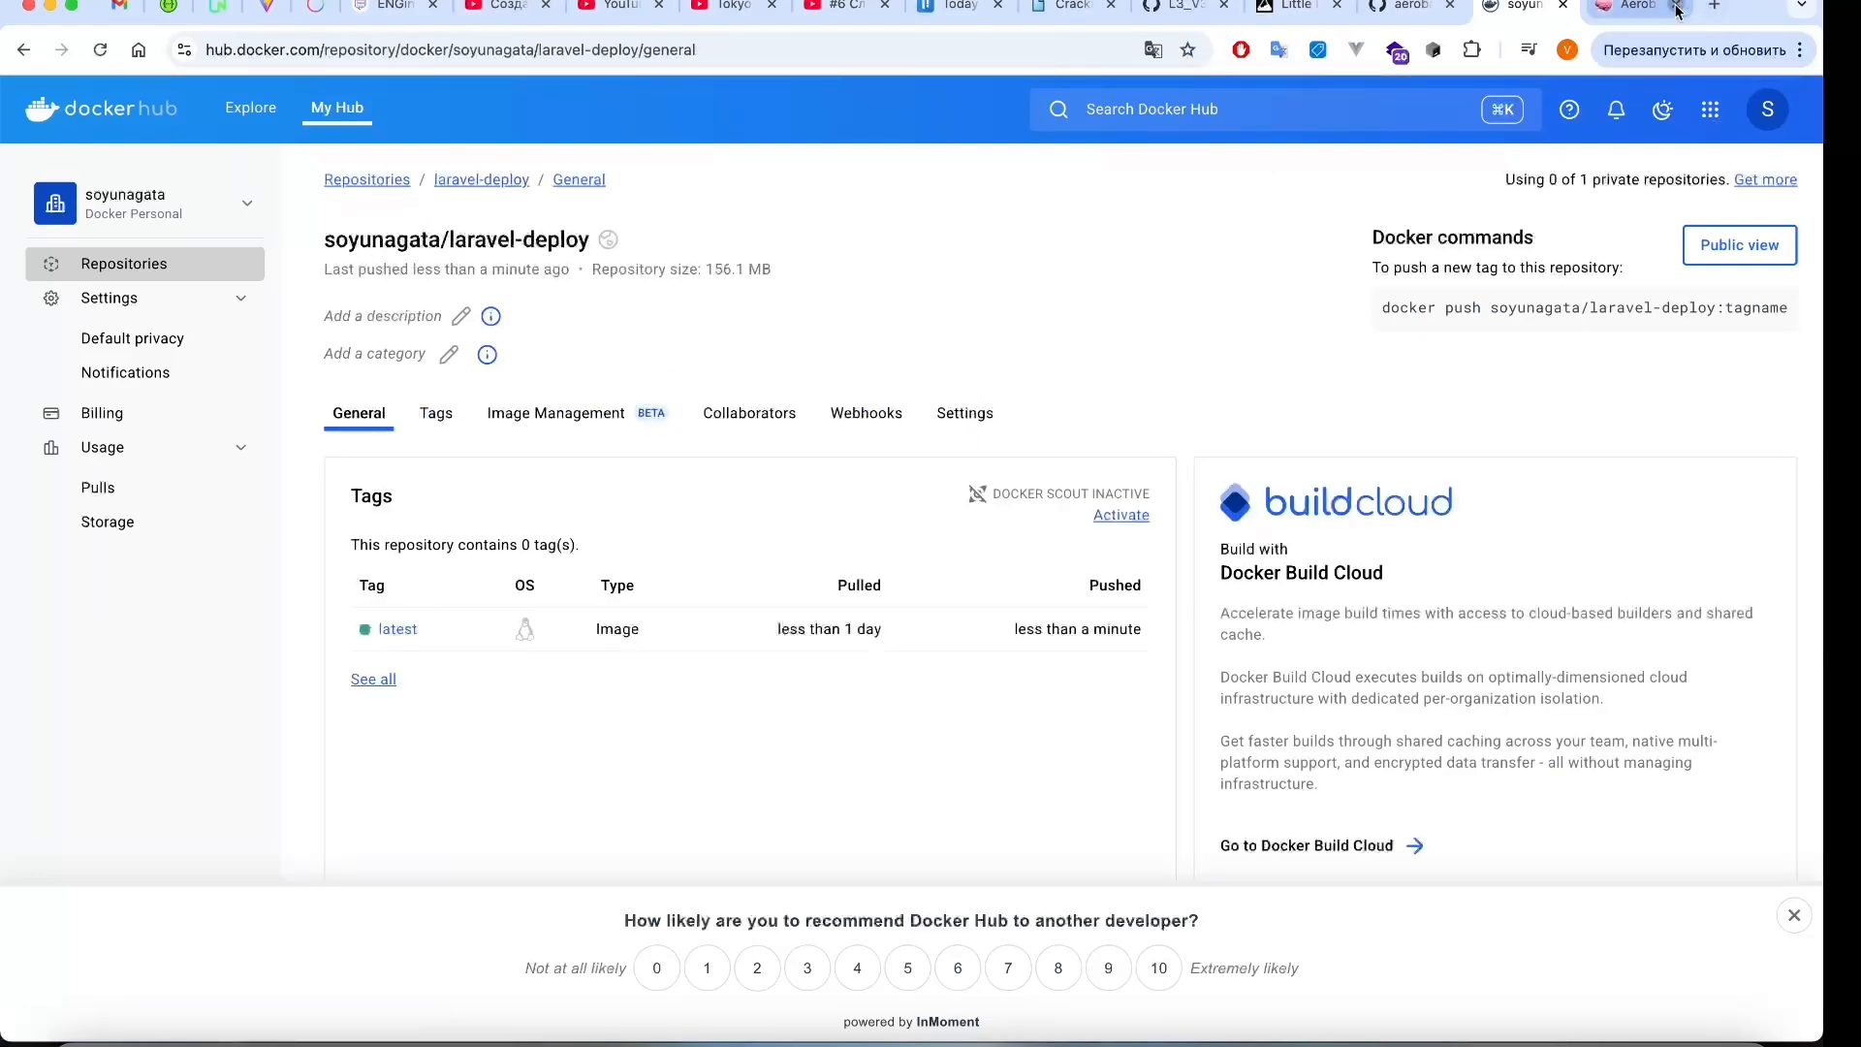
click(1713, 8)
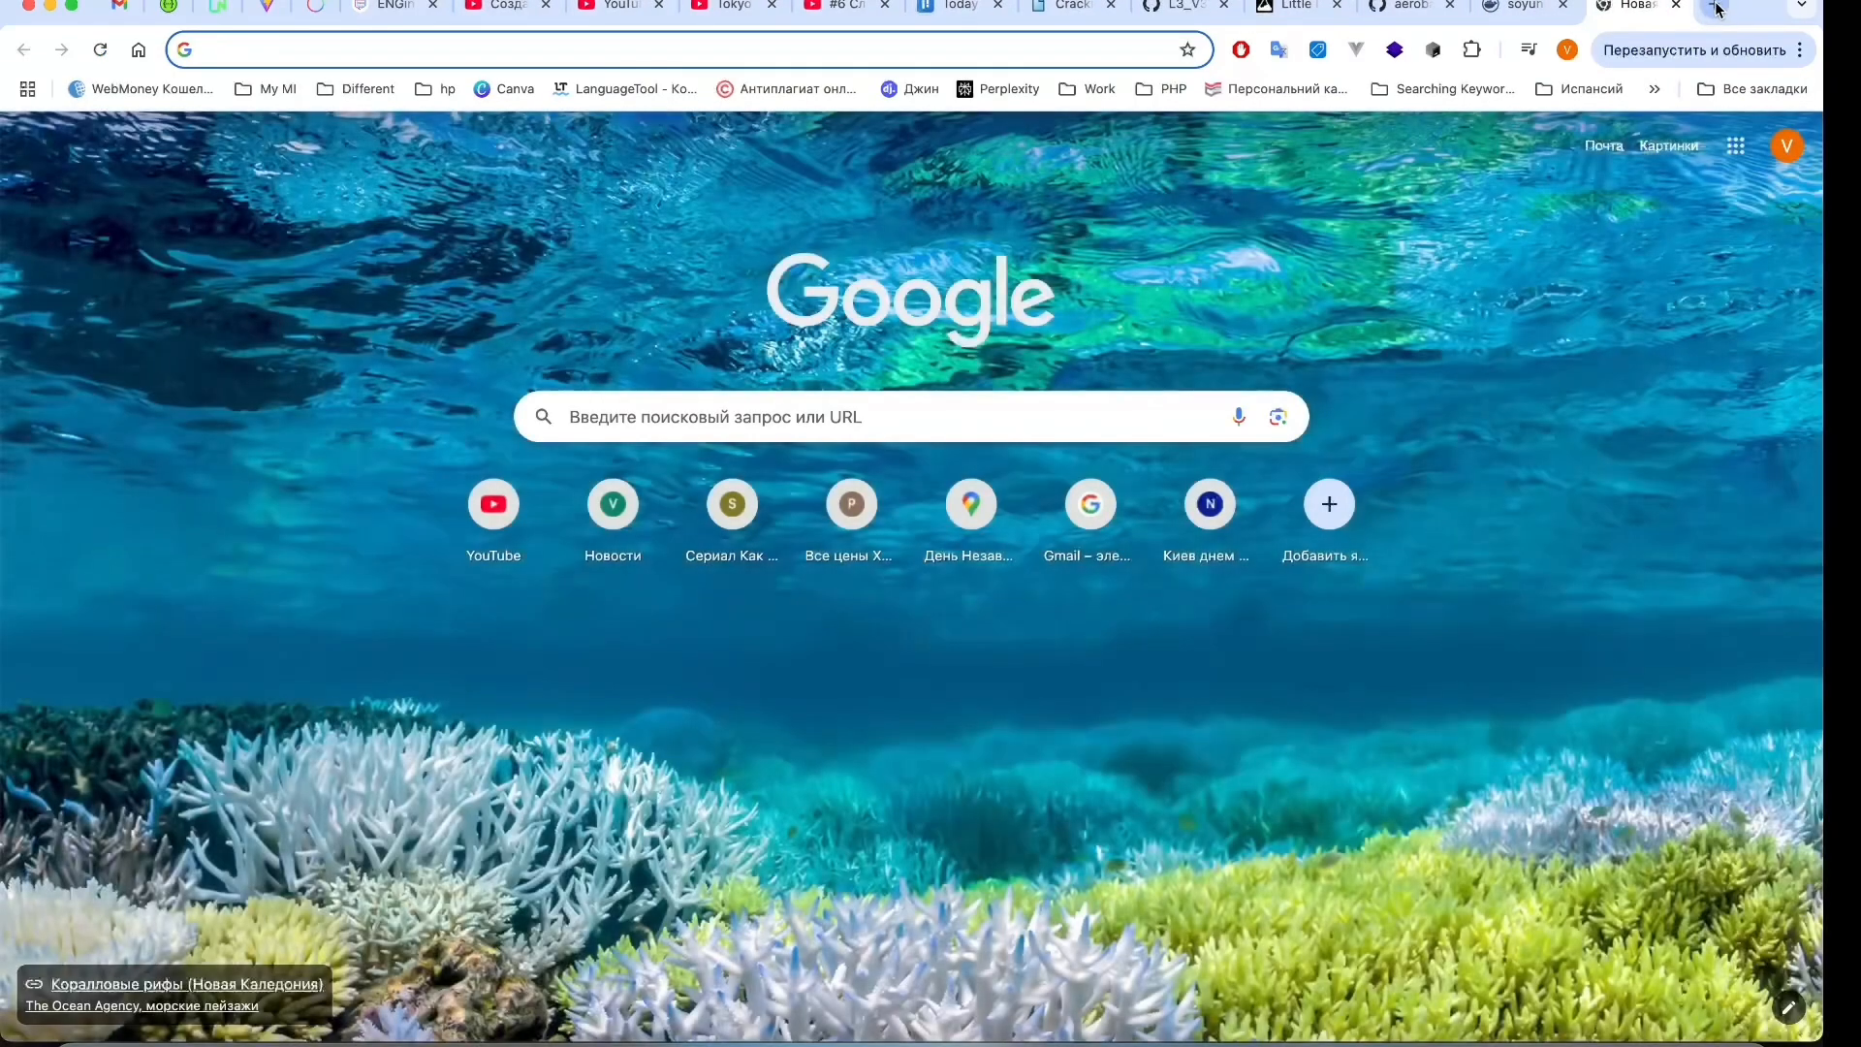
Search 'render' from the address bar and land on the Render dashboard welcome page.
text(renderr)
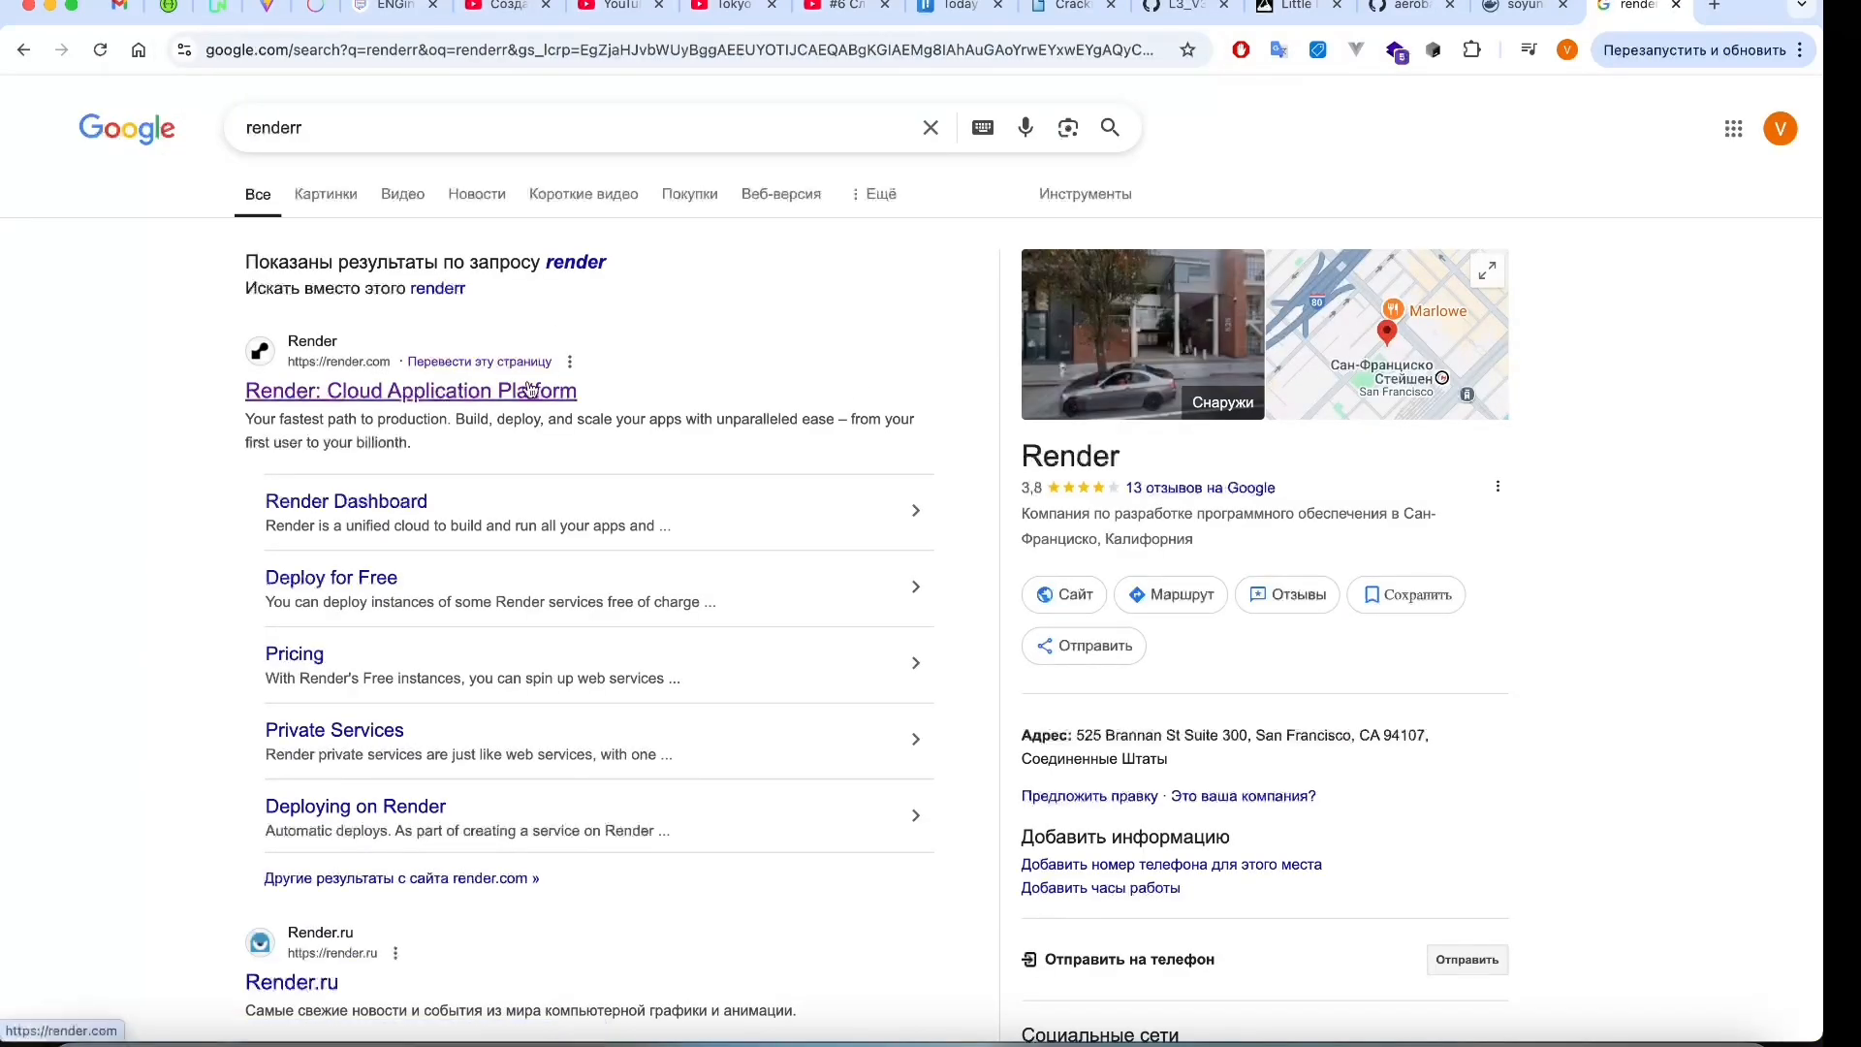
click(409, 389)
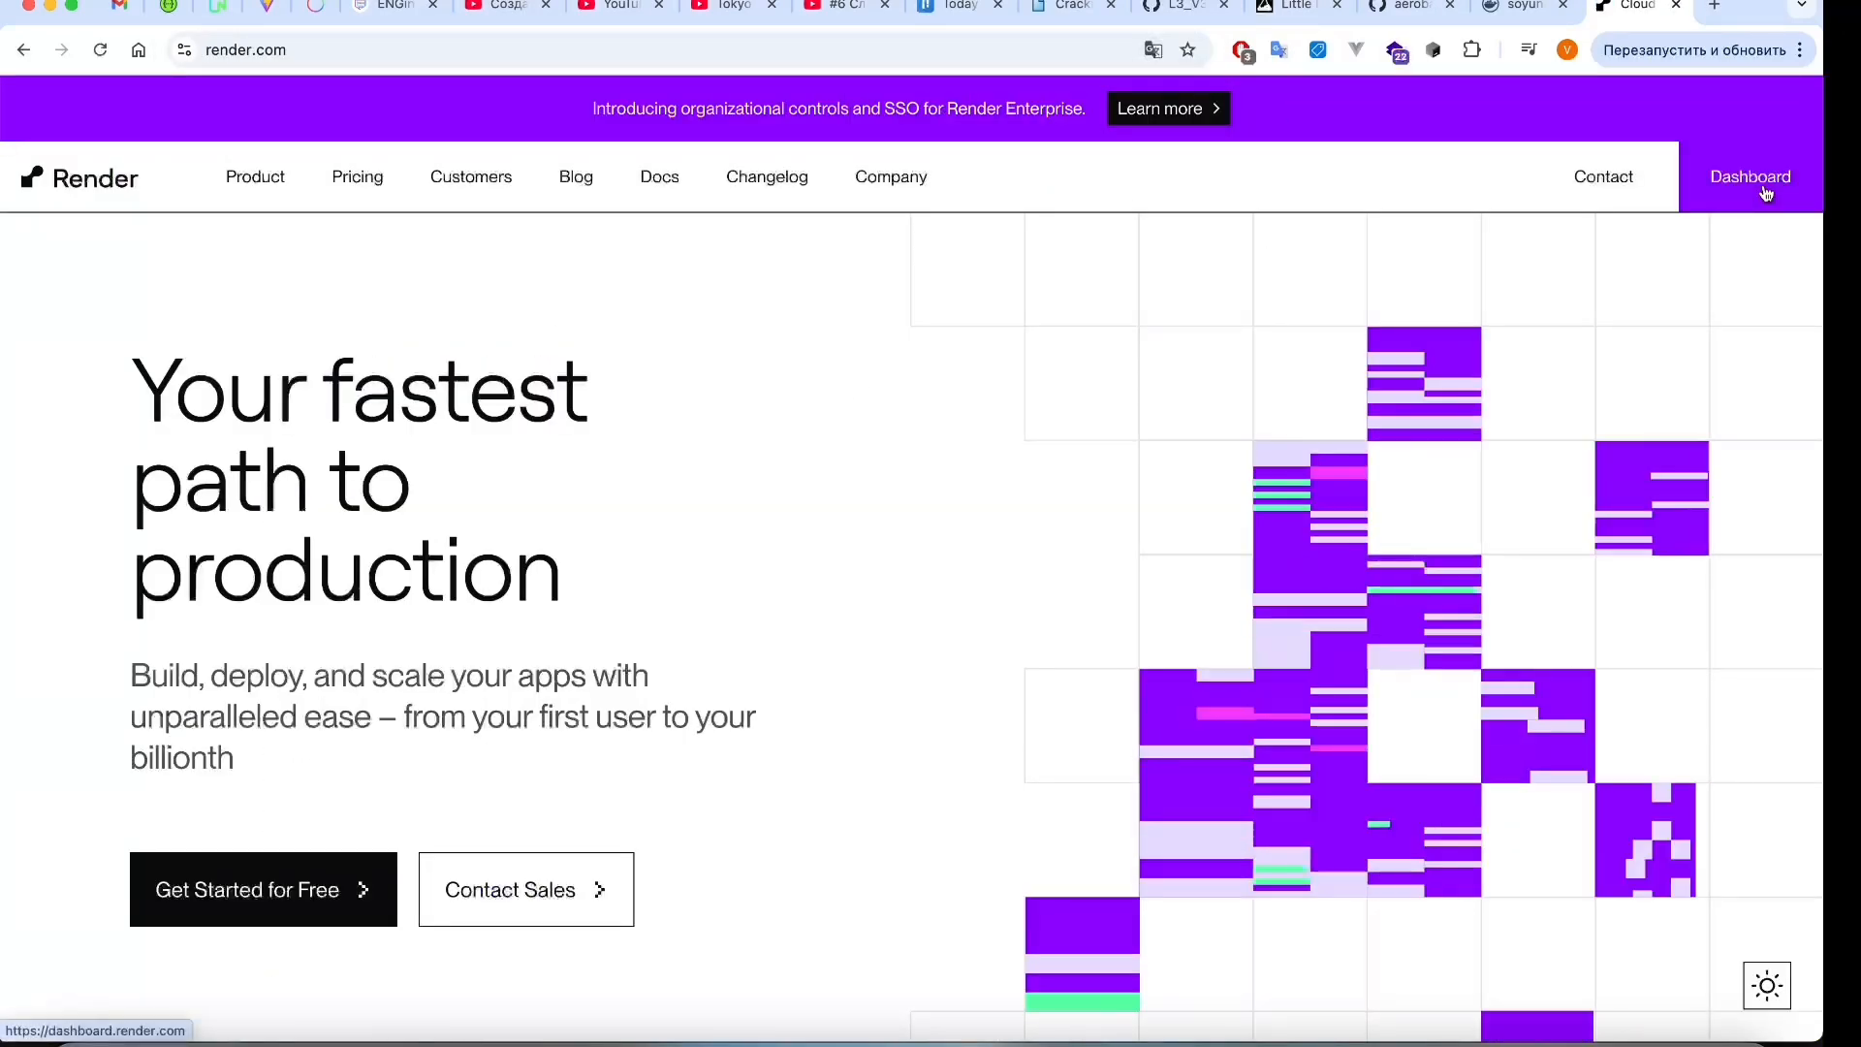
click(1751, 177)
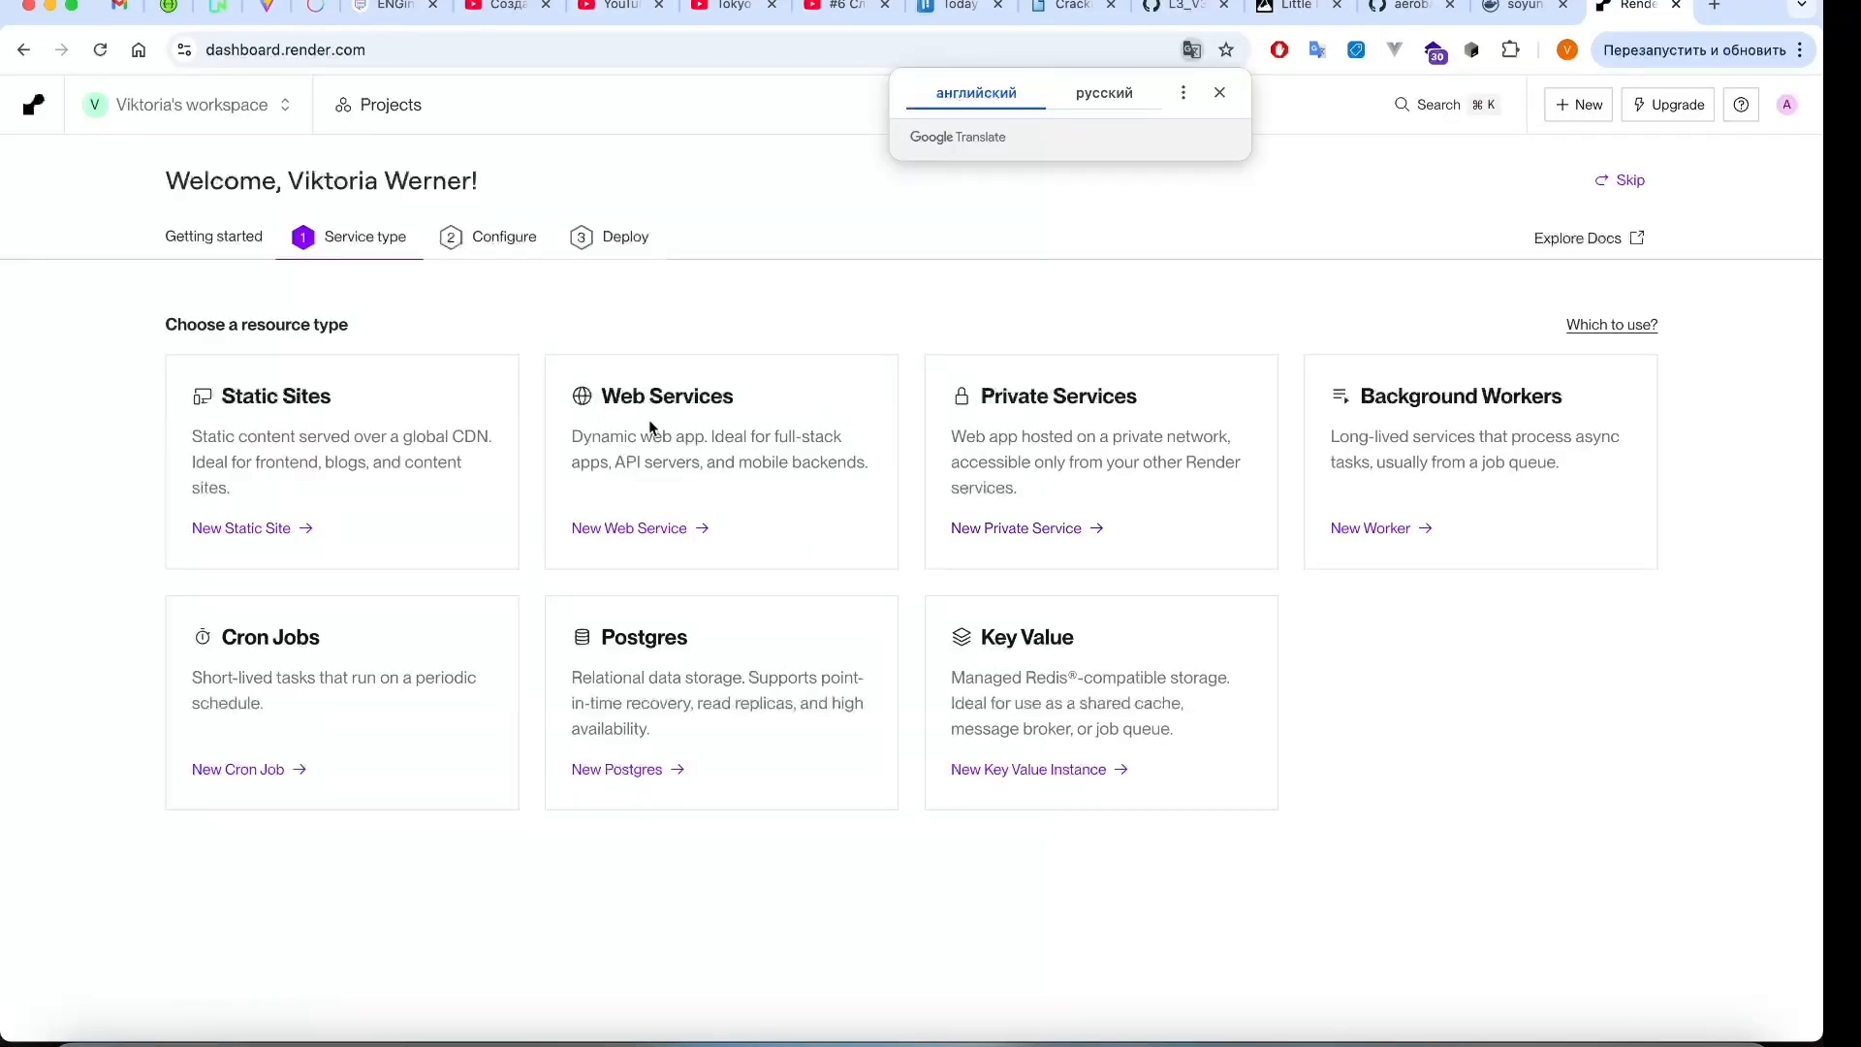
Create a new web service from the existing image soyunagata/laravel-deploy:latest and connect it.
click(628, 527)
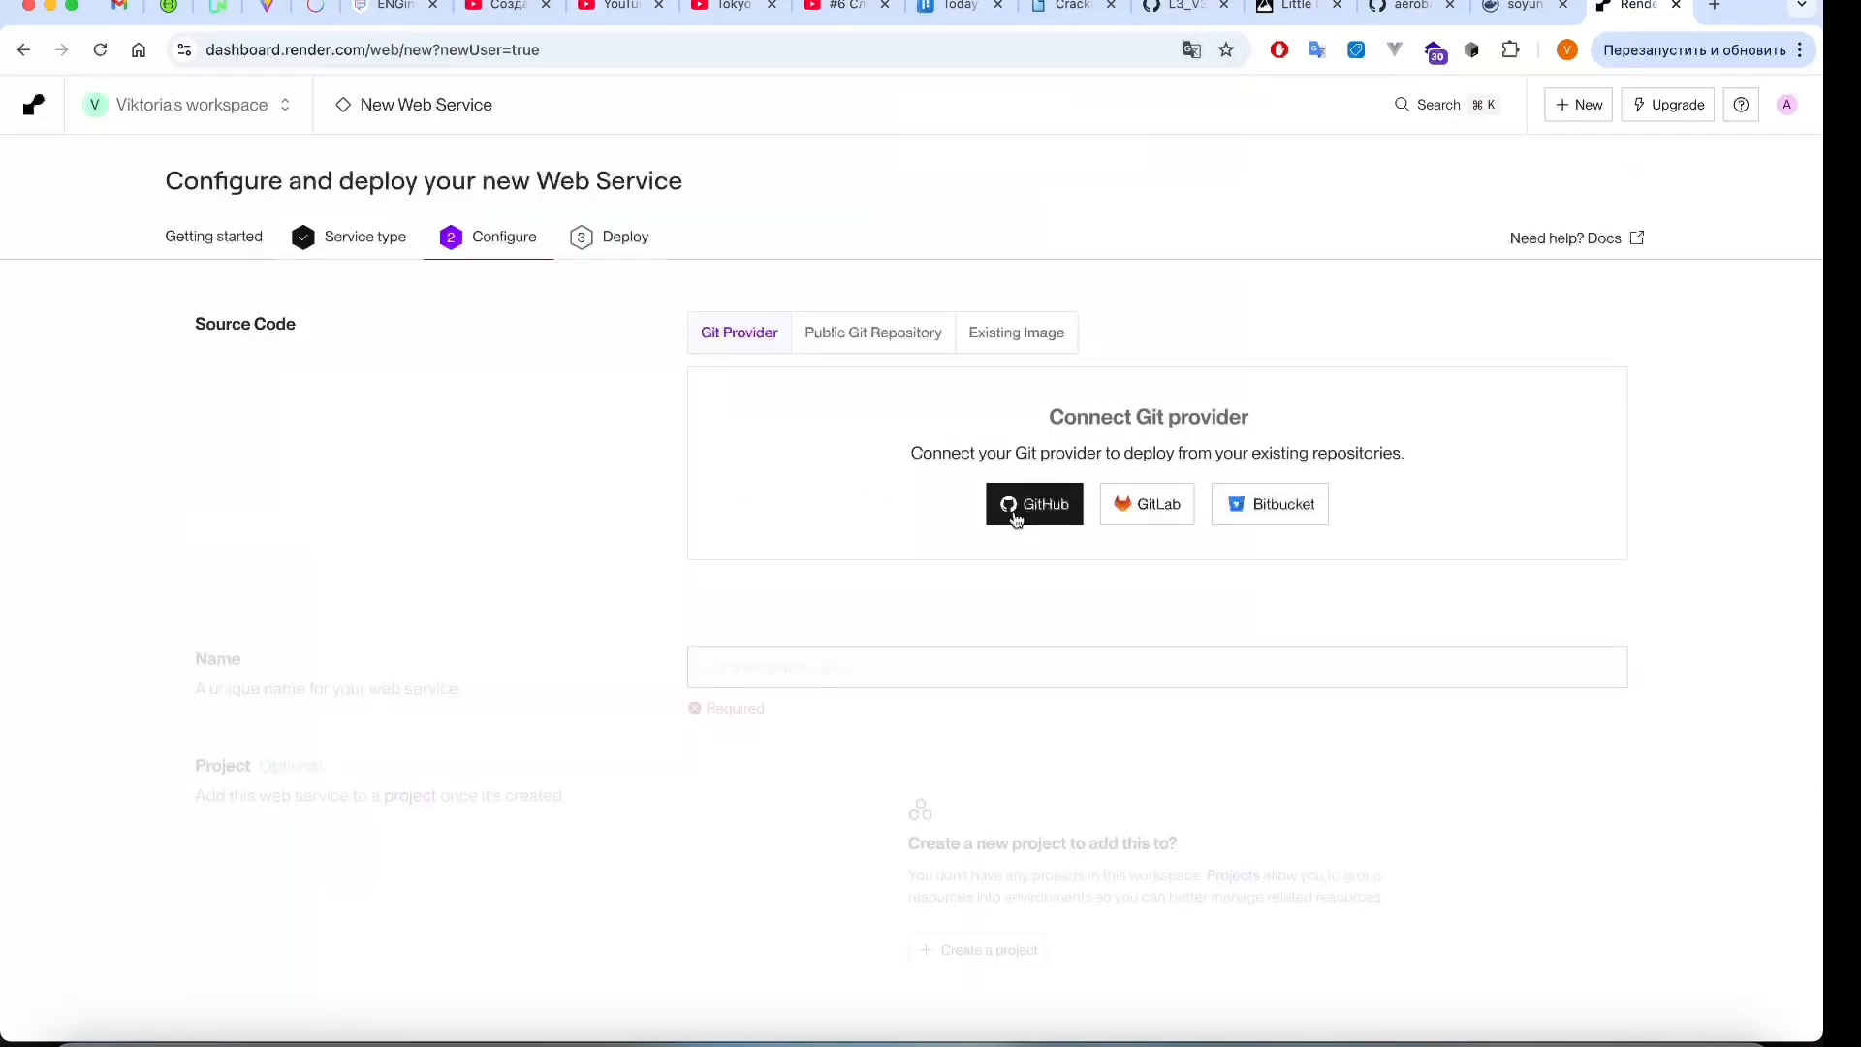
click(1016, 332)
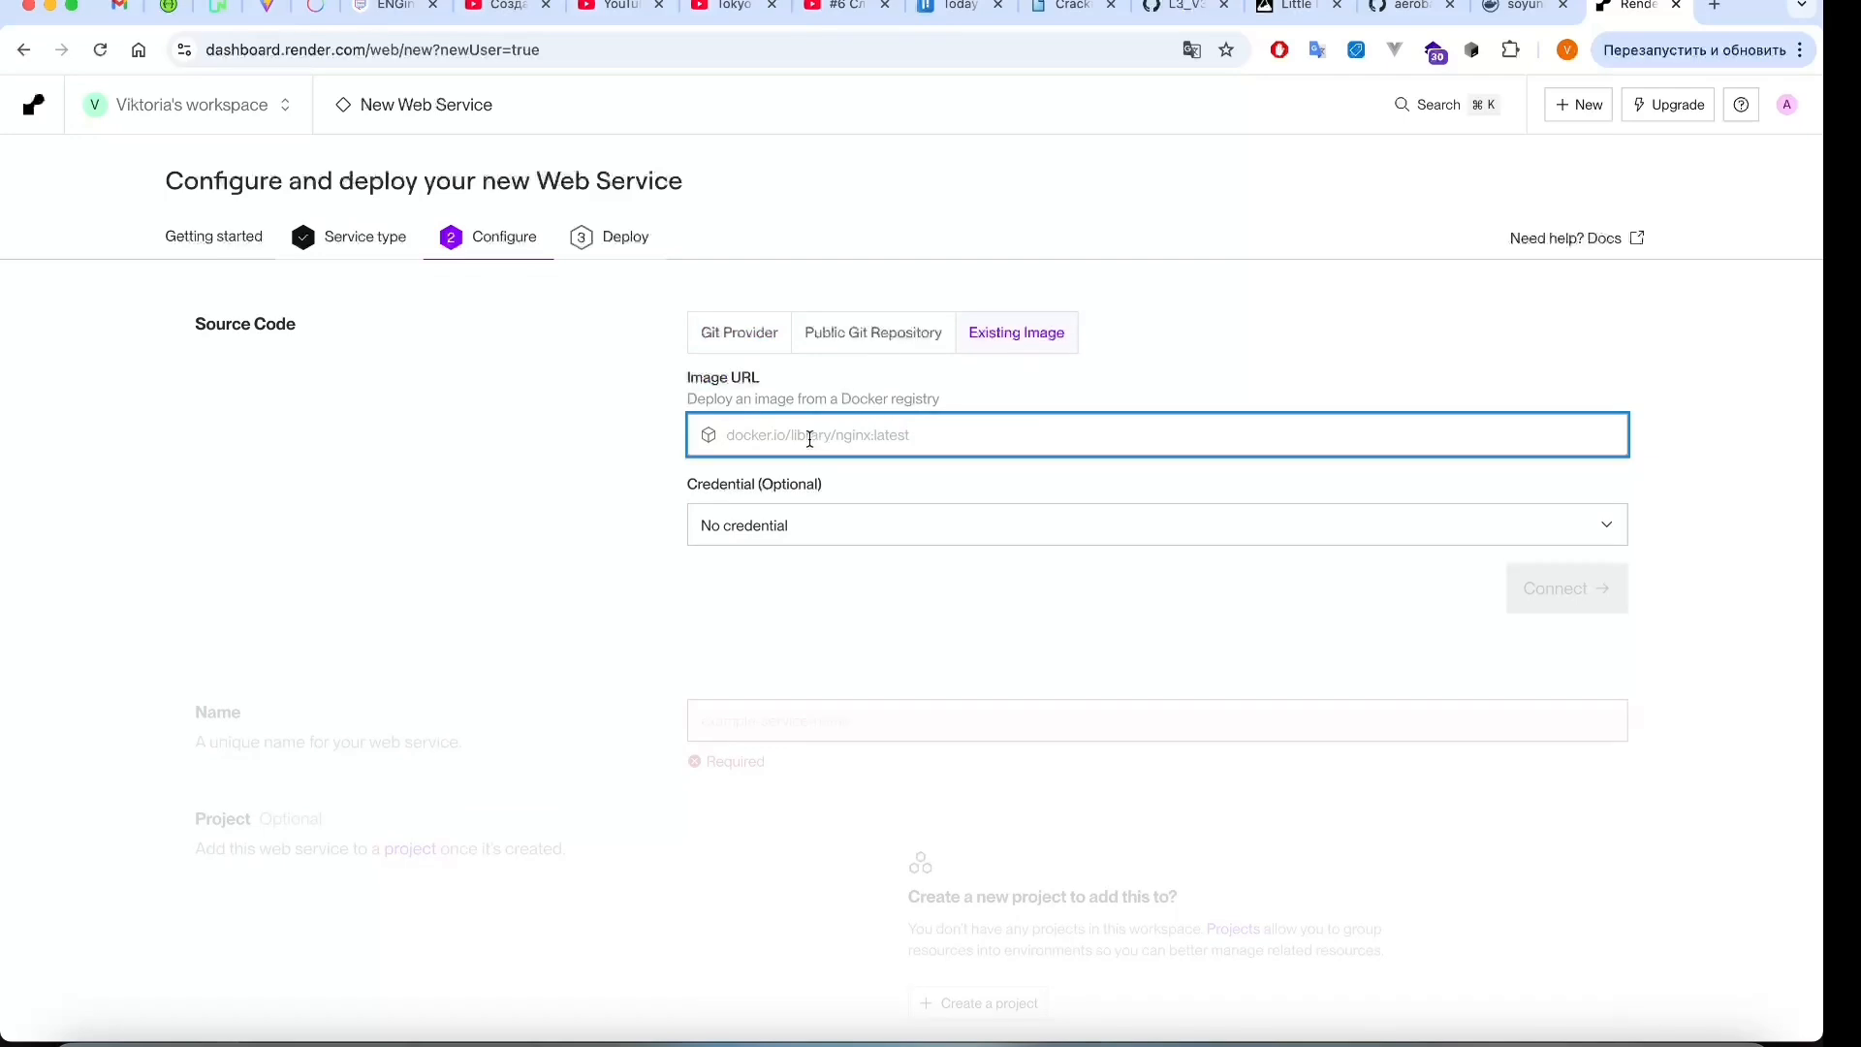
text(soyunagata/laravel-deploy)
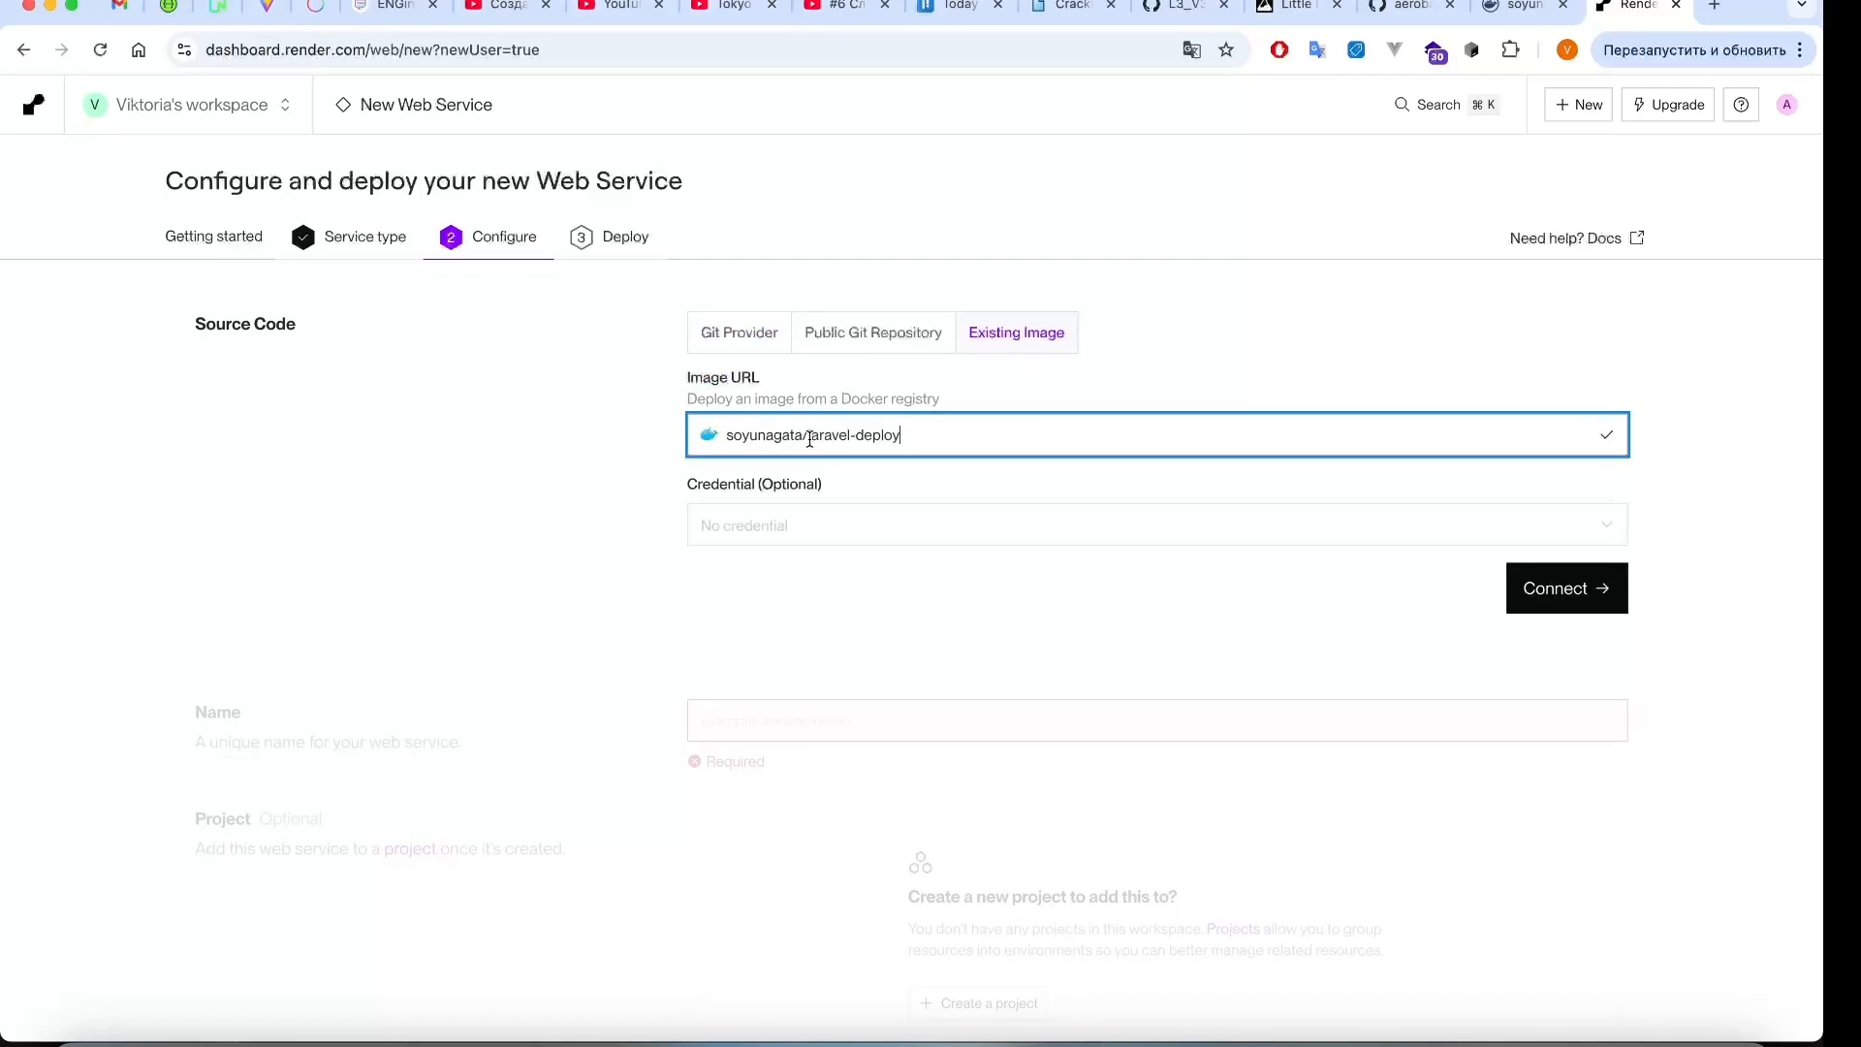
text(:latest)
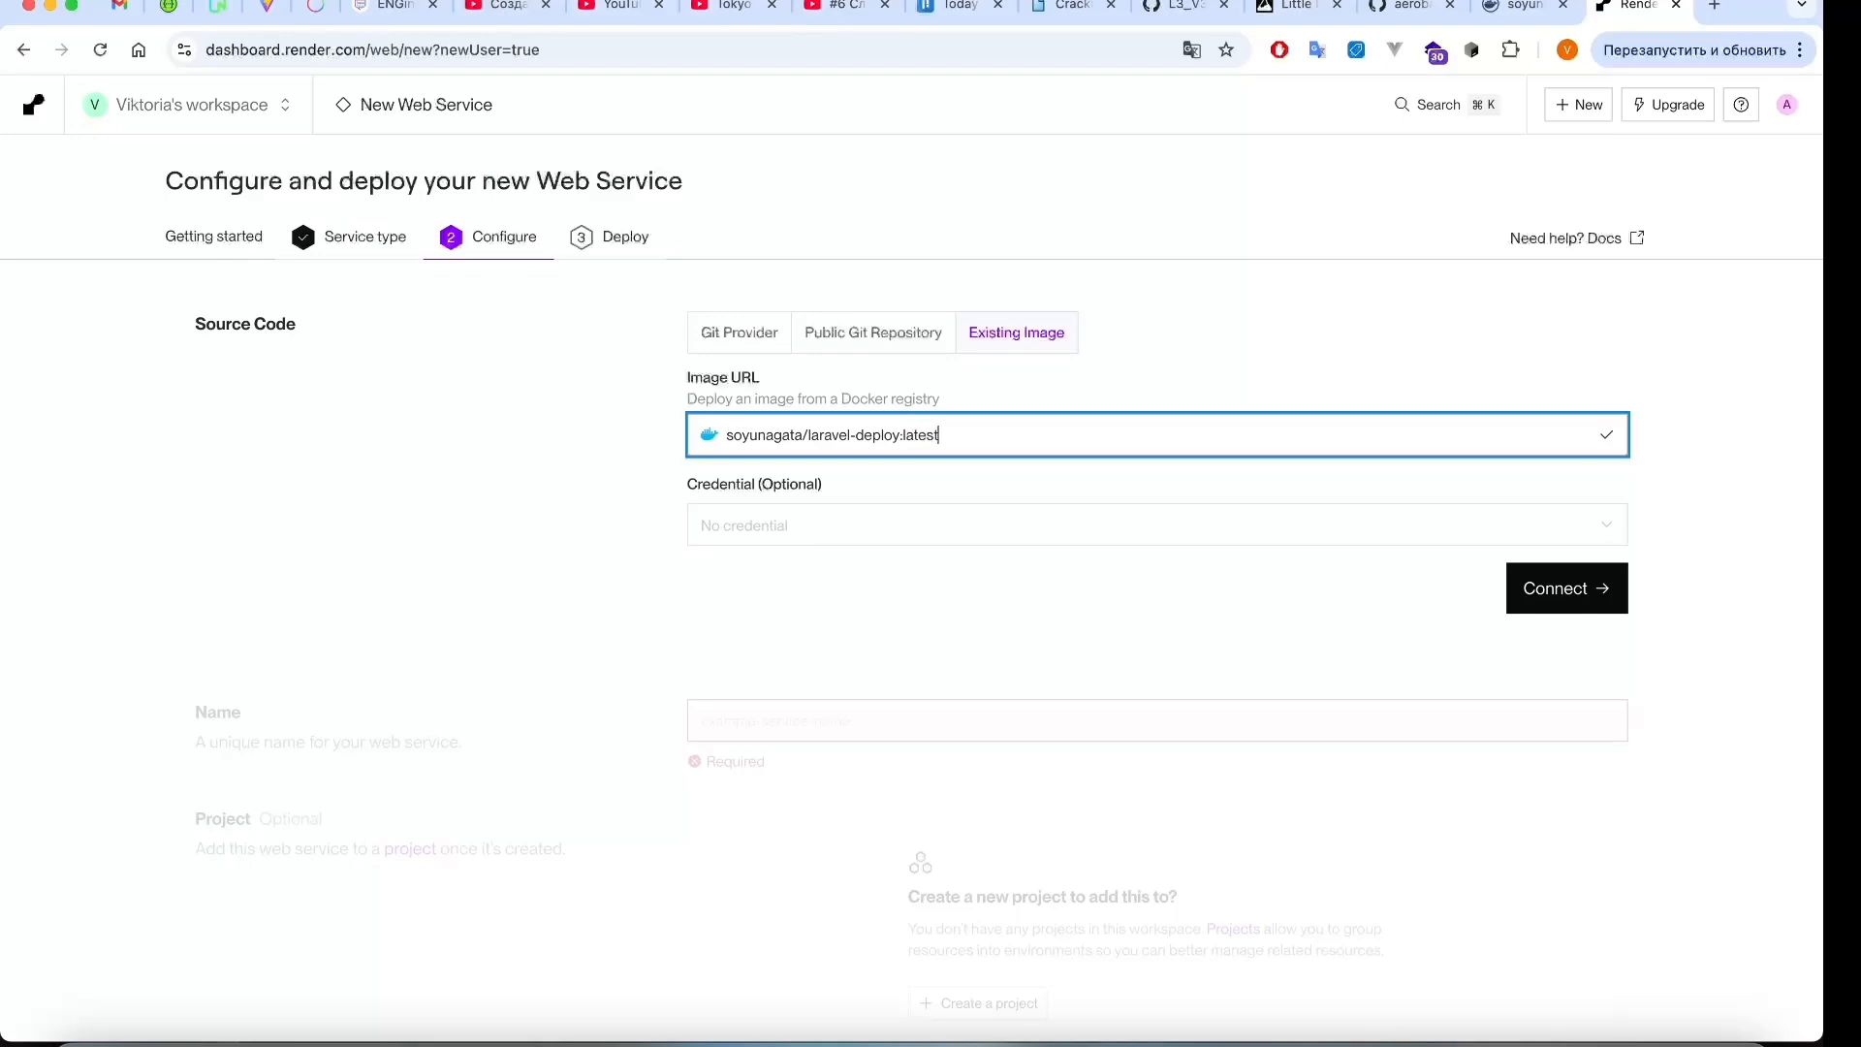
click(1567, 588)
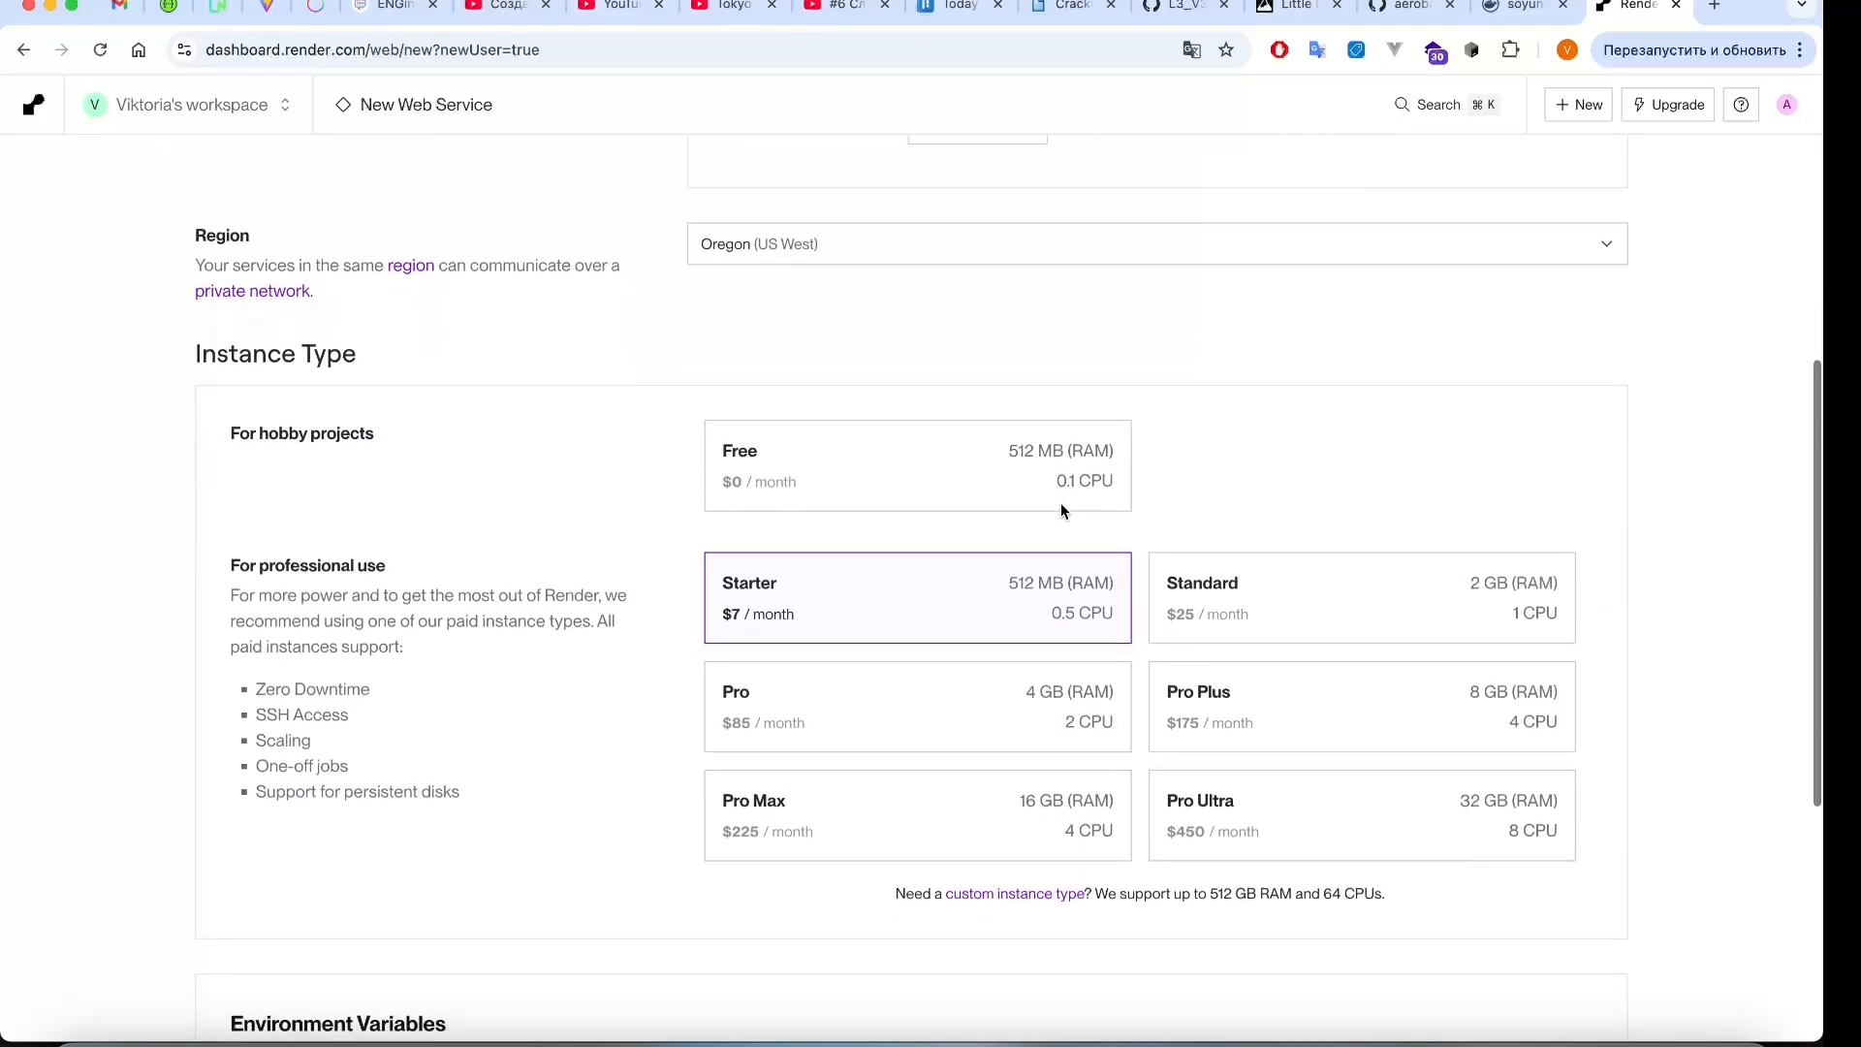
Add the DB_CONNECTION environment variable in the service settings.
scroll(down, 3)
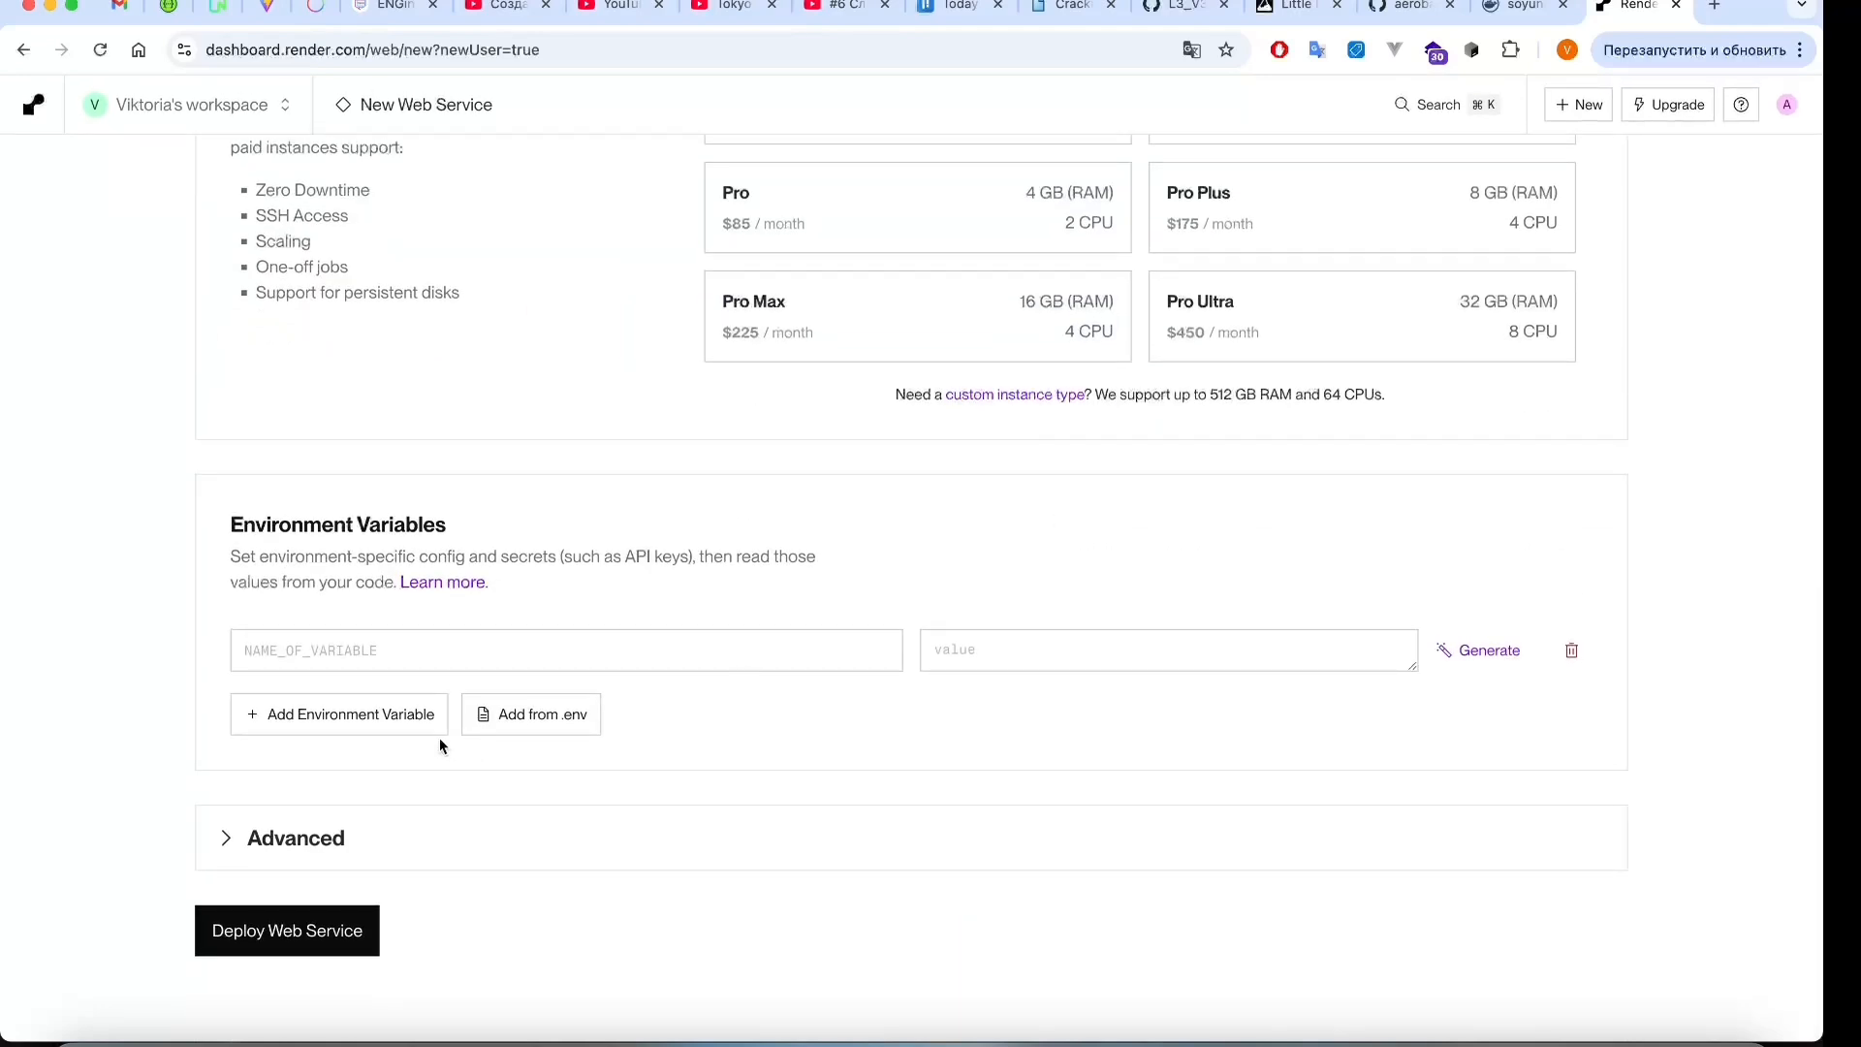
text(DB_CONNECTION)
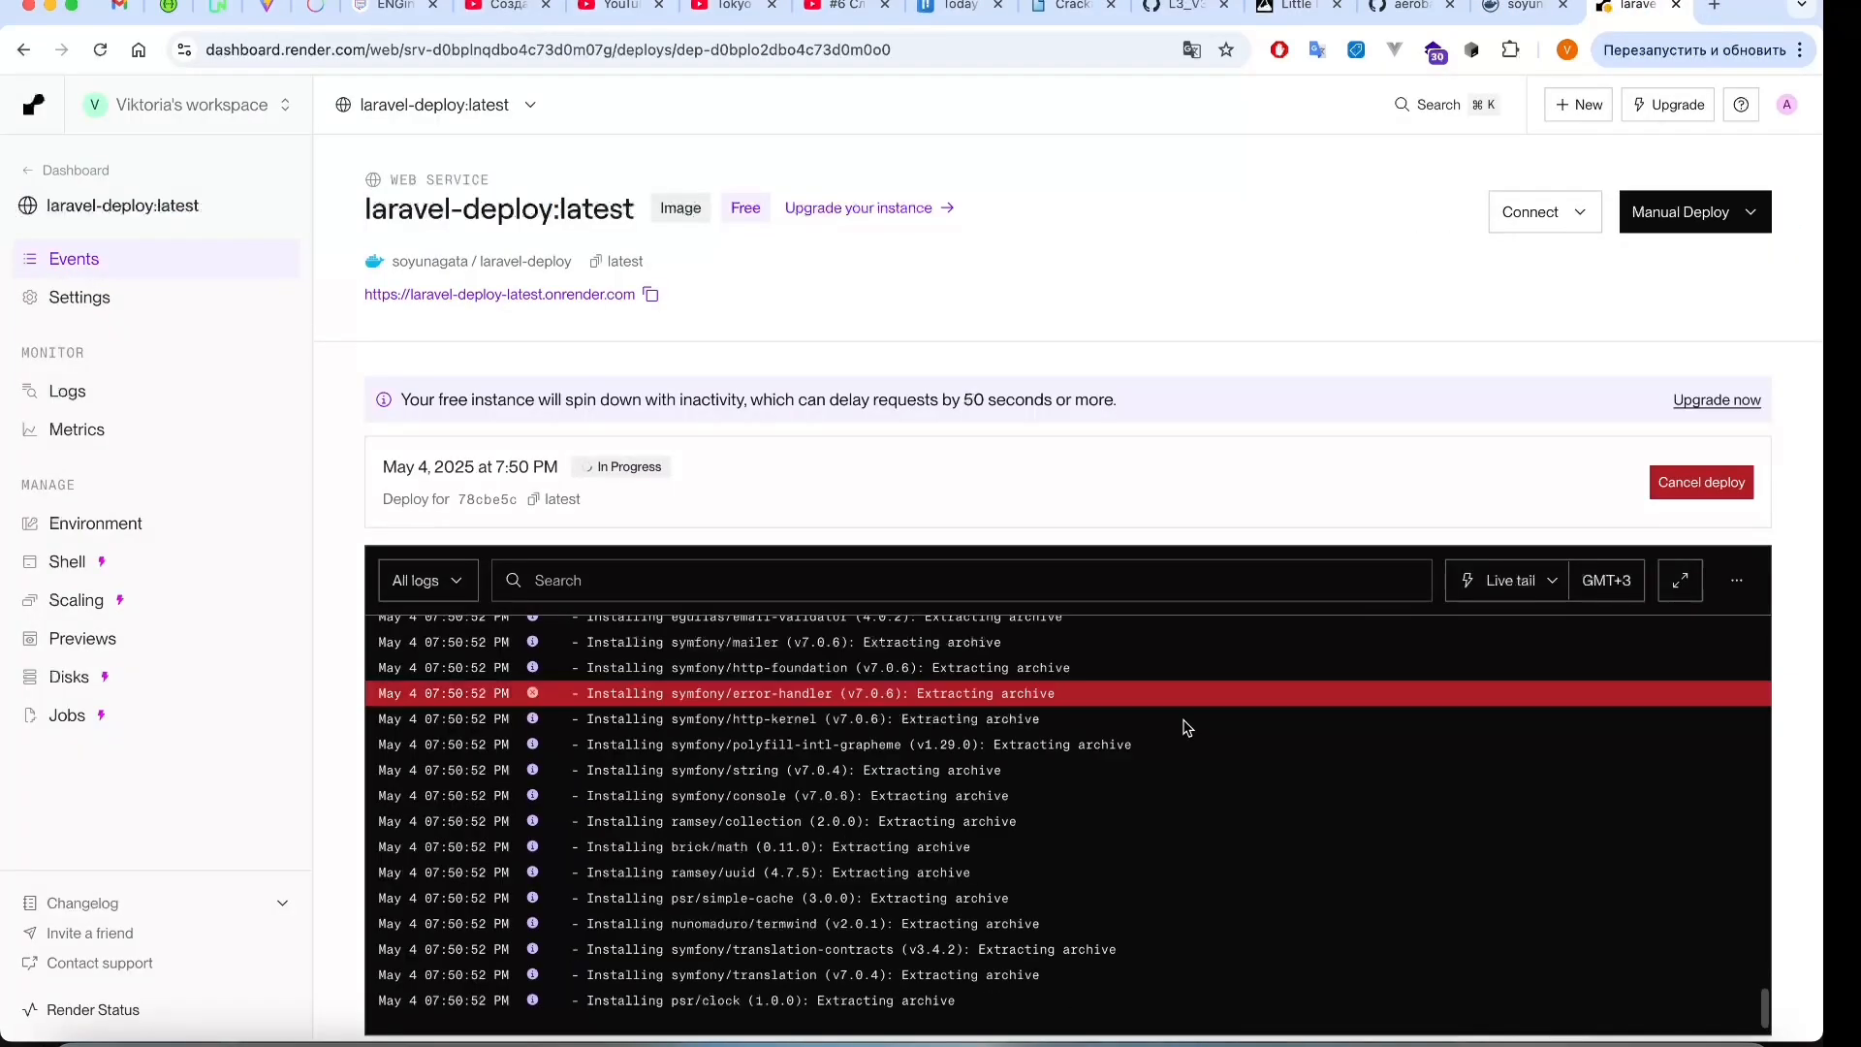
Scroll through the deploy's build output until config and routes are cached.
scroll(down, 3)
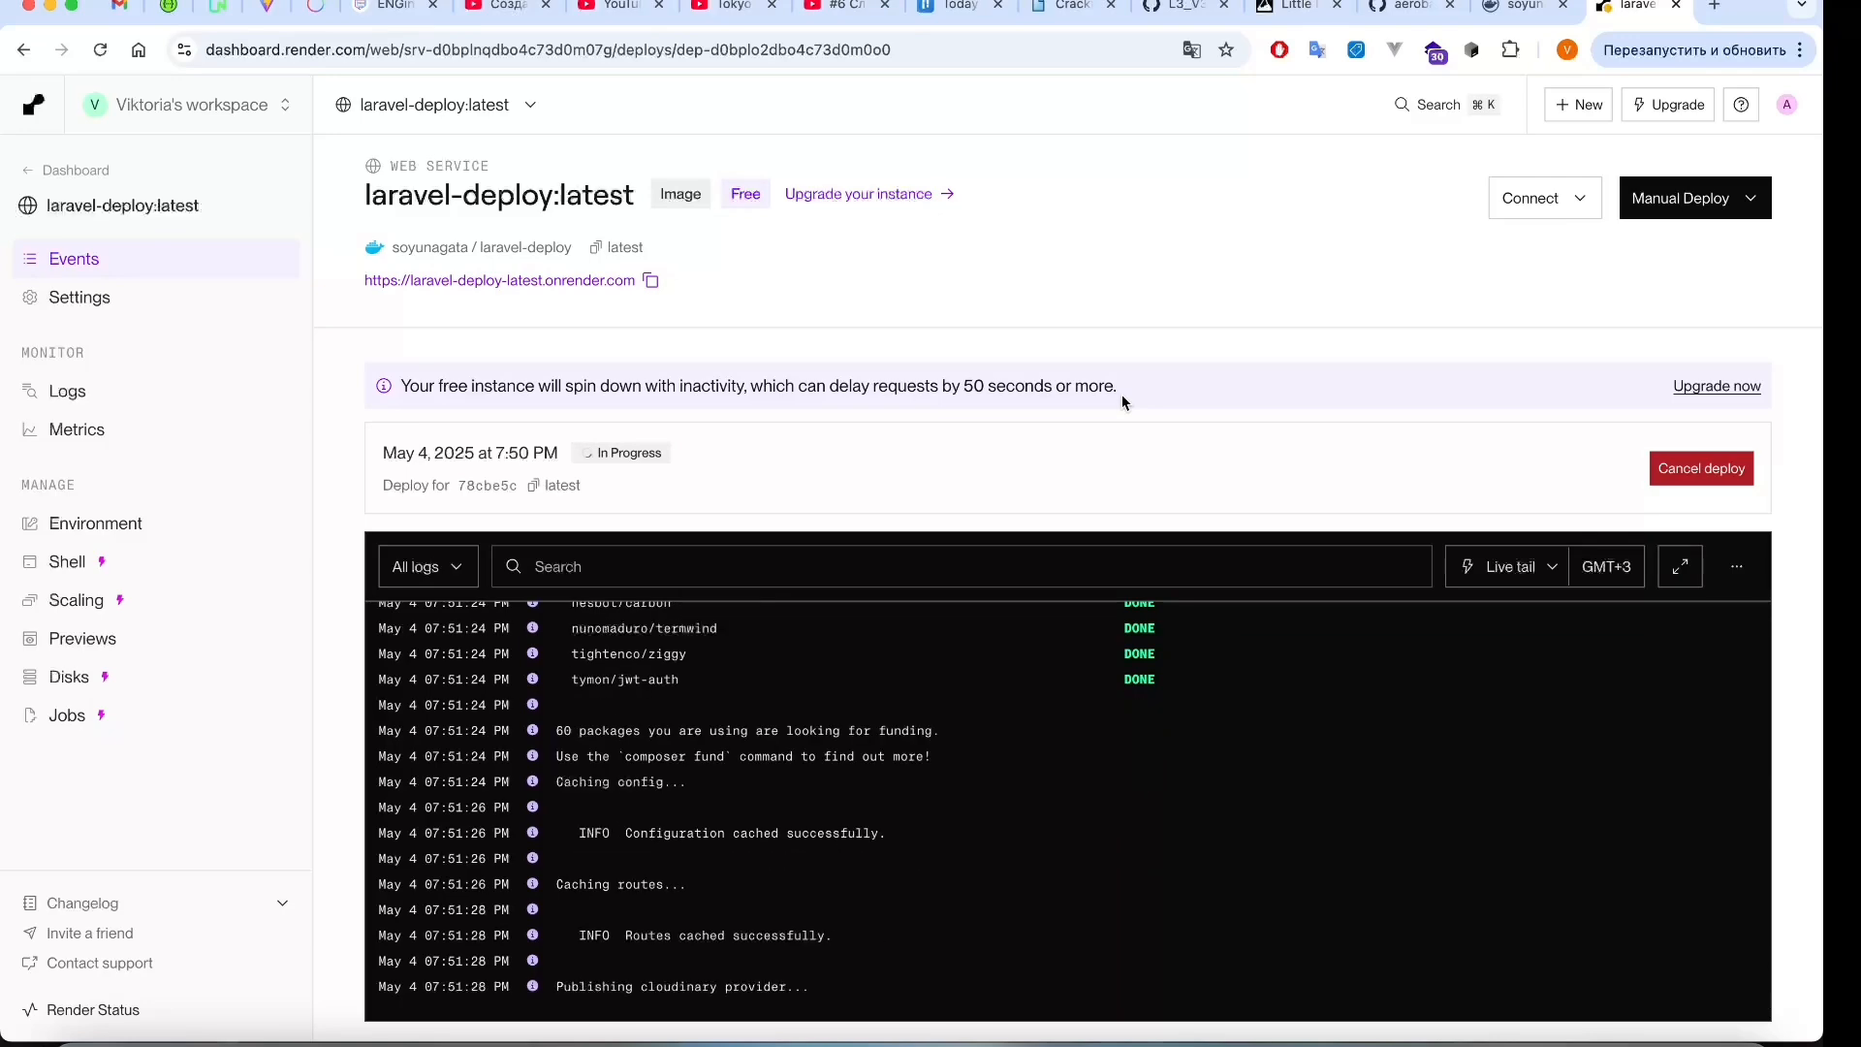
click(1541, 198)
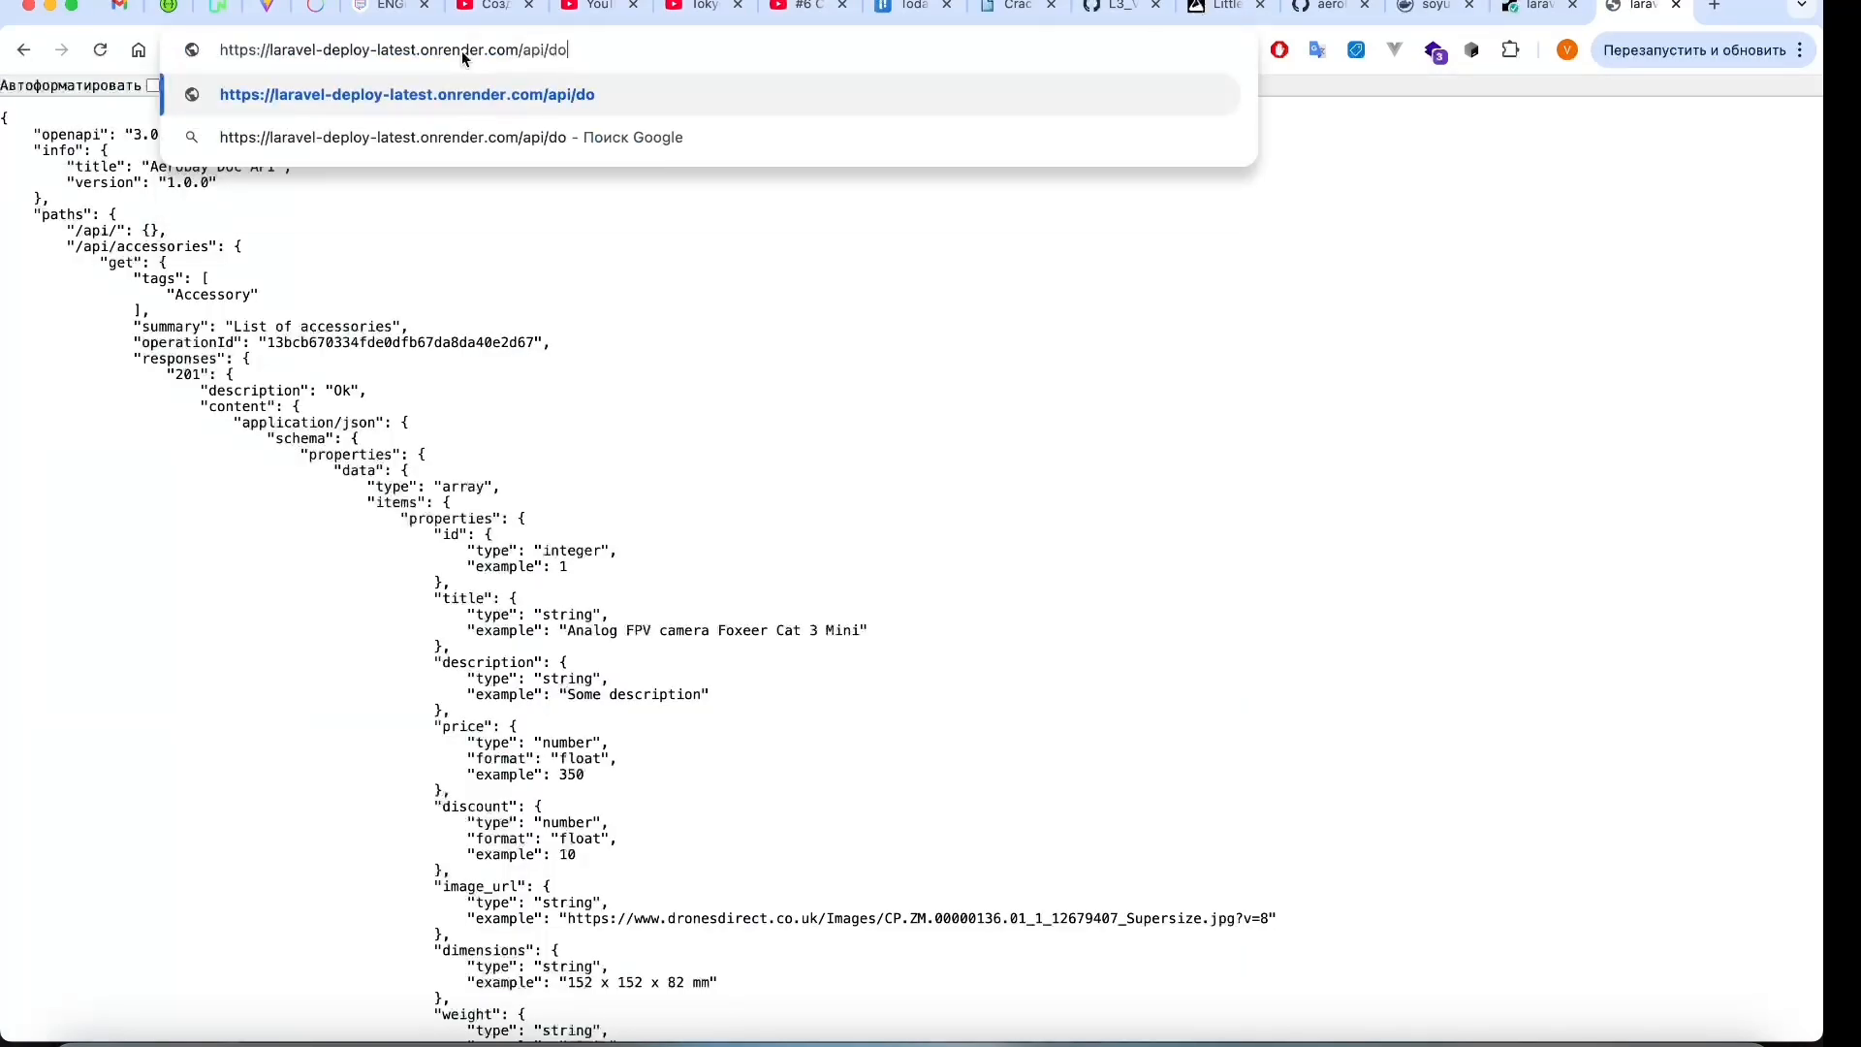
text(cumentatio)
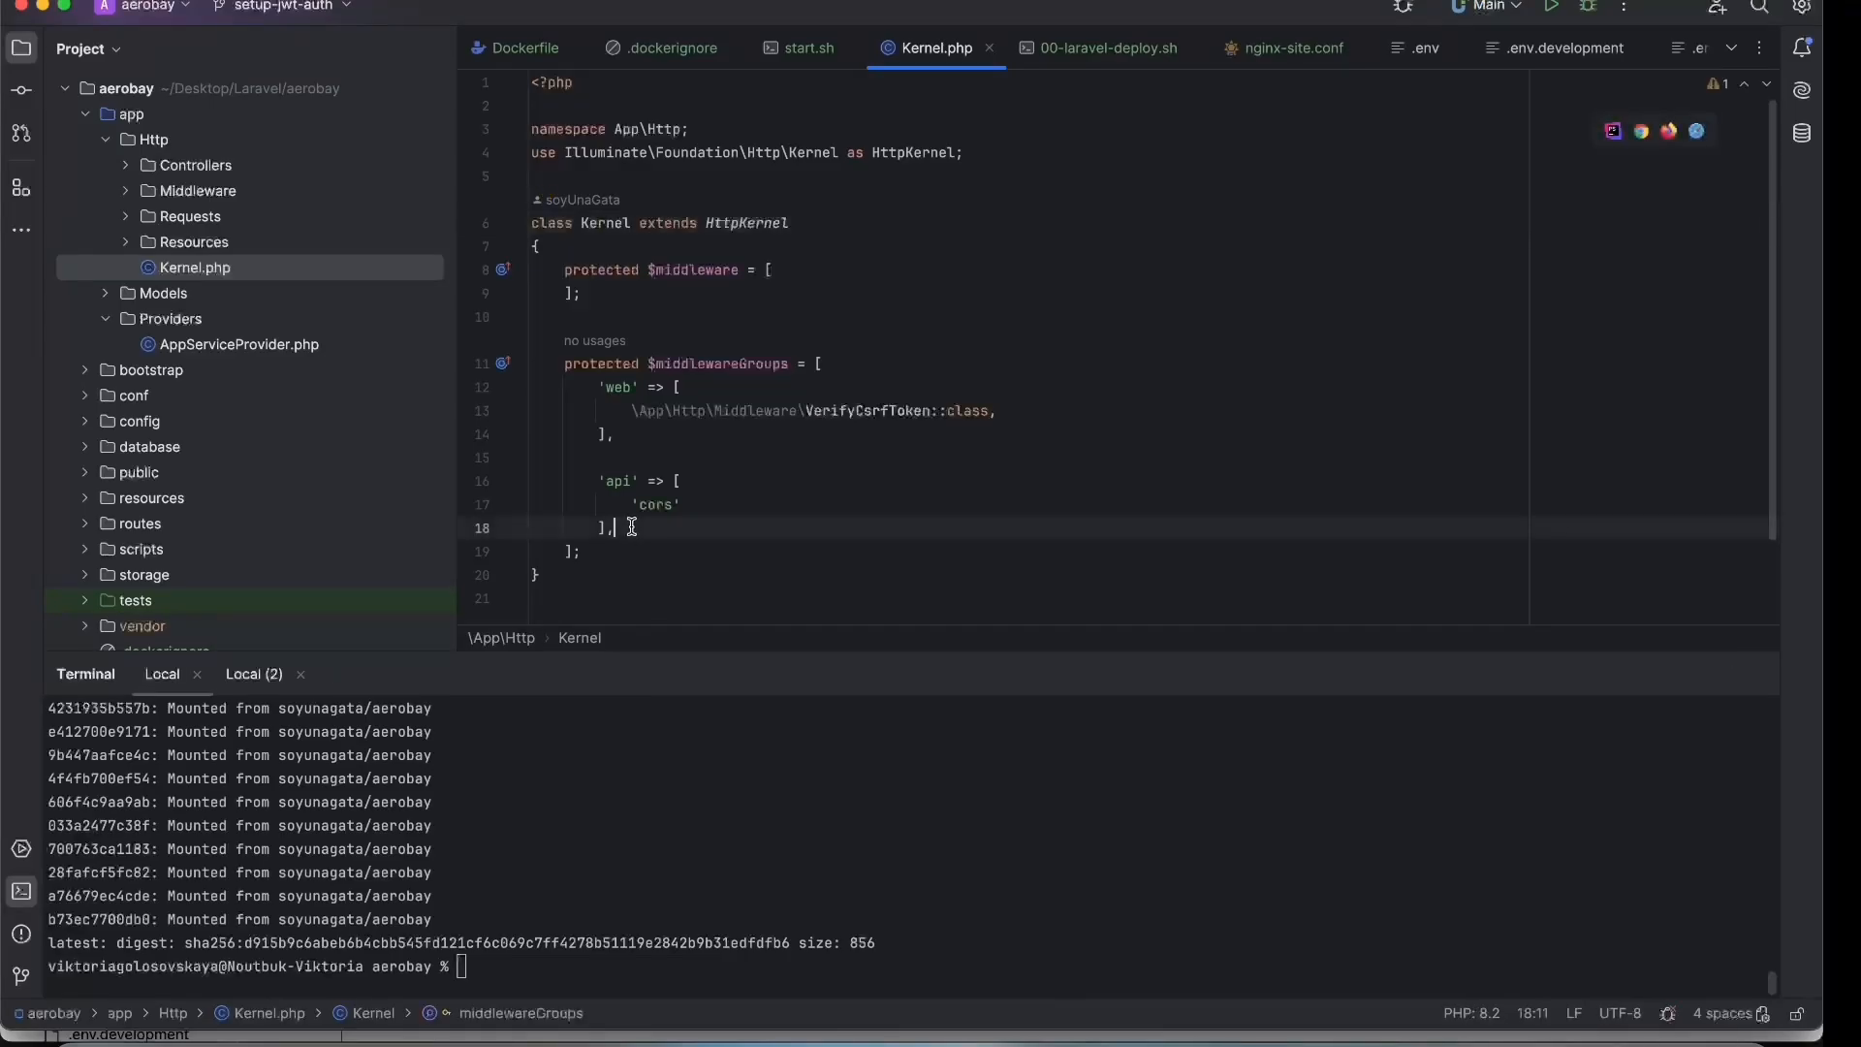
Add \Illuminate\Routing\Middleware\SubstituteBindings::class to the api middleware group in Kernel.php.
text(\Illuminate\Routing\Middleware\SubstituteBindings::class,)
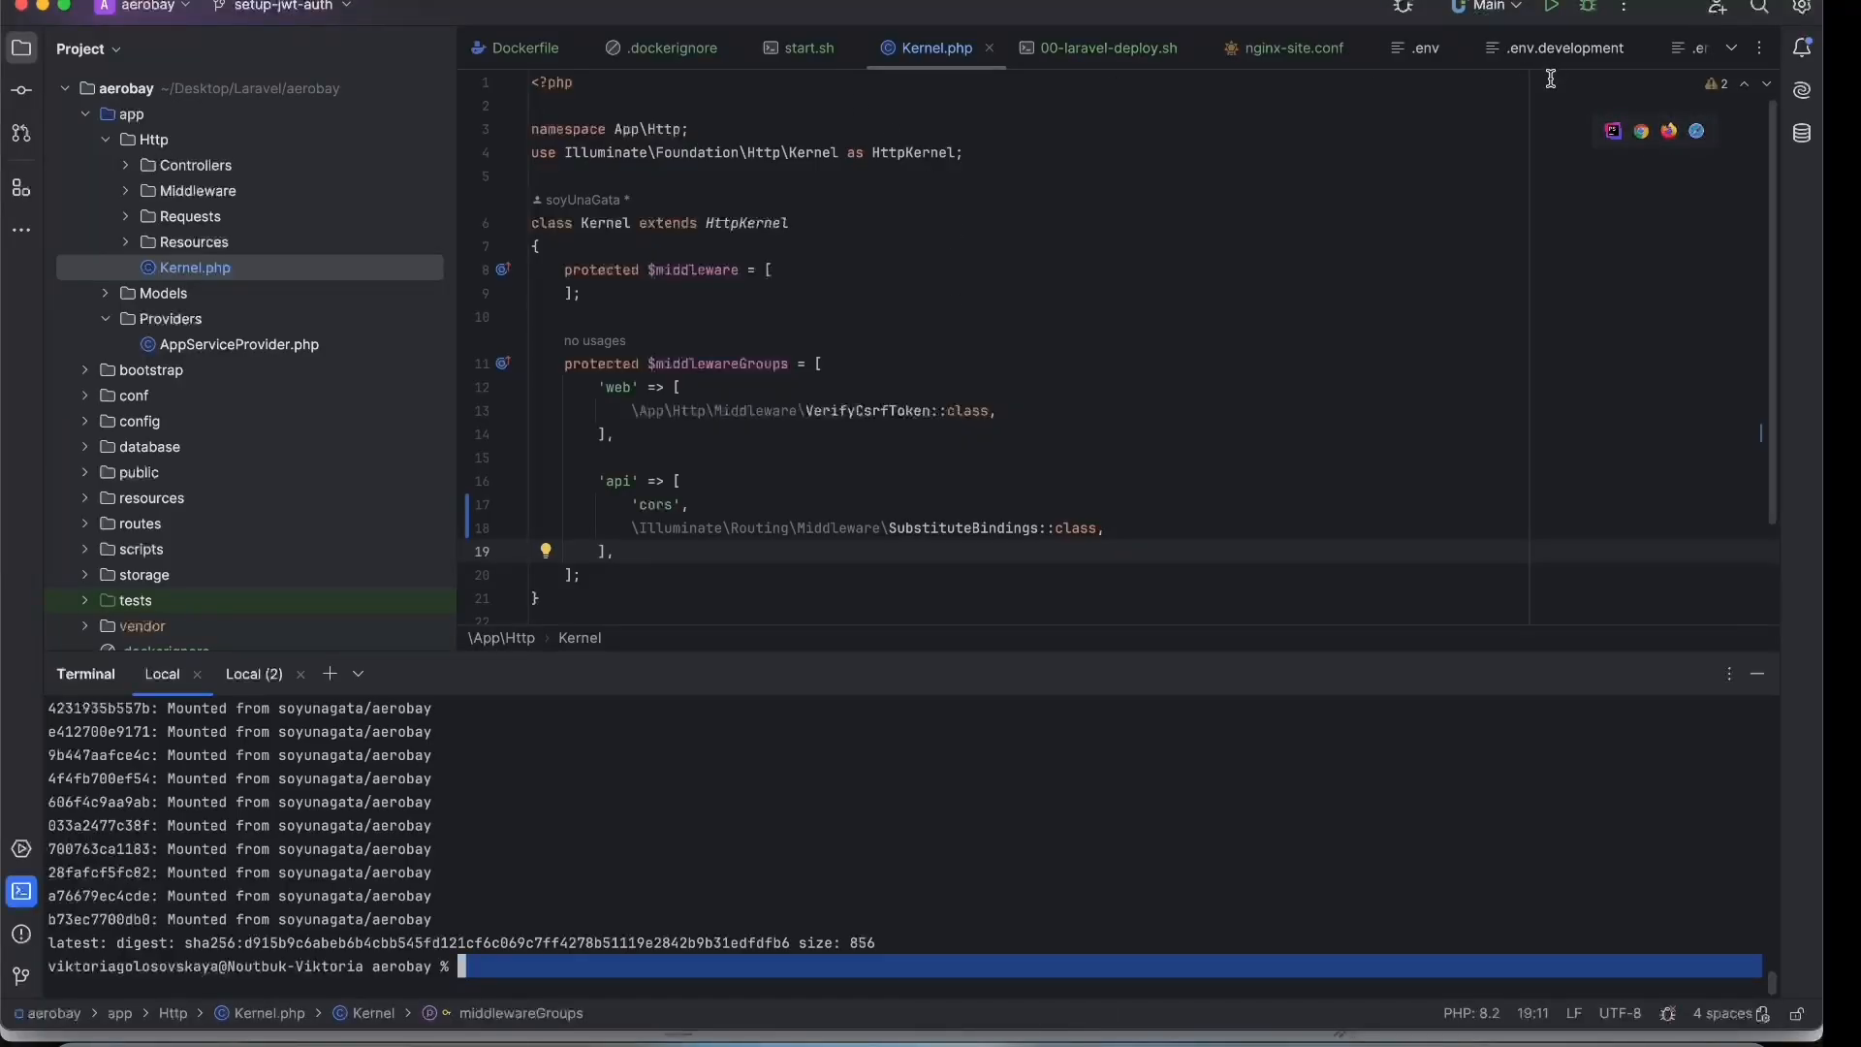
click(126, 240)
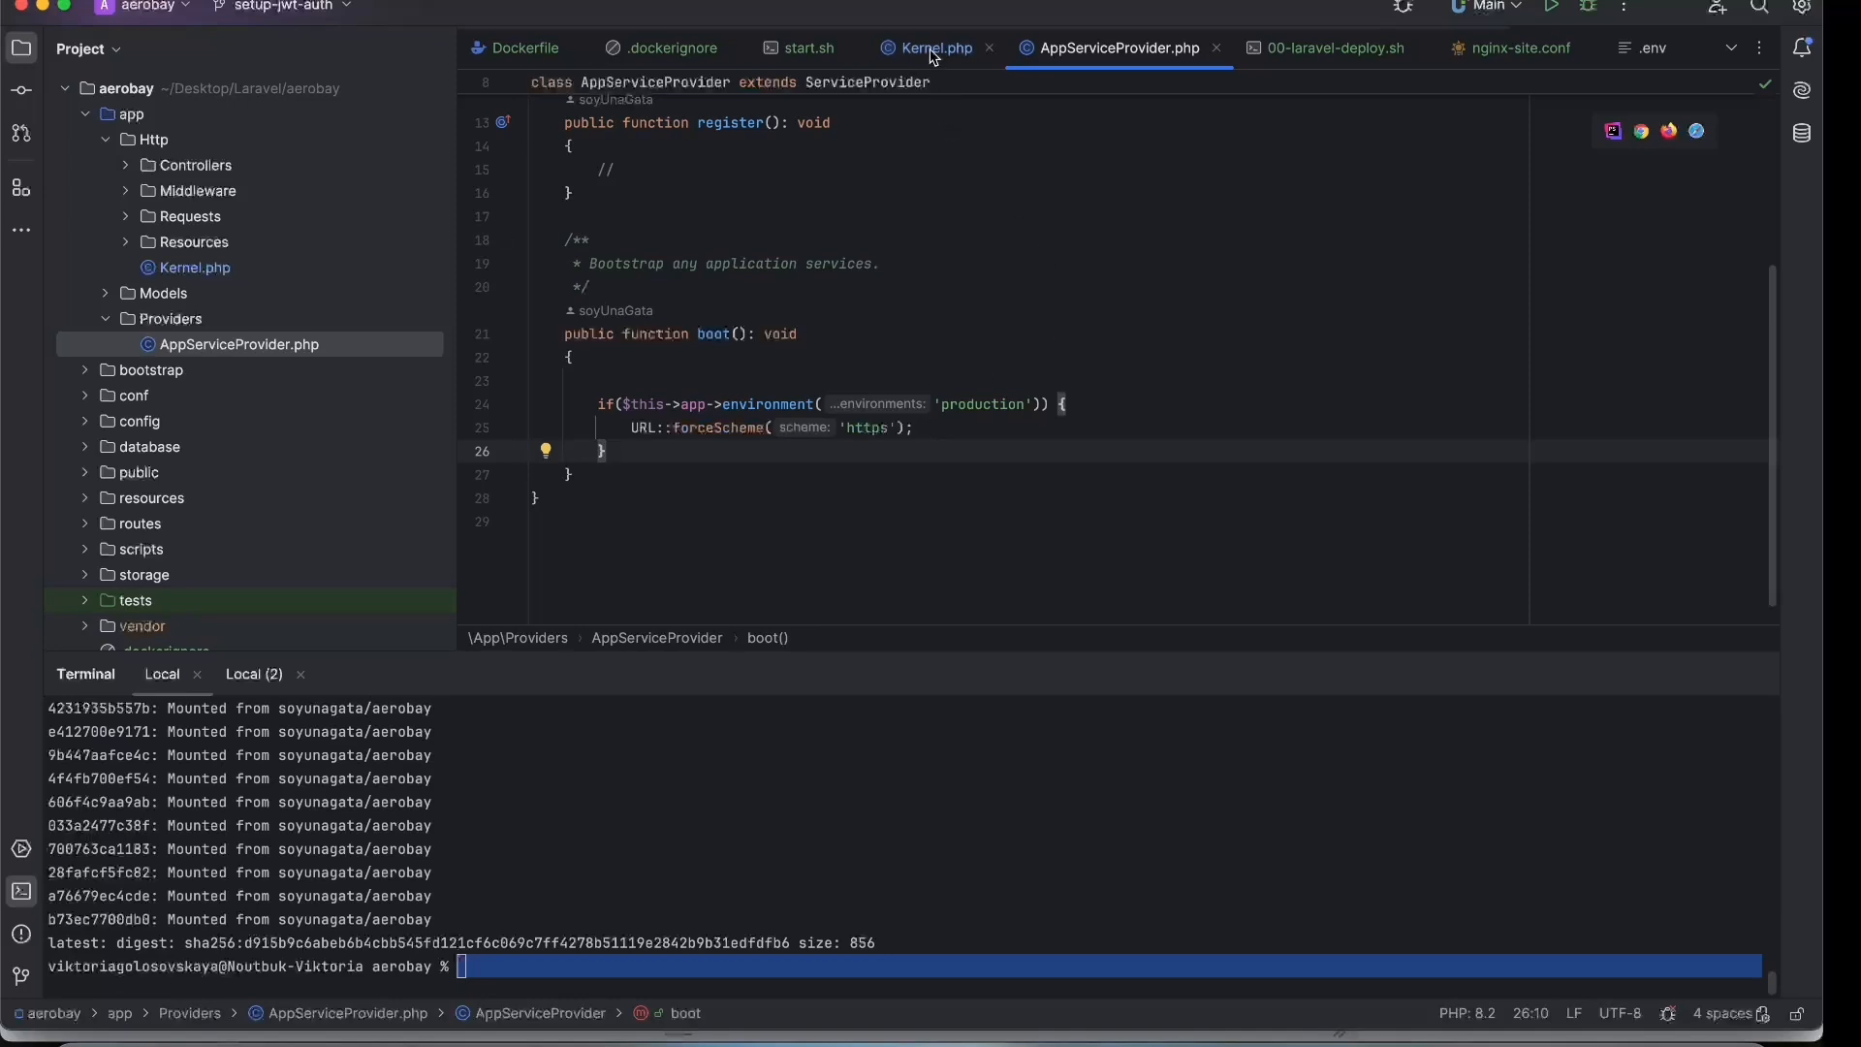
click(936, 47)
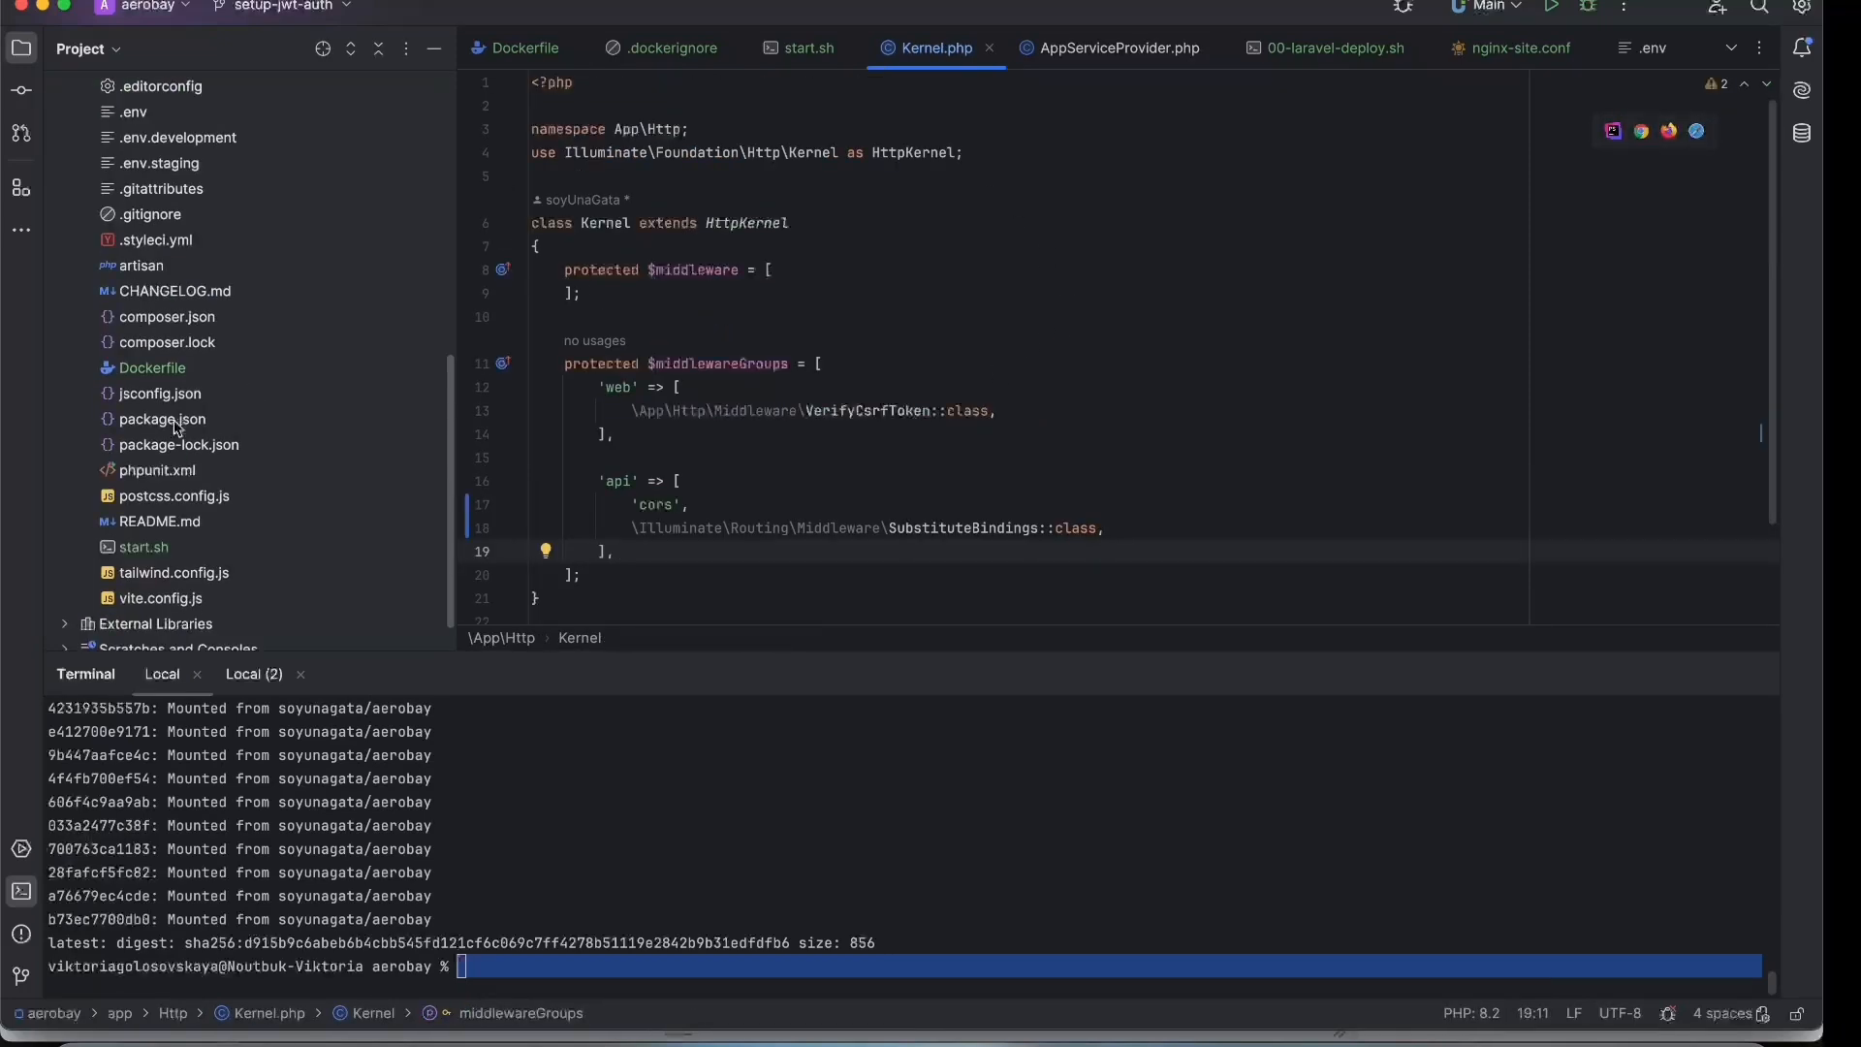
Edit the production APP_ENV and APP_DEBUG values in .env.
click(1645, 47)
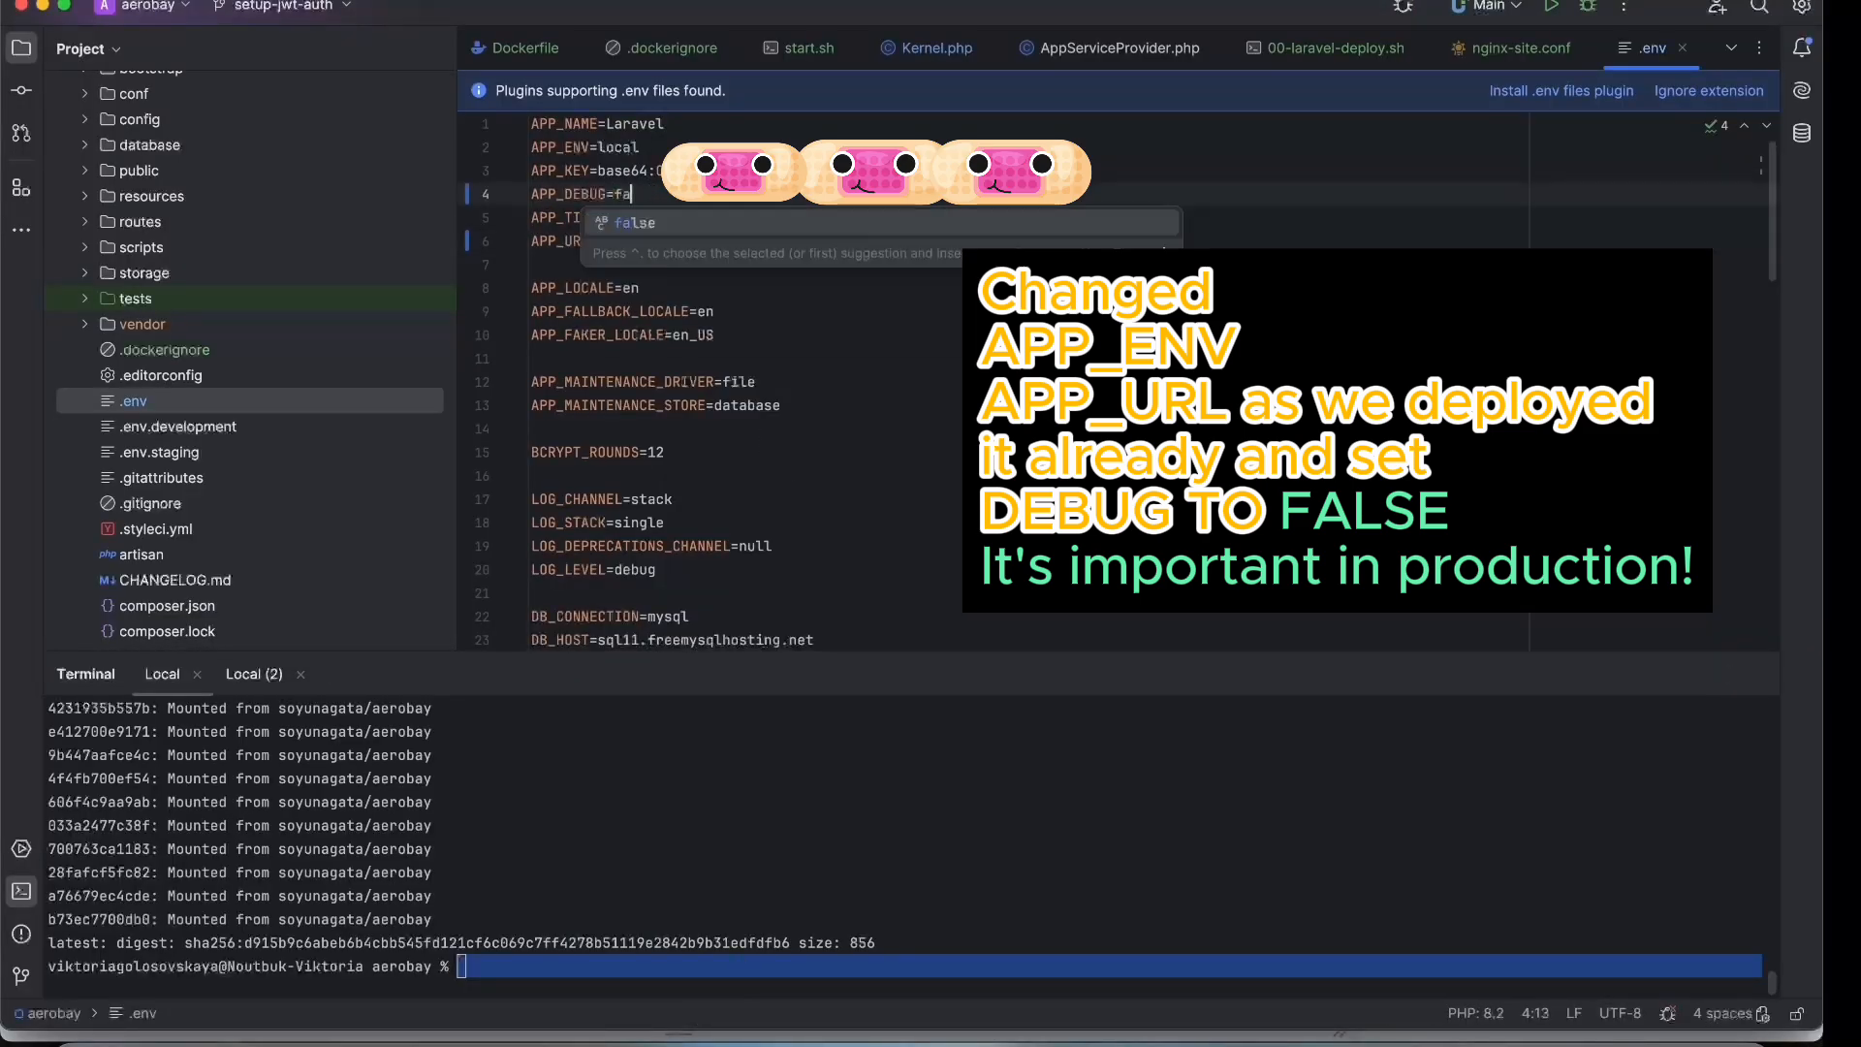
text(p)
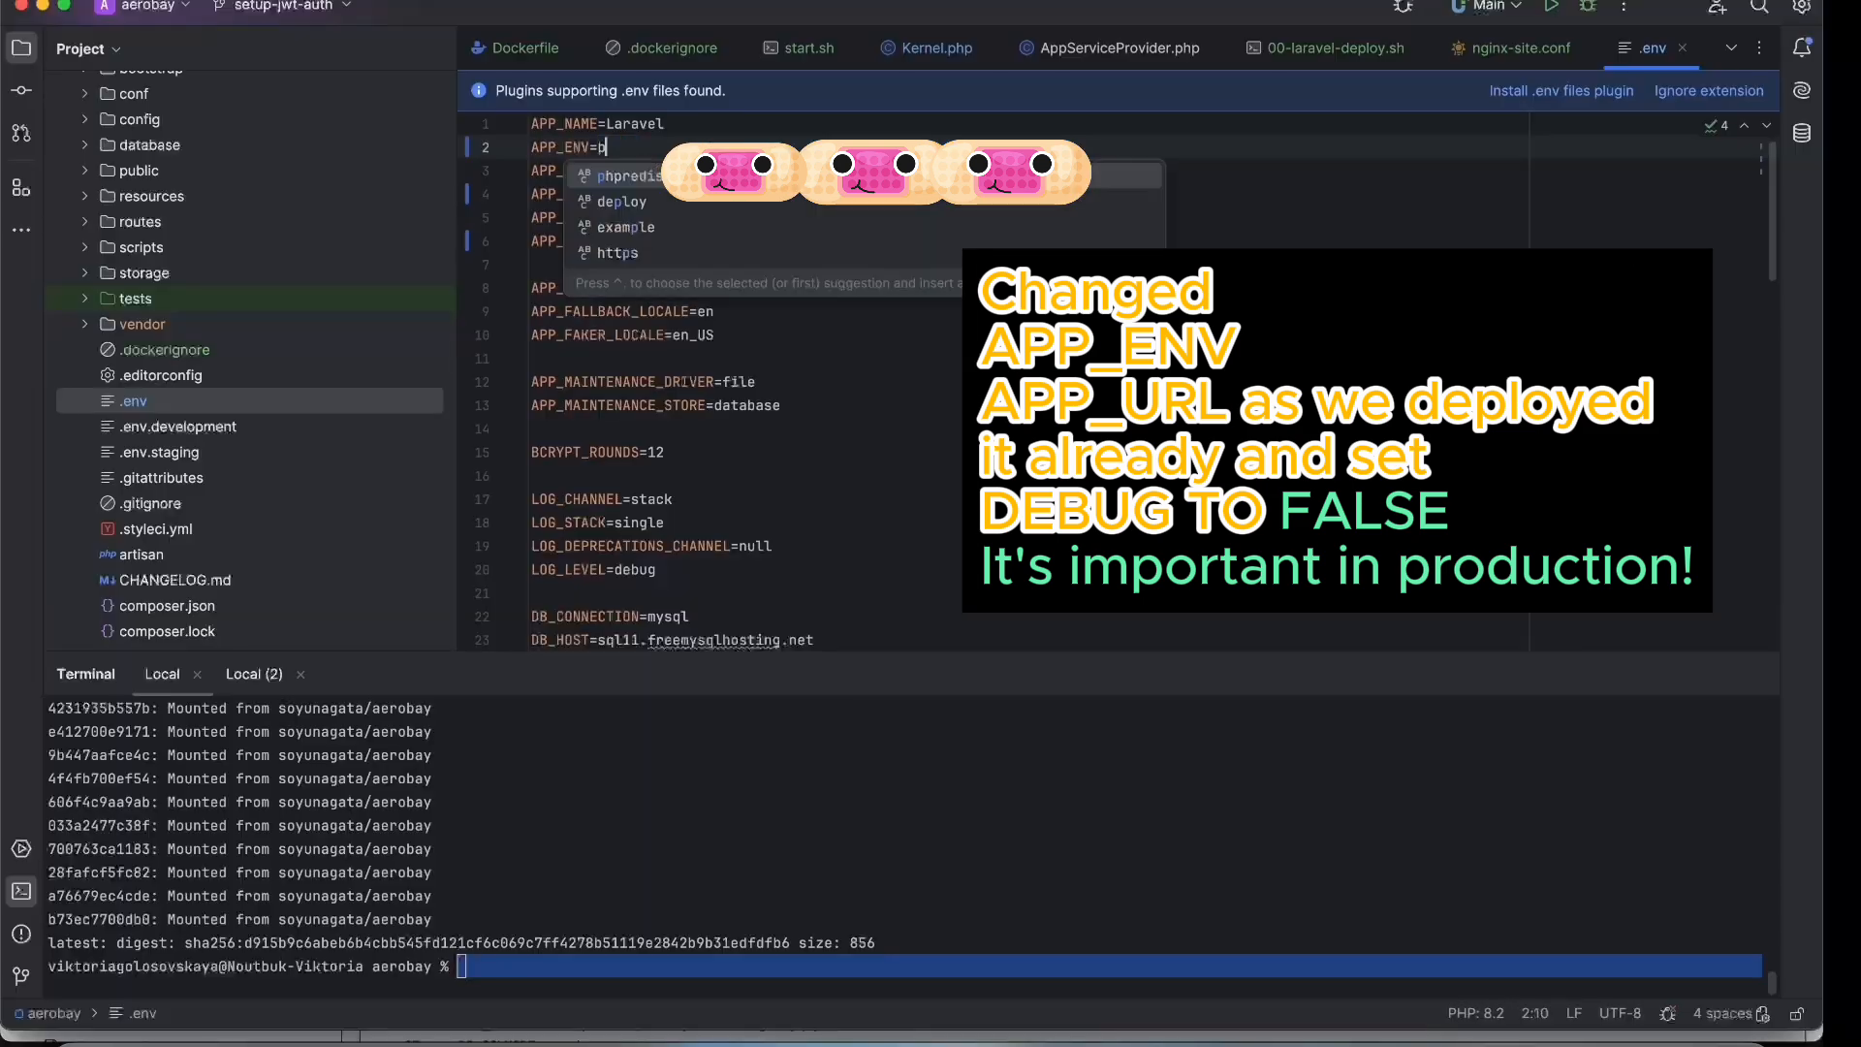
click(935, 47)
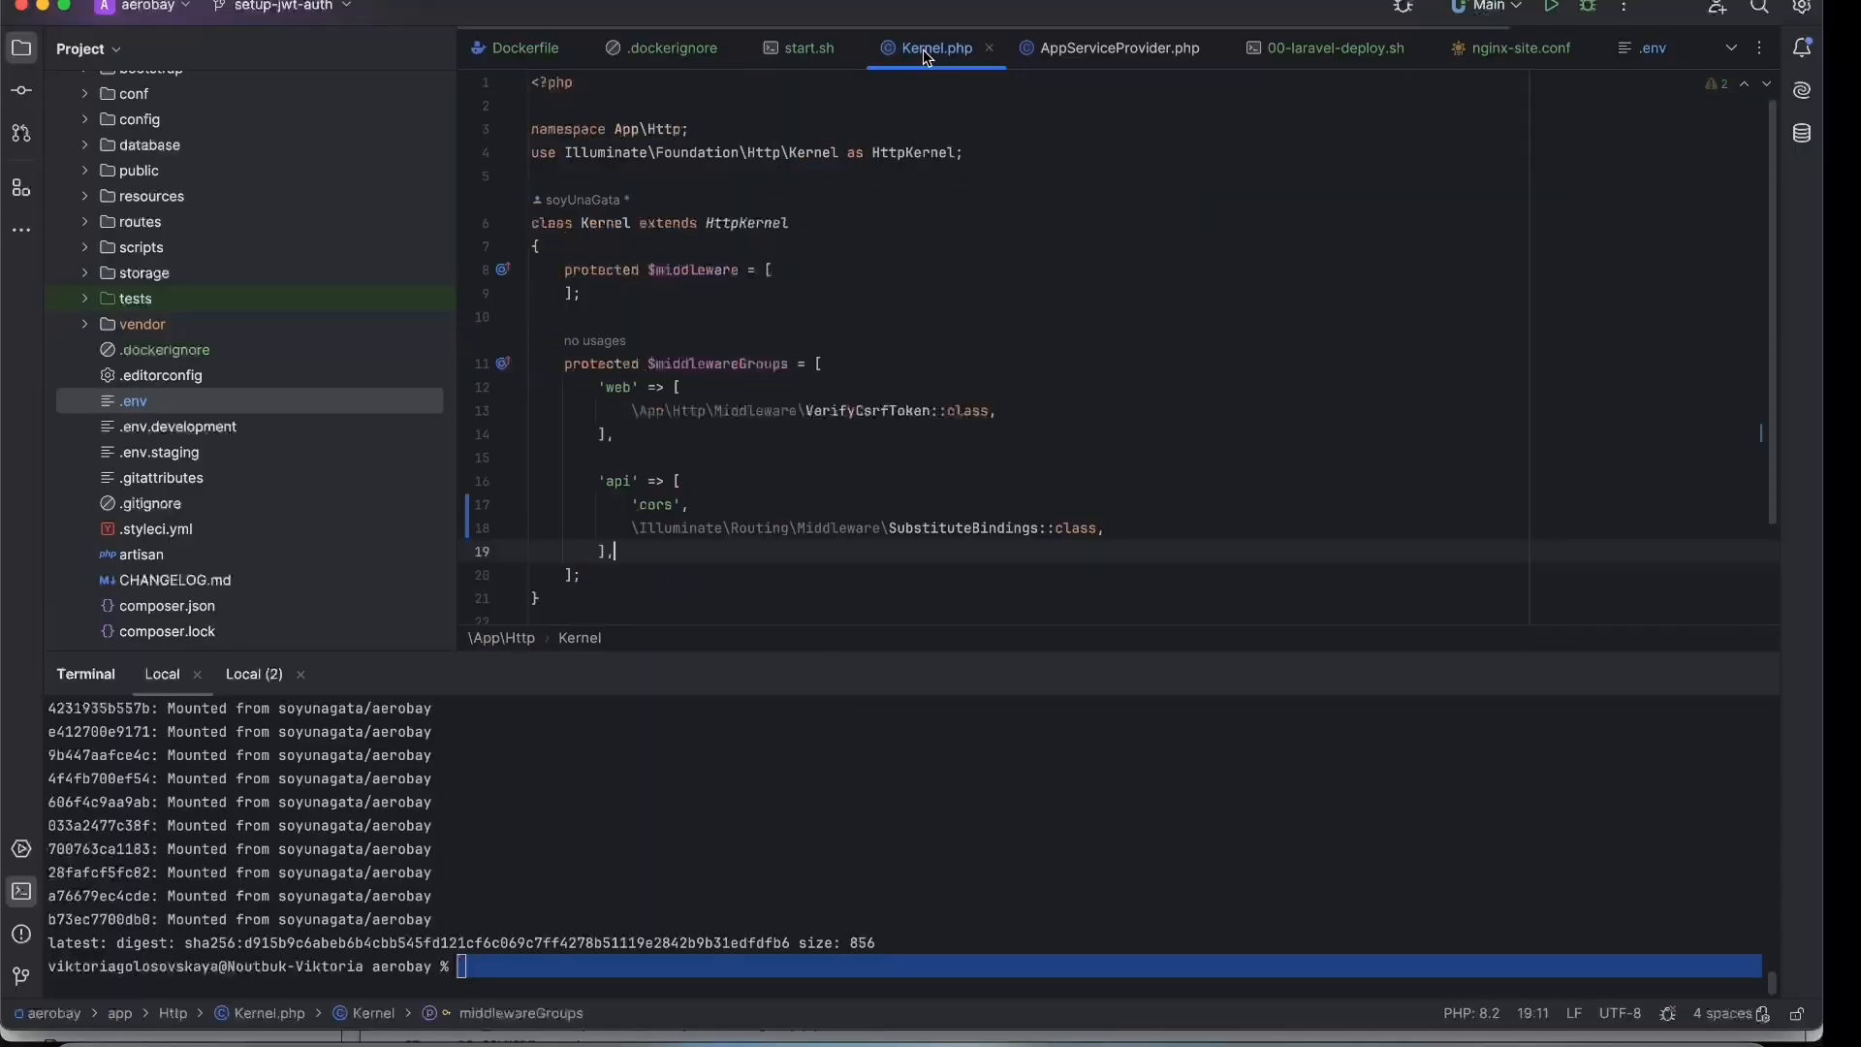
Run docker buildx build --platform linux/amd64 -t soyunagata/laravel-deploy . in the terminal.
text(docker buildx build --platform linux/amd64 -t soyunagata/laravel-deploy .)
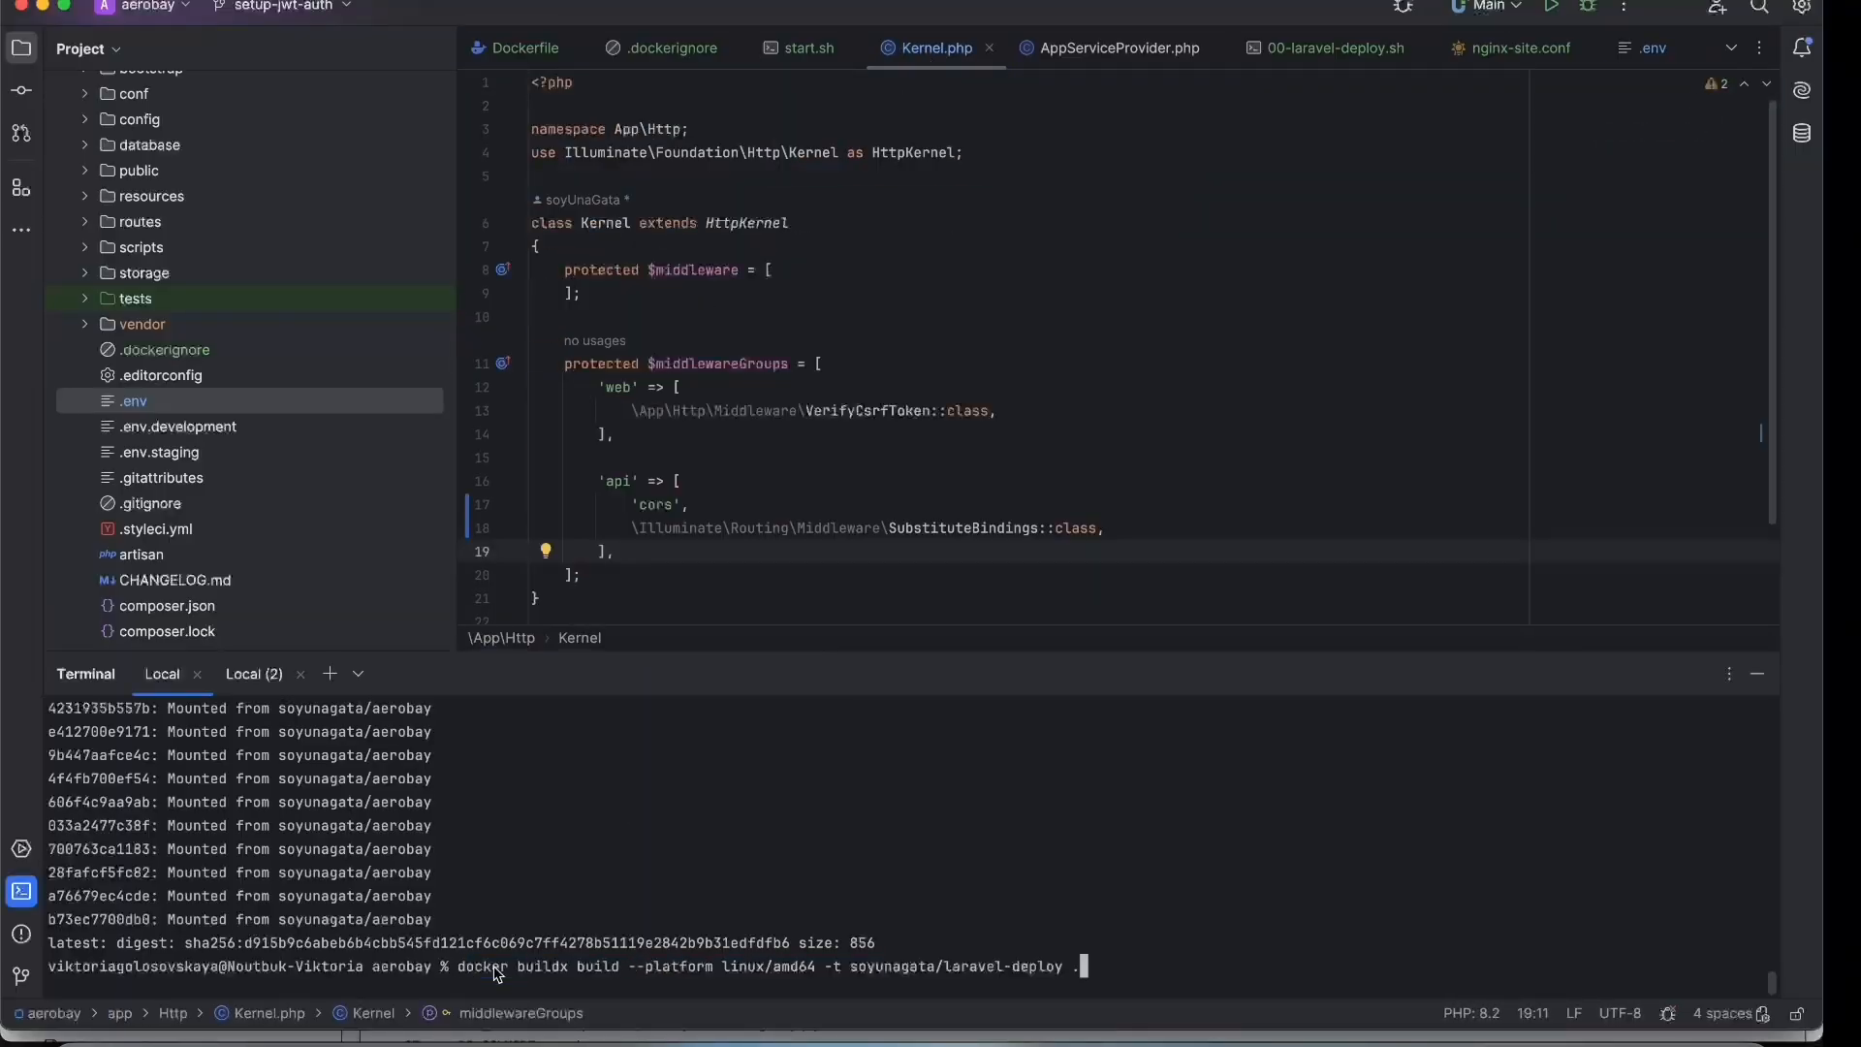
key(enter)
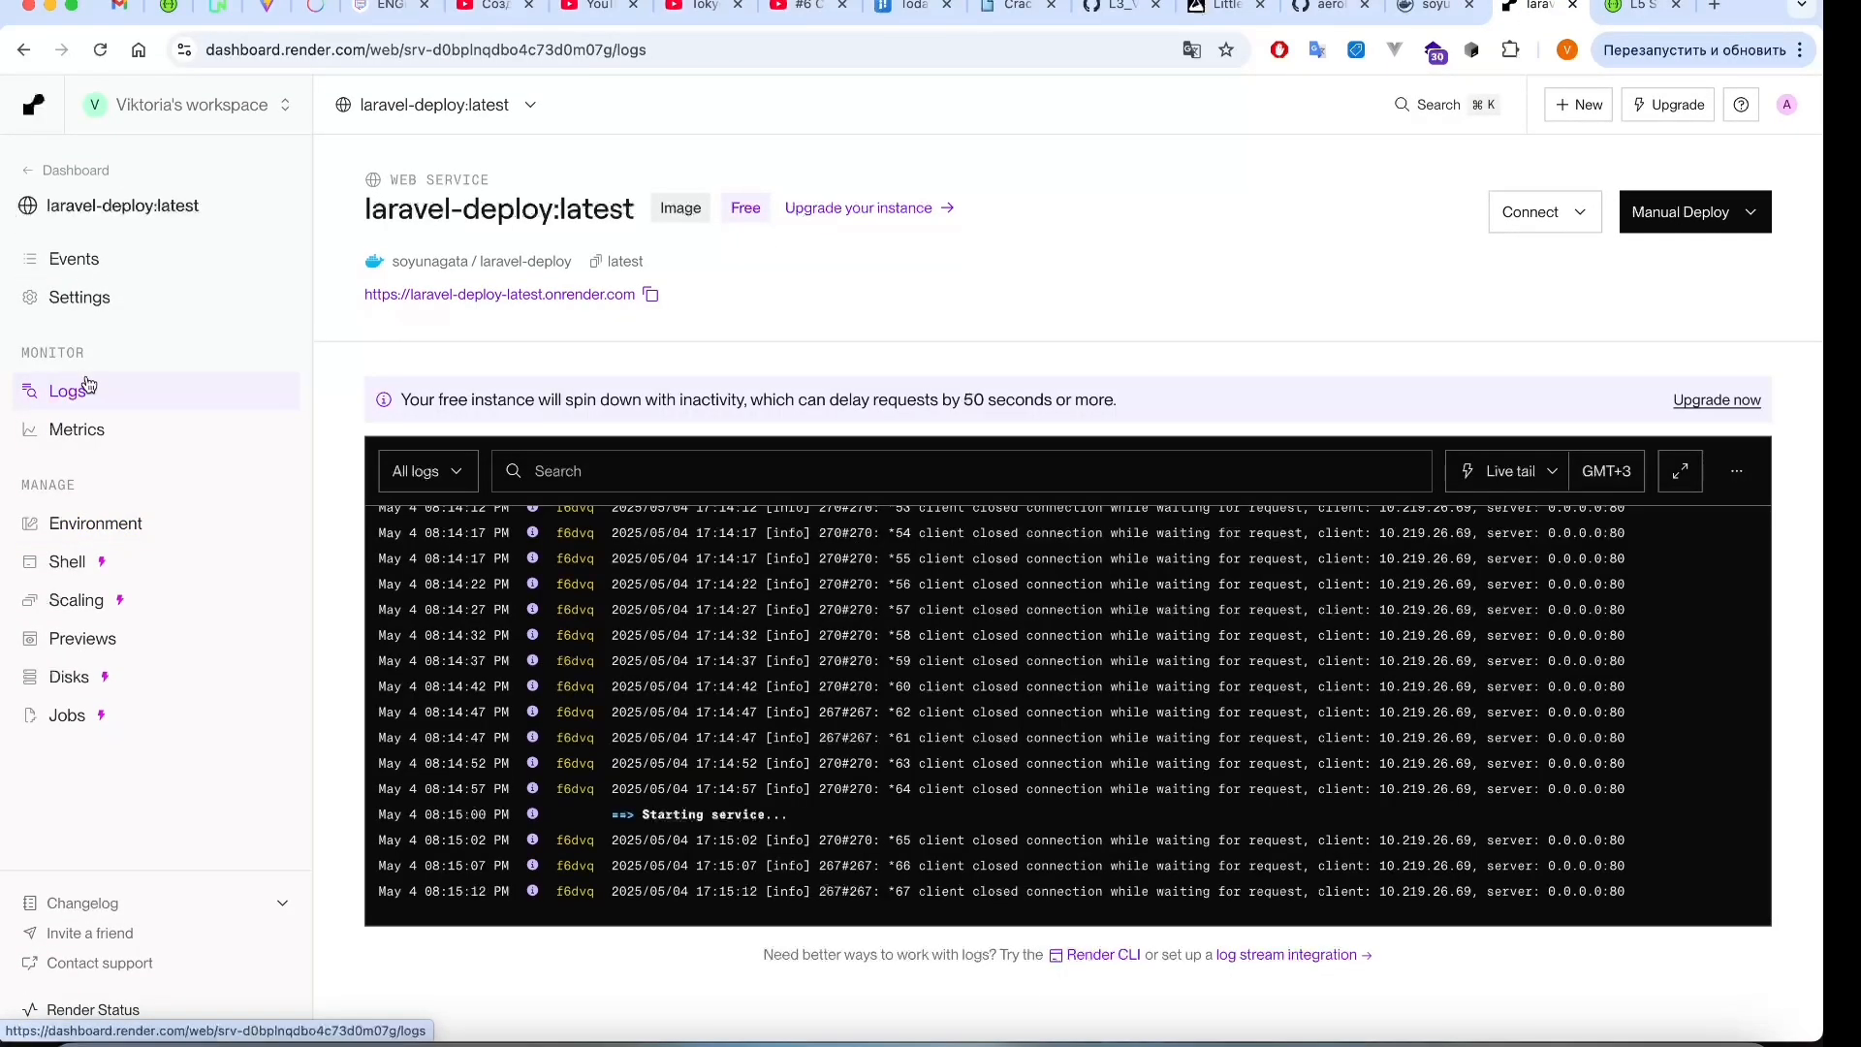
Check Events and Logs for 'Your service is live' on the redeployed service.
click(73, 258)
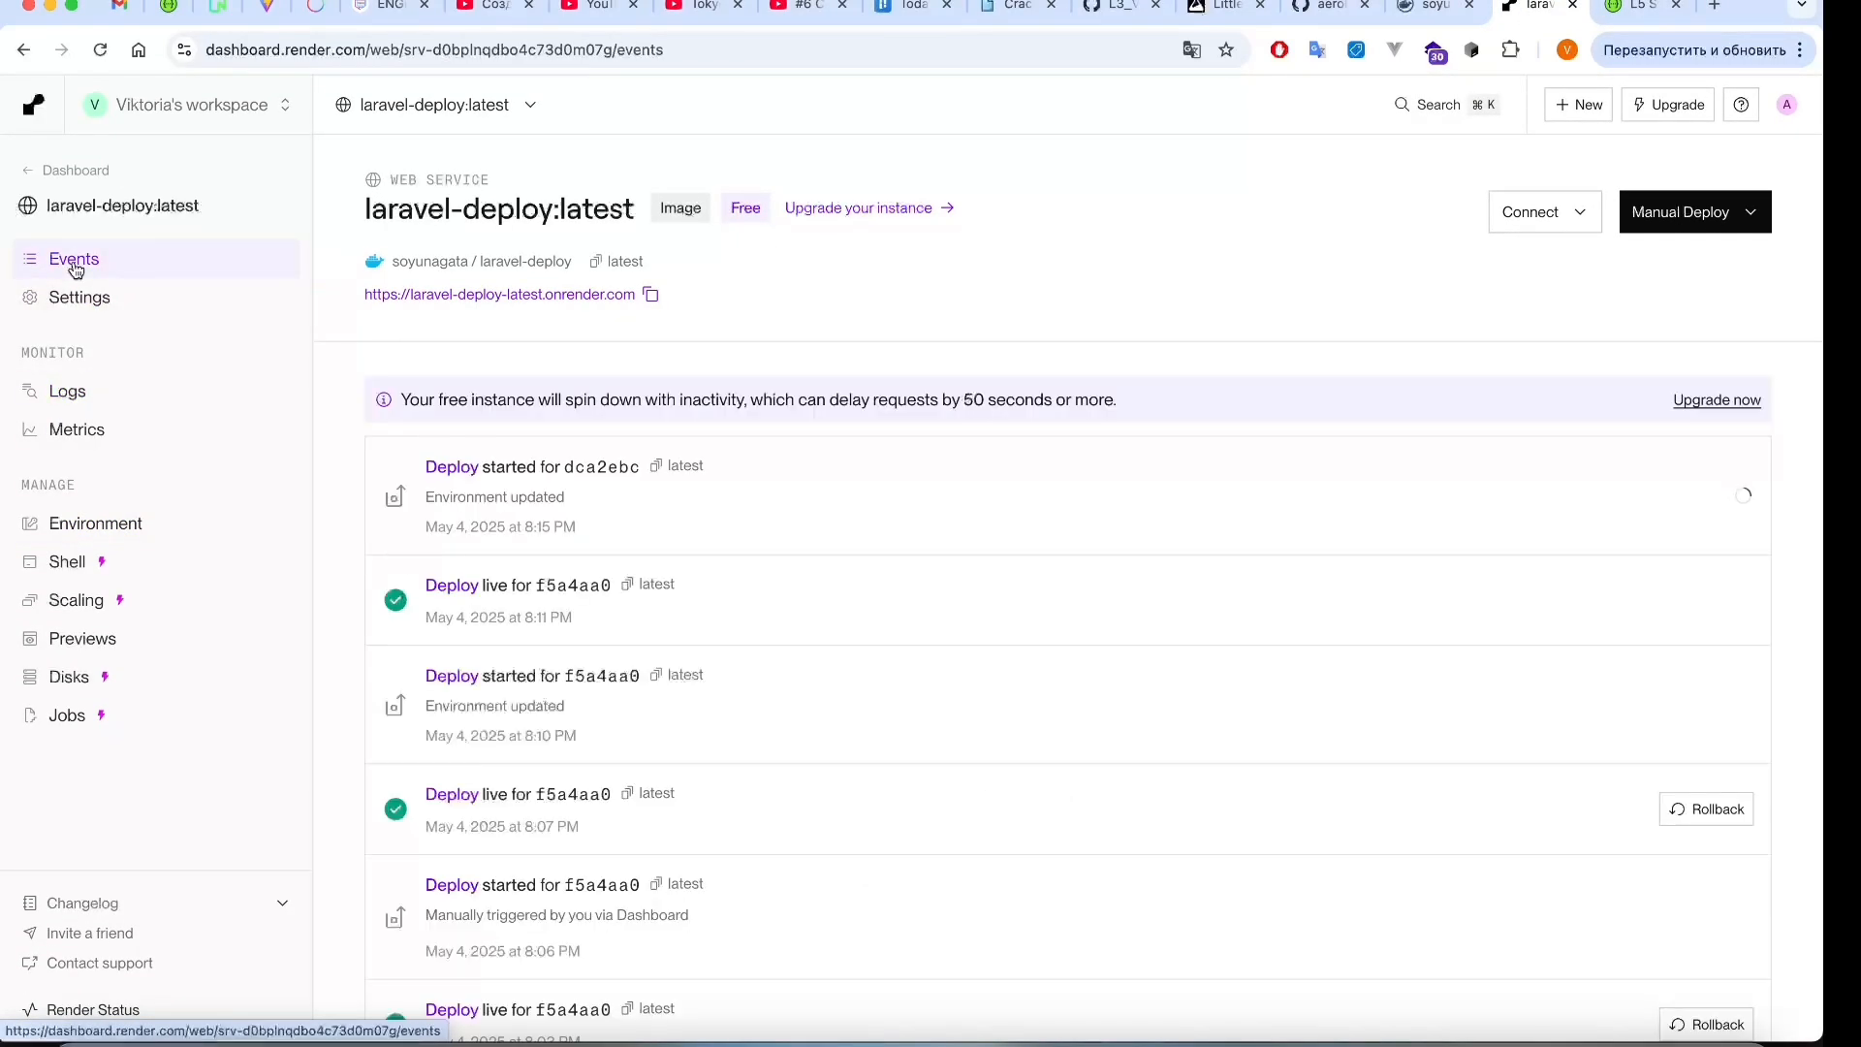
click(66, 390)
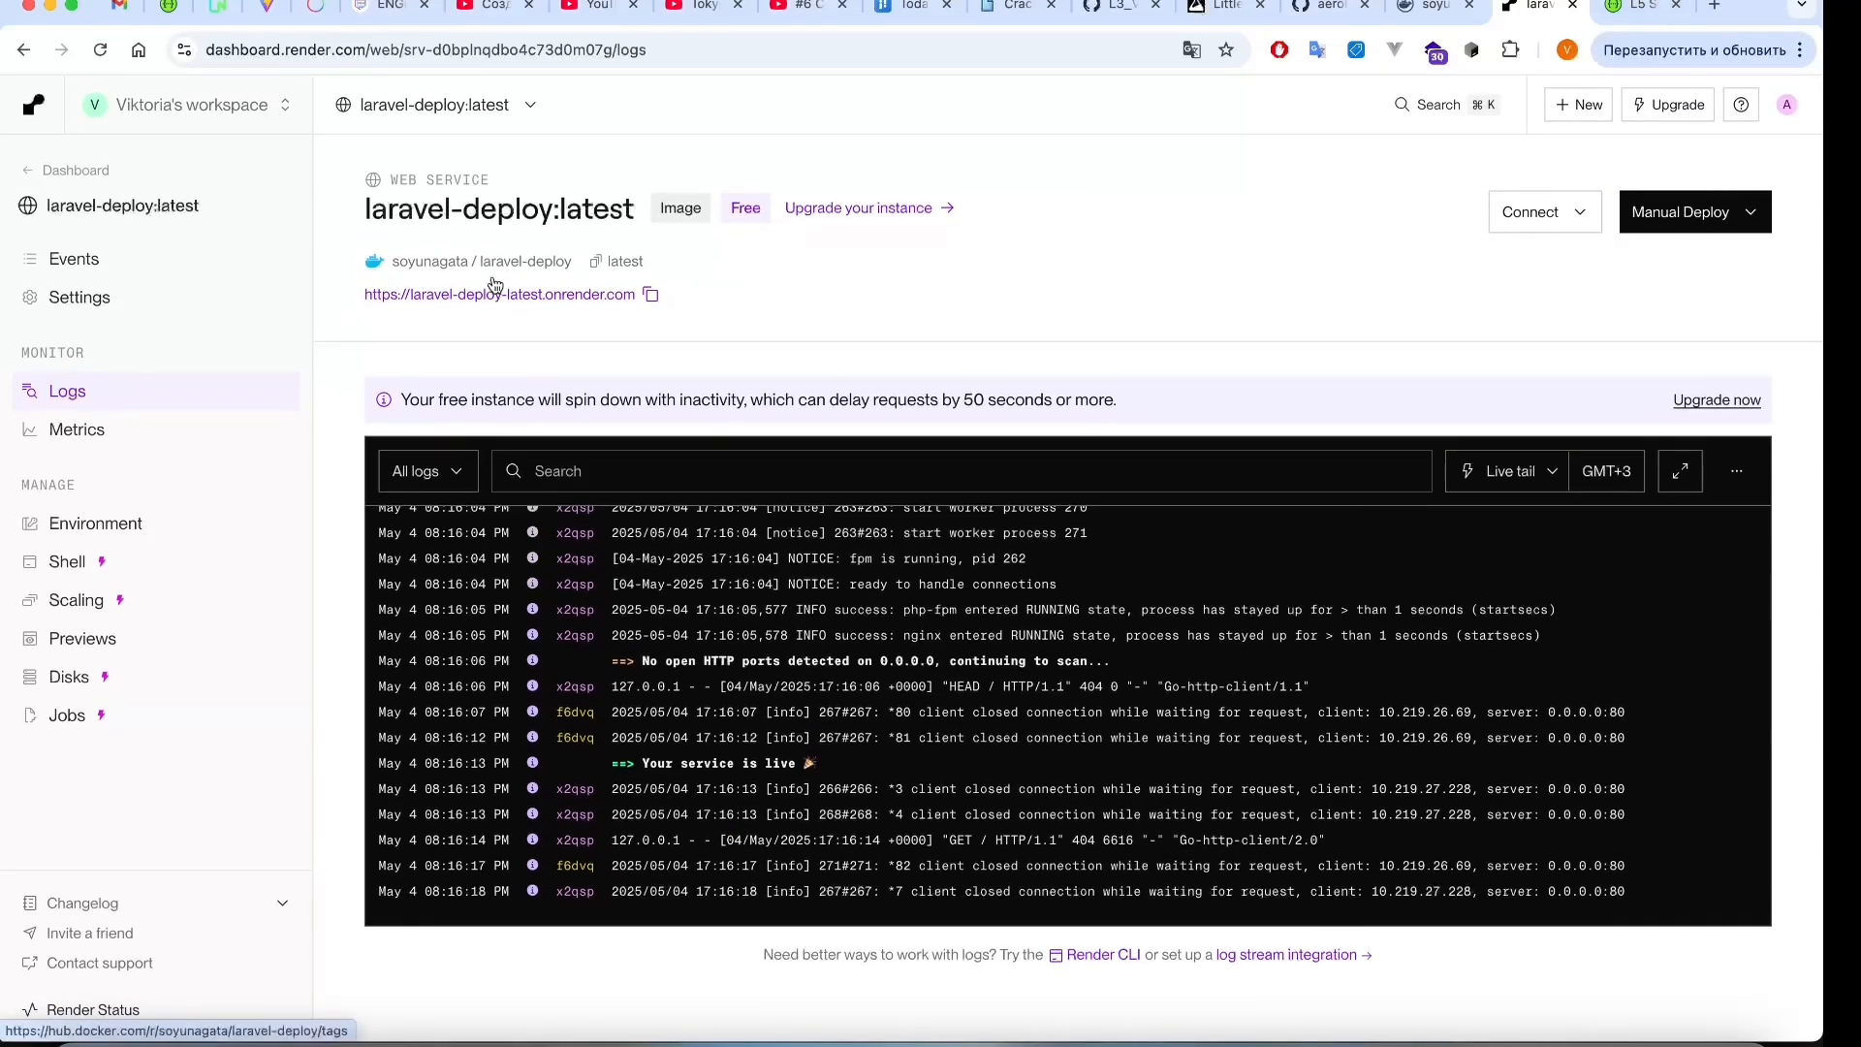
click(74, 258)
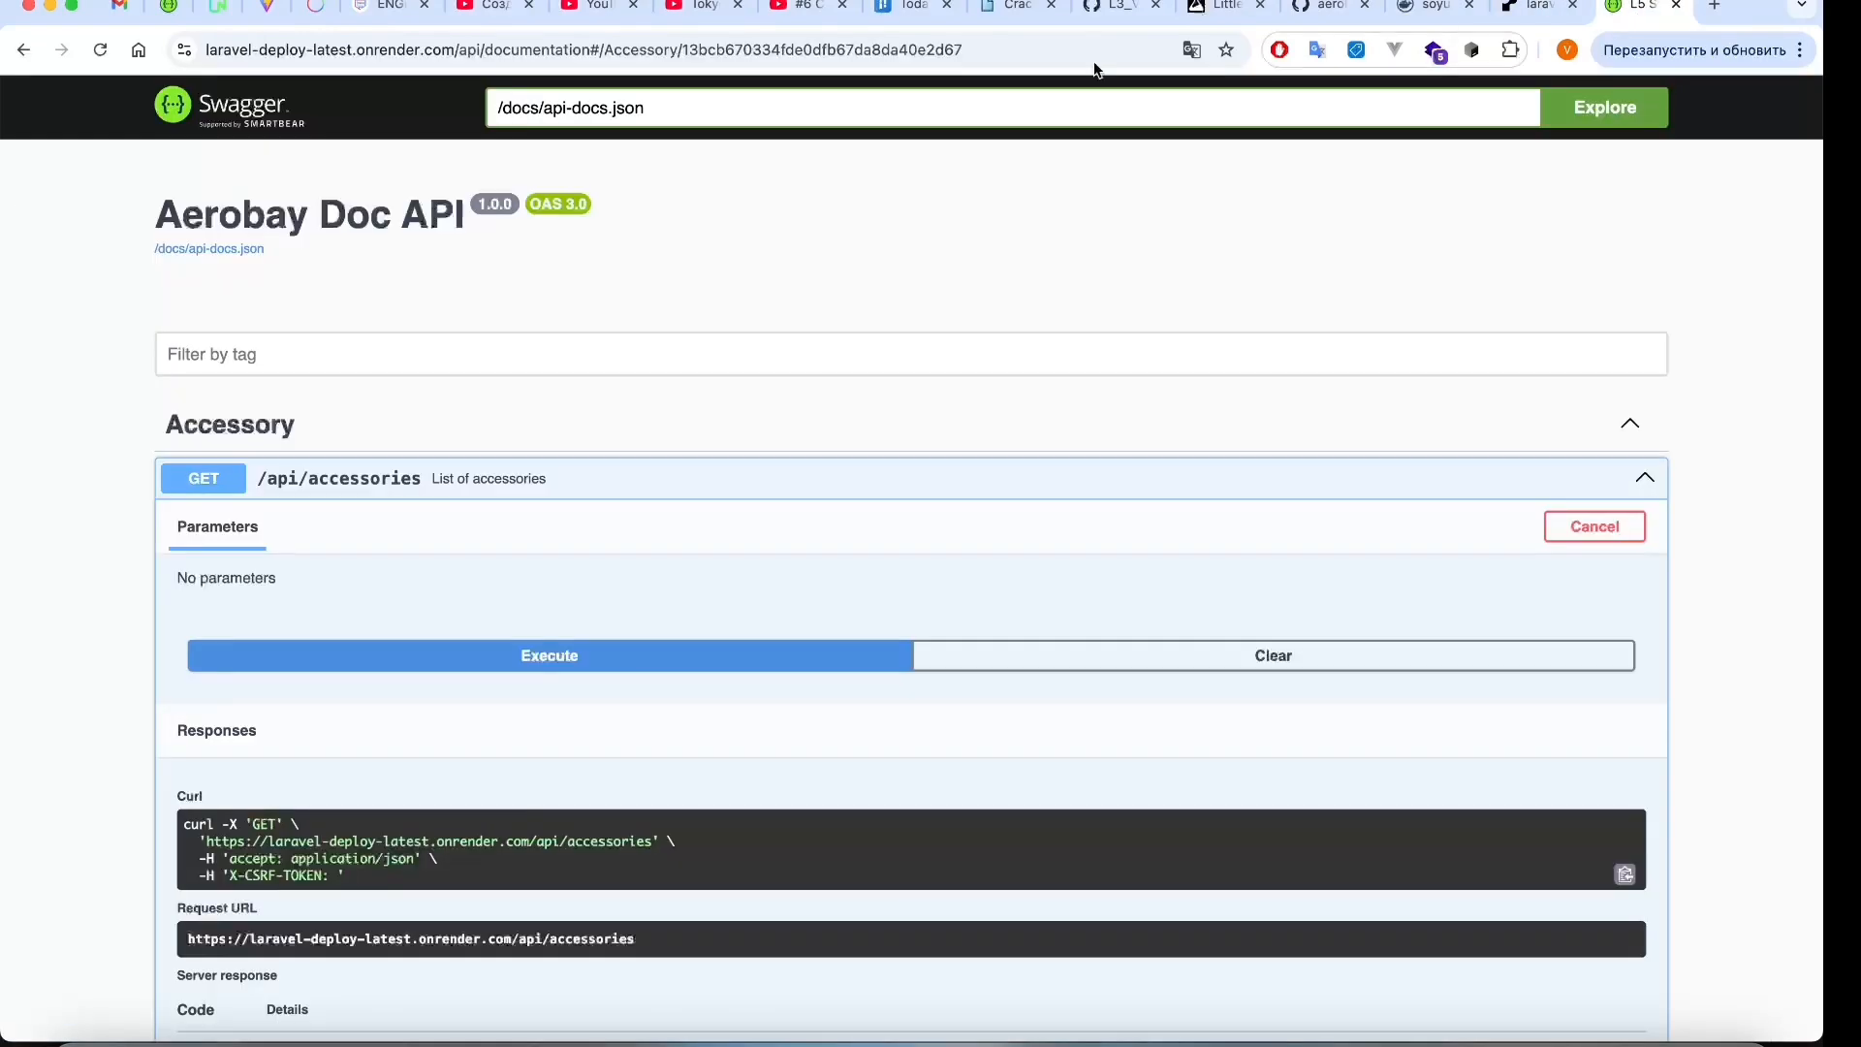
Execute GET /api/accessories and view the 200 response body with accessory data.
click(549, 655)
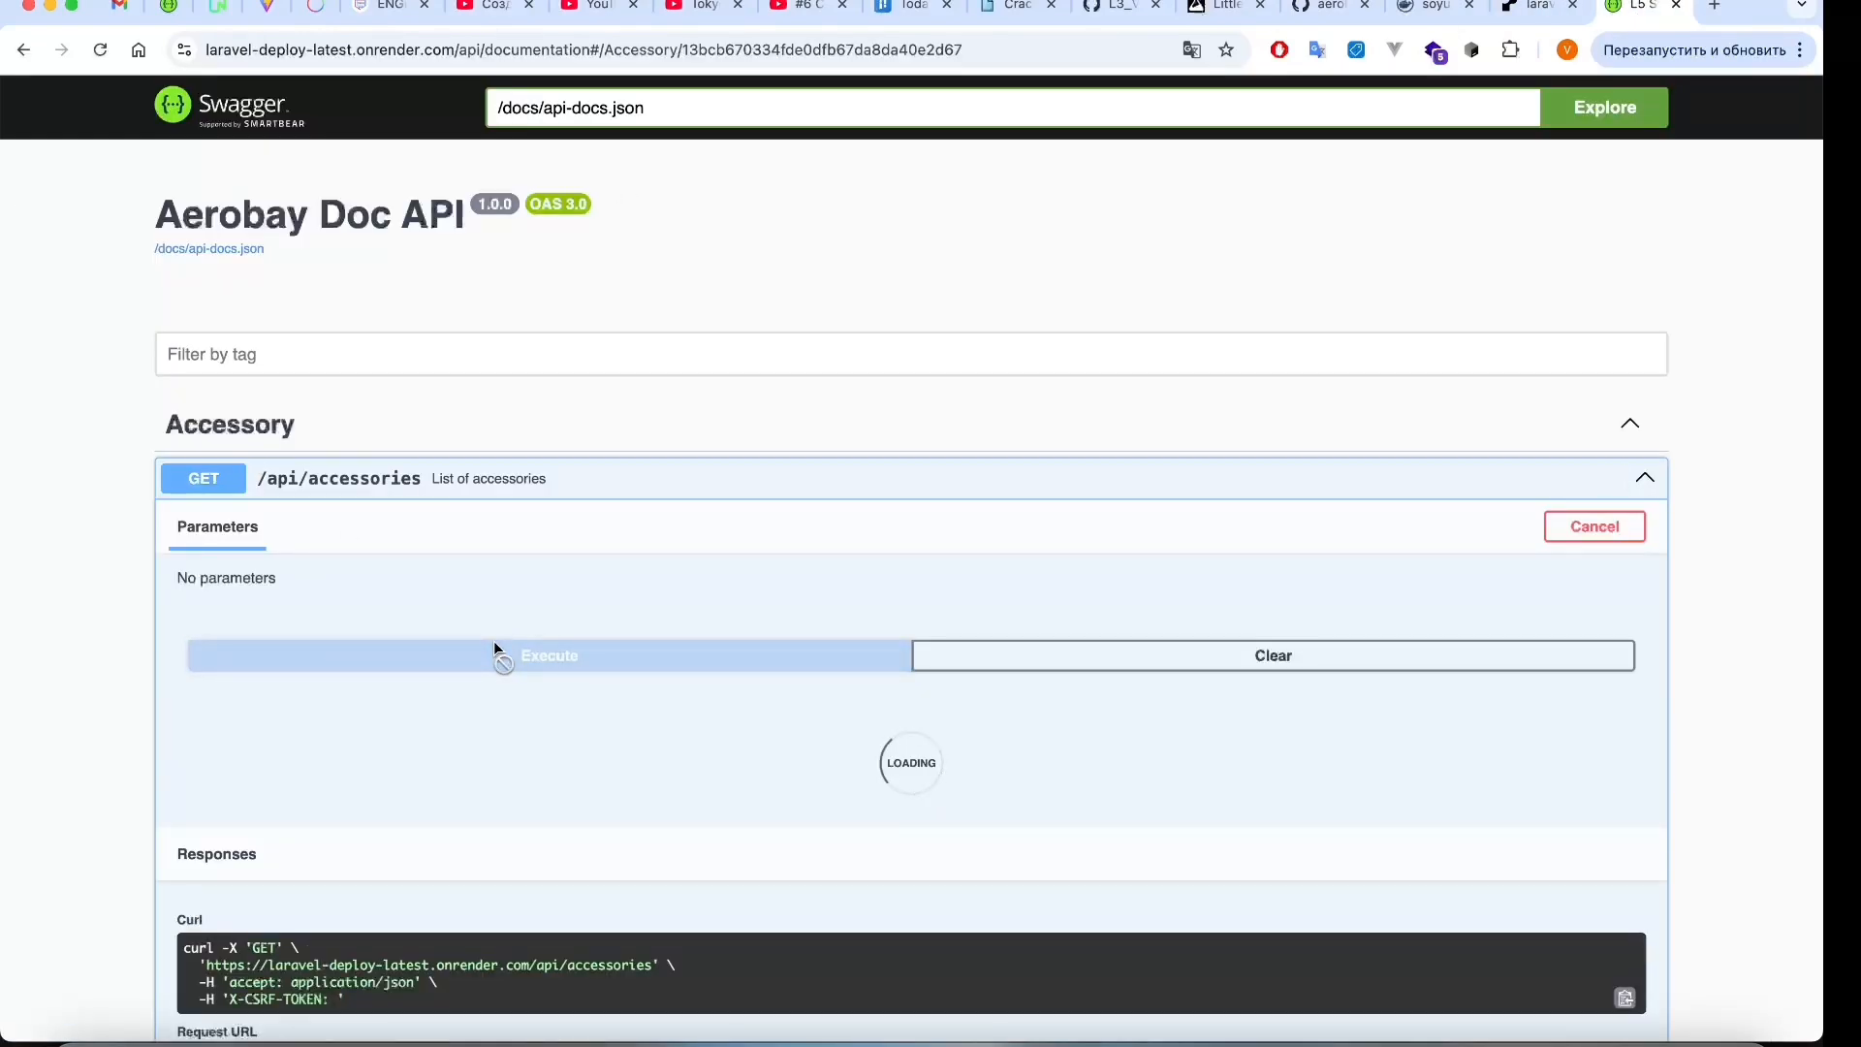
click(549, 654)
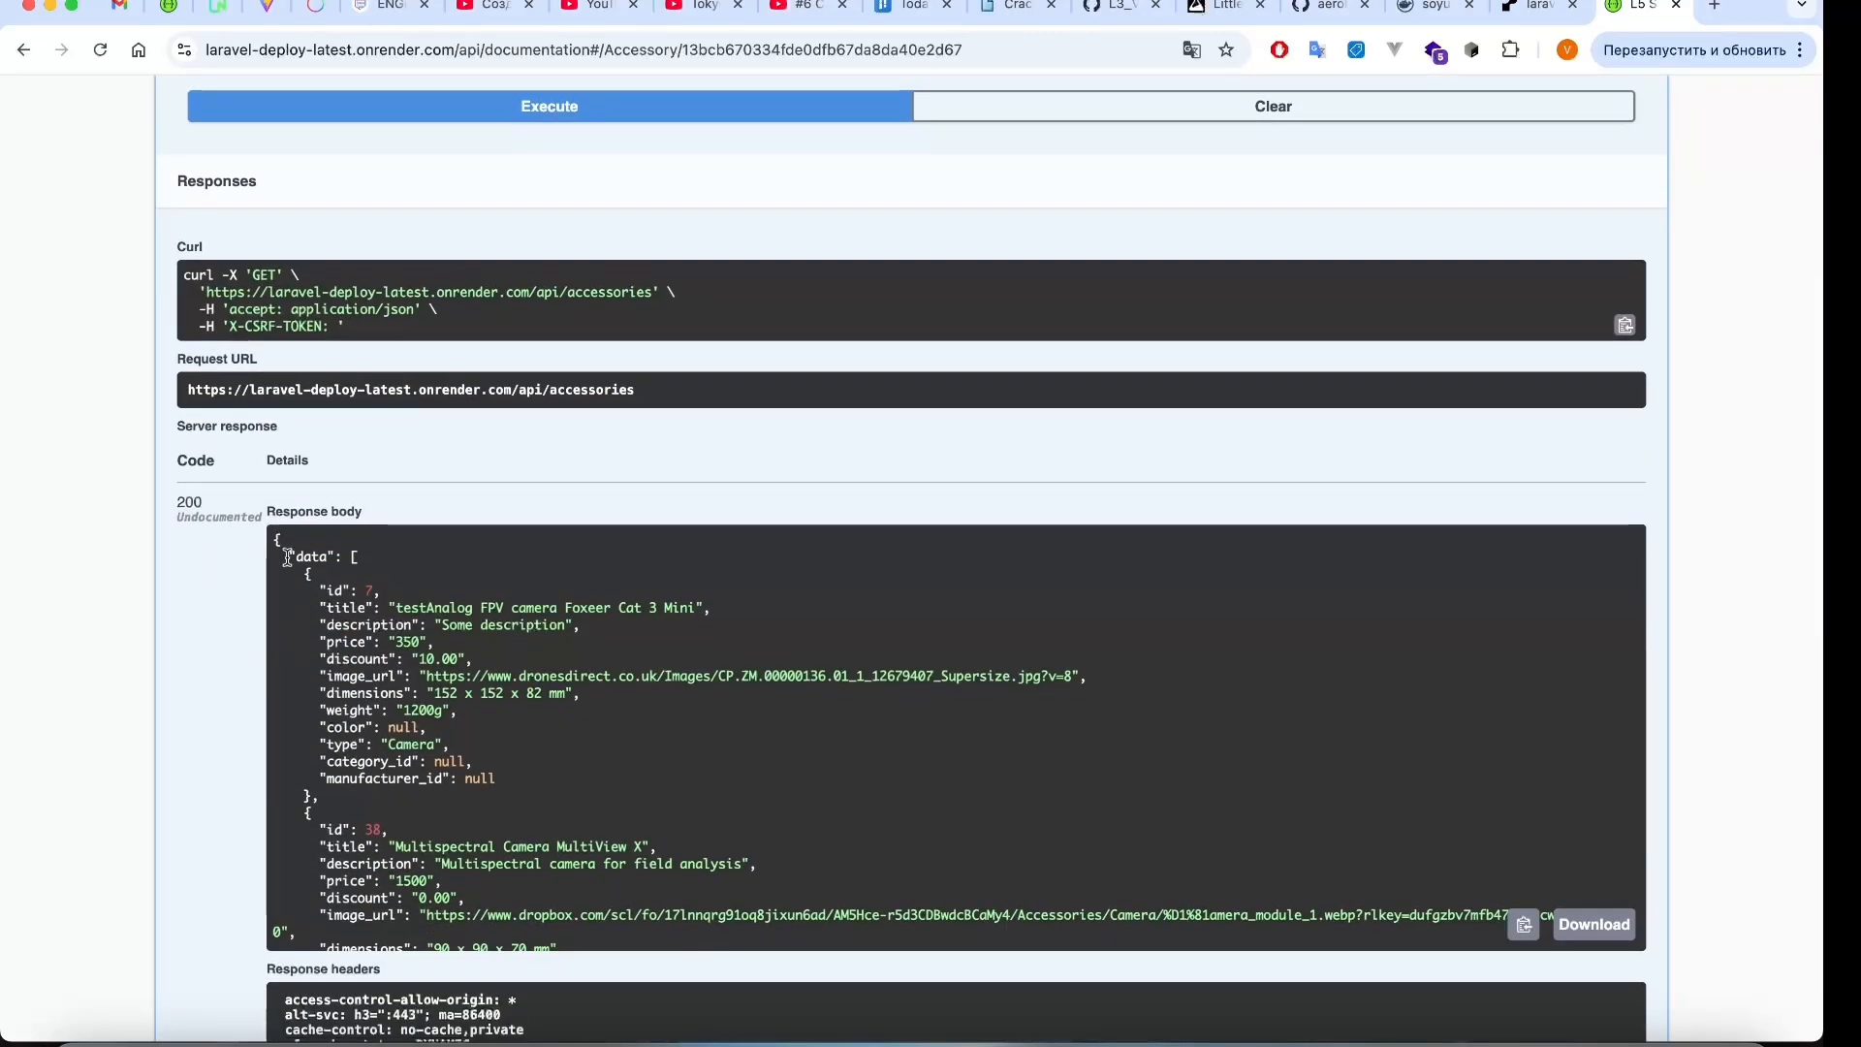
scroll(down, 3)
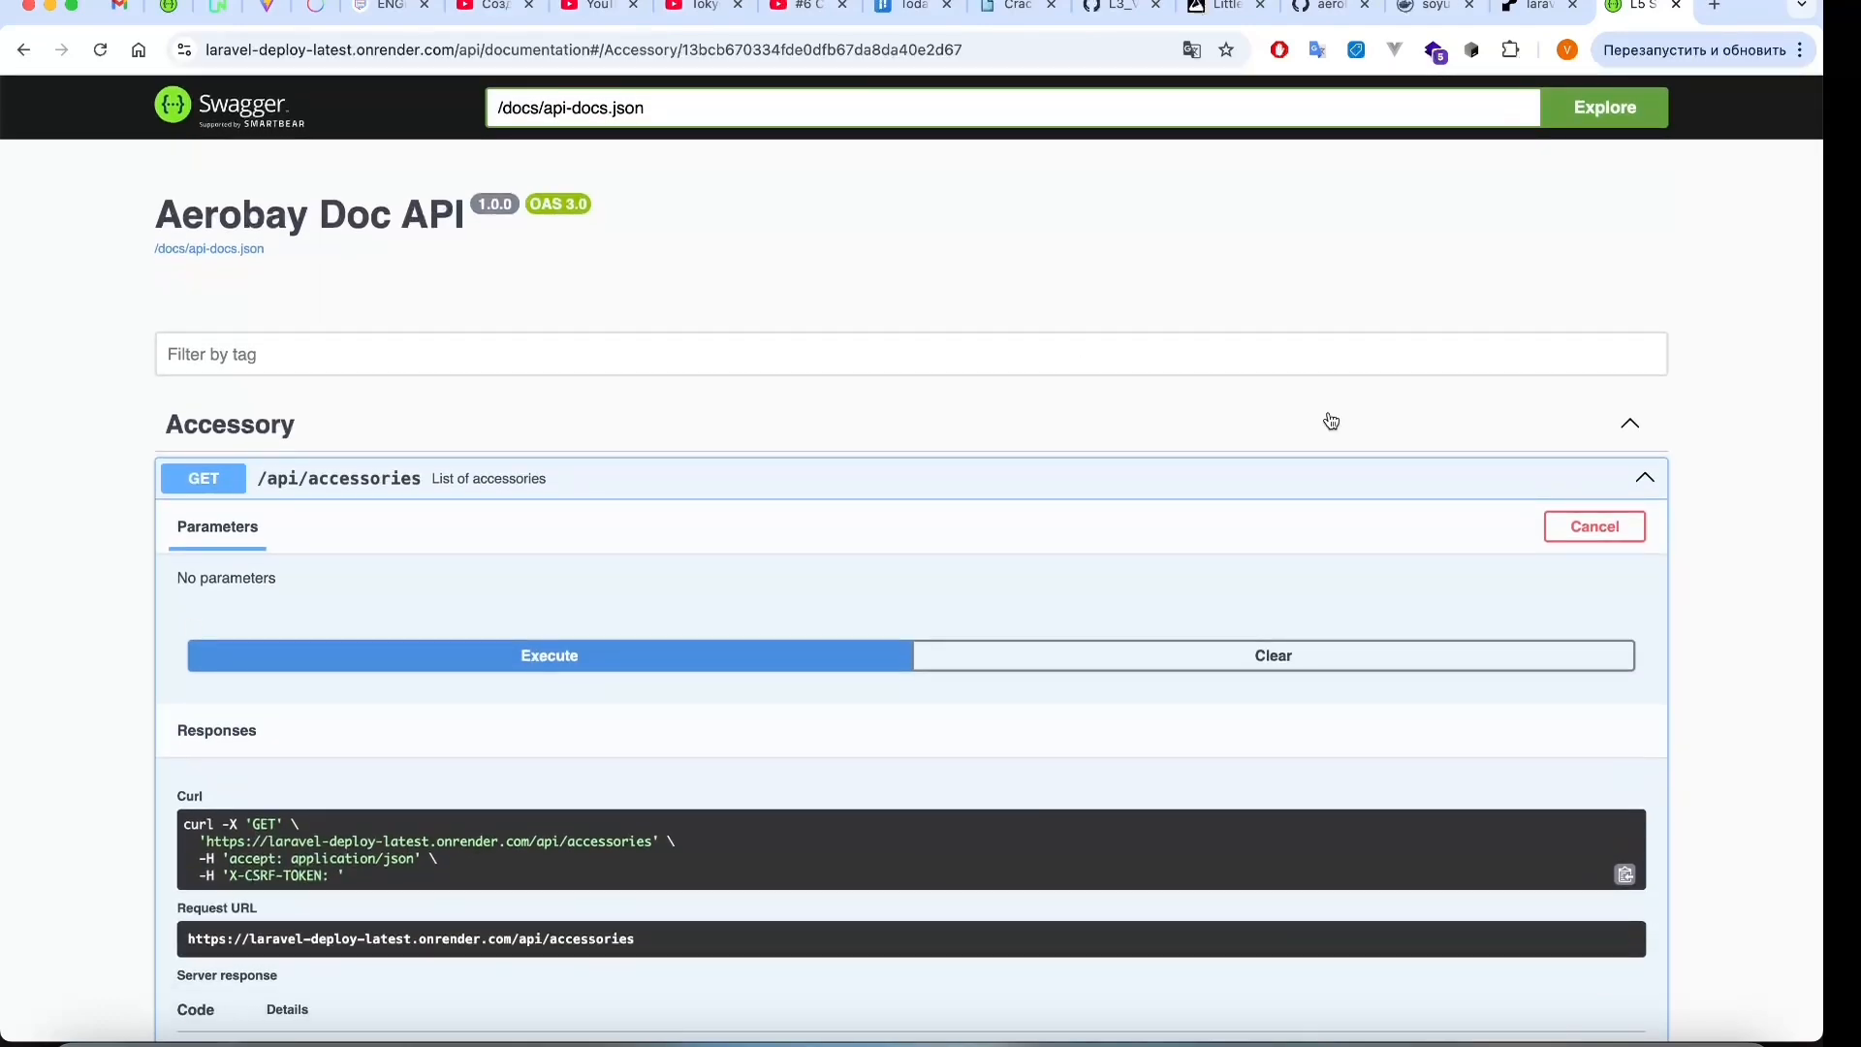
click(1646, 477)
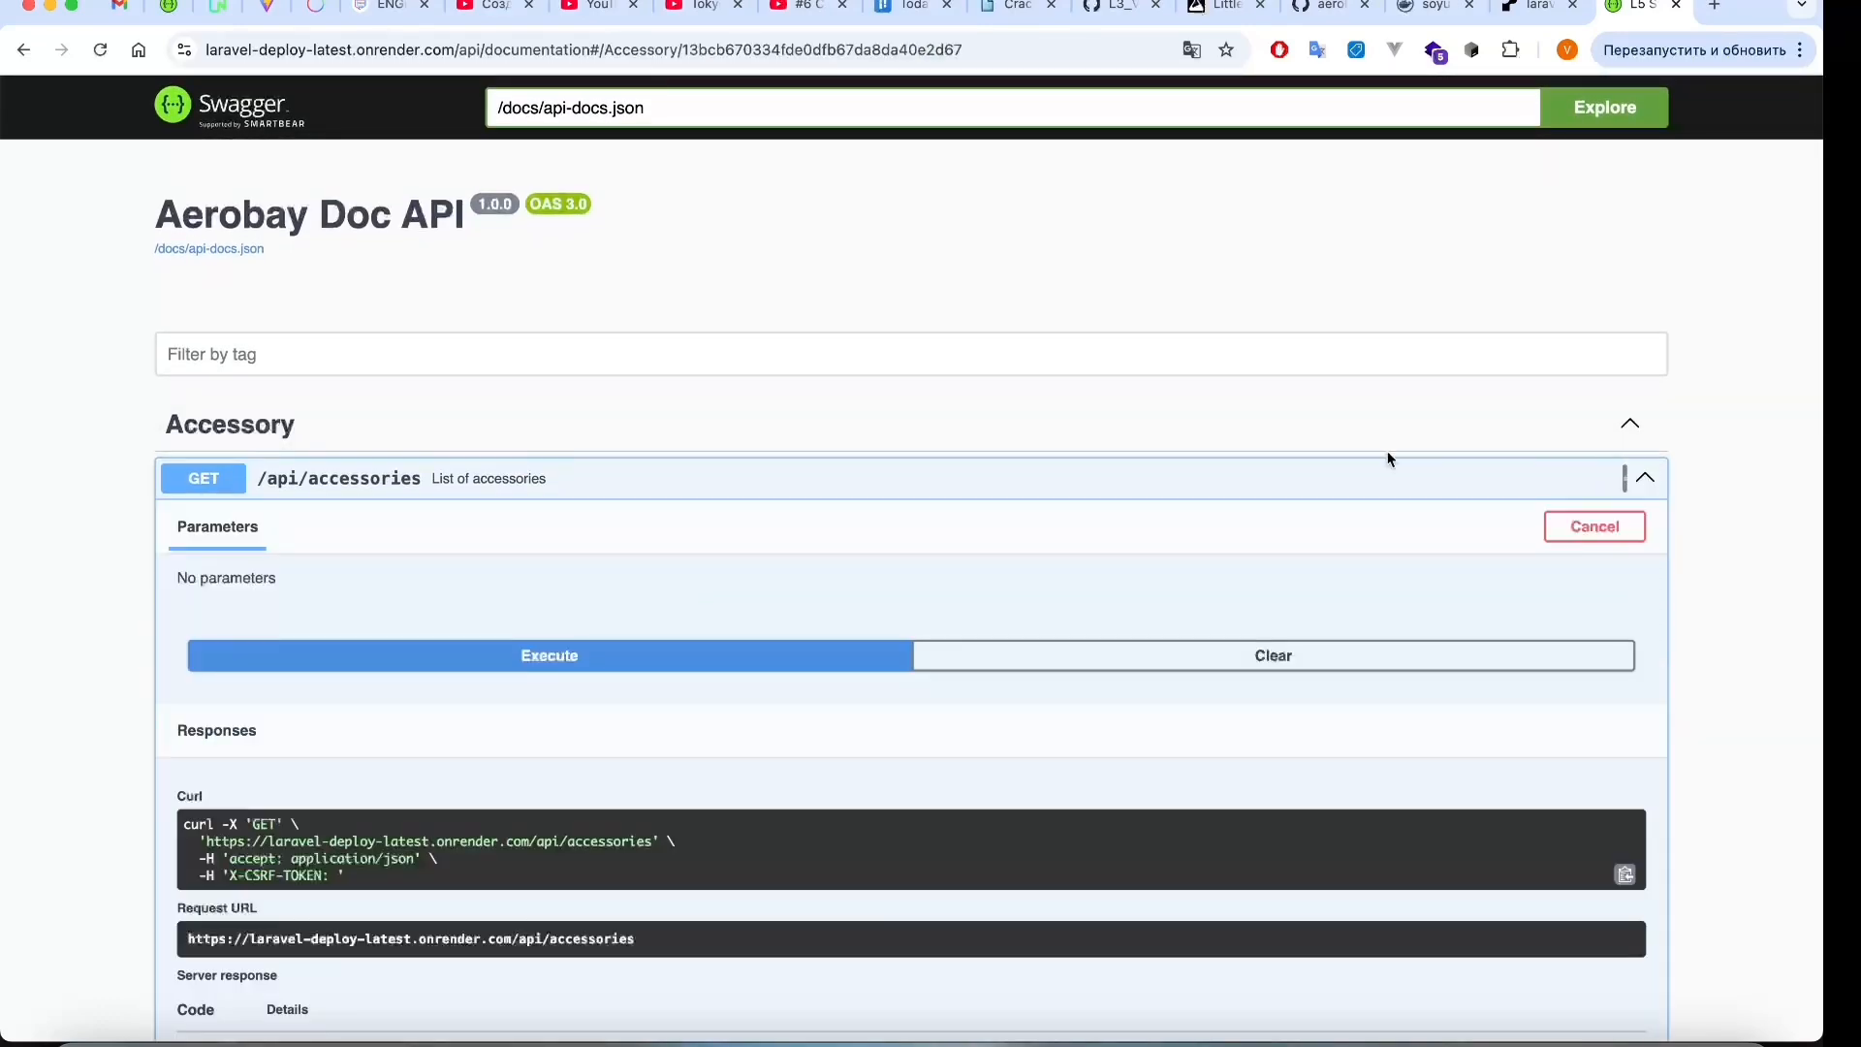
scroll(down, 3)
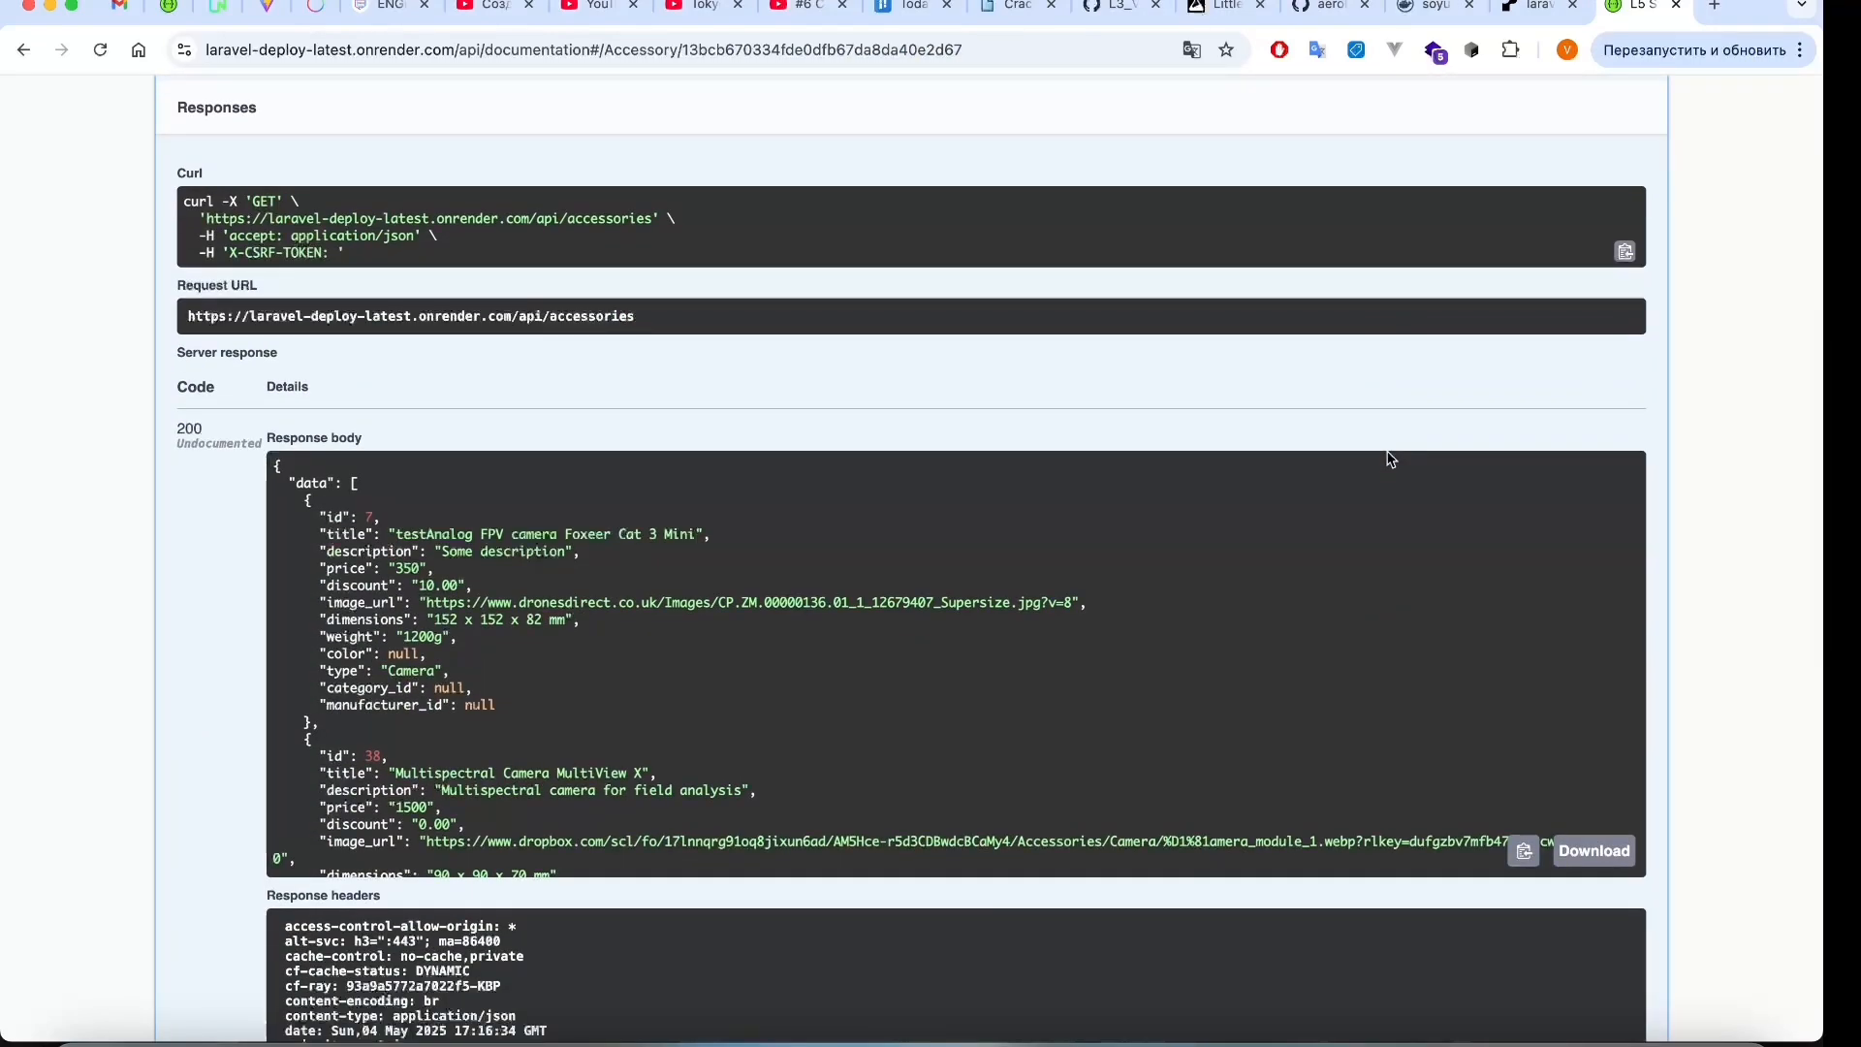